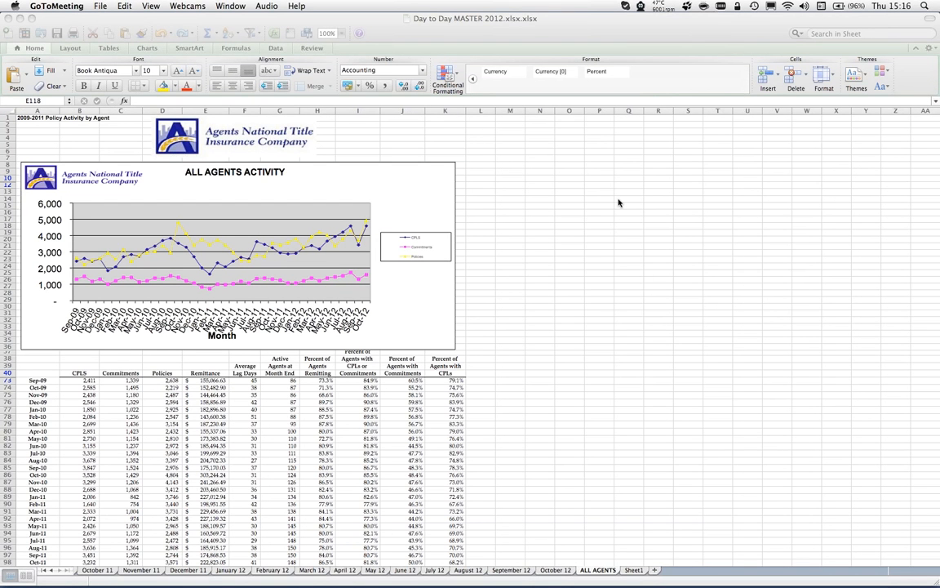
mouse_move(390, 27)
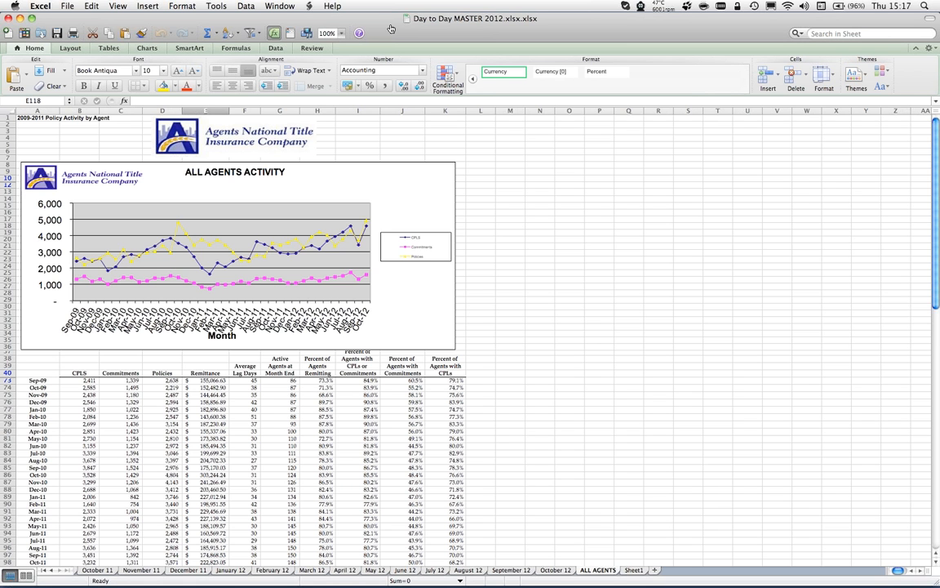
Step: Review Feature #2345's description of charted policies, CPLs and commitment letters, then switch to Excel
left_click(192, 294)
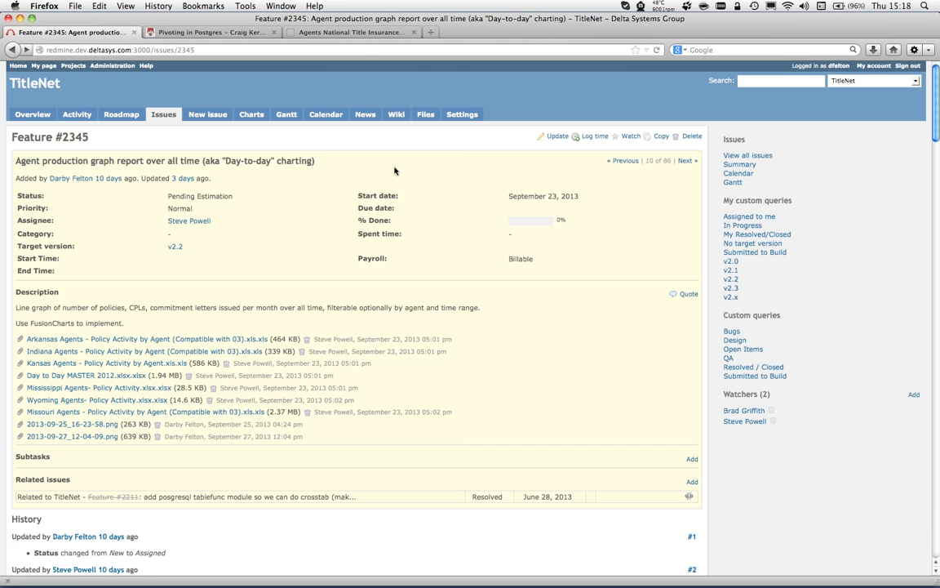
mouse_move(139, 351)
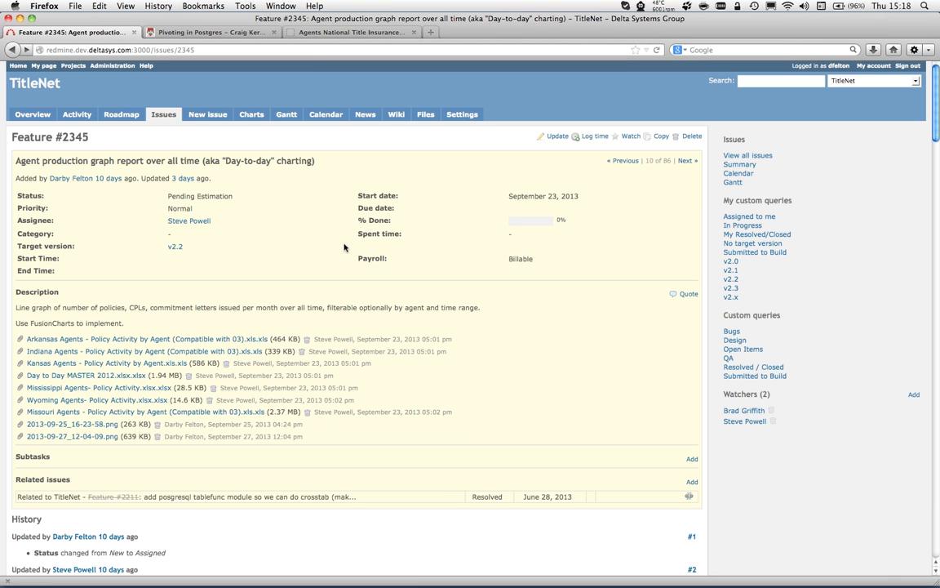
mouse_move(290, 224)
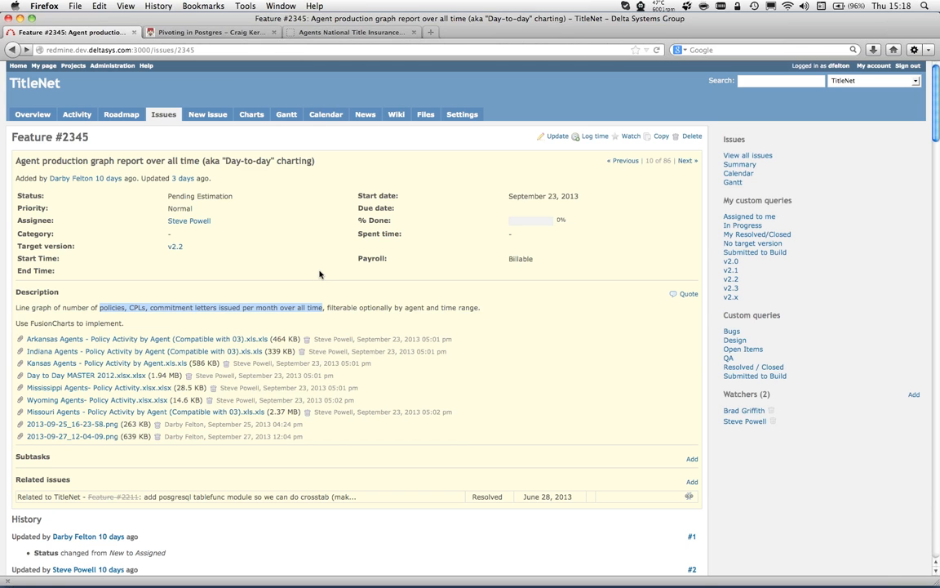
mouse_move(308, 275)
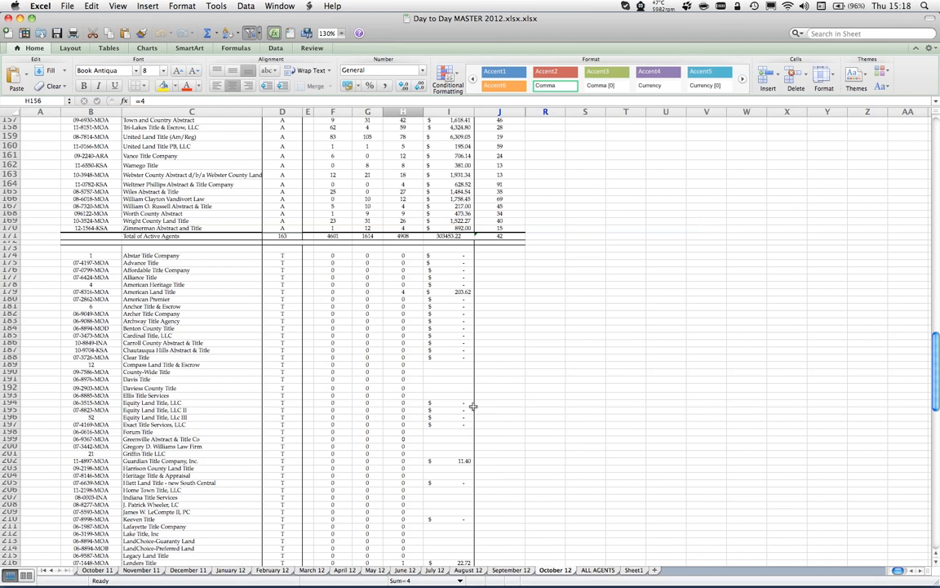
Step: Scroll through the October 12 agent sheet and inspect the agent list totals
scroll("up", 3)
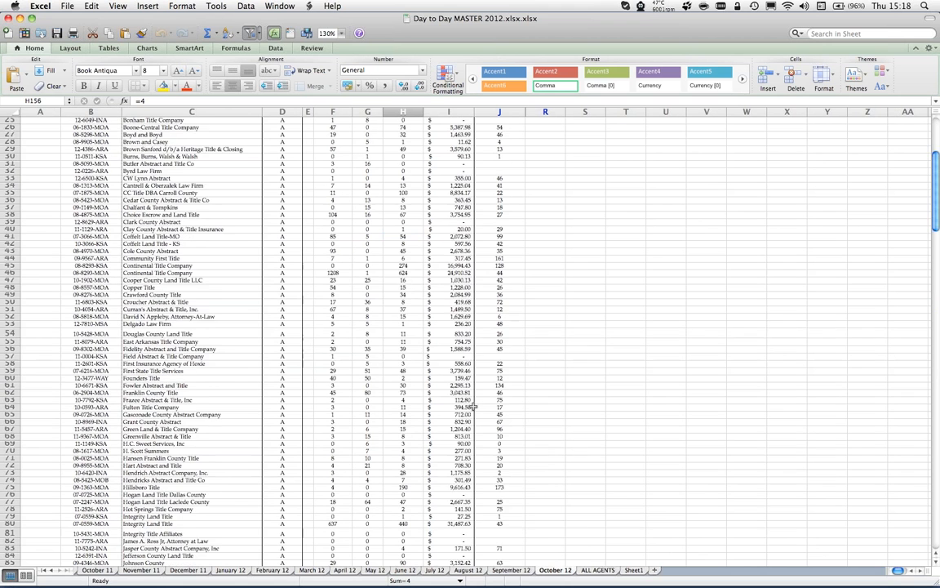
scroll("up", 3)
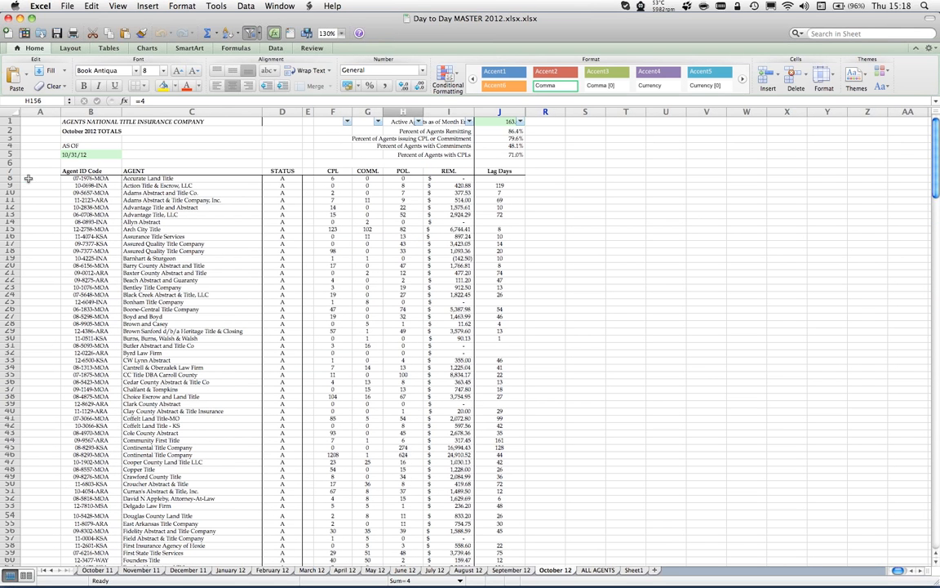
left_click(39, 178)
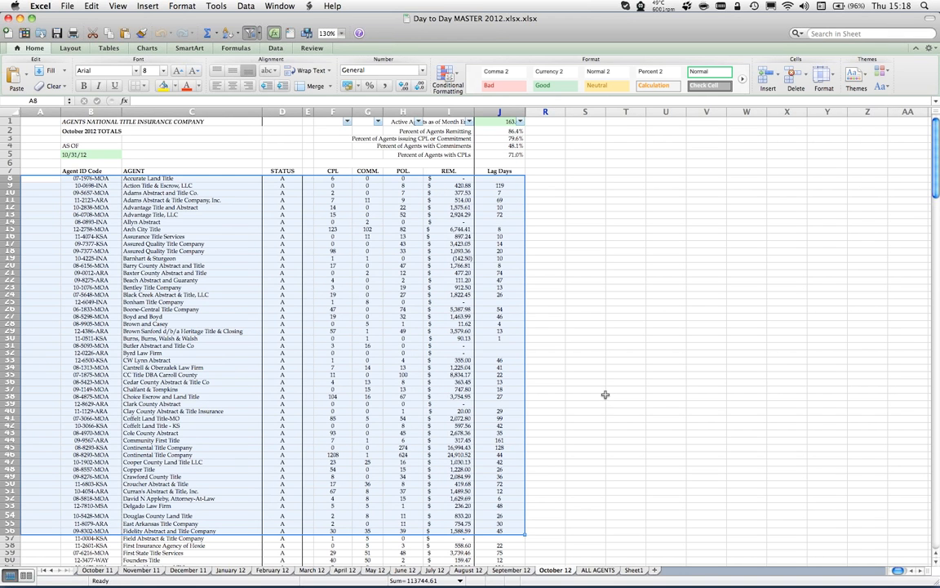
left_click(585, 397)
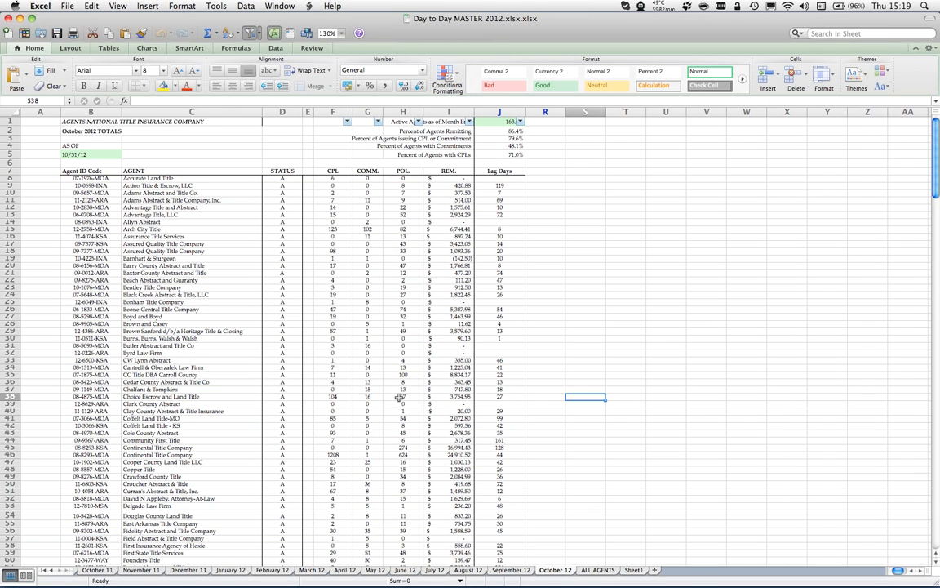
scroll("down", 3)
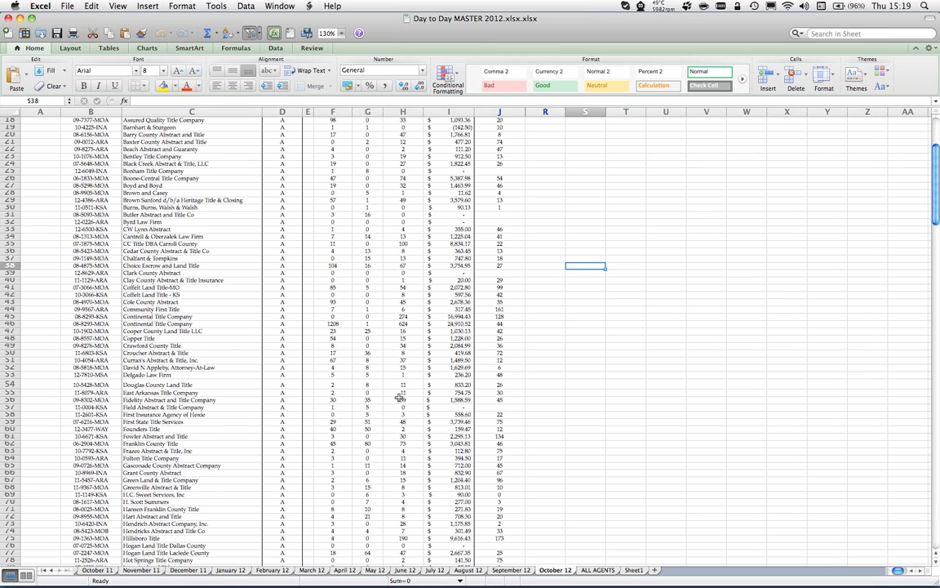
scroll("down", 3)
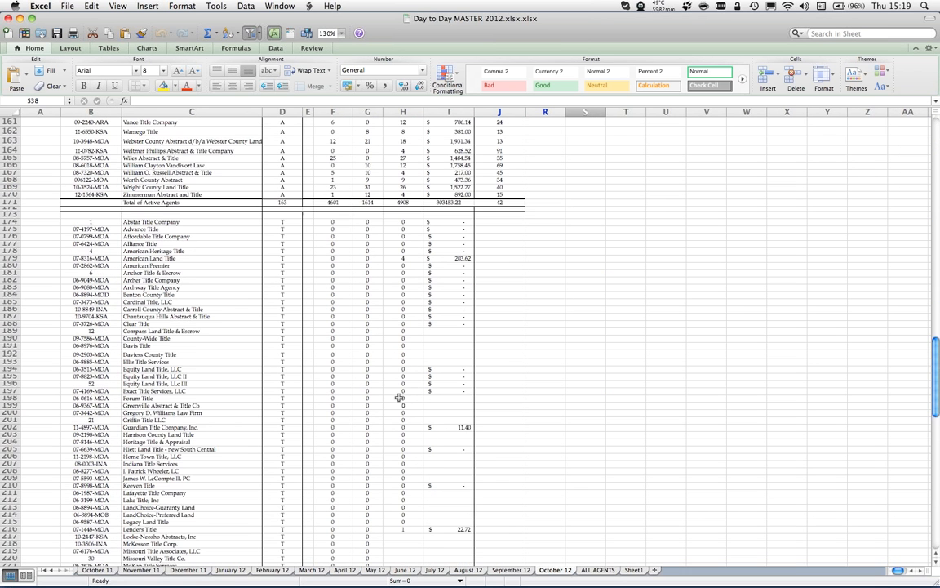
scroll("down", 3)
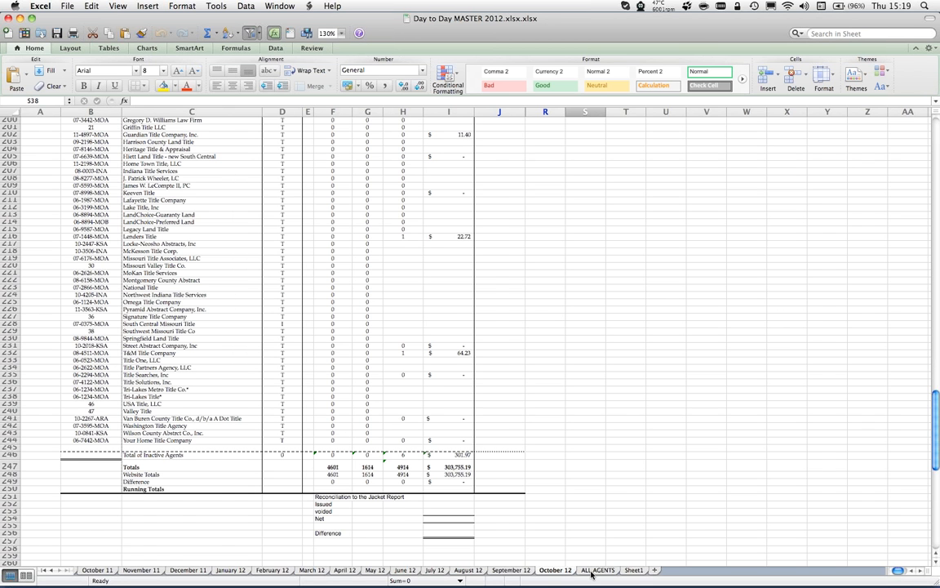
Step: Switch to the ALL AGENTS sheet with its activity chart
left_click(598, 569)
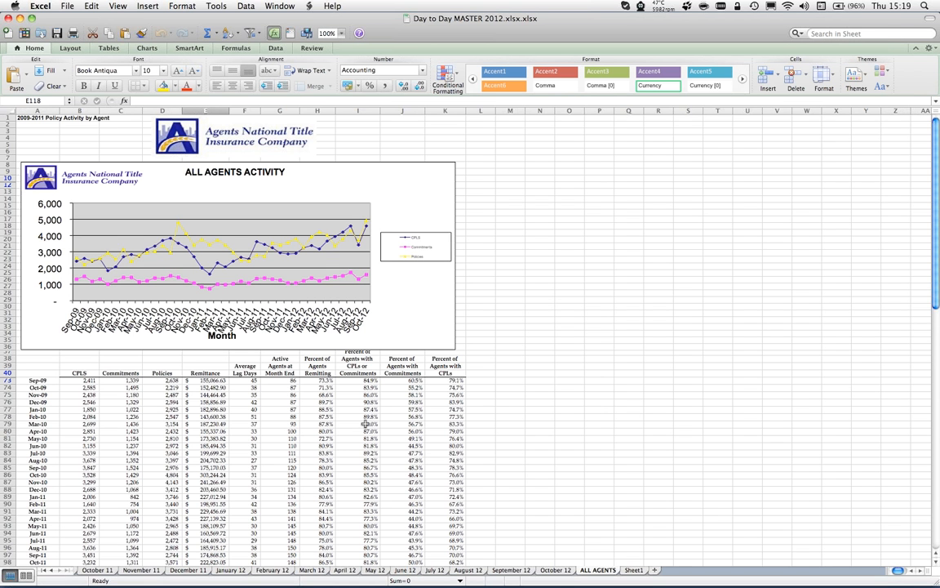
mouse_move(509, 234)
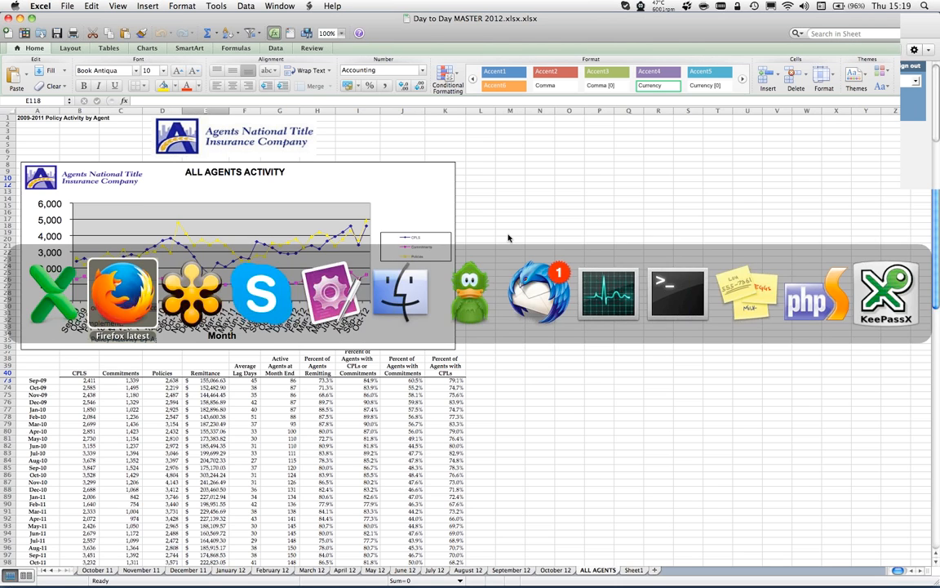
Step: Return to Firefox and highlight Feature #2345's description of monthly policies, CPLs and commitment letters
left_click(122, 292)
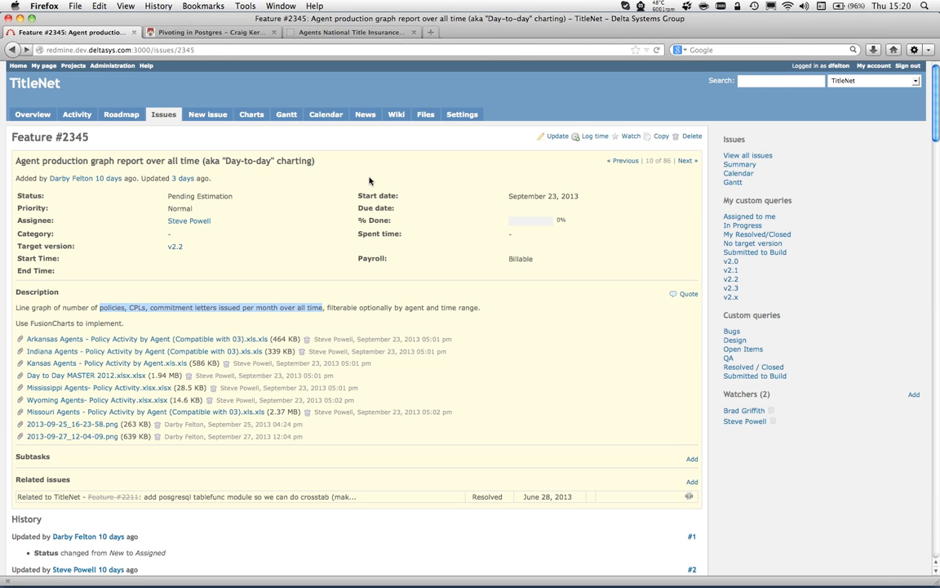
mouse_move(457, 246)
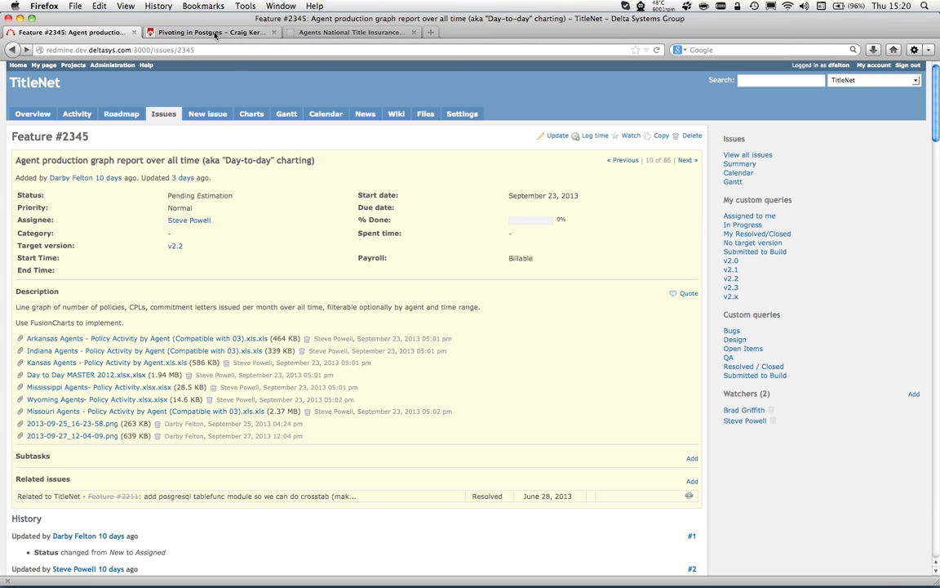
Step: Open the Pivoting in Postgres tab and read down to its sample generate_series query
left_click(213, 32)
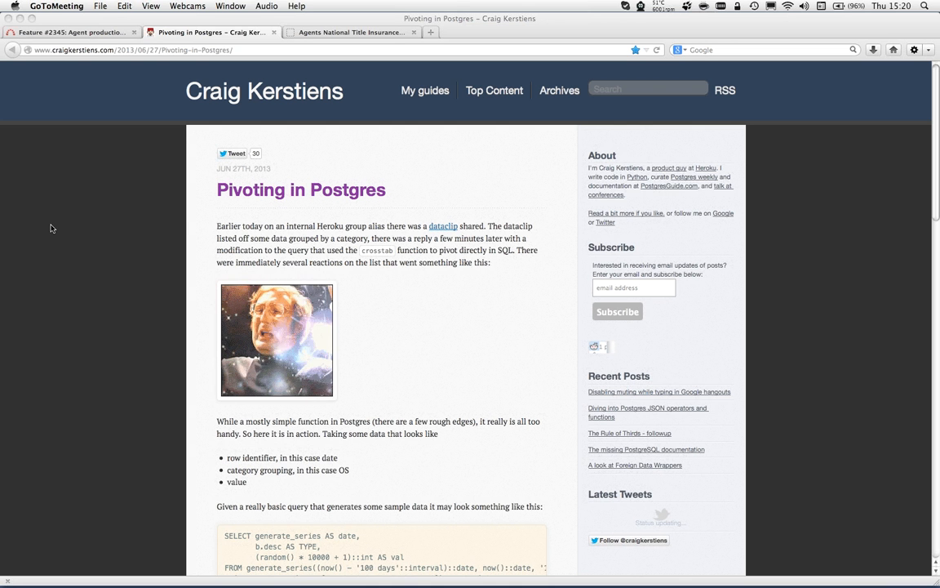
scroll("down", 3)
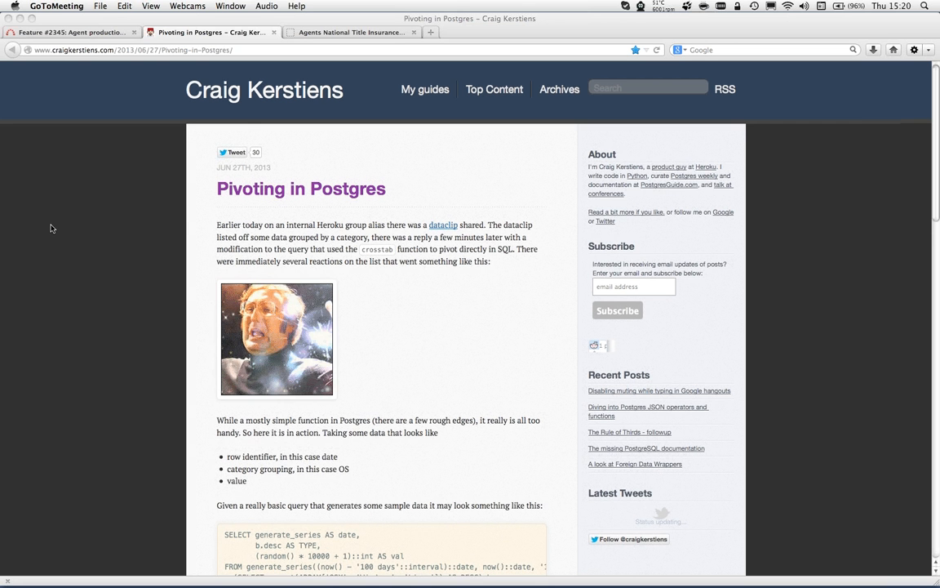
scroll("down", 3)
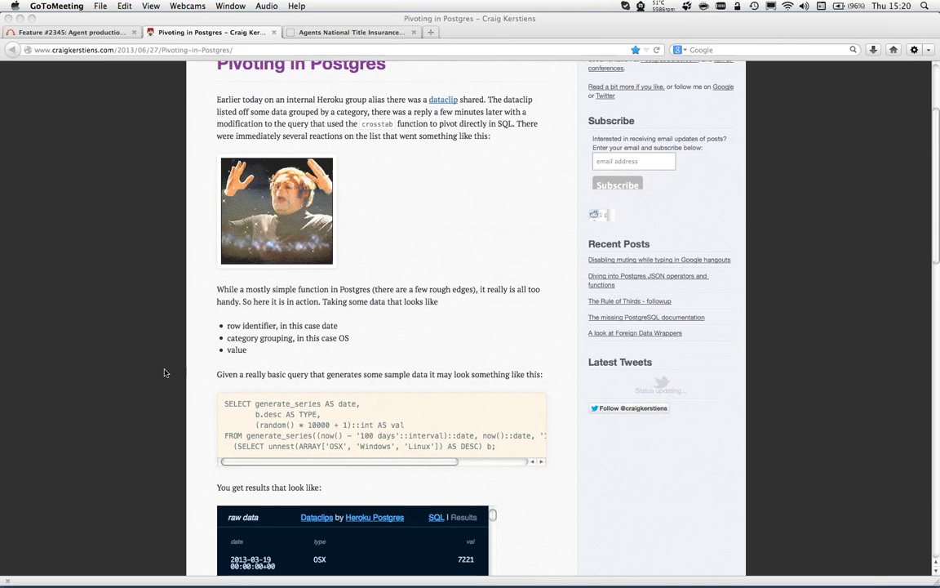
scroll("down", 3)
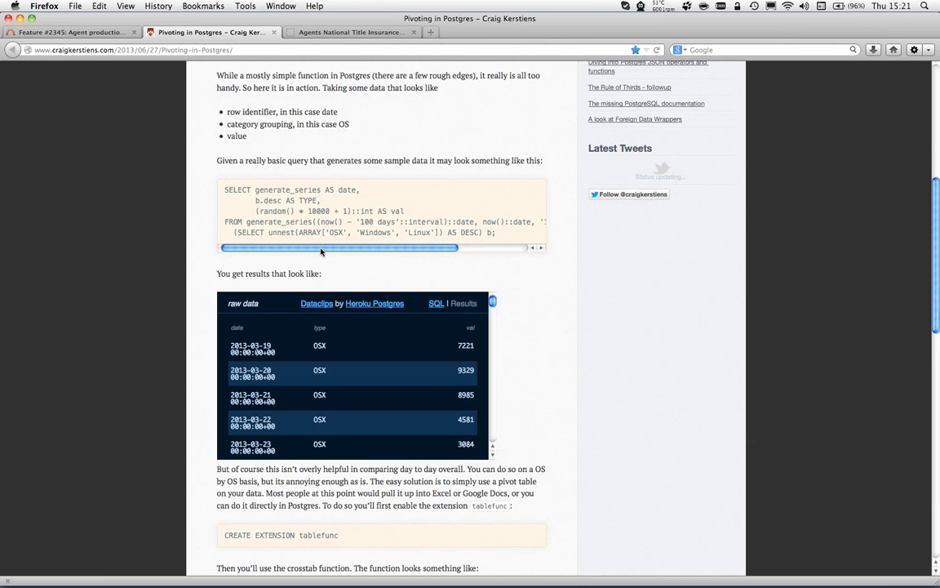
mouse_move(226, 190)
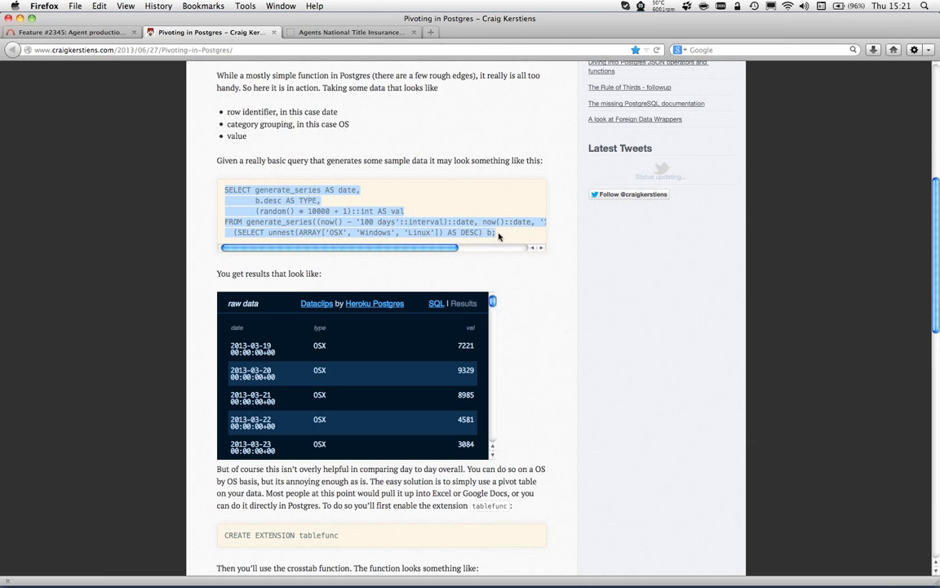
mouse_move(492, 235)
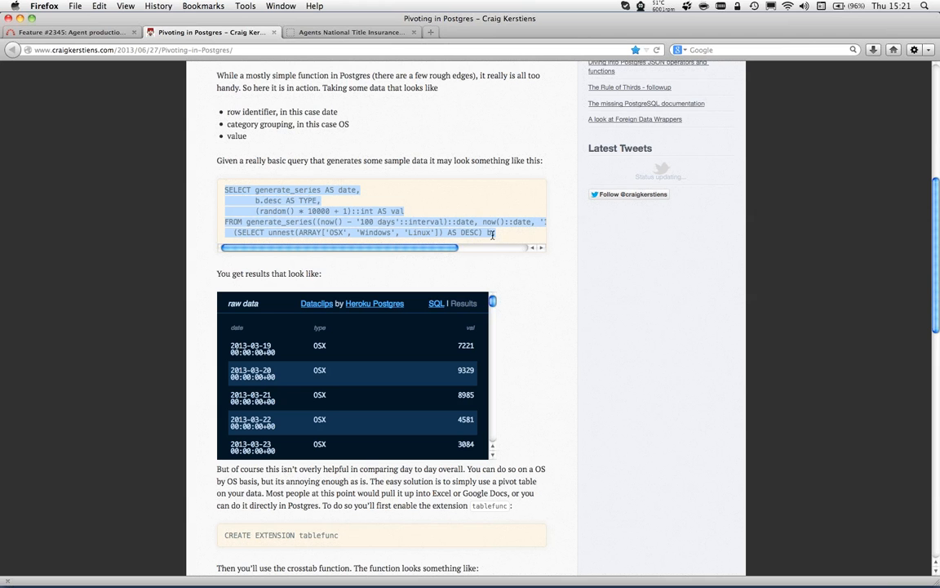
left_click(430, 232)
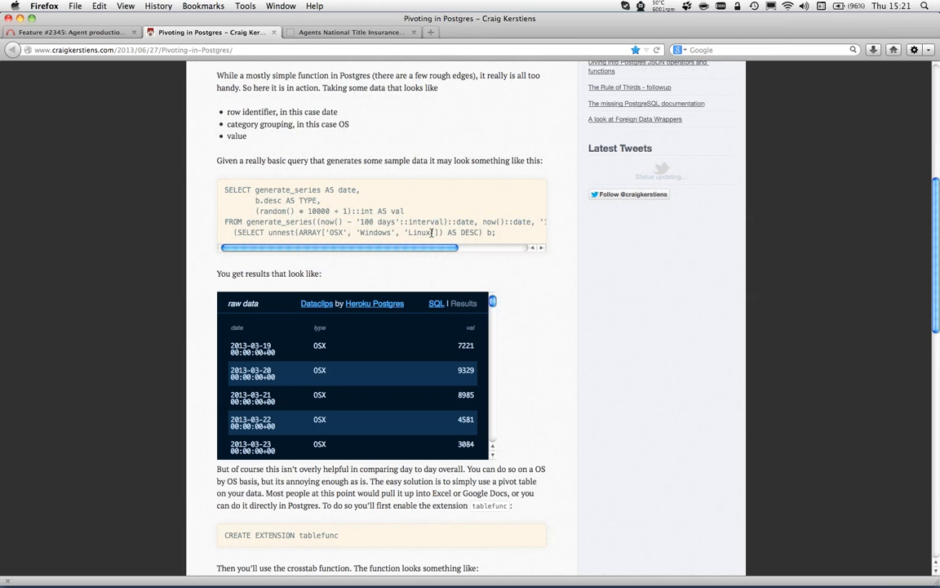
double_click(365, 221)
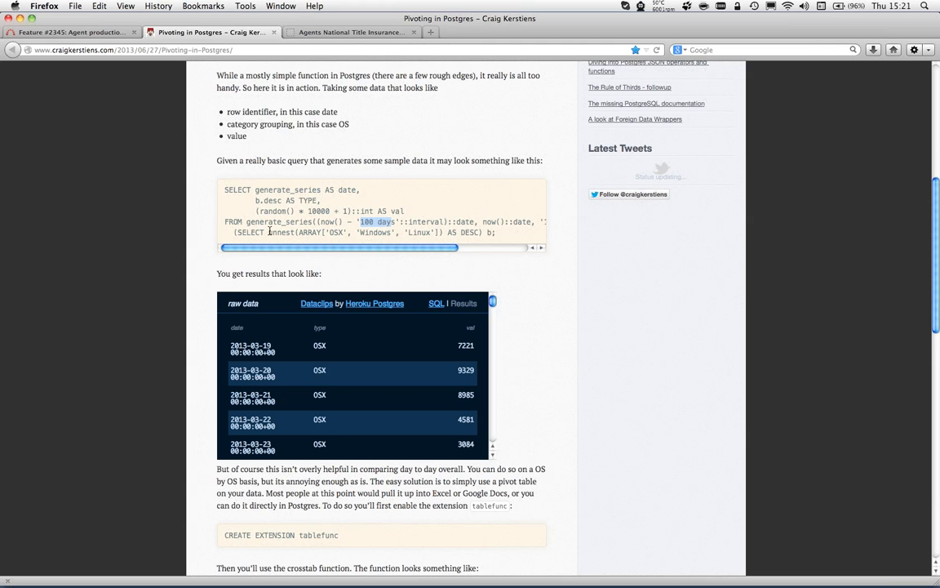
double_click(278, 221)
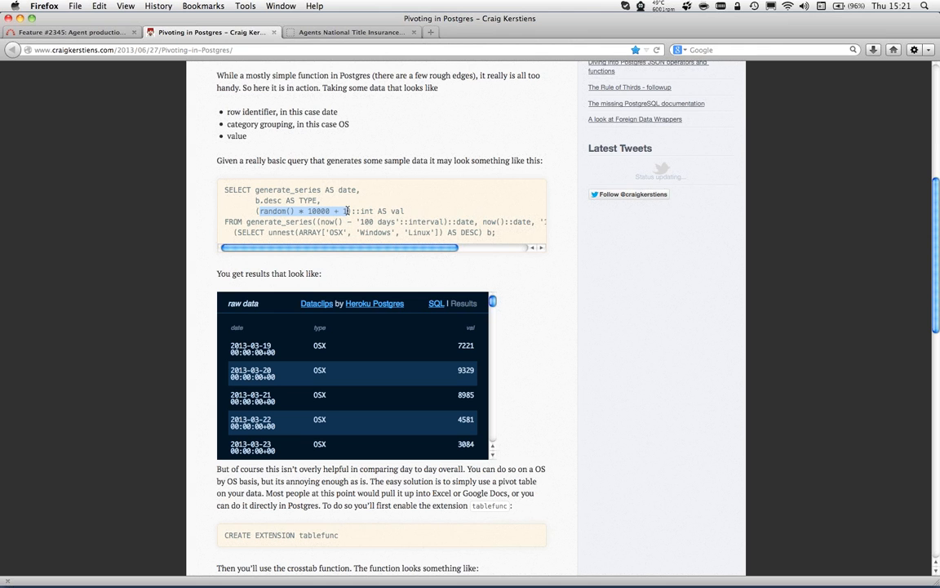
mouse_move(314, 231)
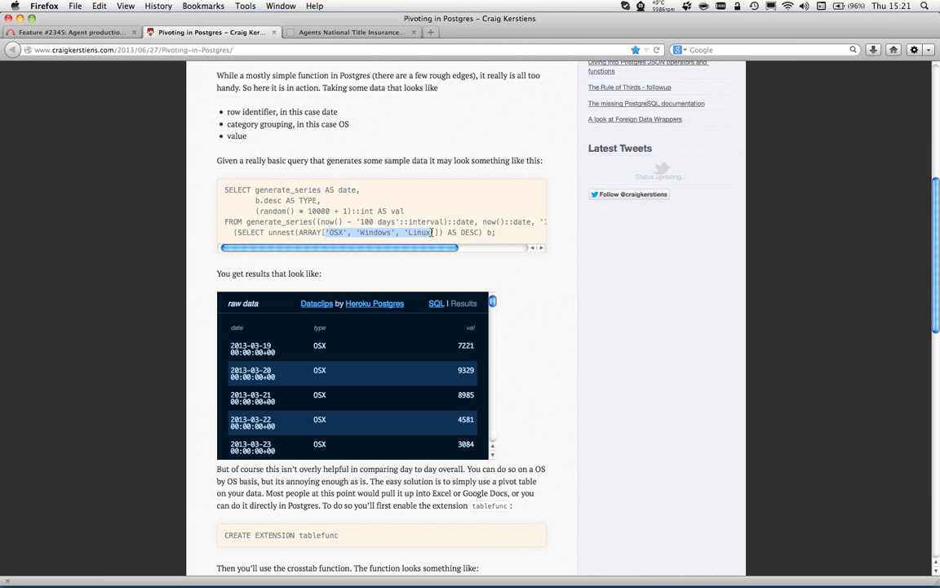
mouse_move(438, 179)
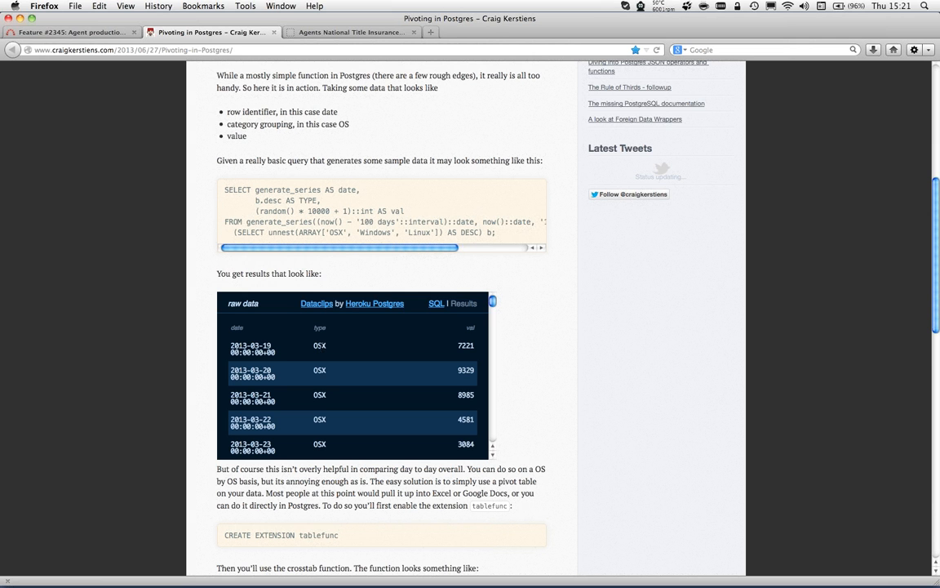
mouse_move(384, 353)
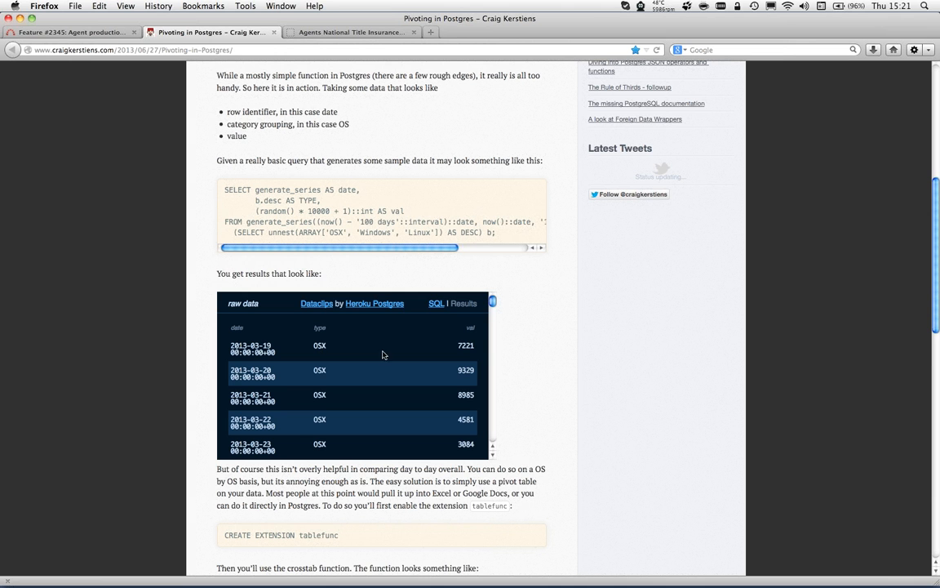
mouse_move(490, 316)
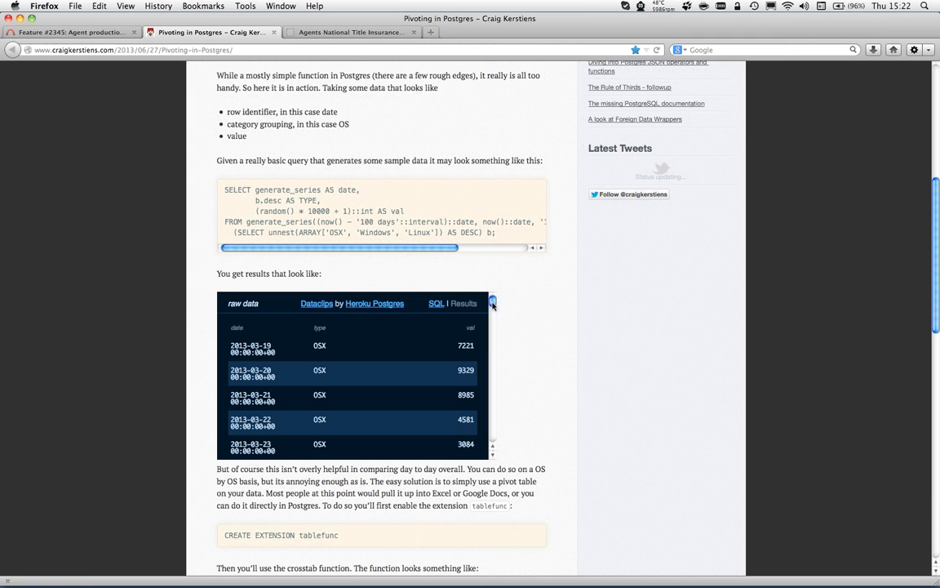
Step: Scroll the OSX, Windows and Linux result rows, then read on to the crosstab examples
scroll("down", 3)
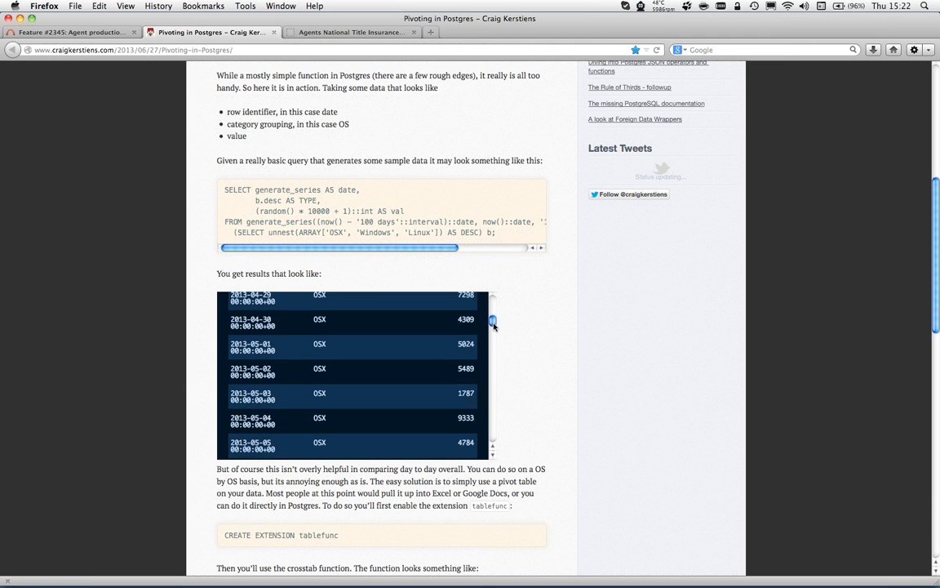
left_click_drag(493, 319, 492, 356)
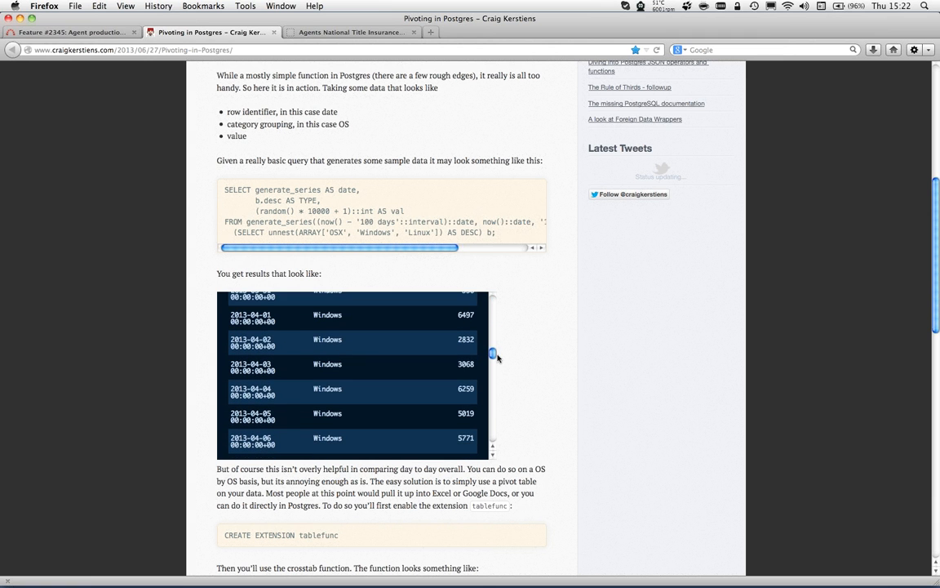
scroll("down", 3)
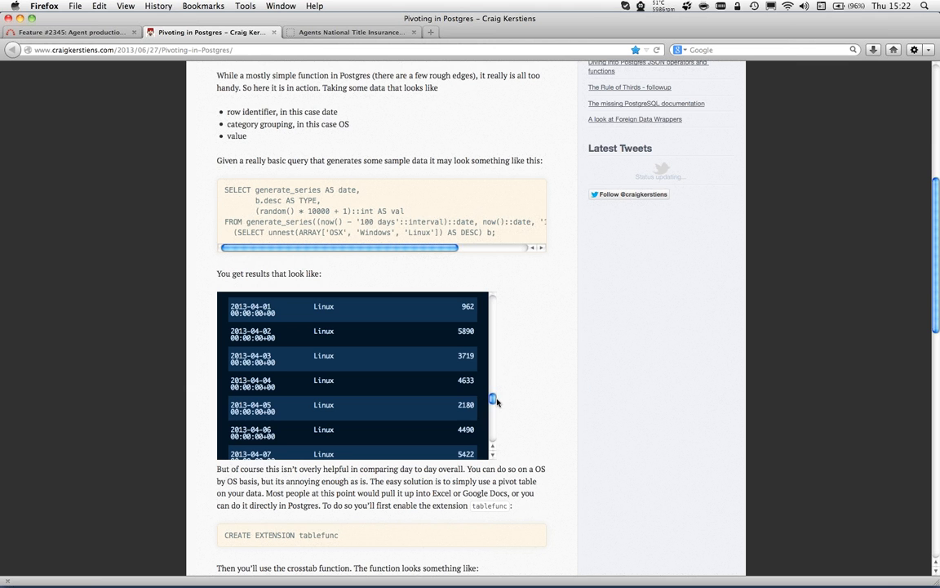
scroll("down", 3)
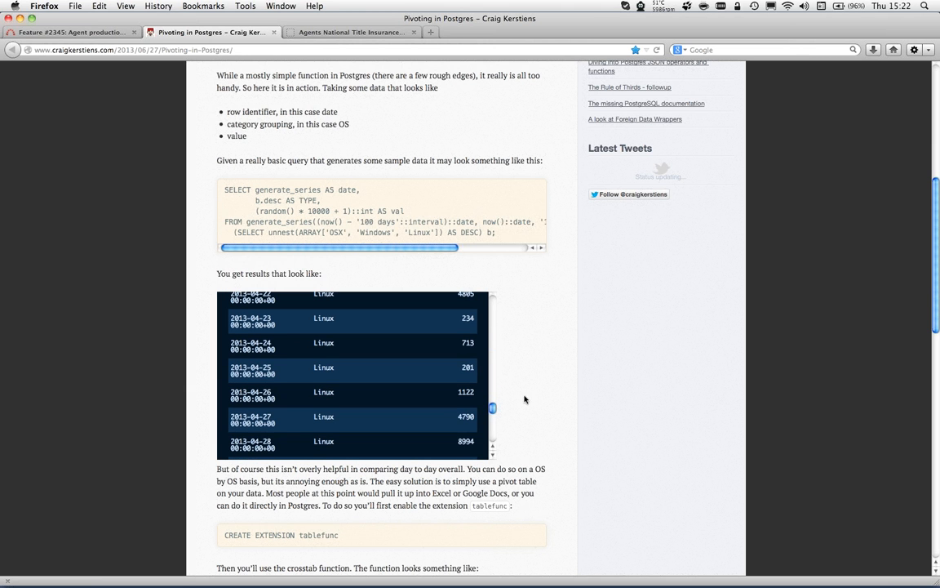
mouse_move(544, 396)
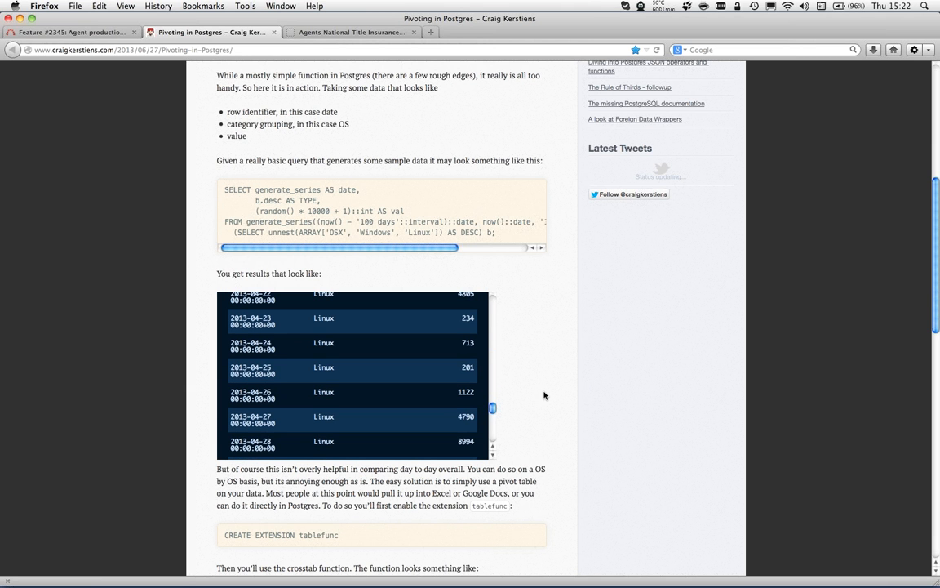
mouse_move(498, 410)
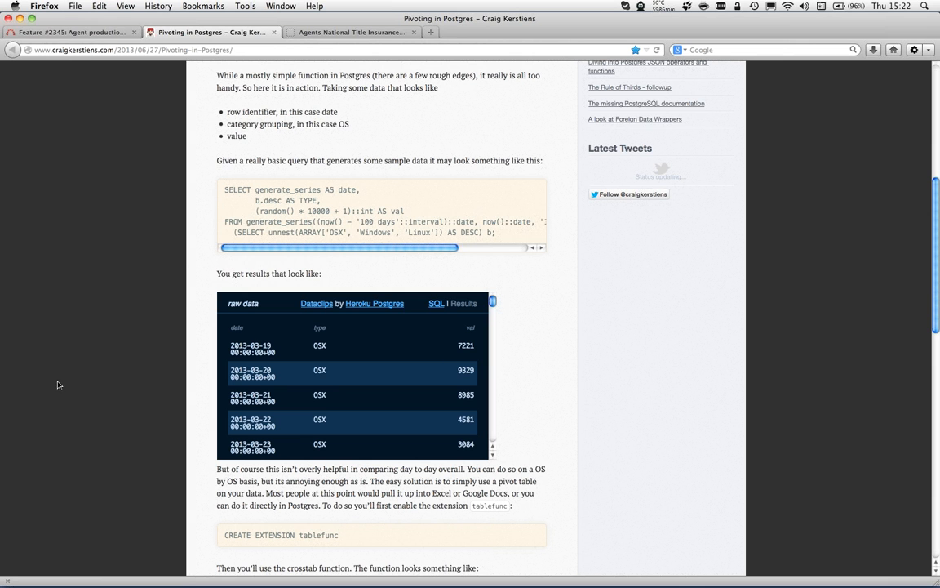
mouse_move(74, 328)
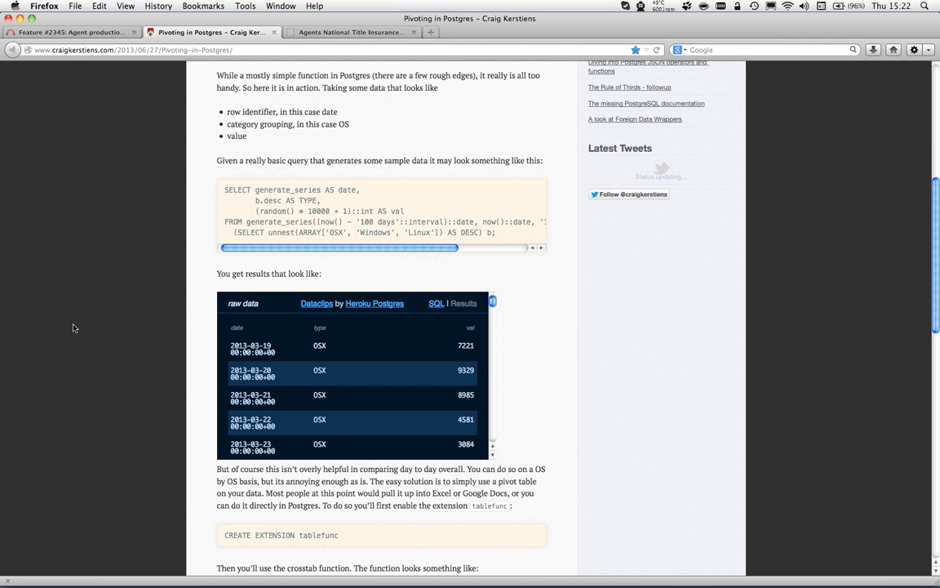
scroll("down", 3)
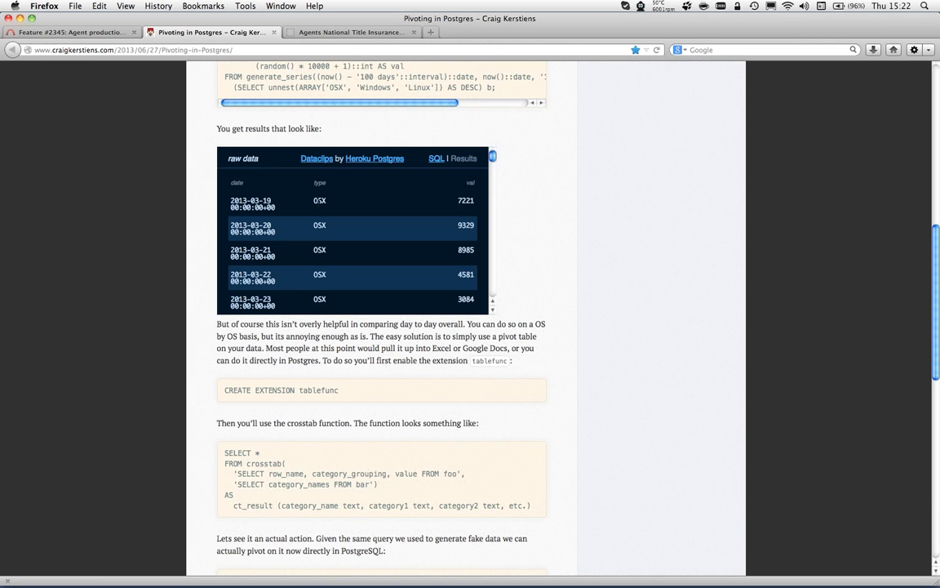
mouse_move(135, 250)
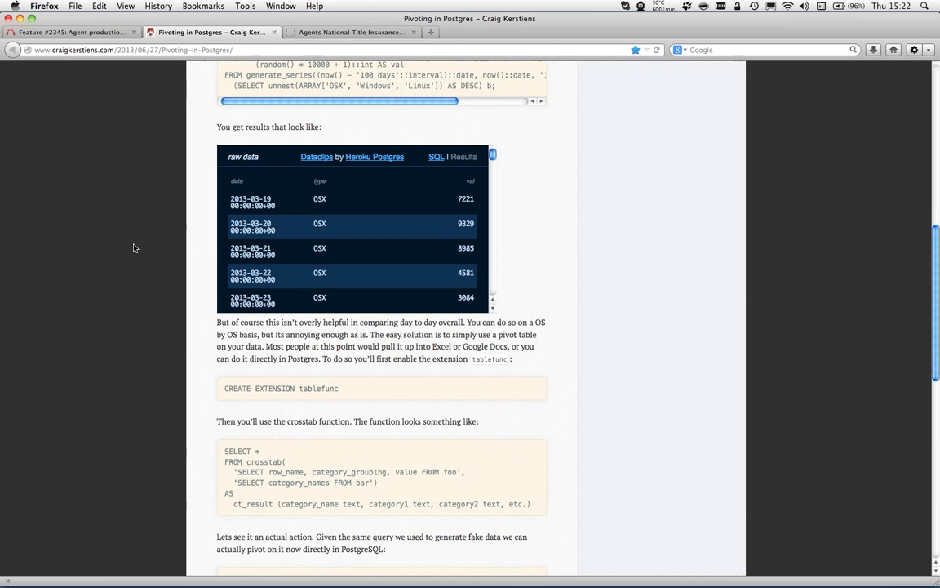
scroll("down", 3)
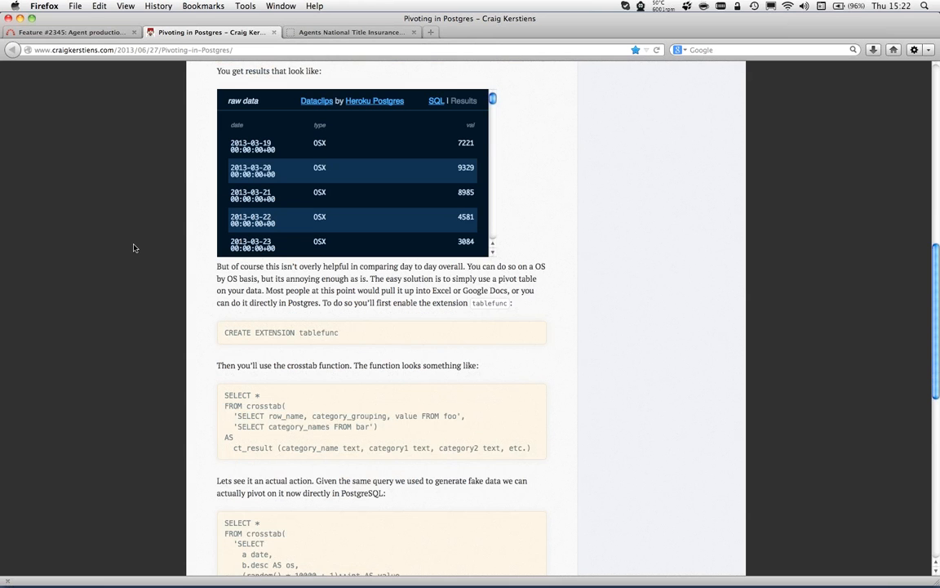
scroll("down", 3)
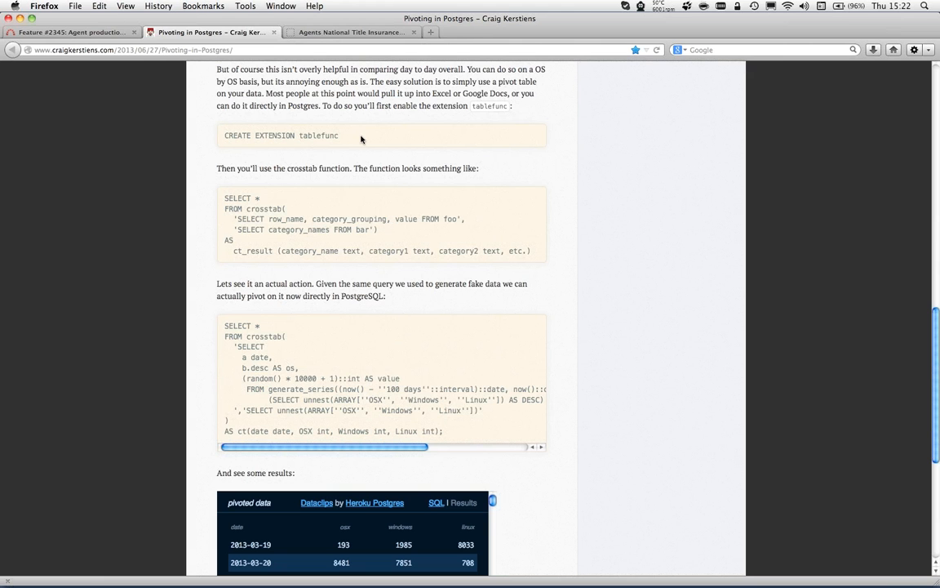
mouse_move(349, 137)
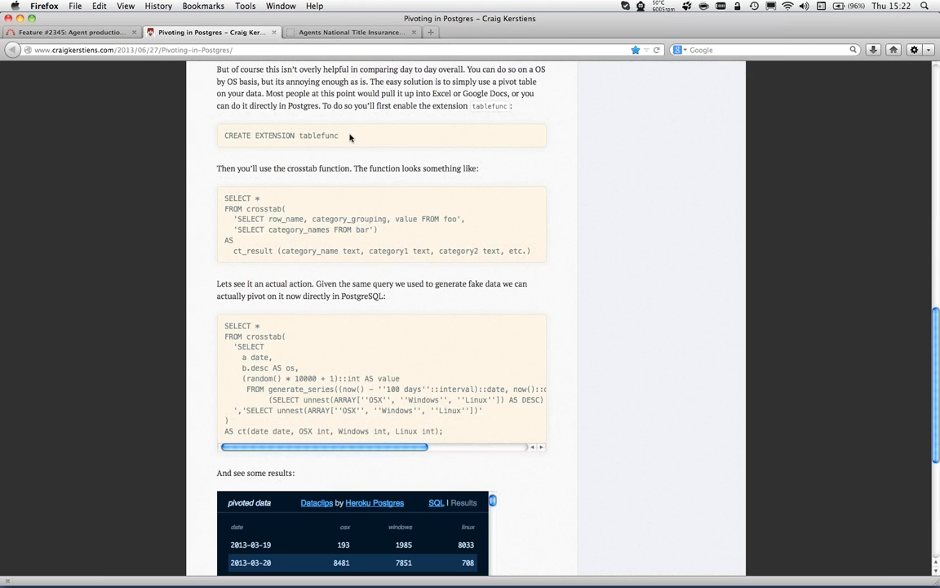
double_click(319, 135)
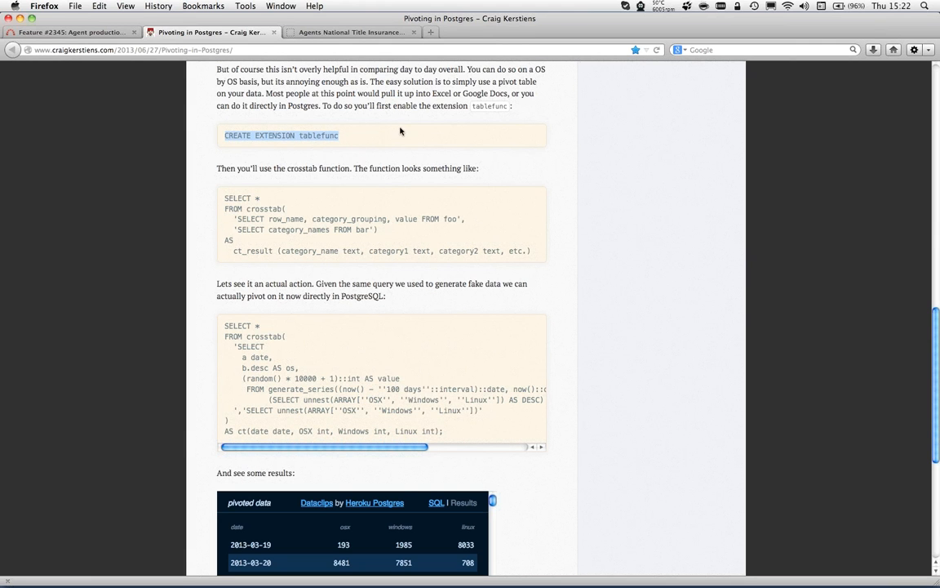
mouse_move(596, 120)
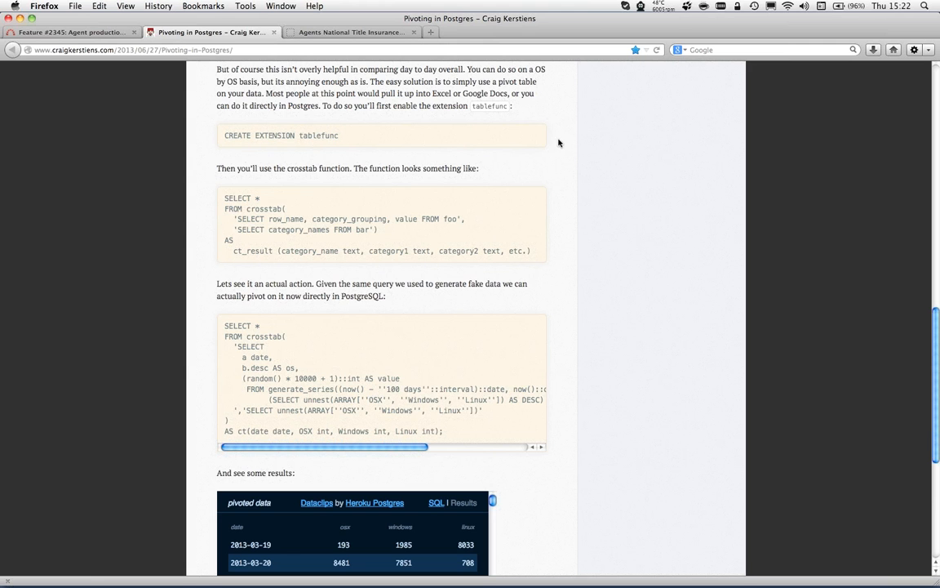
mouse_move(566, 148)
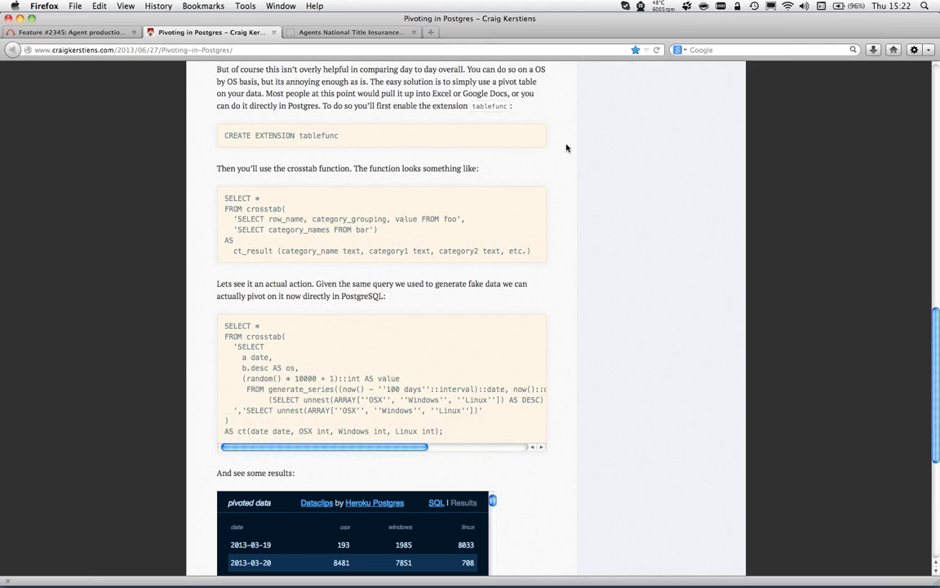
mouse_move(225, 202)
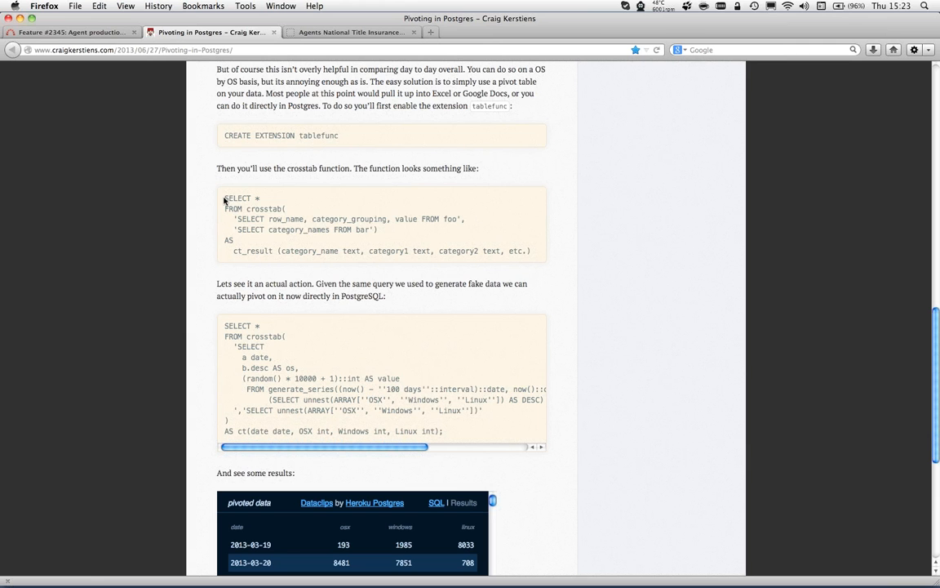
left_click_drag(226, 198, 529, 251)
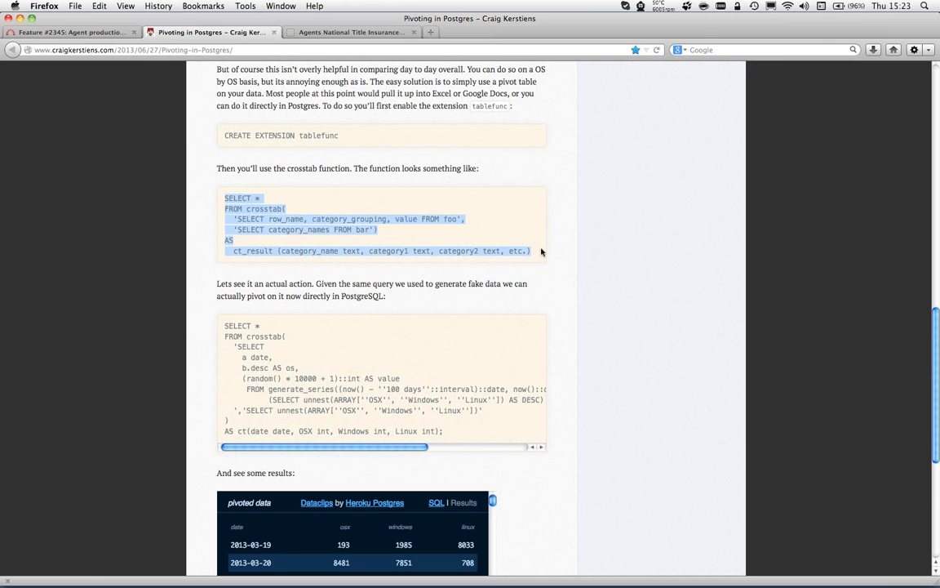
mouse_move(579, 171)
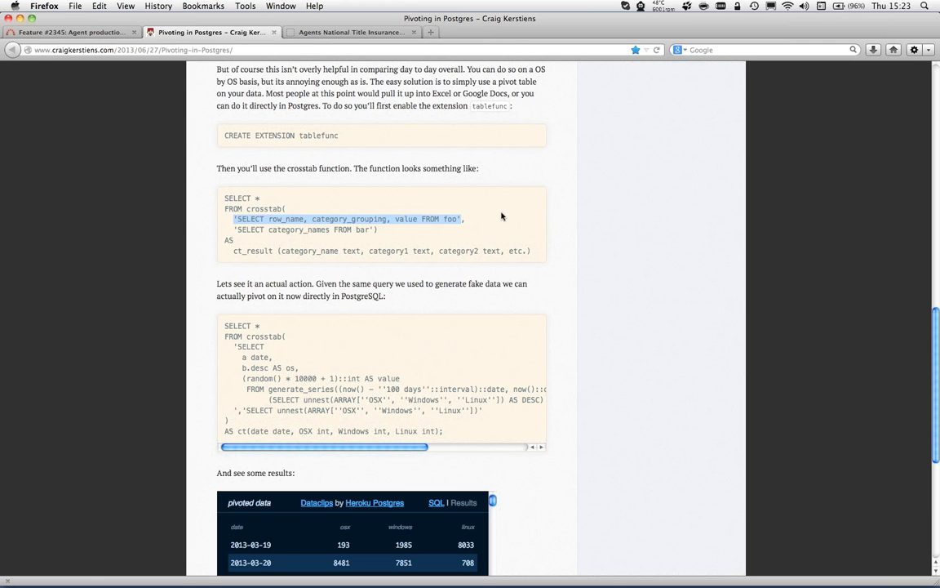
mouse_move(463, 198)
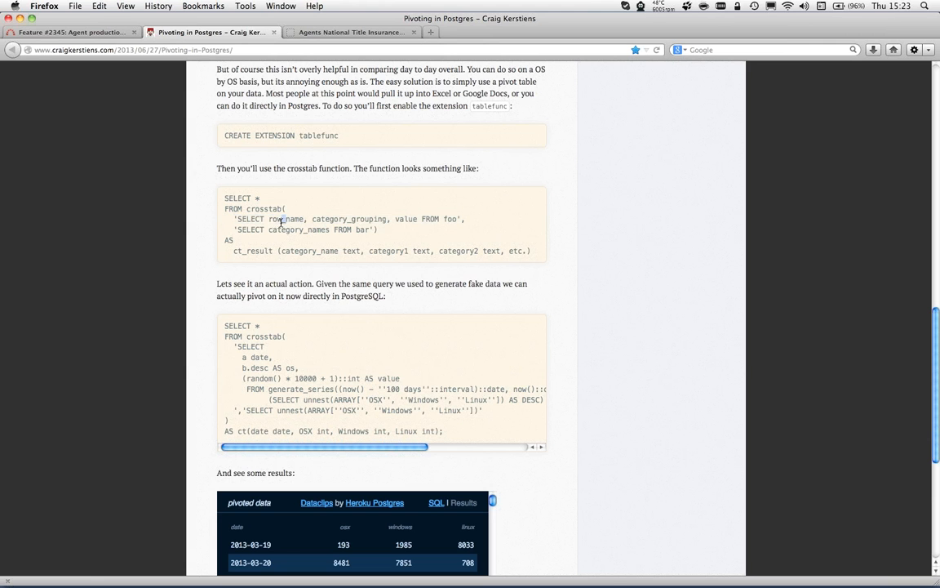
double_click(286, 219)
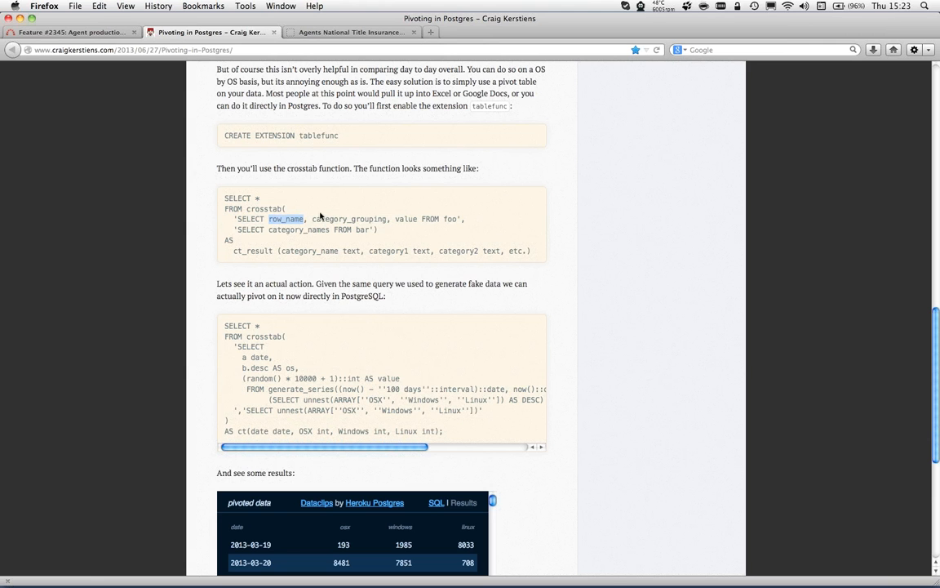
mouse_move(571, 172)
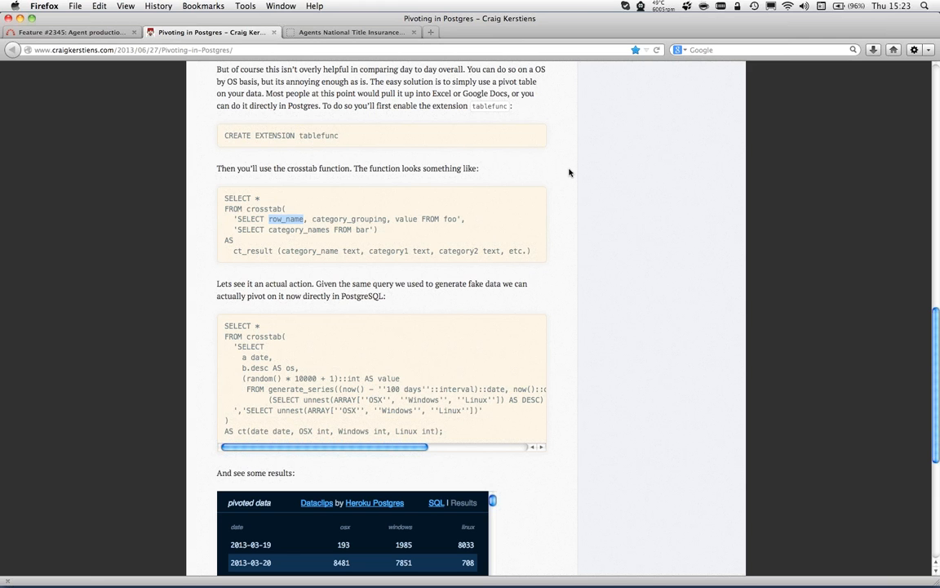
double_click(329, 218)
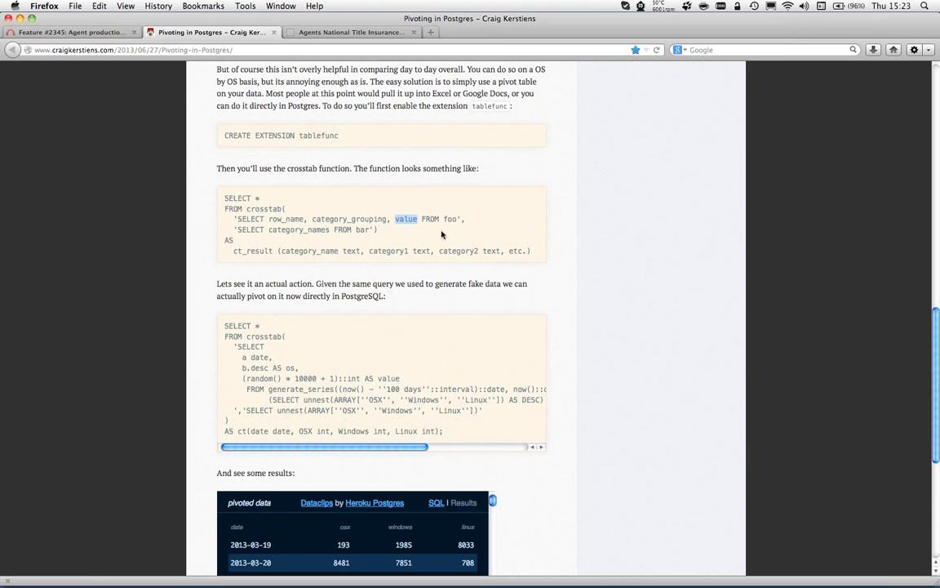
mouse_move(527, 216)
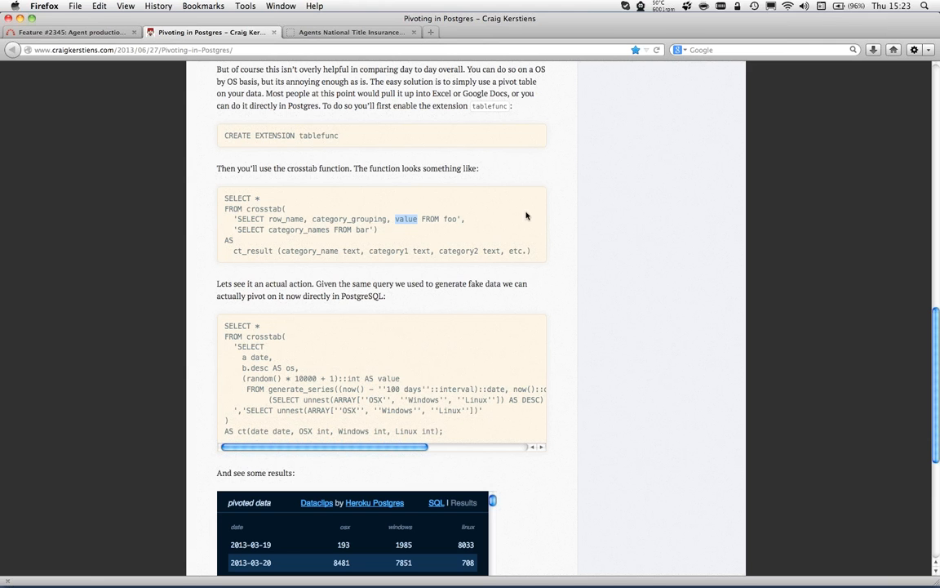
mouse_move(239, 219)
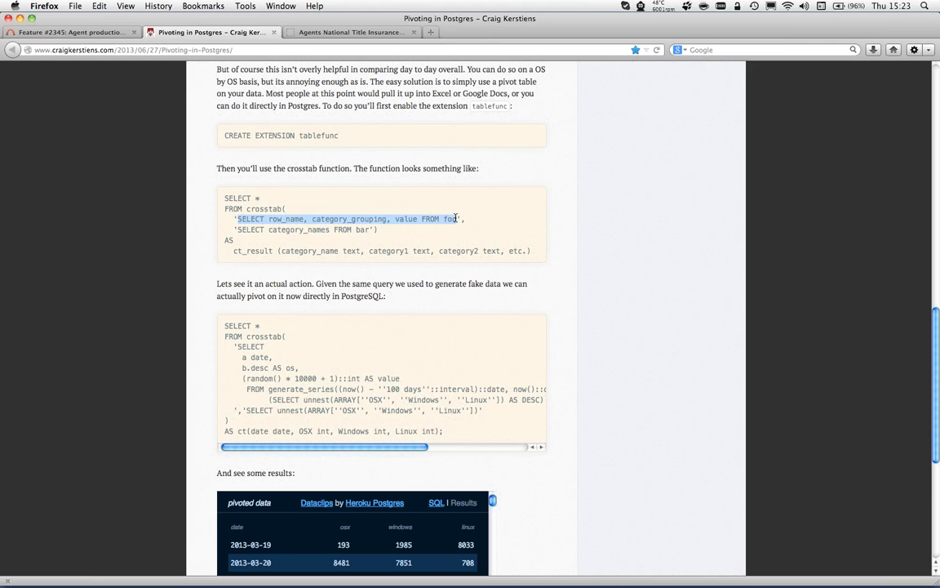
mouse_move(615, 195)
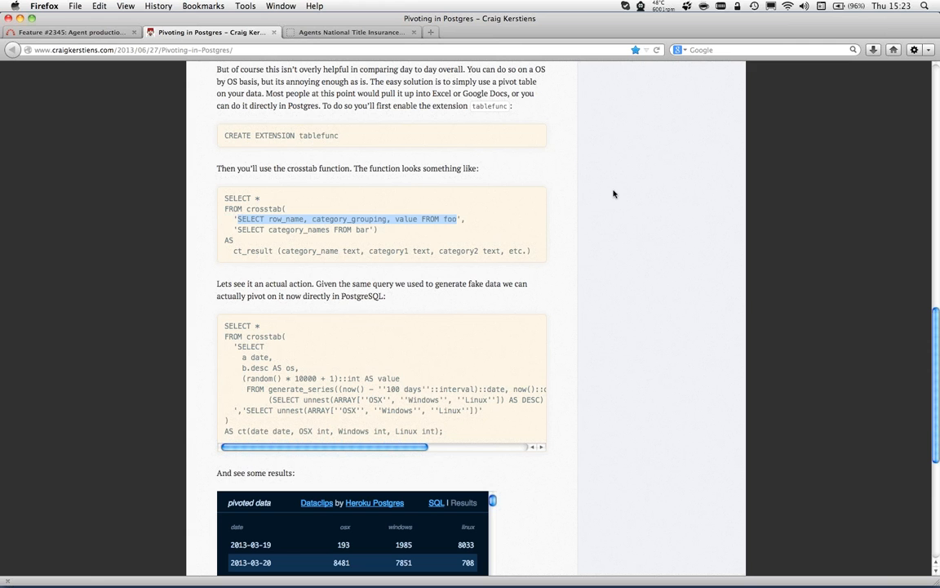
mouse_move(425, 192)
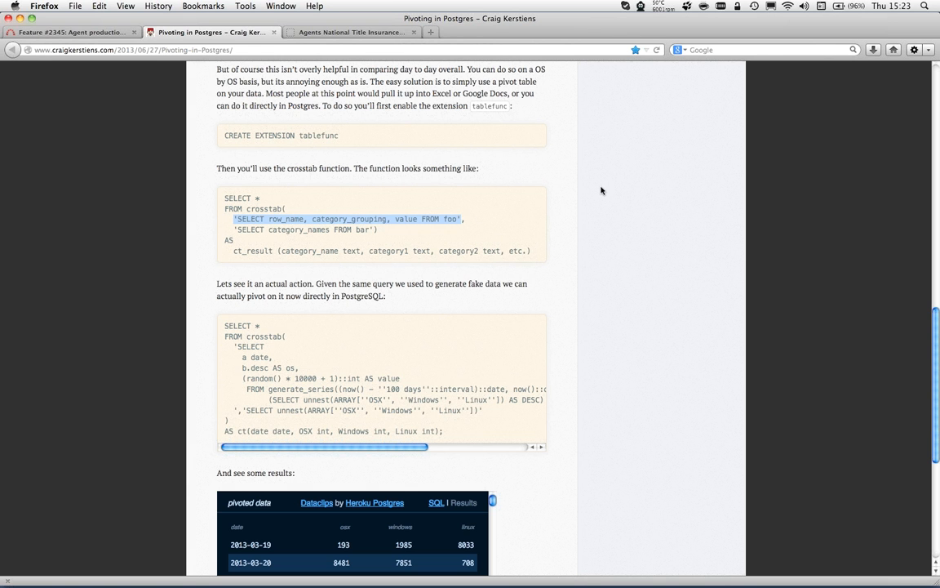
mouse_move(613, 187)
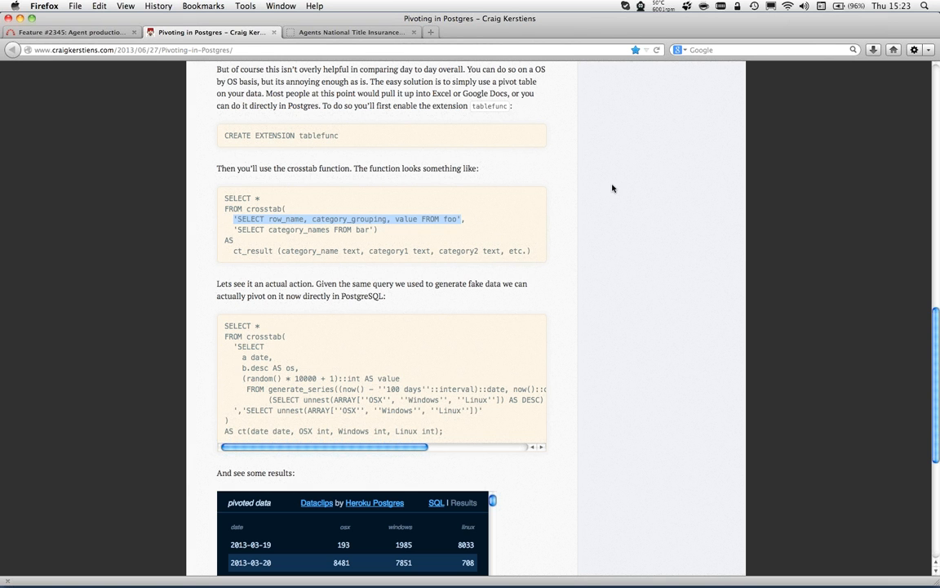
mouse_move(318, 205)
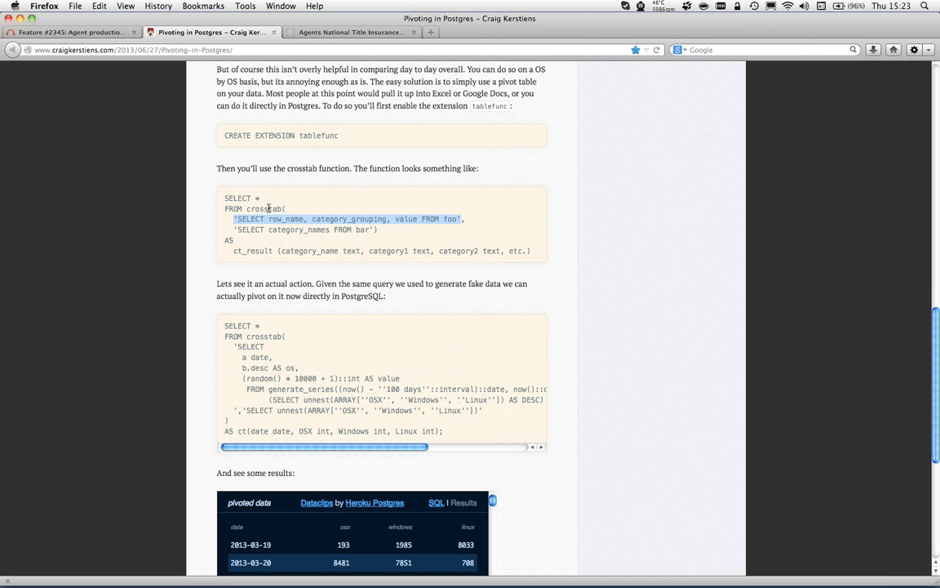
mouse_move(588, 191)
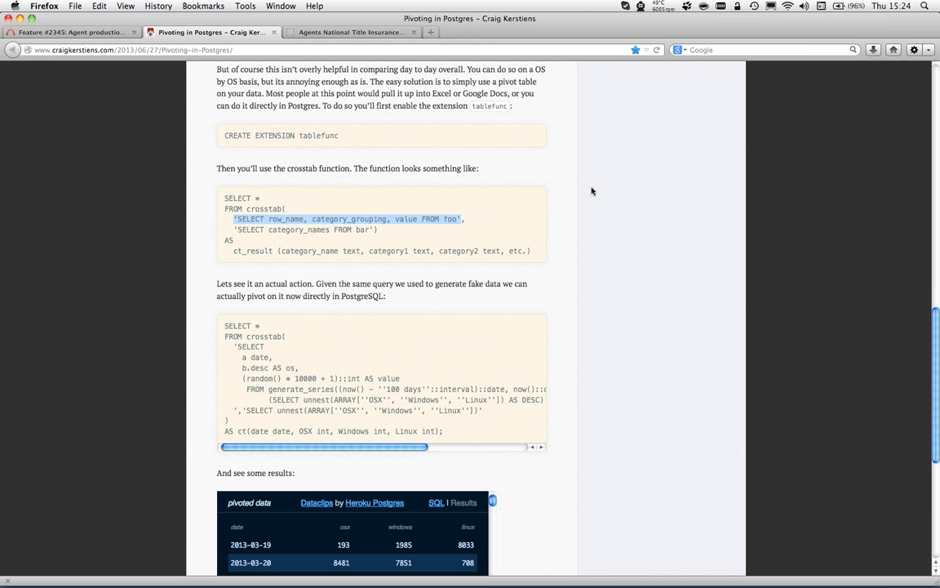
mouse_move(236, 230)
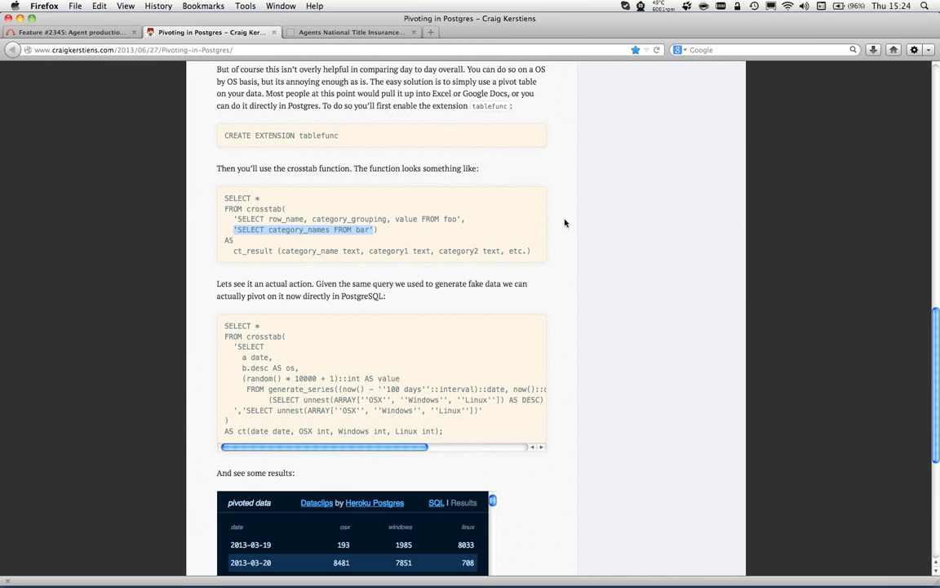
mouse_move(629, 194)
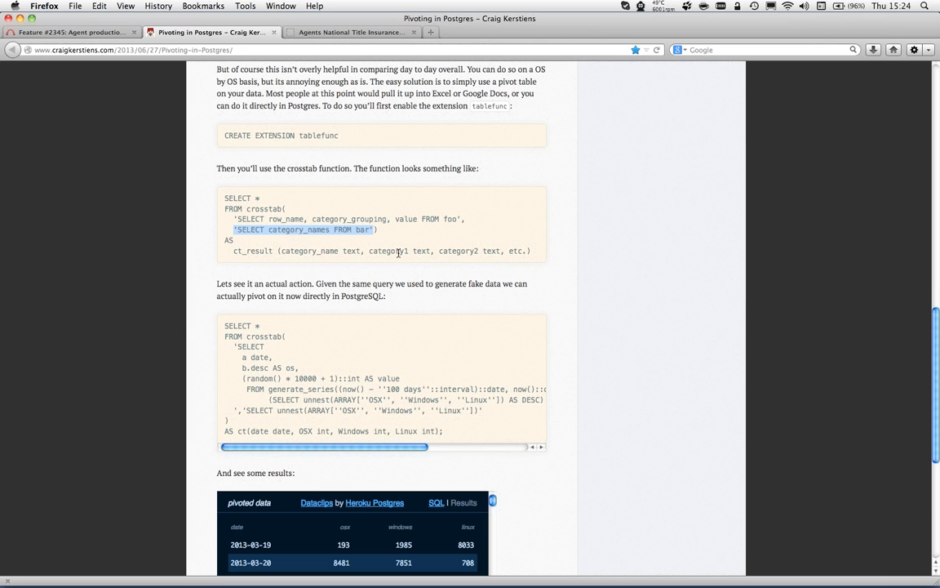
mouse_move(225, 325)
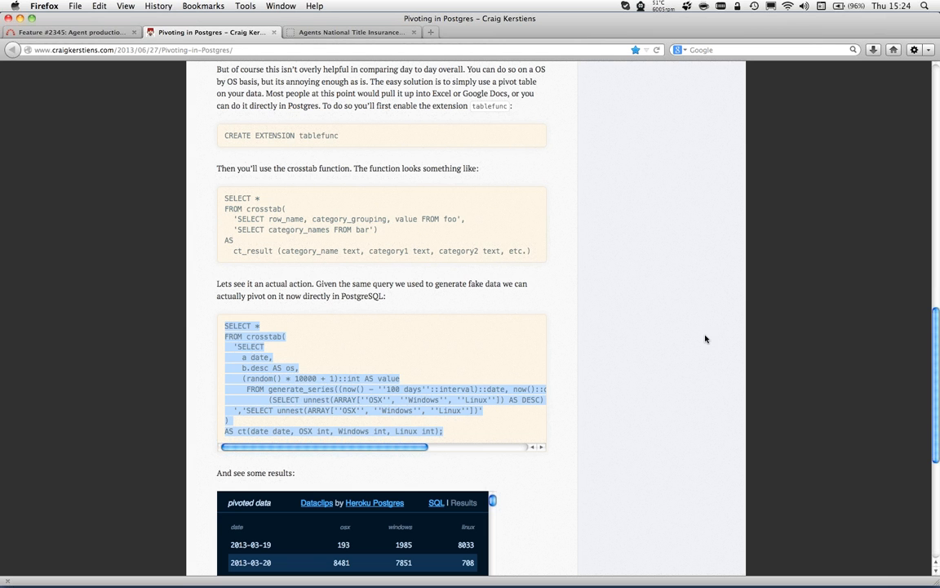
scroll("down", 3)
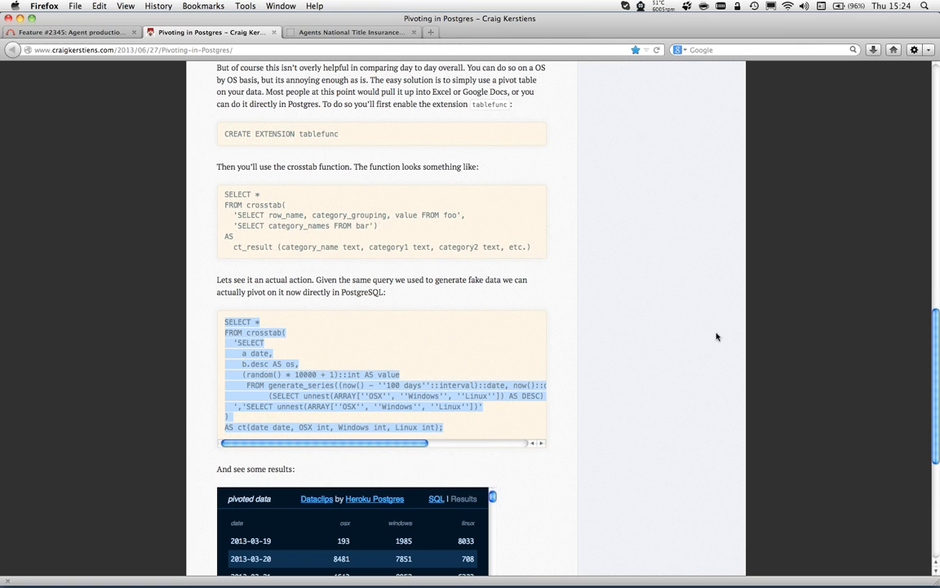
scroll("down", 3)
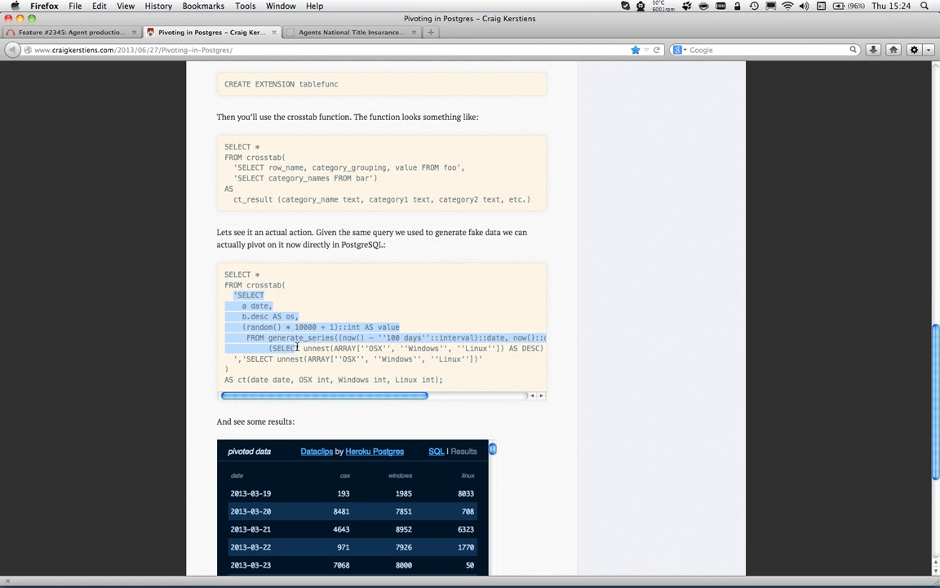
mouse_move(283, 372)
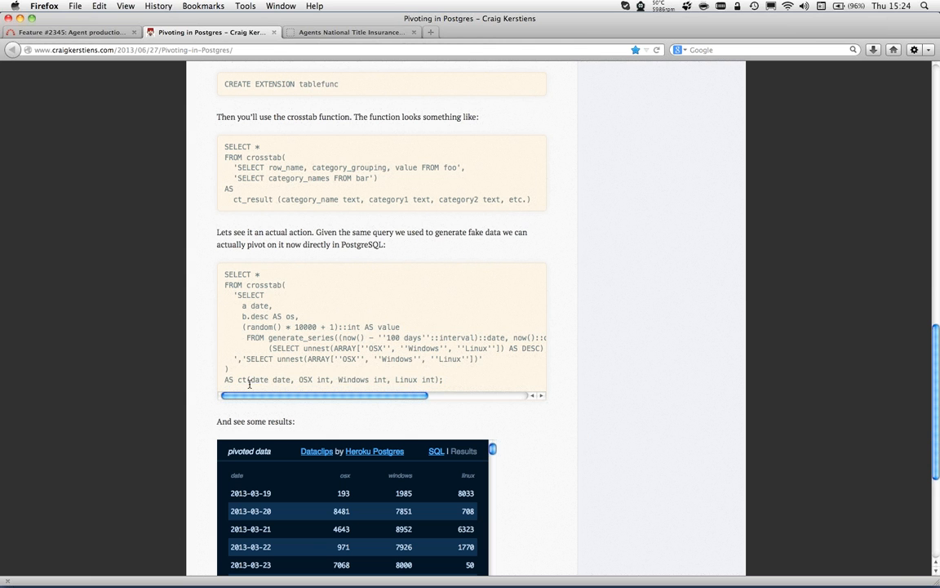
double_click(270, 379)
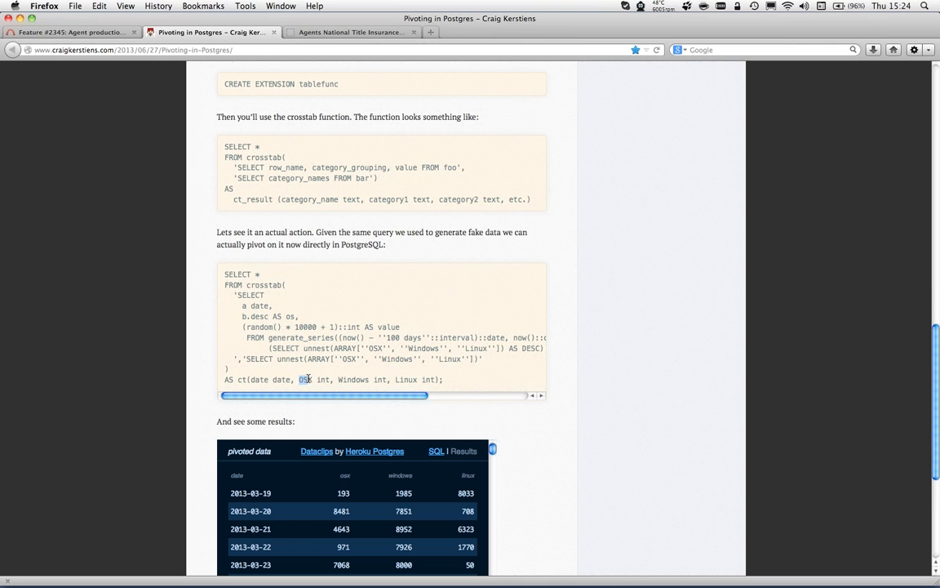
double_click(351, 379)
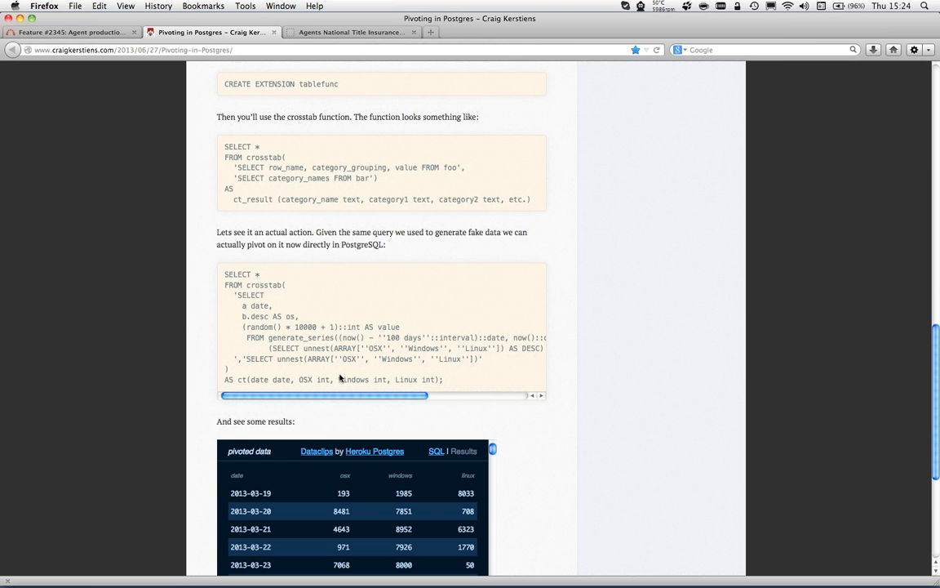
mouse_move(632, 311)
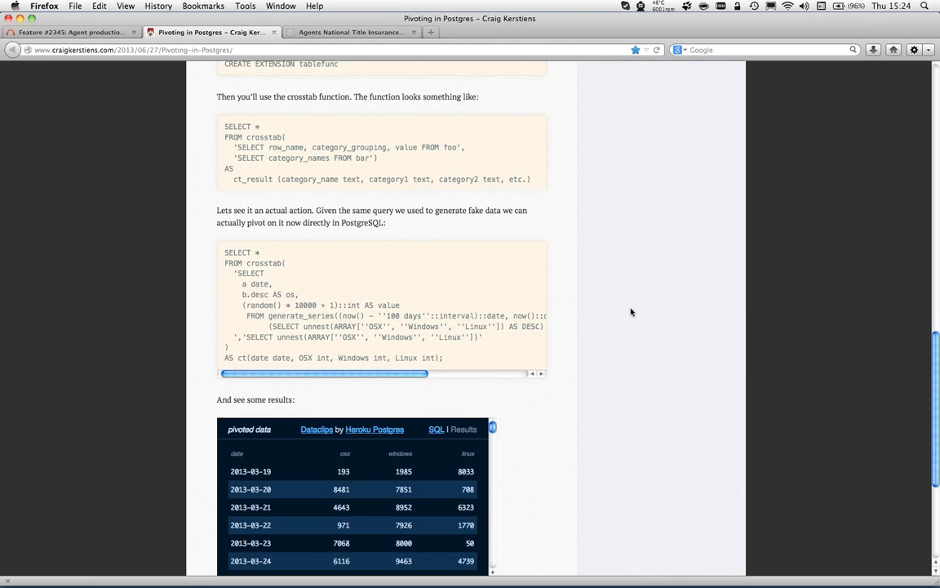
scroll("down", 3)
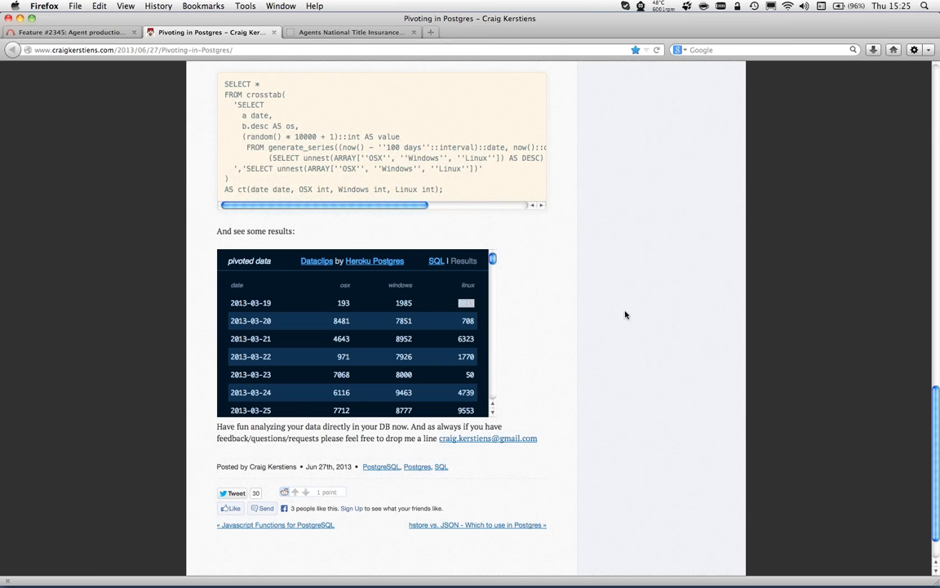
mouse_move(365, 217)
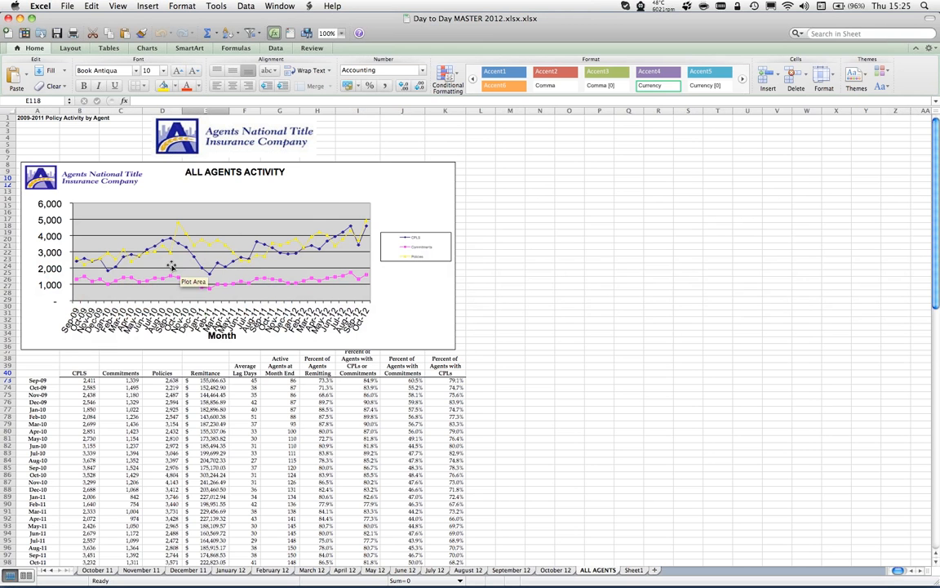
mouse_move(509, 147)
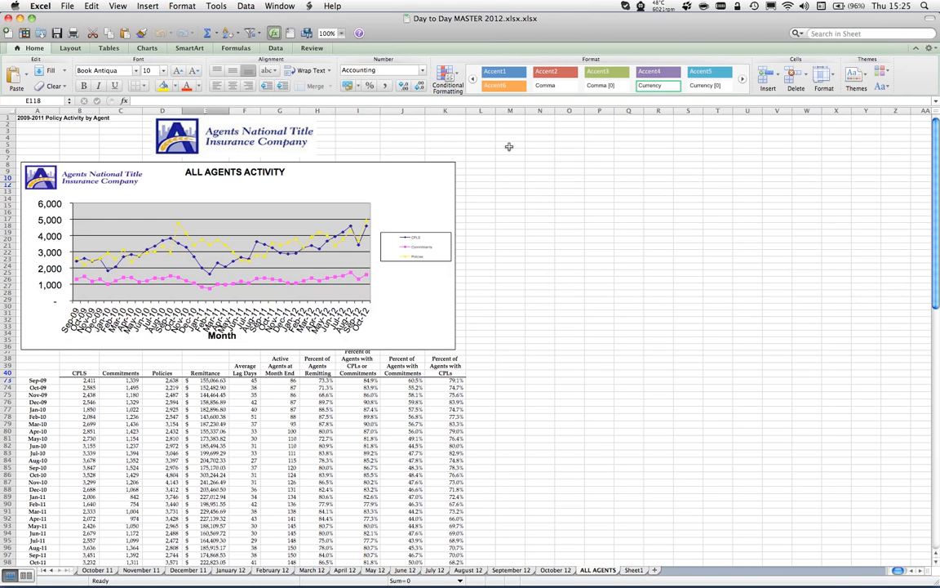
mouse_move(466, 159)
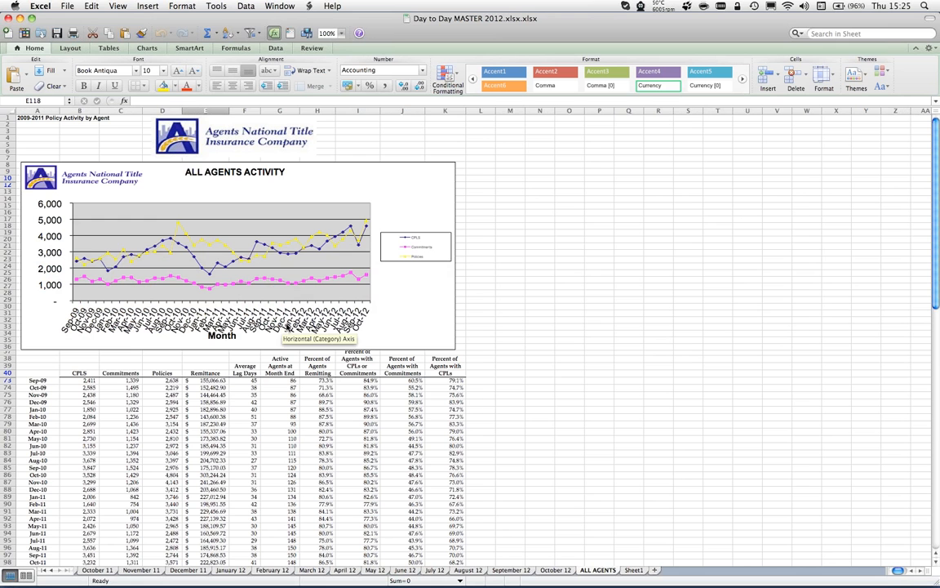
mouse_move(444, 243)
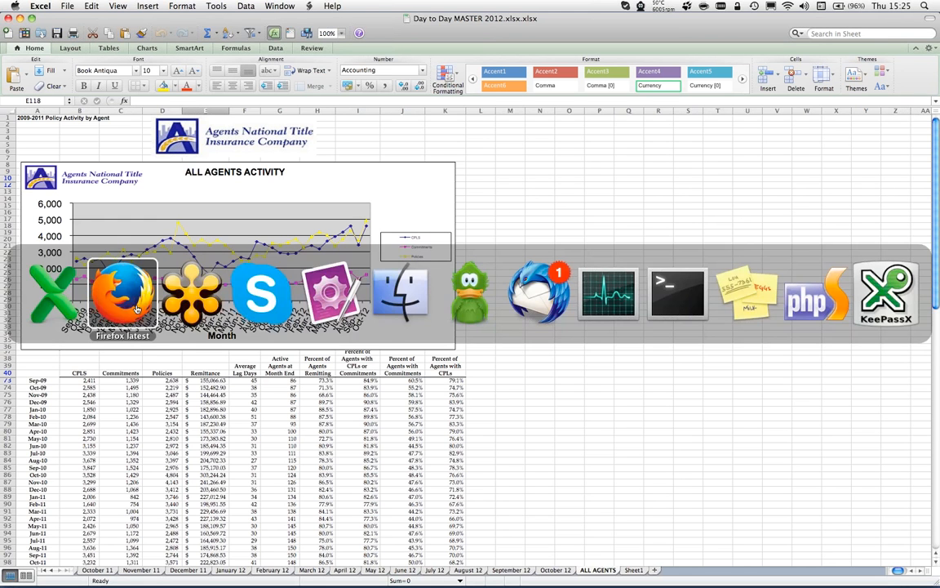
Step: Leave the ALL AGENTS chart and bring the Postgres pivot article in Firefox forward
left_click(122, 294)
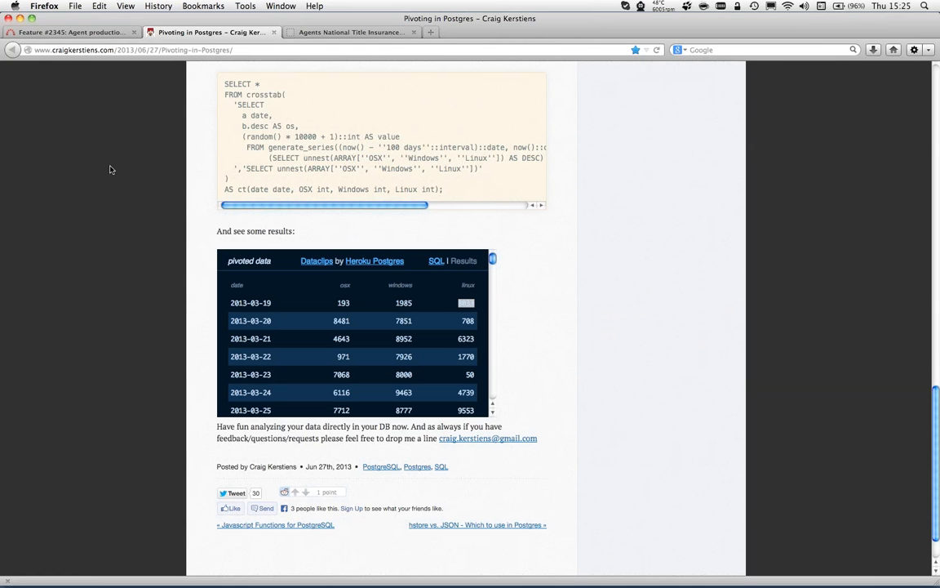
mouse_move(103, 203)
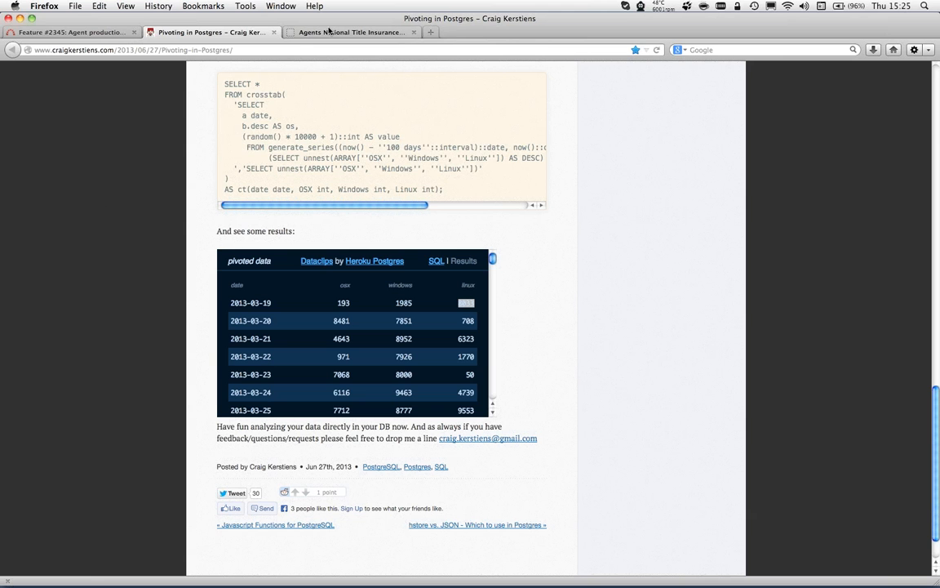
mouse_move(121, 224)
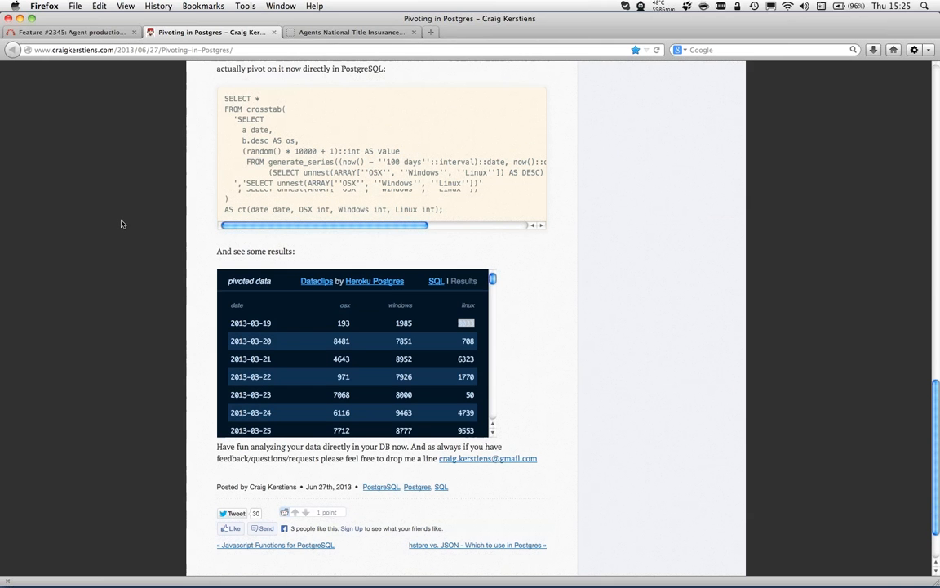
scroll("up", 3)
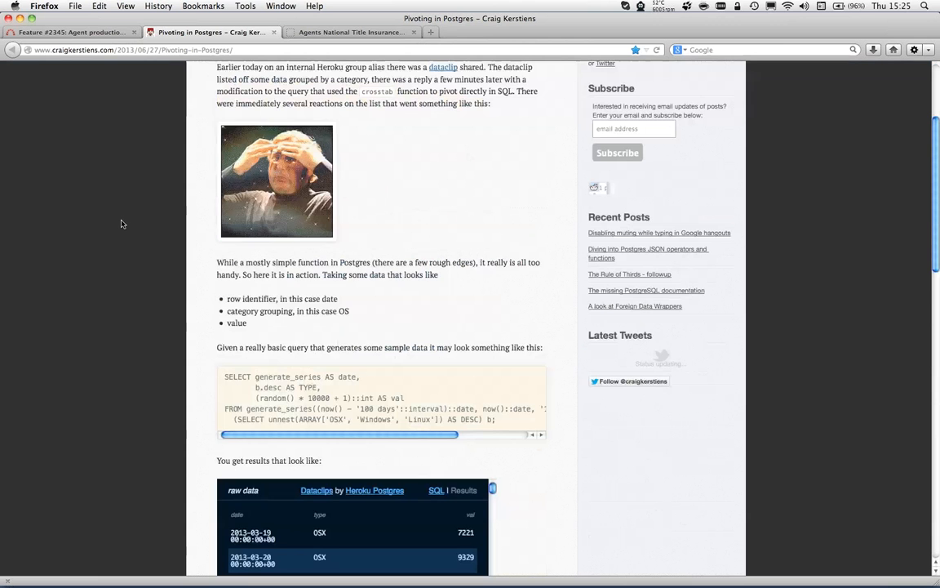
scroll("down", 3)
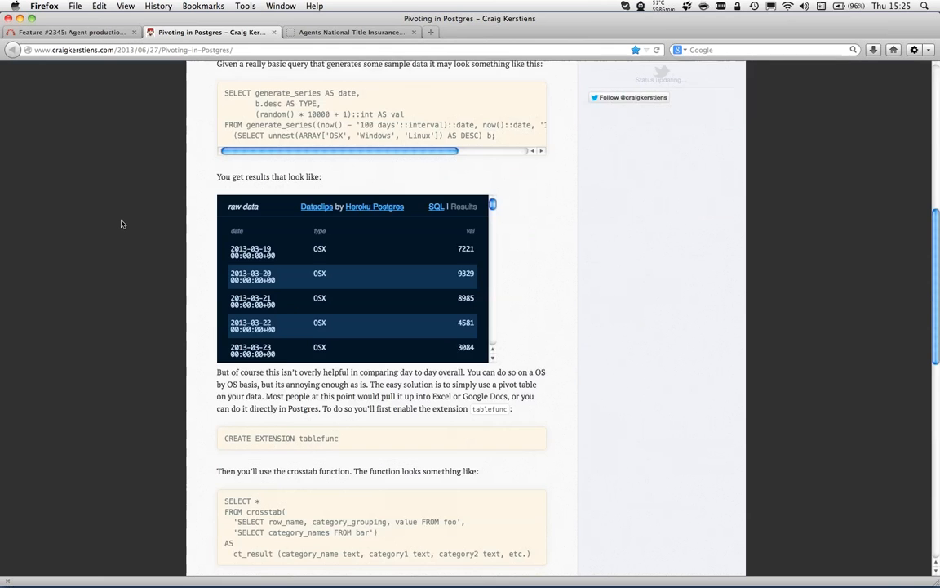
scroll("down", 3)
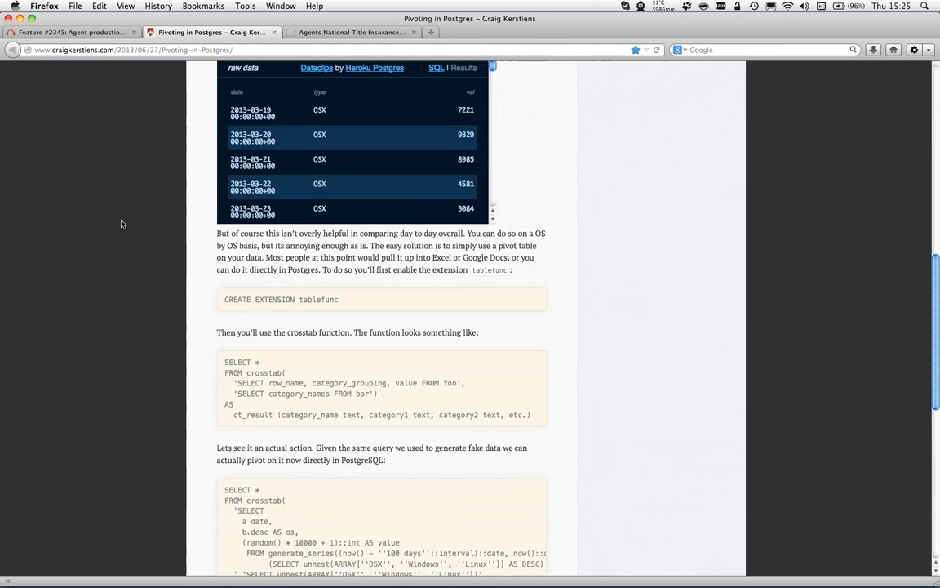
scroll("down", 3)
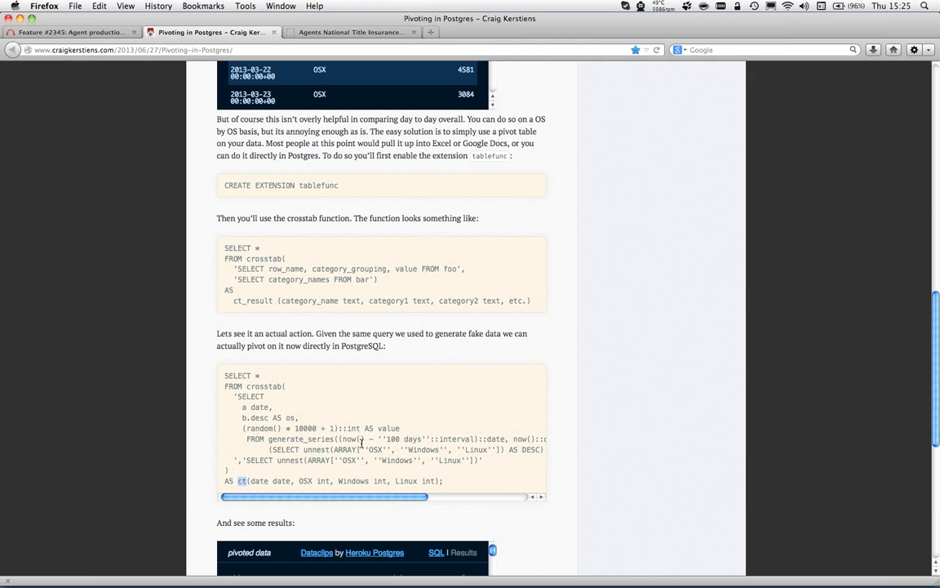
mouse_move(379, 437)
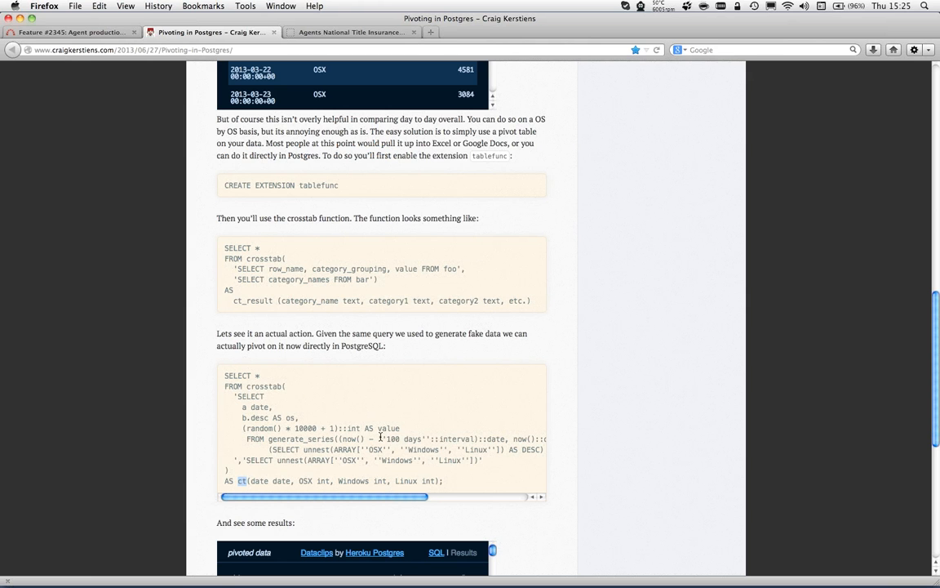
mouse_move(297, 406)
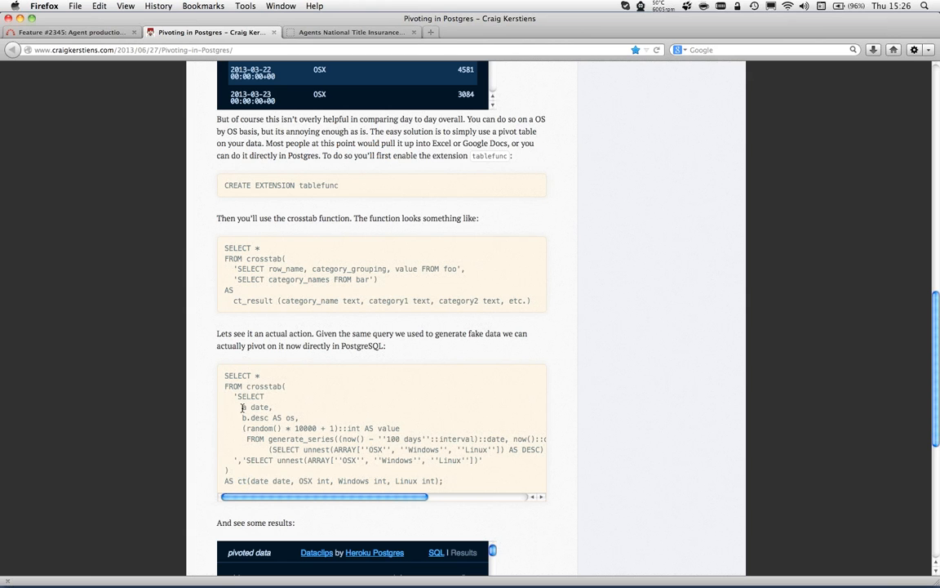
double_click(257, 406)
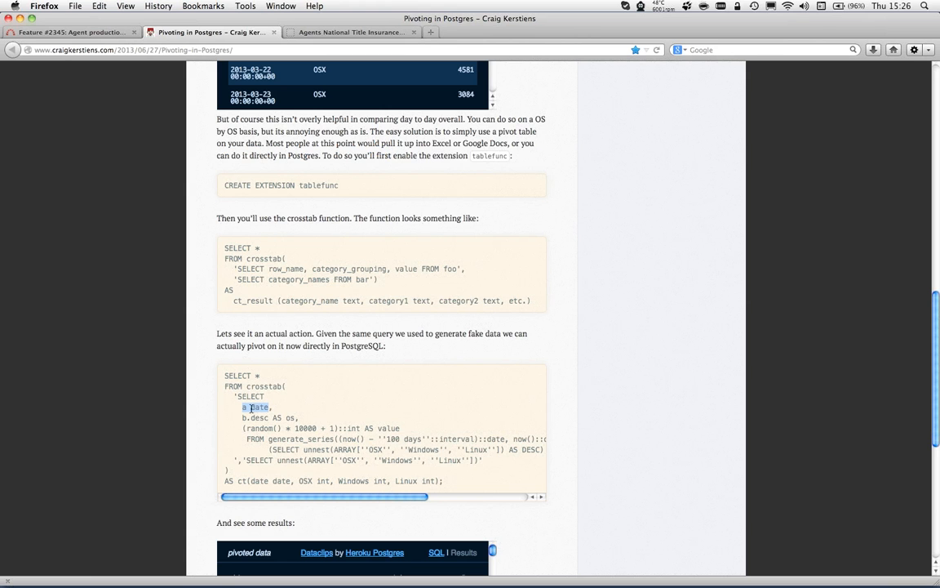
left_click(307, 407)
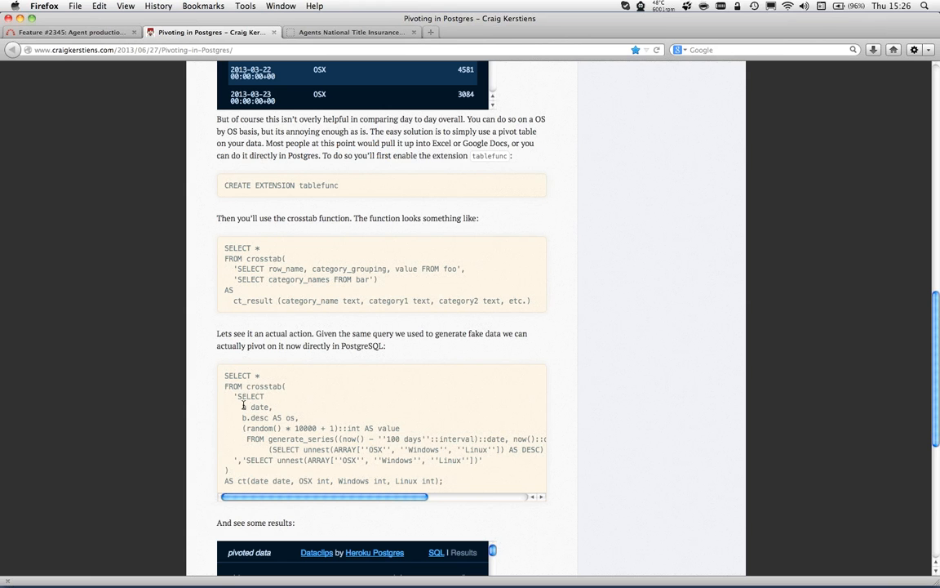
mouse_move(252, 325)
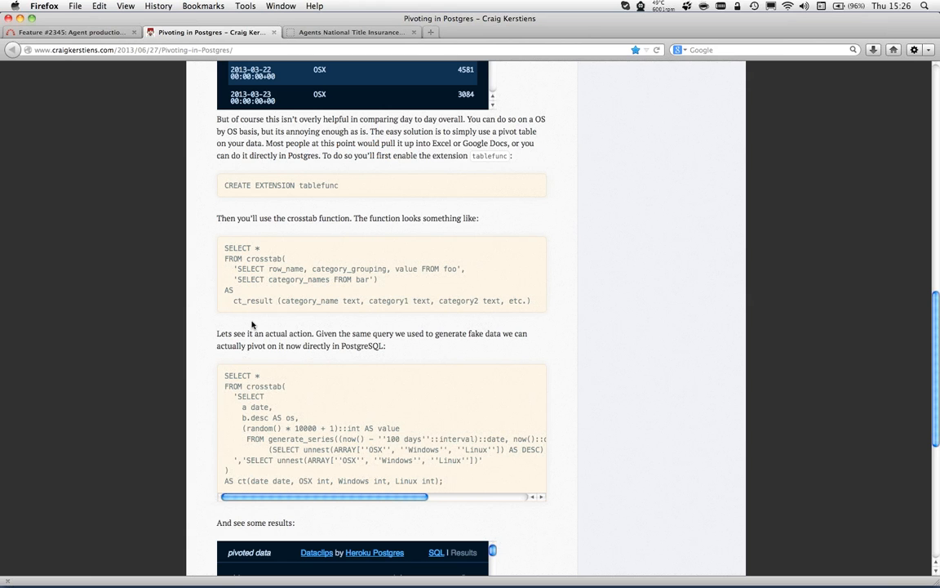
double_click(253, 300)
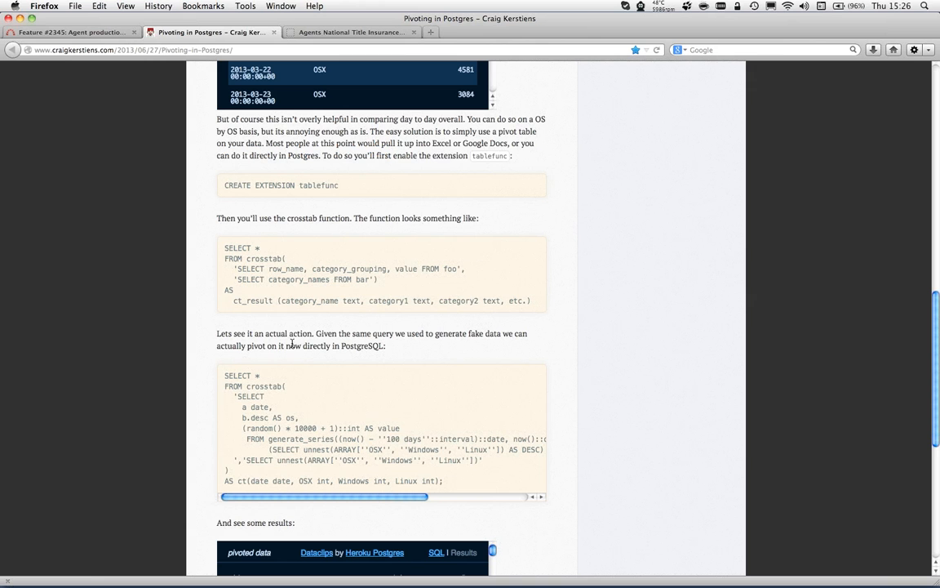
mouse_move(279, 324)
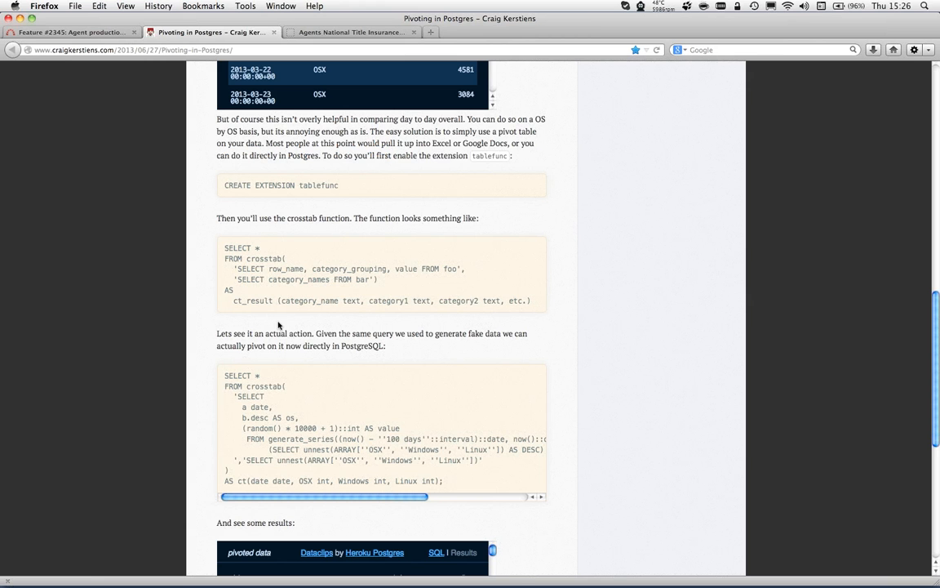
mouse_move(237, 480)
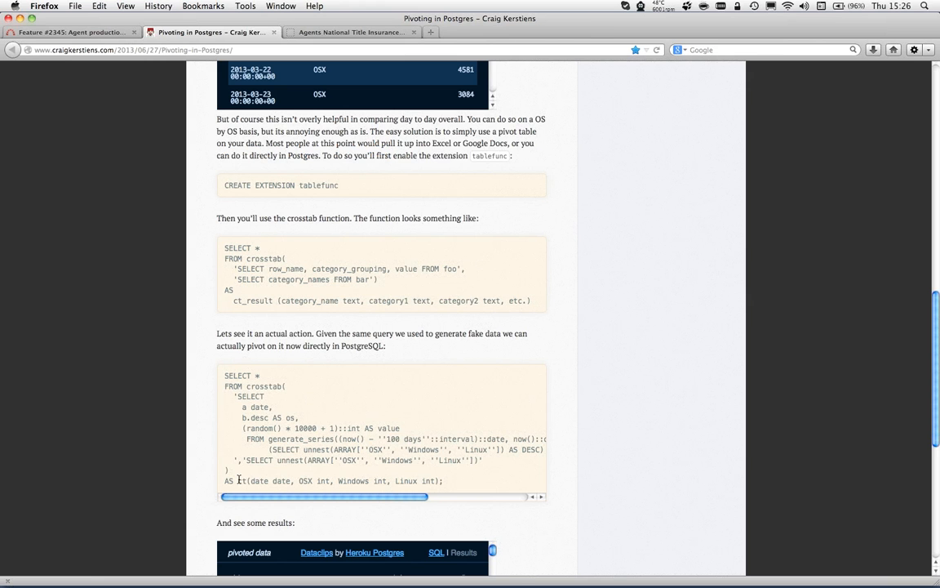
mouse_move(452, 475)
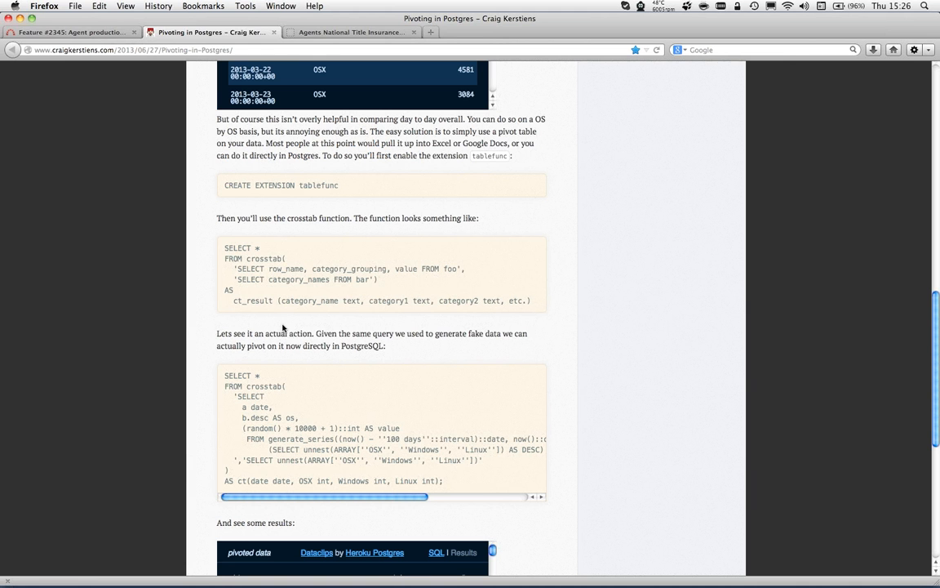
mouse_move(515, 299)
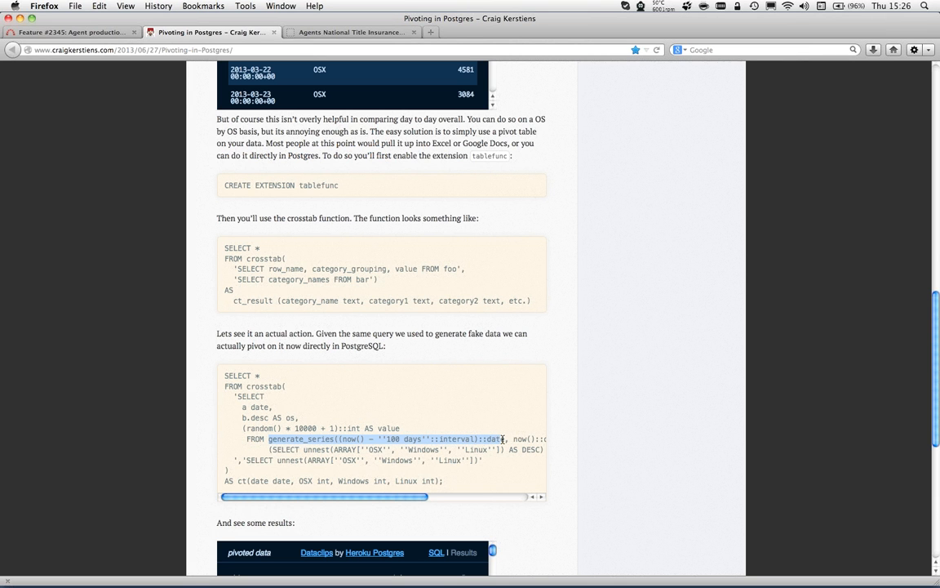
mouse_move(586, 393)
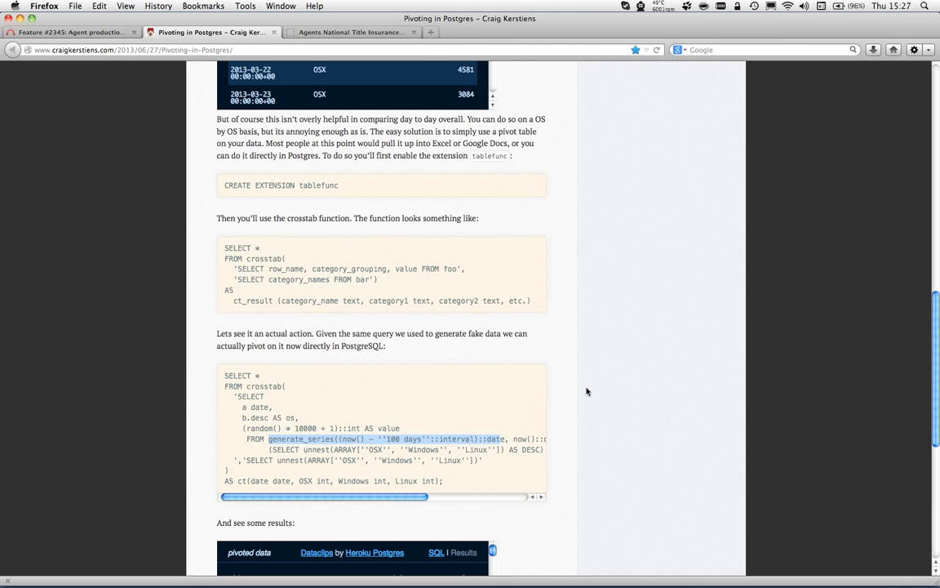
mouse_move(431, 429)
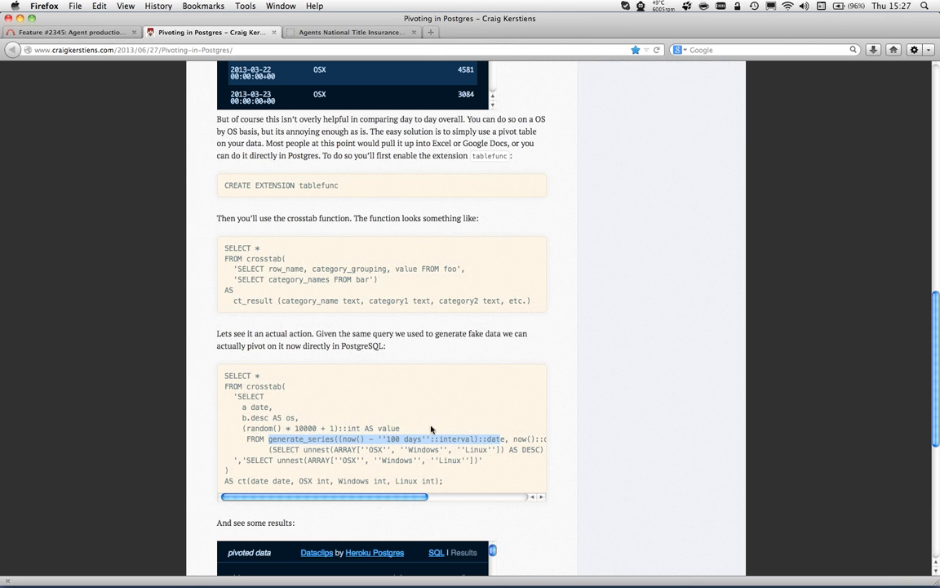
mouse_move(356, 400)
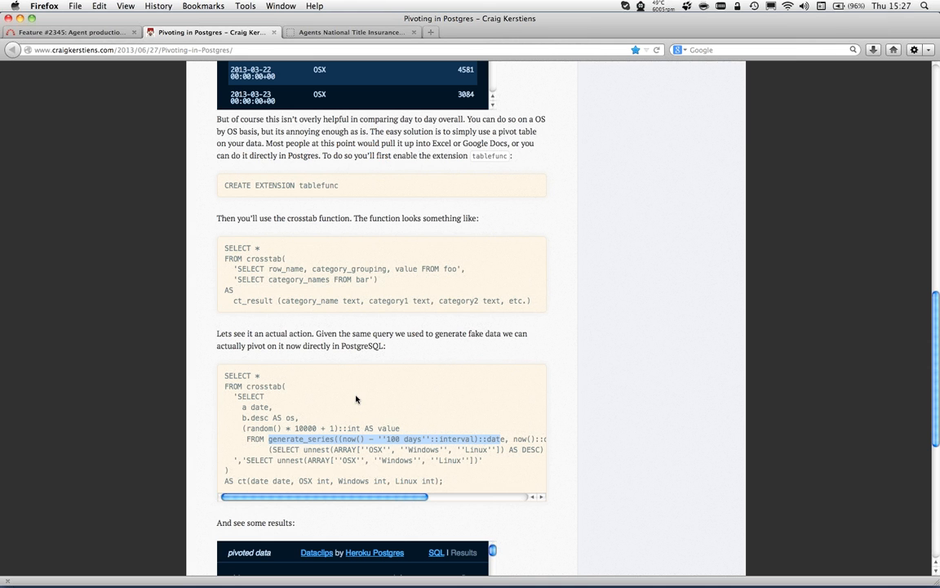
mouse_move(401, 442)
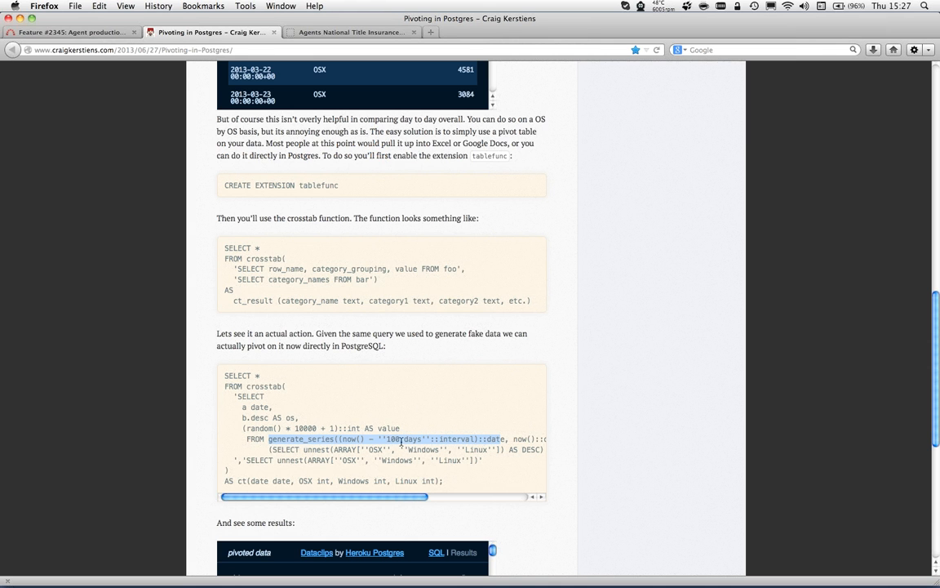
mouse_move(629, 358)
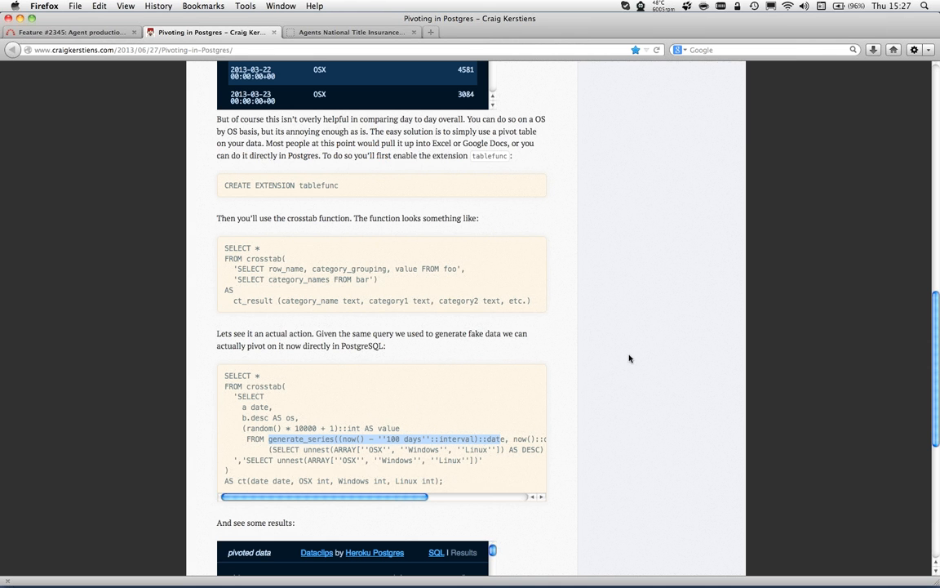
mouse_move(300, 482)
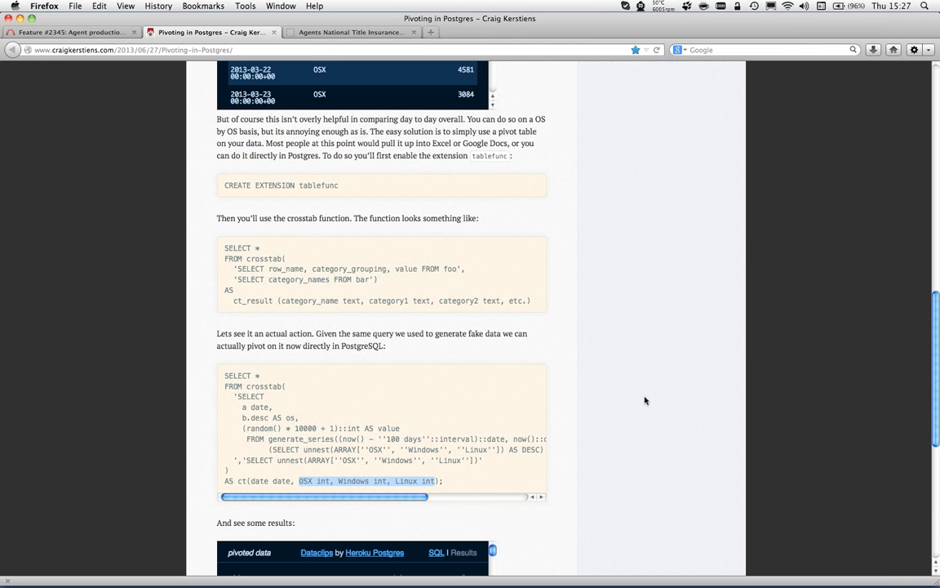
mouse_move(637, 406)
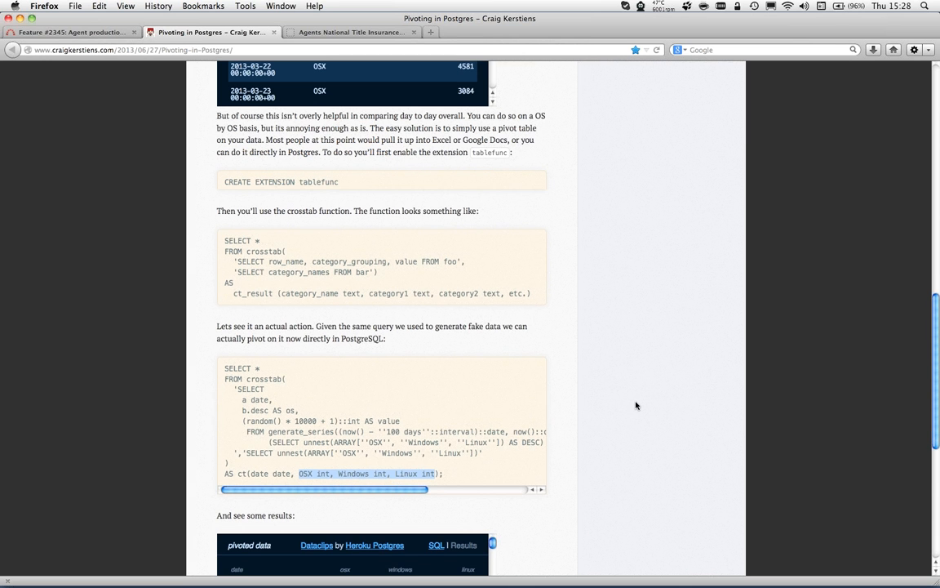
Step: Switch to the titlenet.local tab and log in as delta to Agents Title
left_click(351, 31)
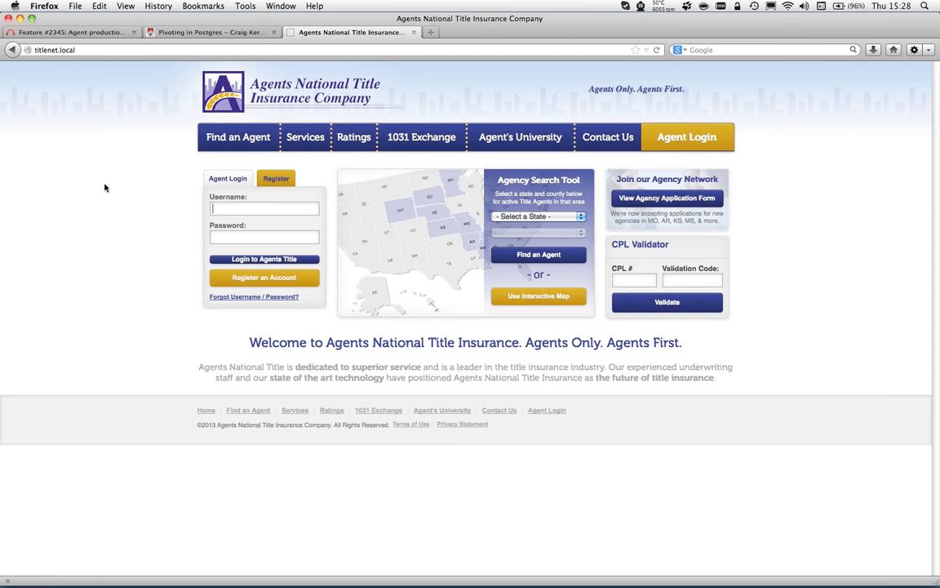
mouse_move(102, 185)
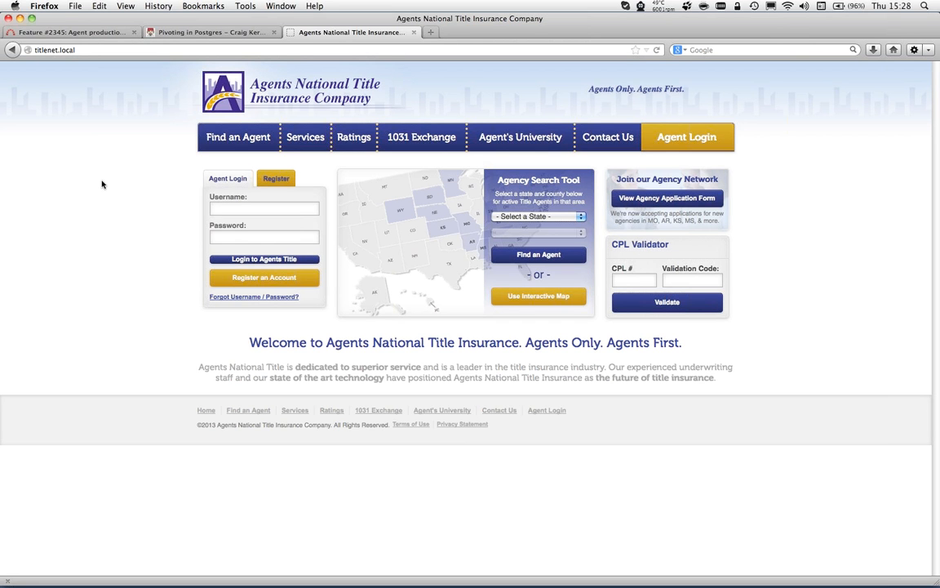
left_click(263, 259)
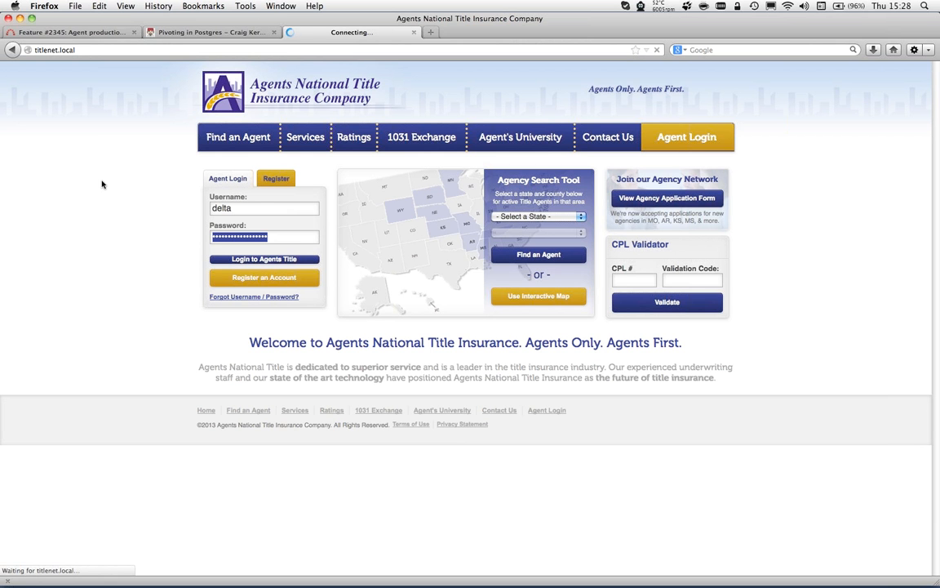
left_click(264, 259)
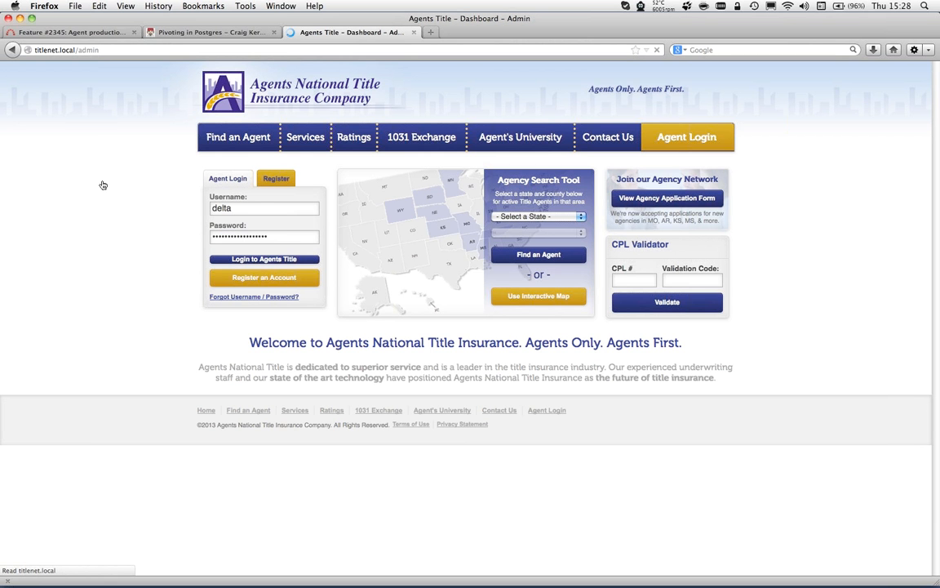
left_click(263, 259)
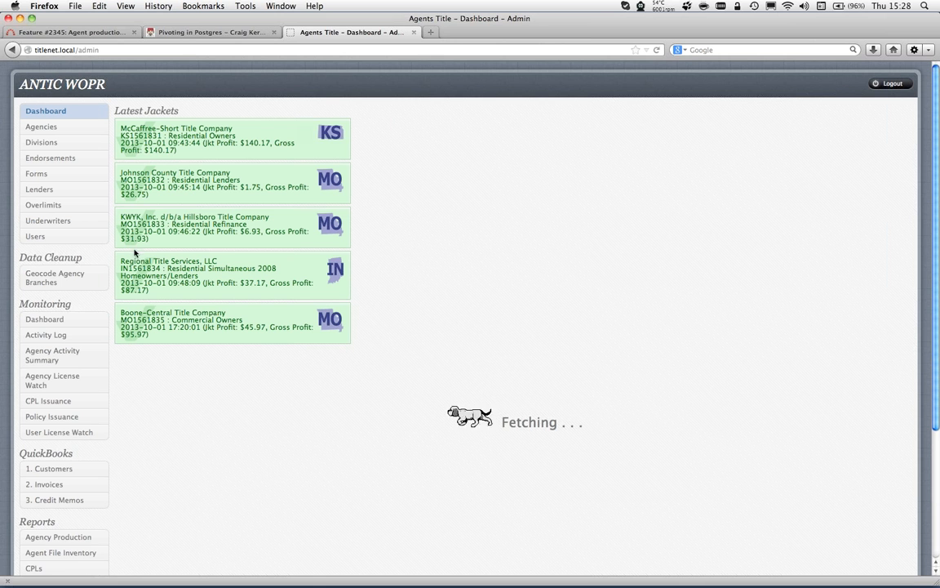
mouse_move(58, 537)
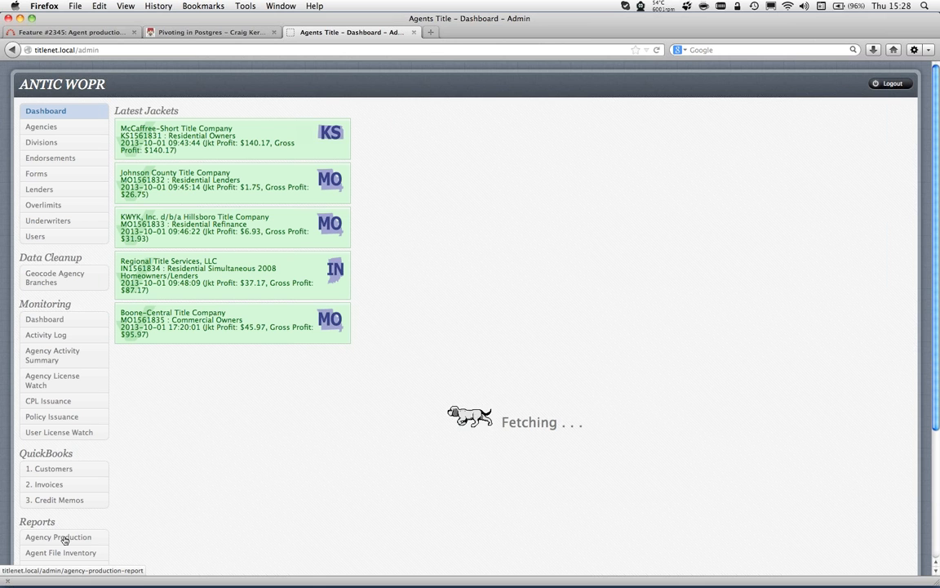
Step: Open Reports > Agency Production and toggle Commitment Letters off and on in the chart legend
left_click(58, 536)
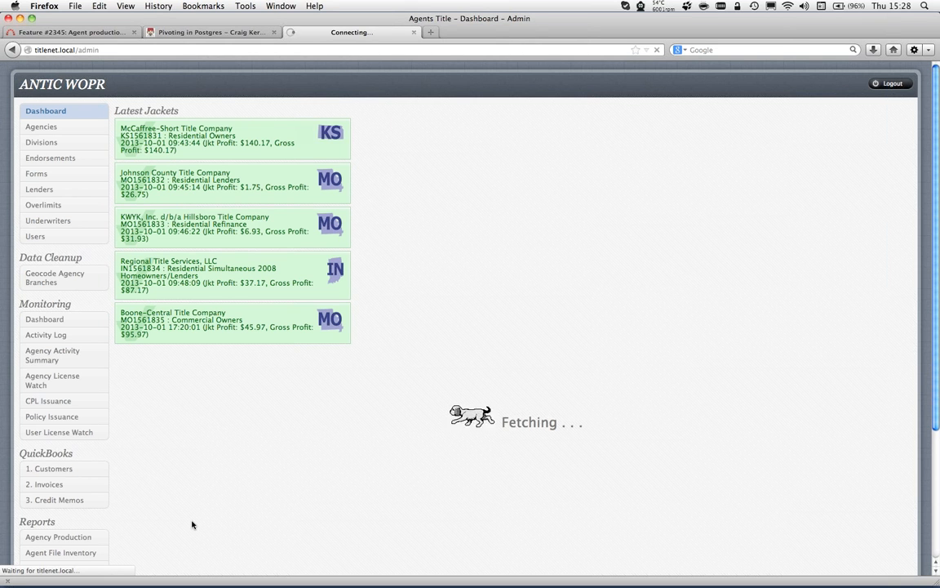
left_click(58, 537)
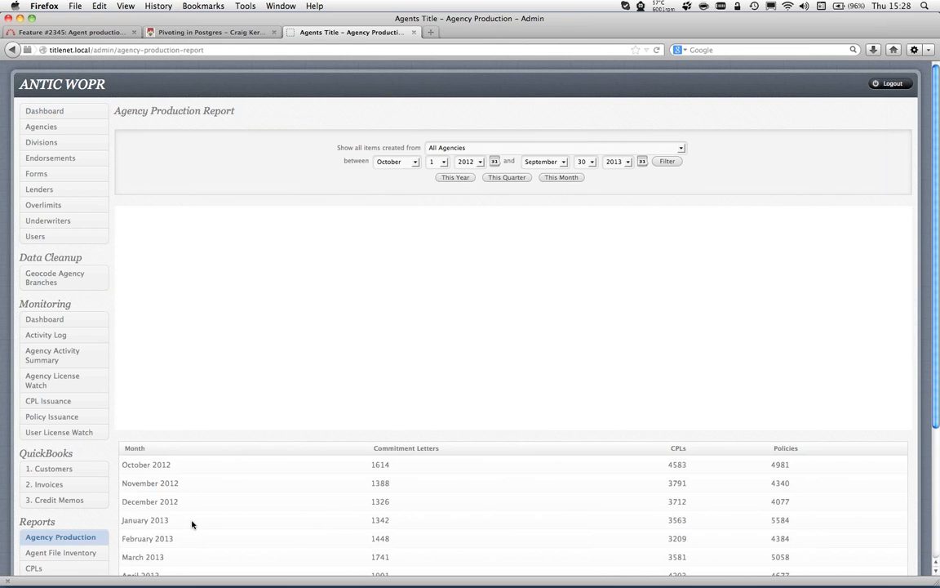
left_click(667, 161)
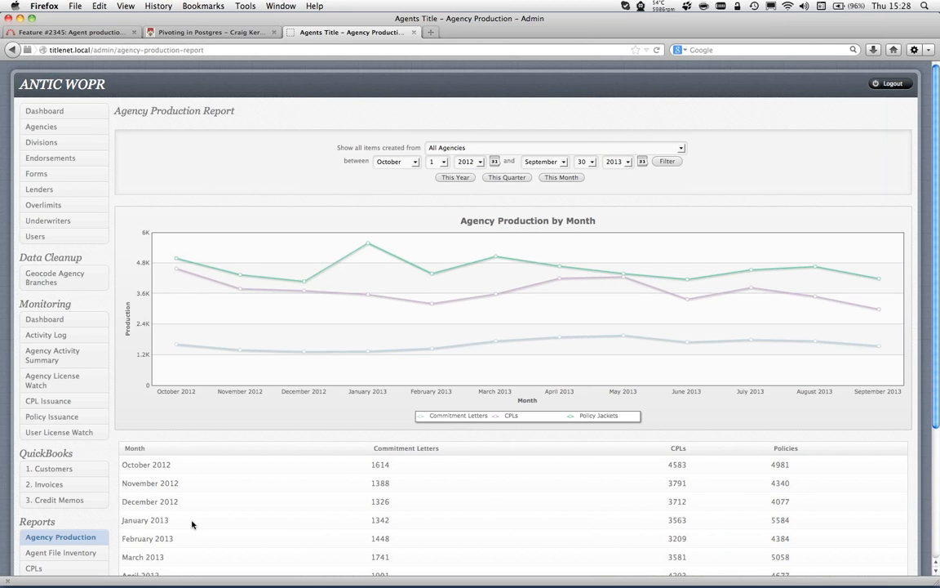
mouse_move(345, 430)
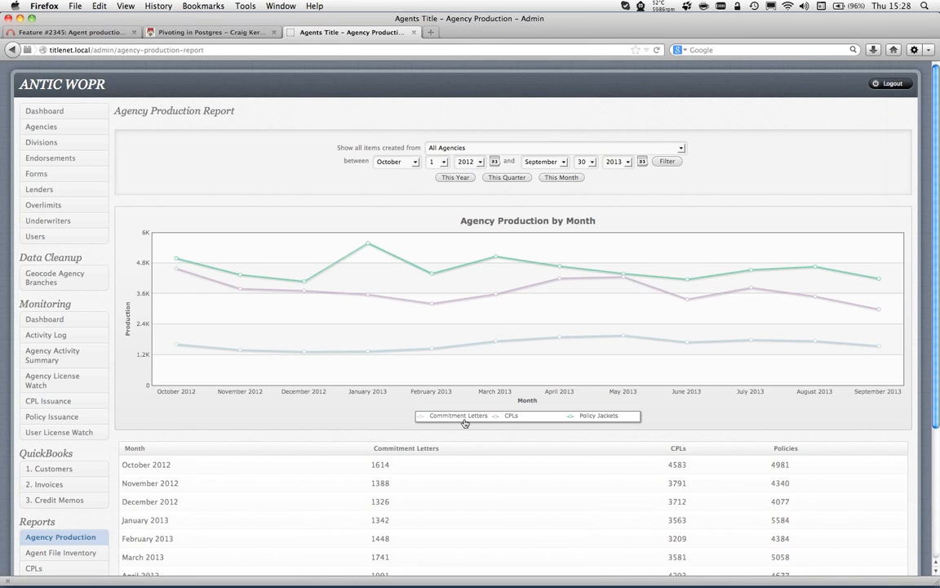
left_click(458, 415)
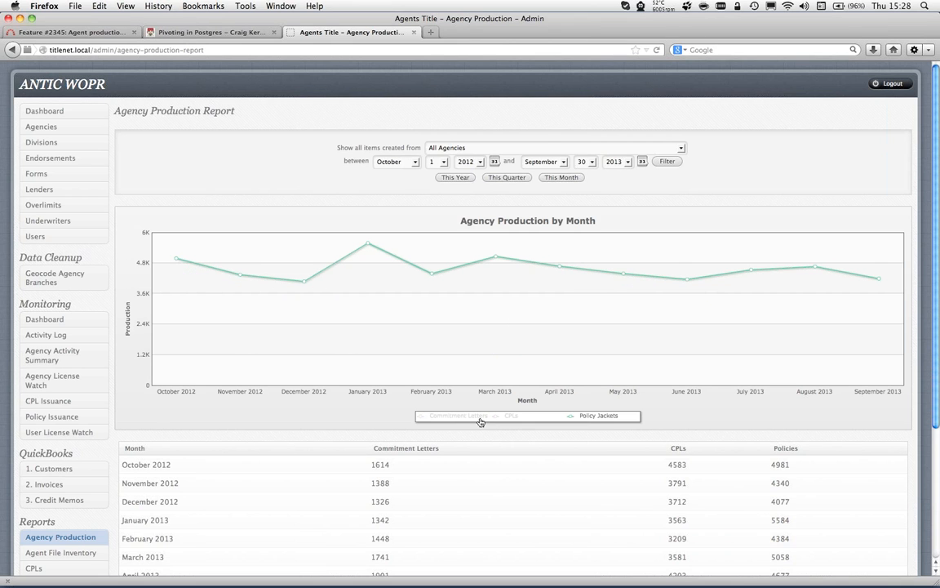
left_click(458, 416)
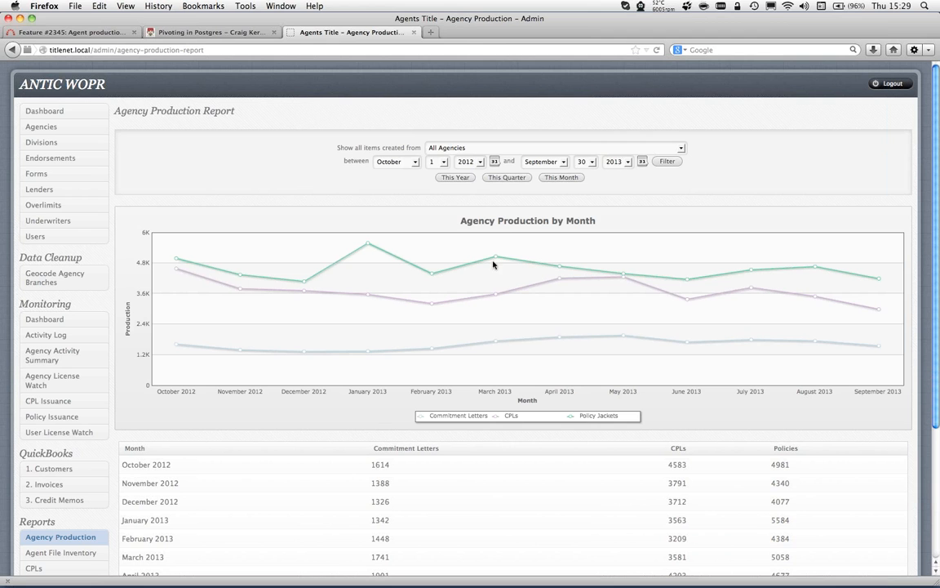
mouse_move(496, 261)
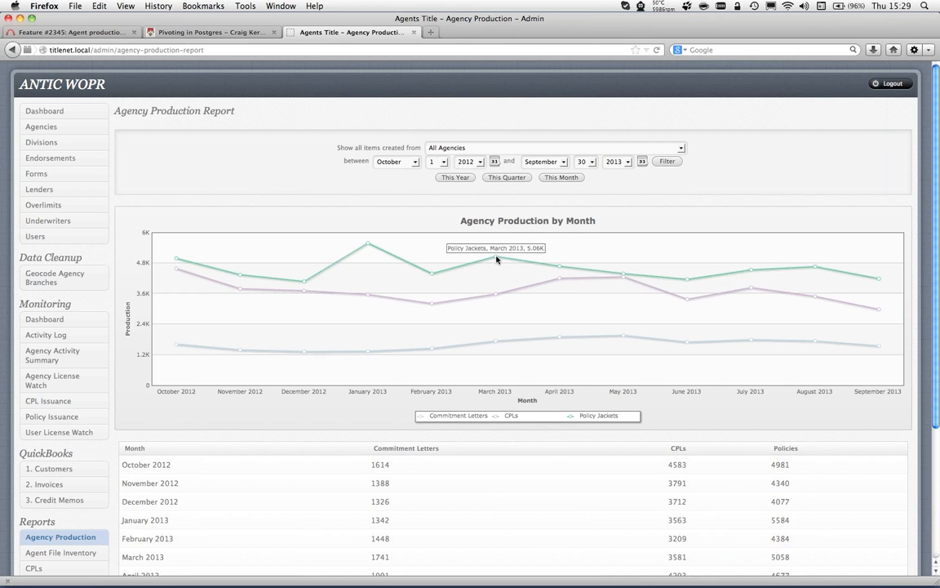
mouse_move(499, 303)
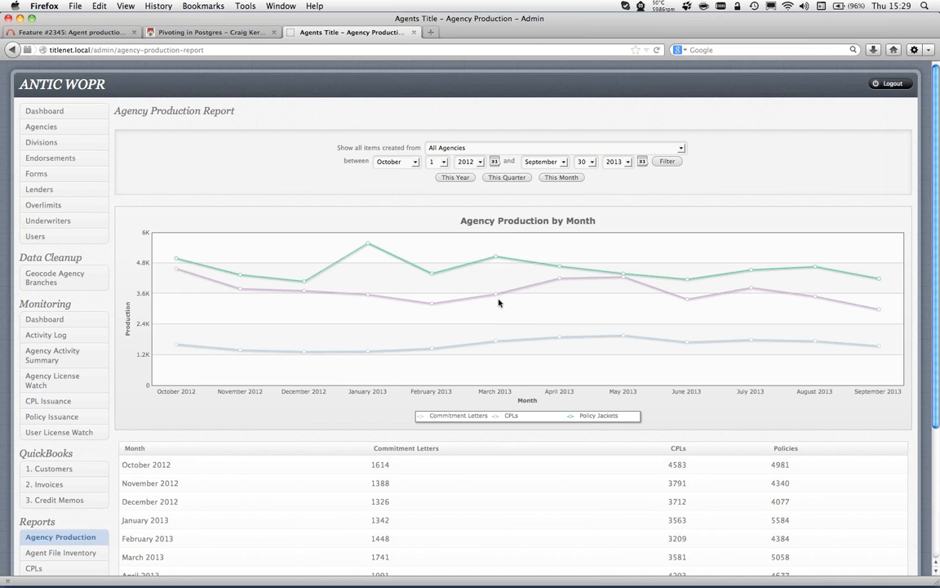
mouse_move(534, 316)
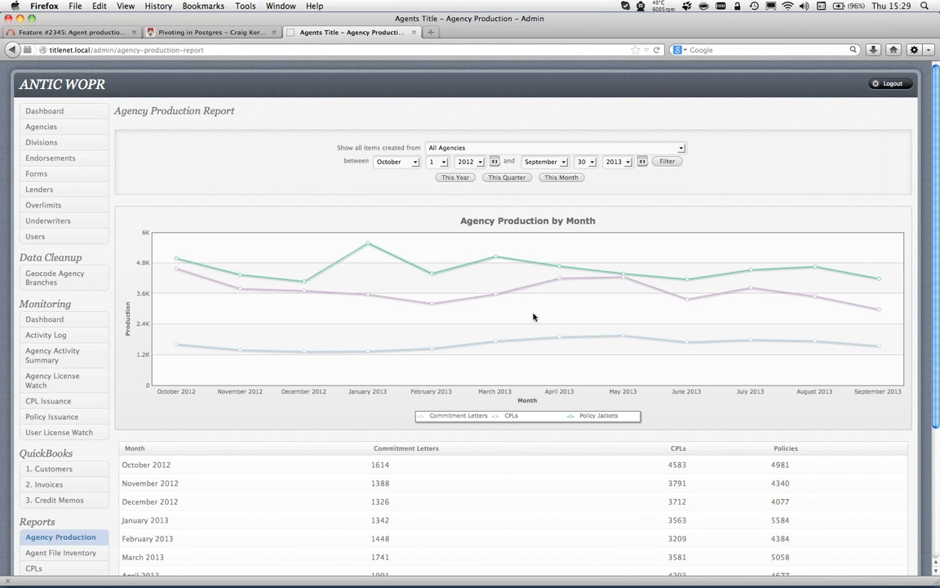
mouse_move(386, 226)
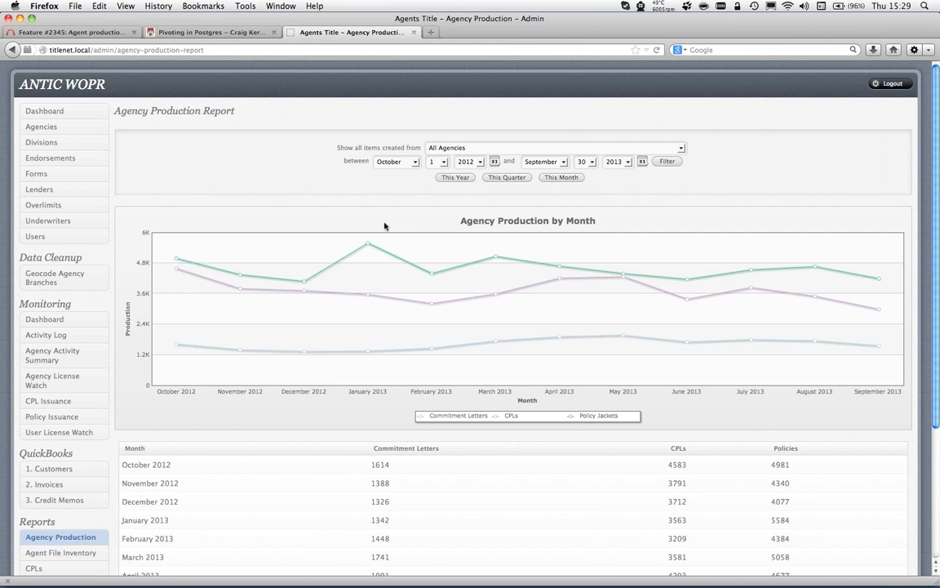
mouse_move(249, 180)
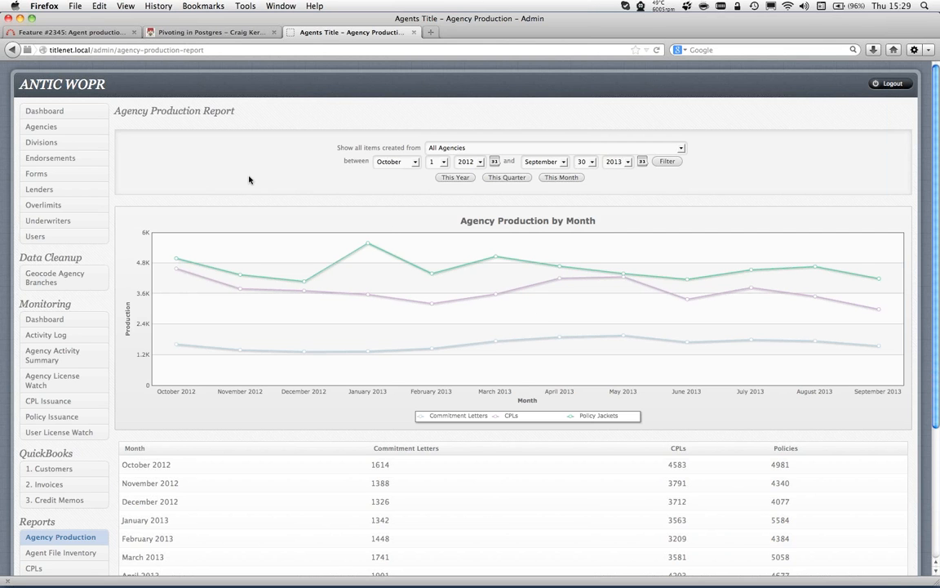
mouse_move(463, 148)
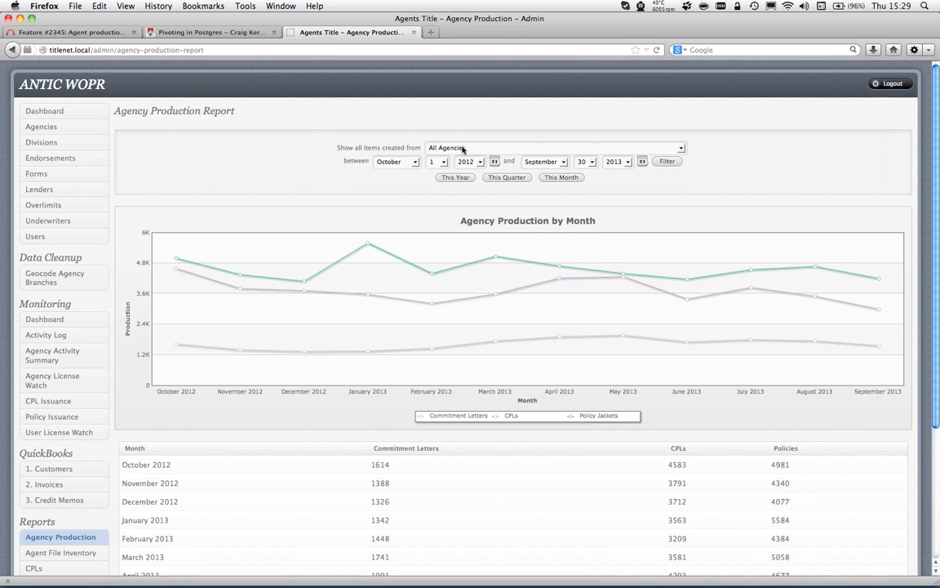
Step: Filter the Agency Production Report to Boone-Central Title Company
left_click(555, 148)
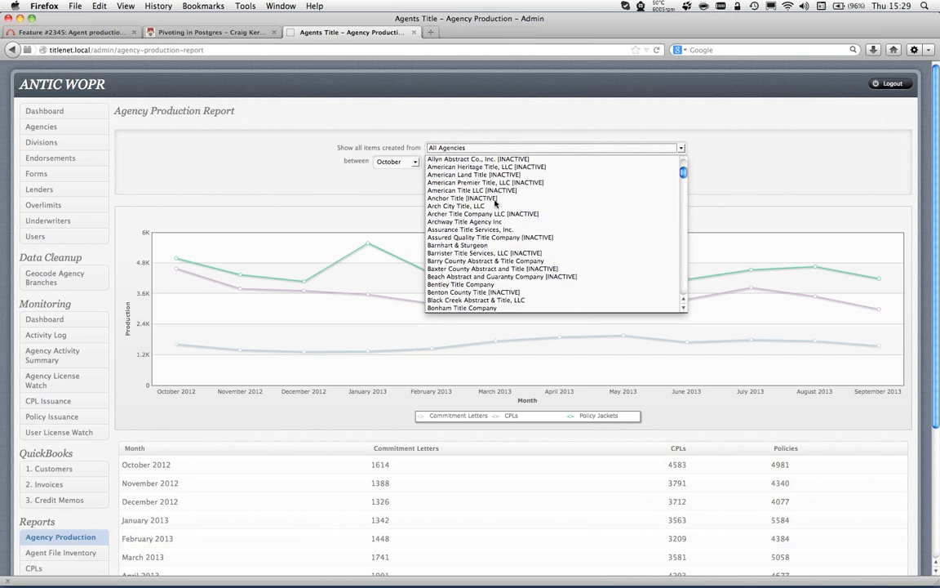
scroll("down", 3)
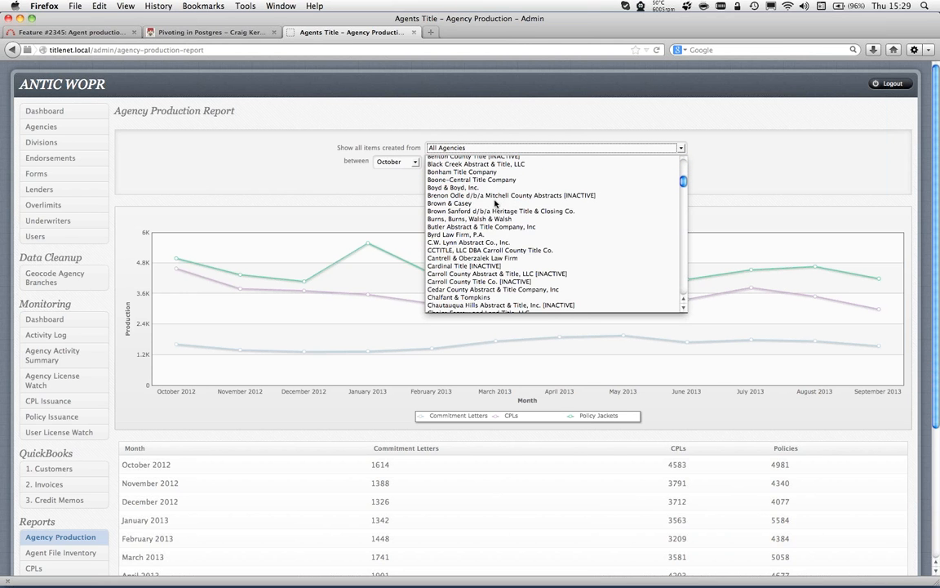
scroll("down", 3)
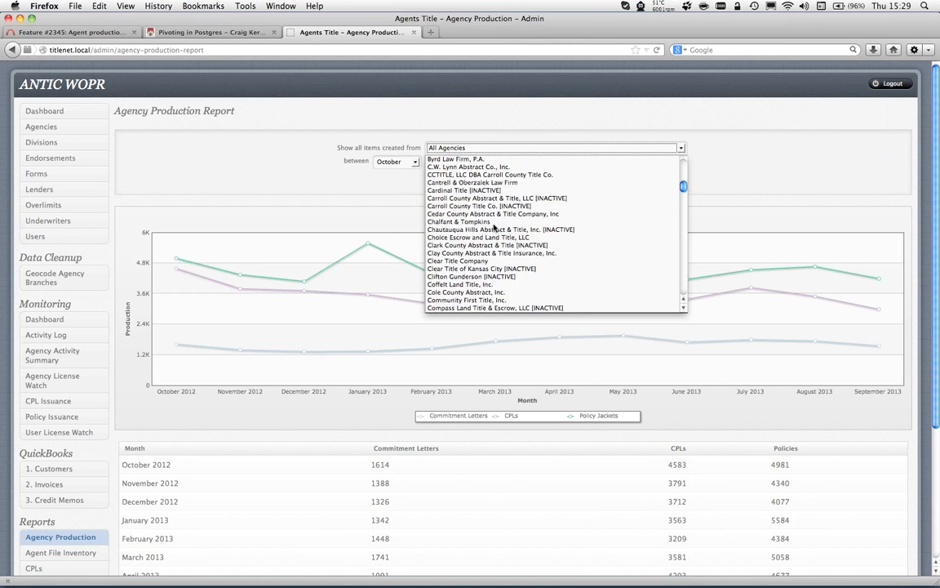
scroll("up", 3)
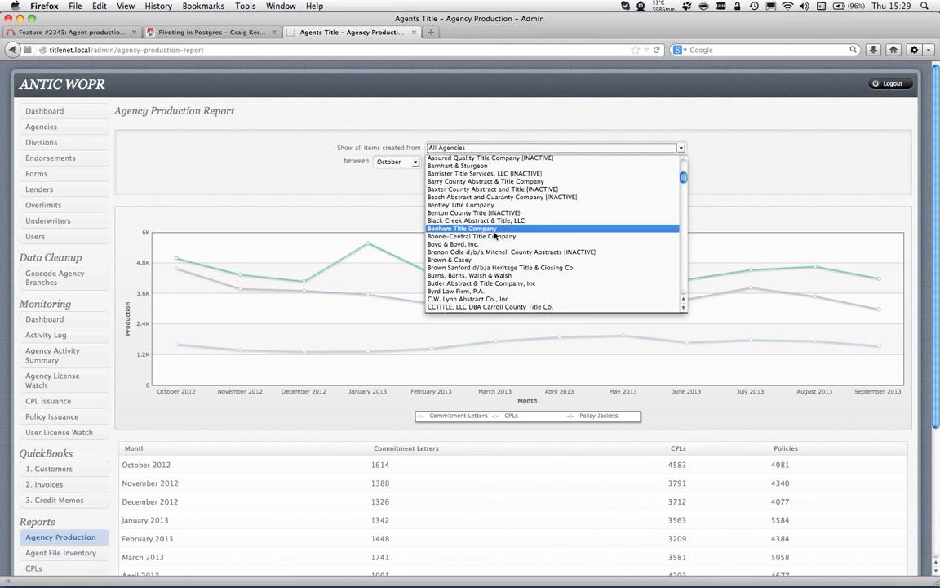
left_click(471, 236)
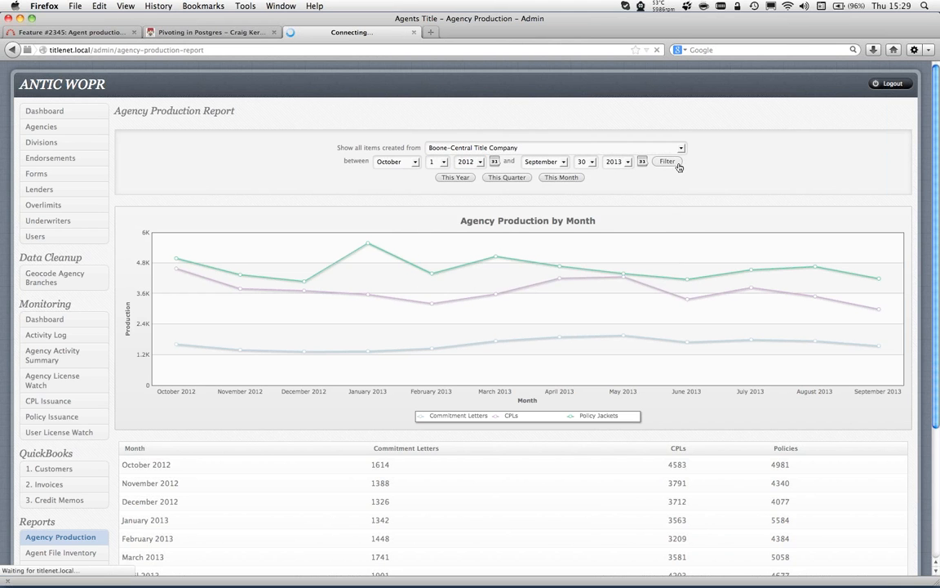
left_click(667, 161)
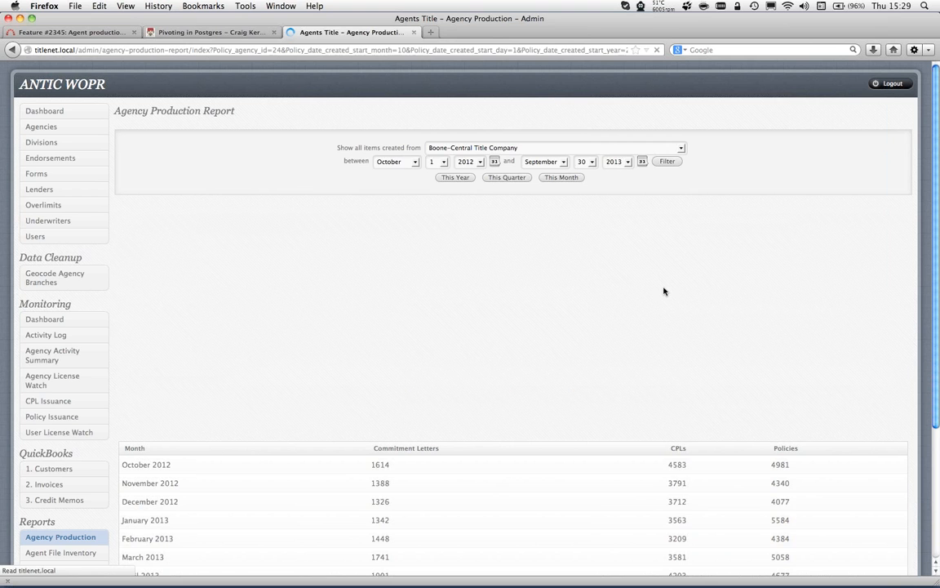
left_click(667, 160)
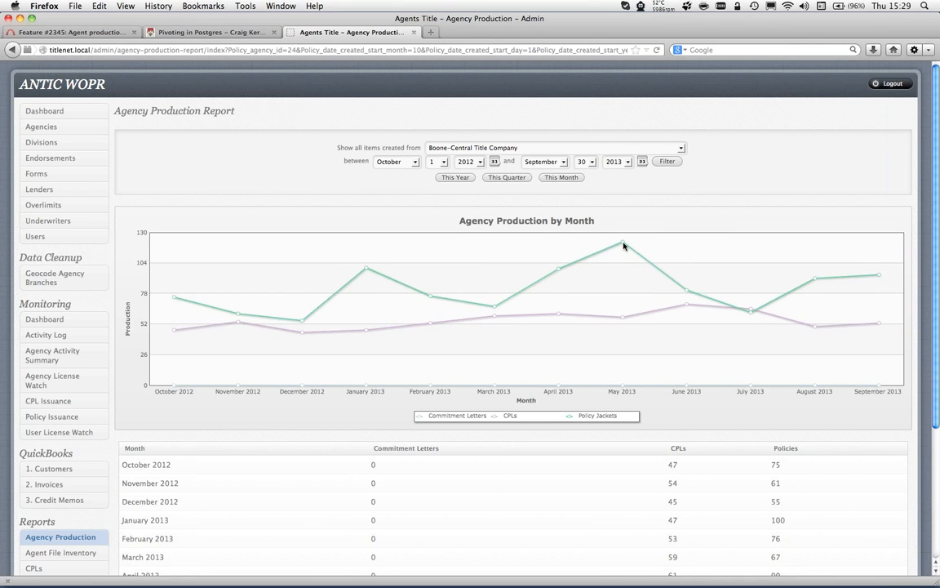
mouse_move(624, 246)
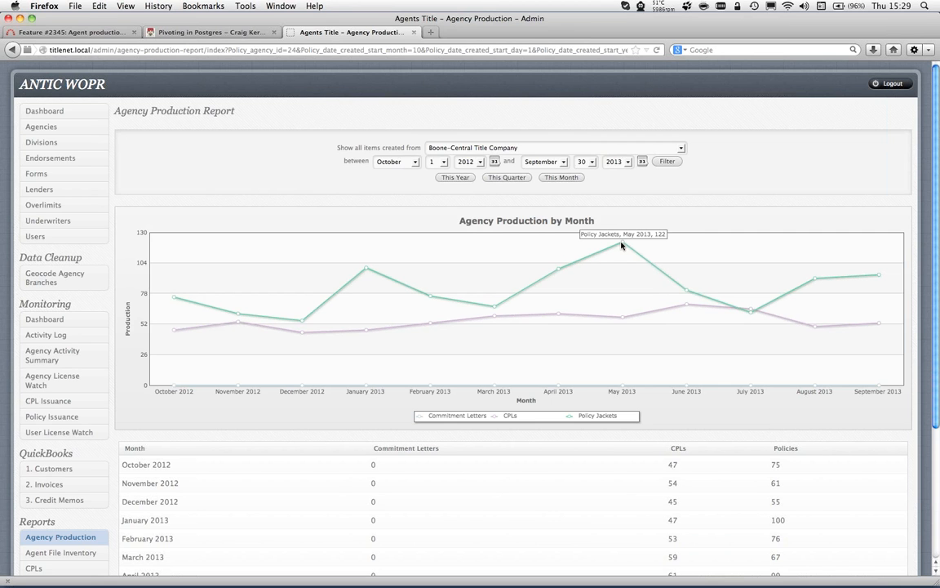
mouse_move(553, 334)
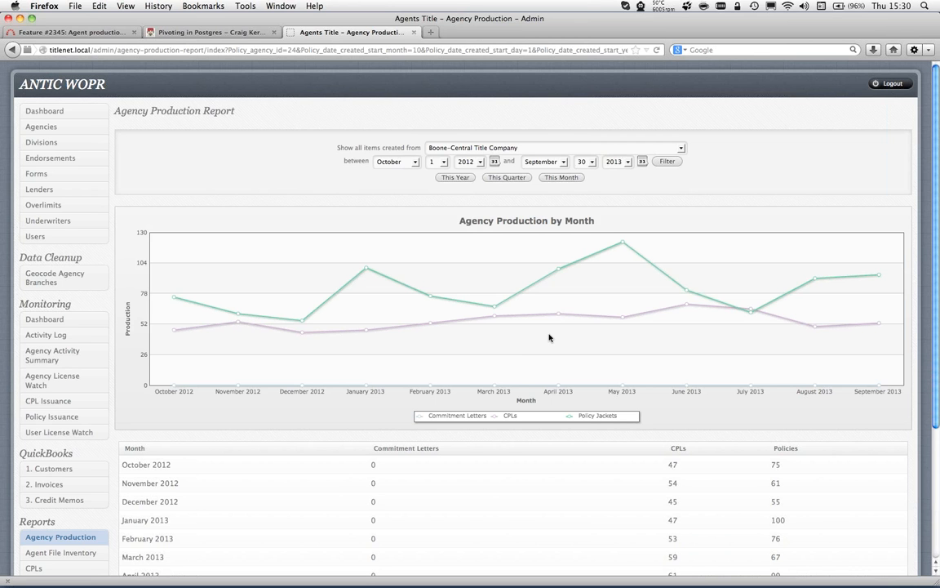
mouse_move(505, 446)
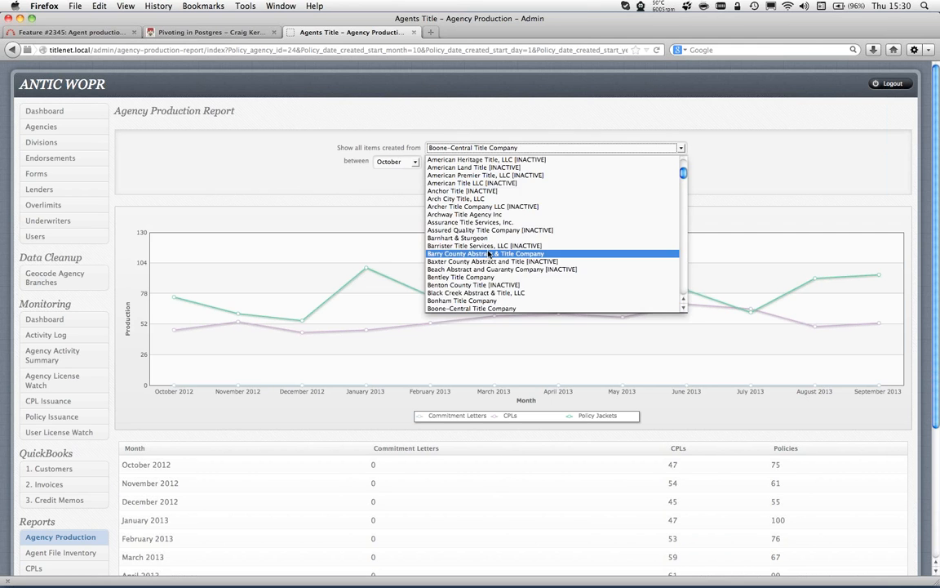
Step: Filter the report to Continental Title Company for October 2012 to September 2013
scroll("down", 3)
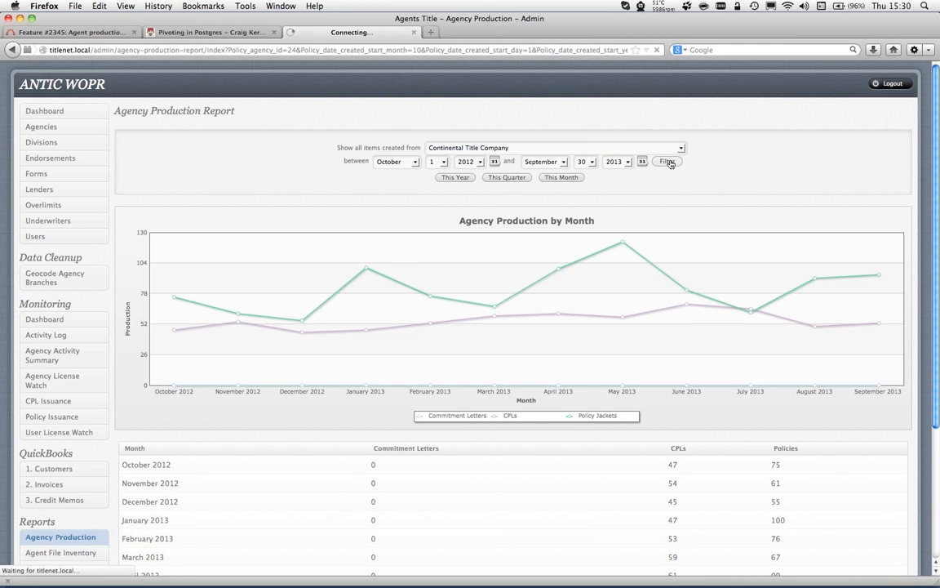
mouse_move(697, 173)
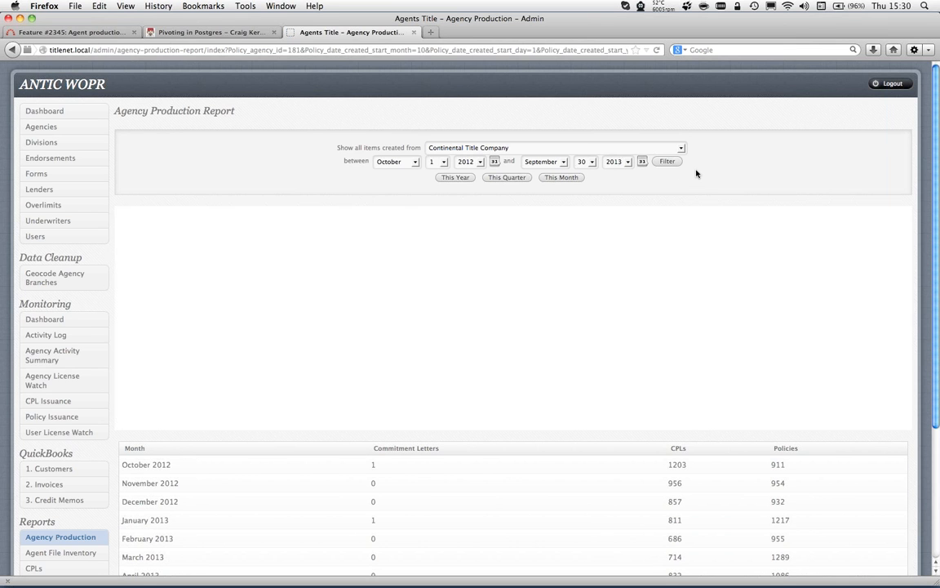
left_click(667, 161)
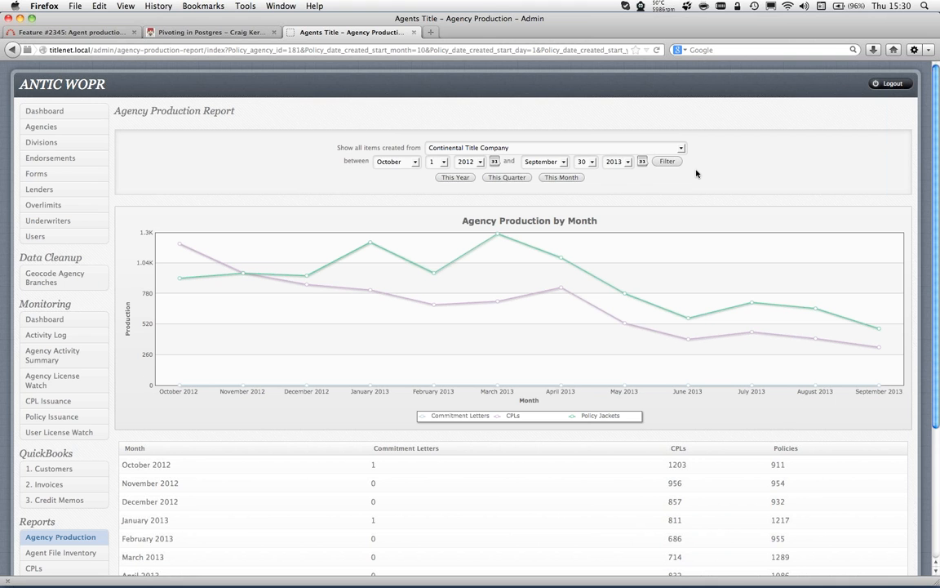
mouse_move(627, 291)
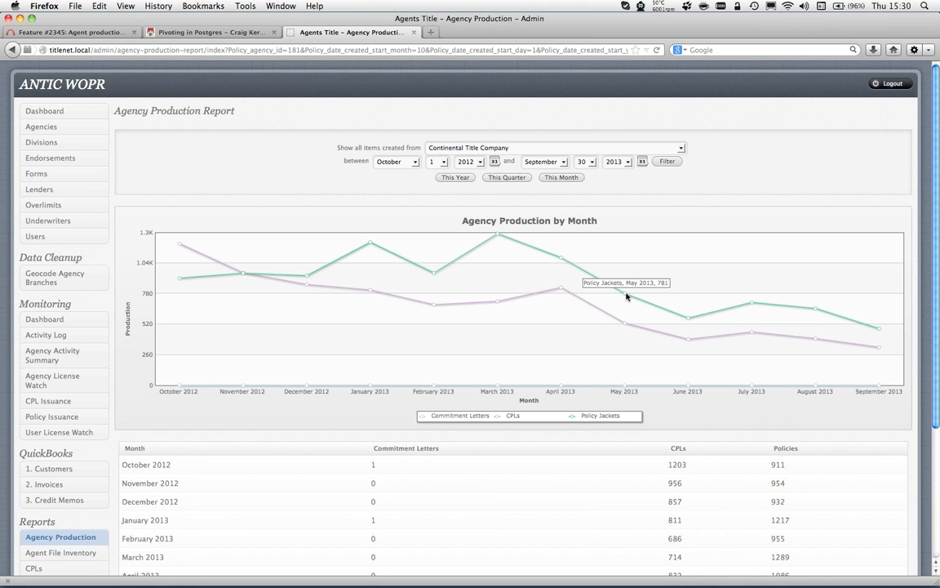
mouse_move(596, 295)
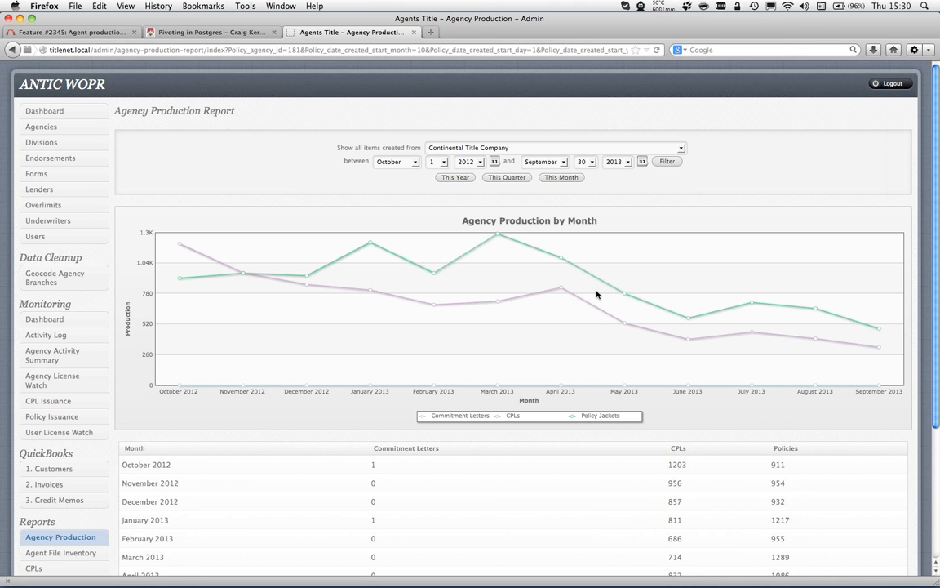
mouse_move(564, 320)
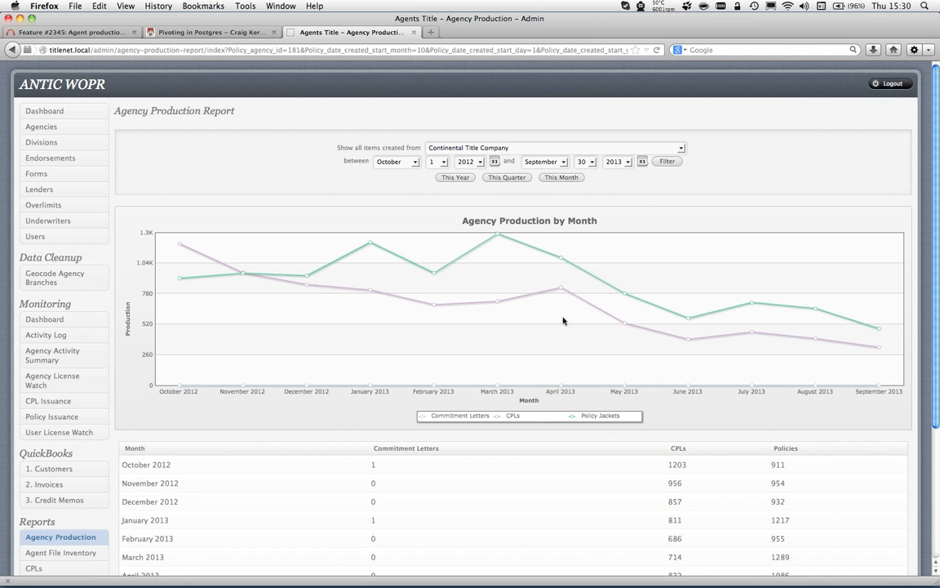
mouse_move(561, 386)
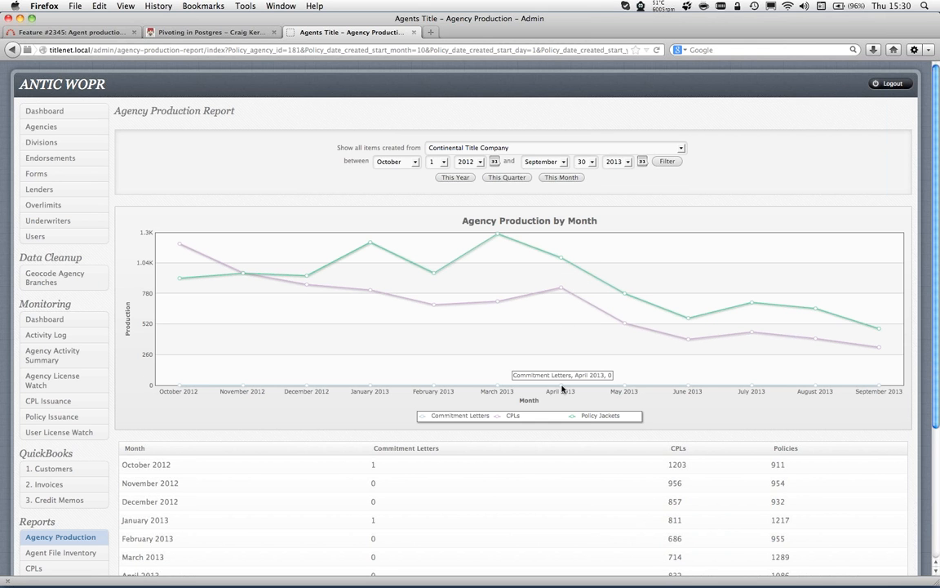
mouse_move(568, 391)
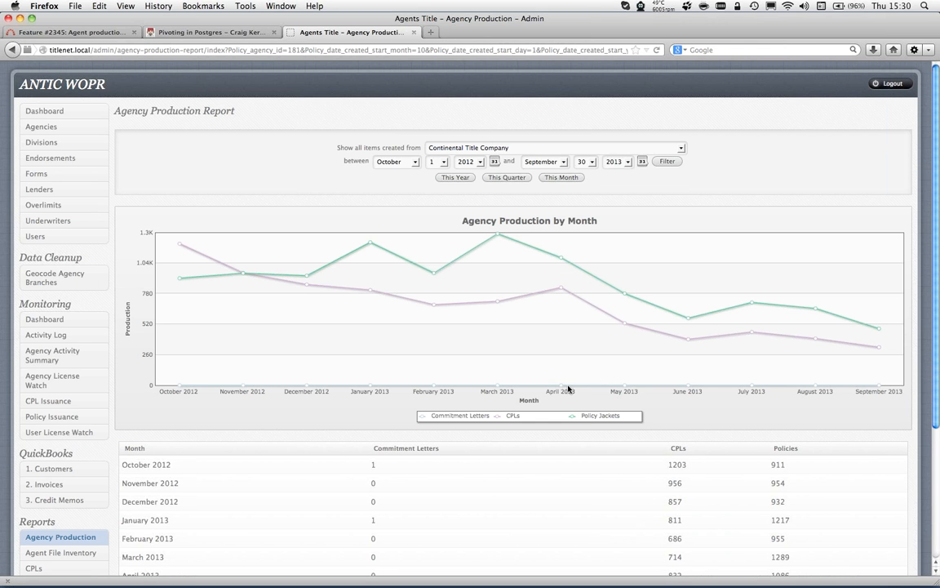
mouse_move(700, 373)
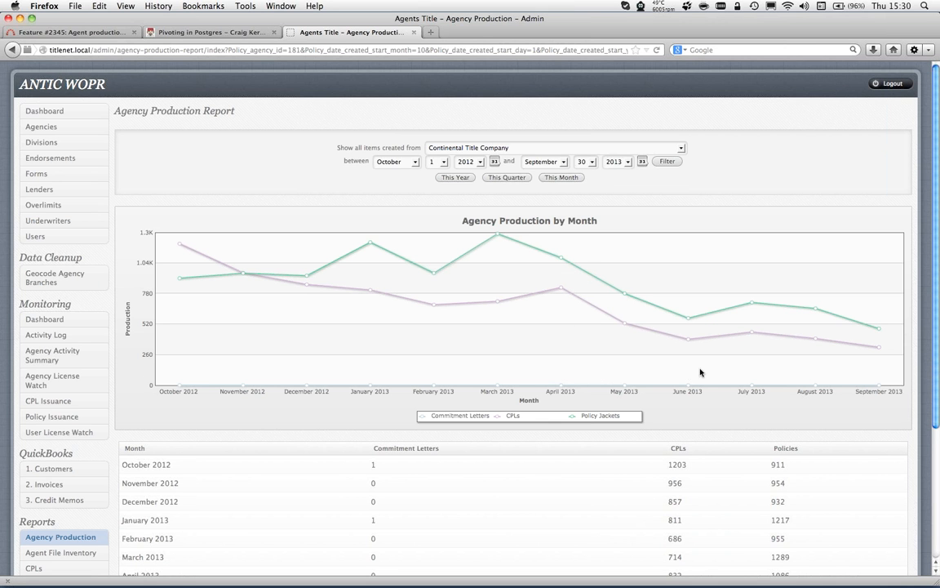
mouse_move(731, 366)
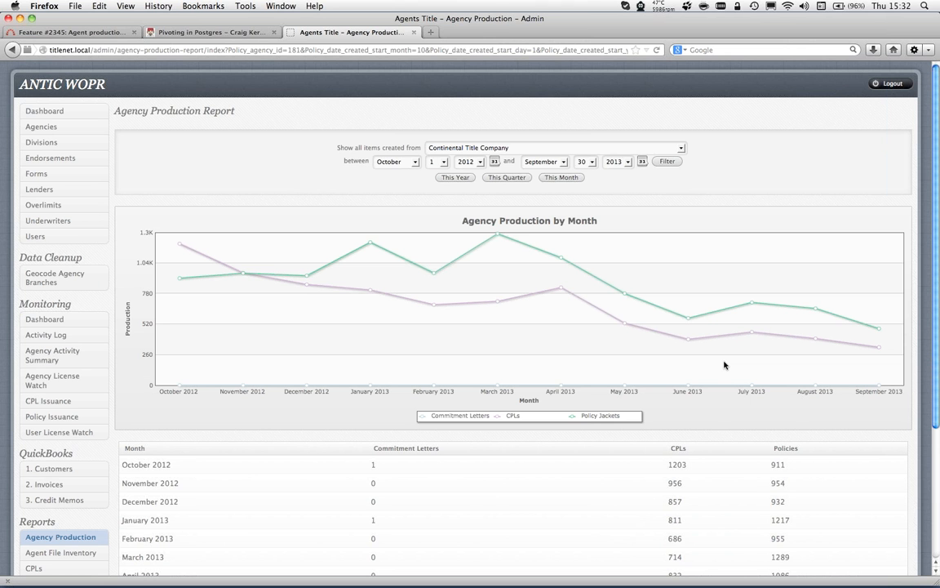
Step: Choose All Agencies, set the start date to February 1 2006, and apply the filter
left_click(557, 148)
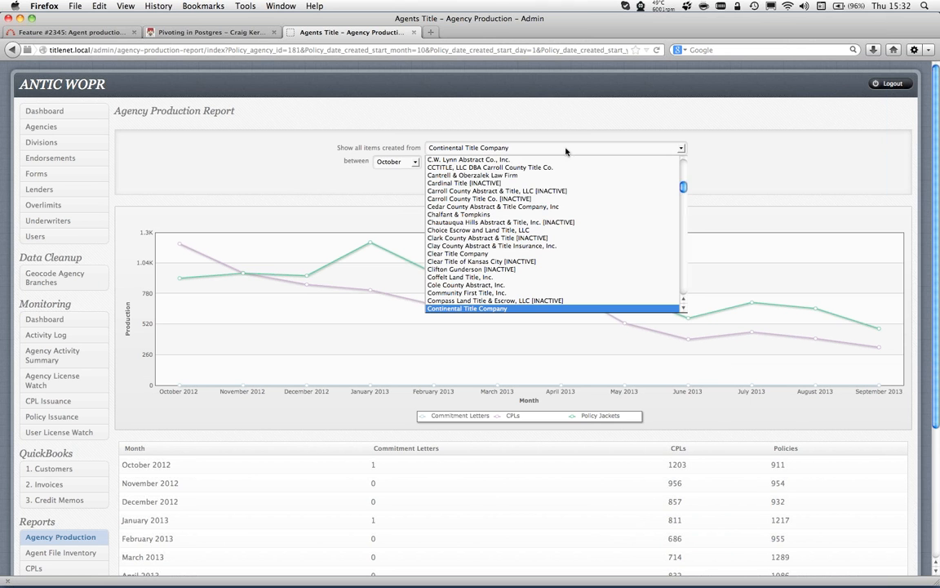
left_click(472, 174)
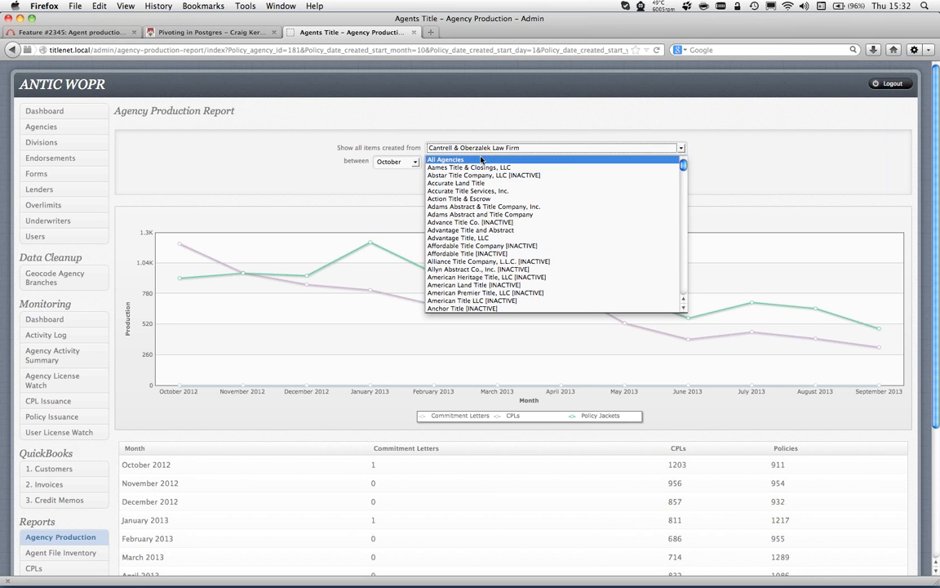
left_click(446, 159)
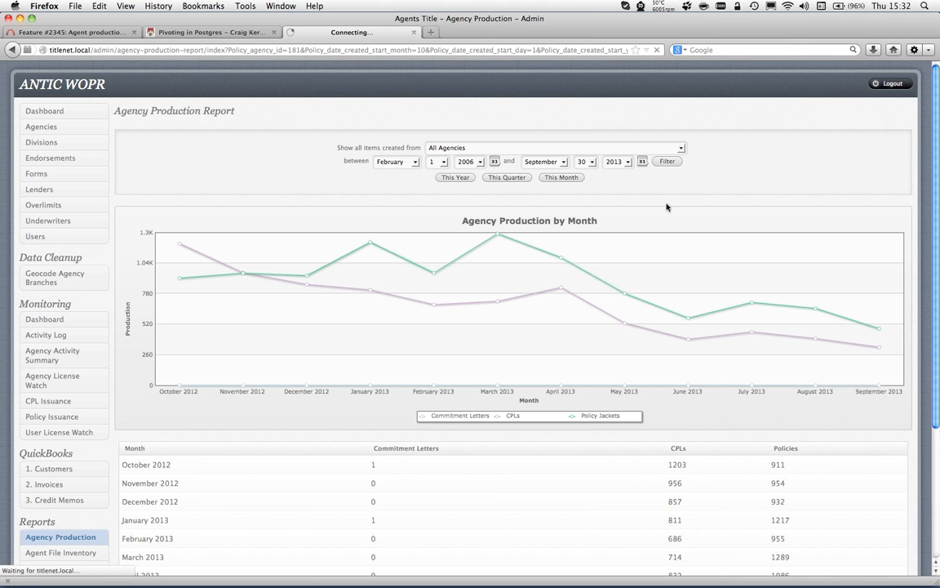
mouse_move(667, 217)
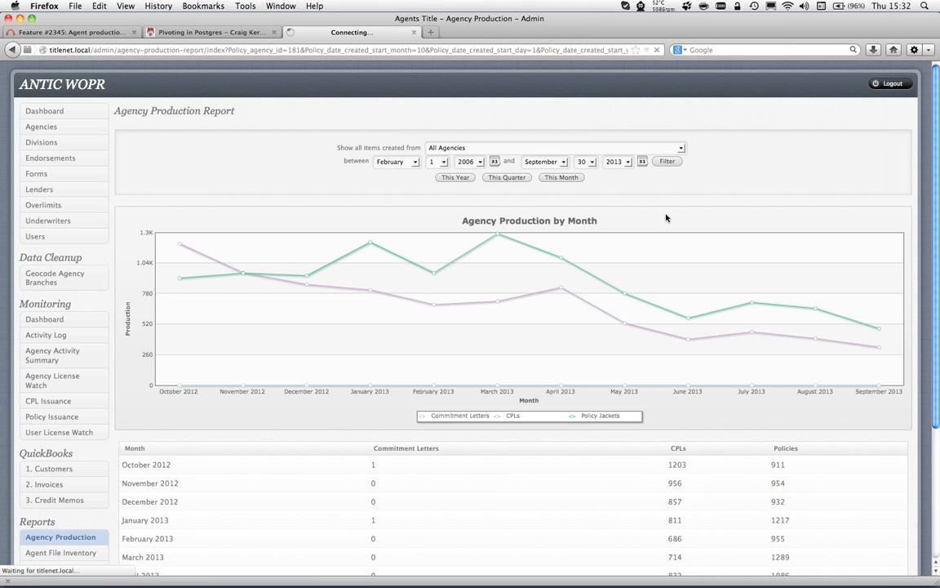
left_click(666, 161)
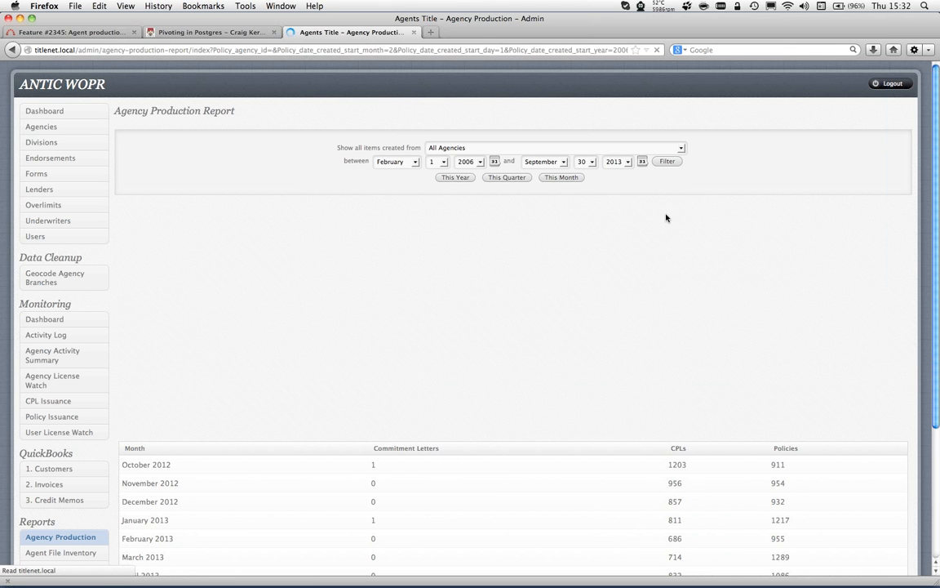
left_click(667, 161)
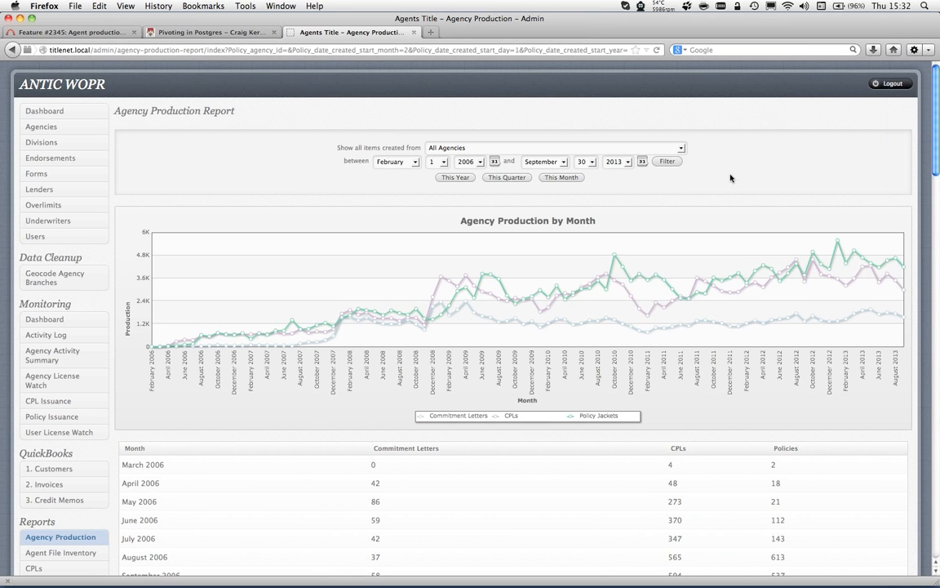
mouse_move(734, 175)
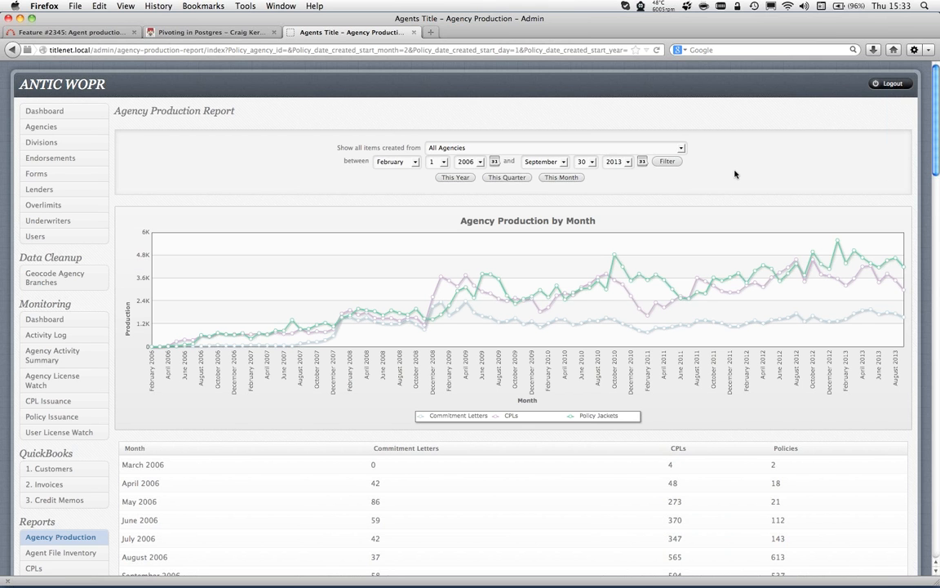
mouse_move(360, 388)
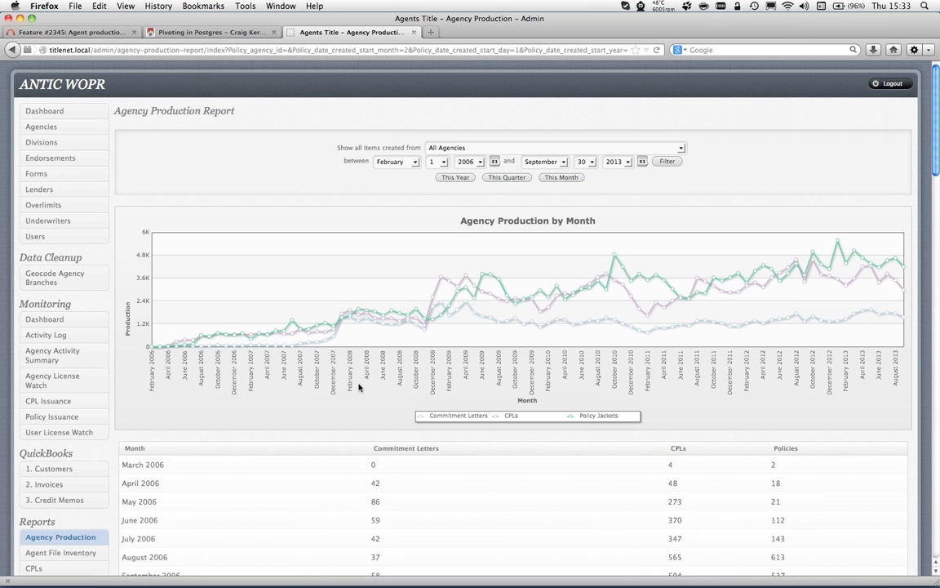
mouse_move(337, 370)
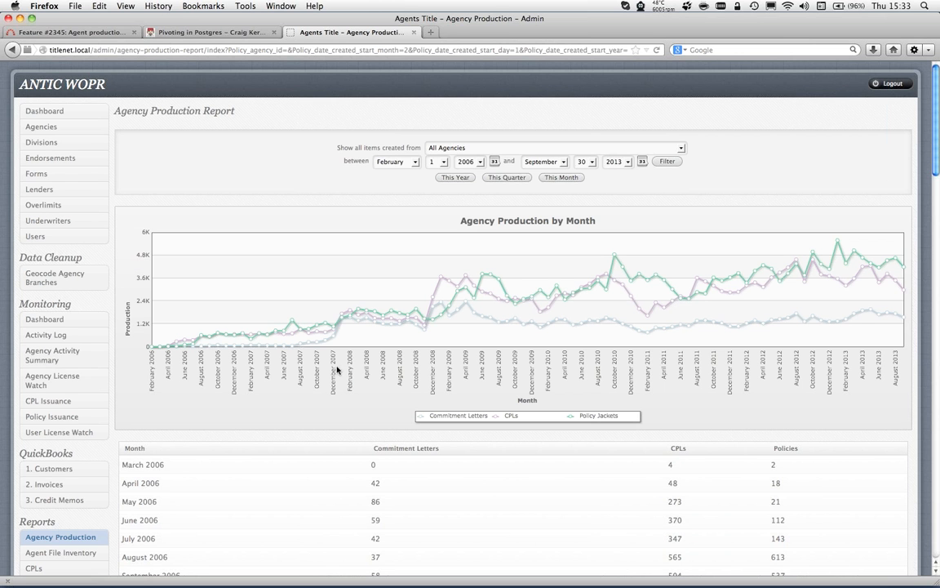
mouse_move(449, 405)
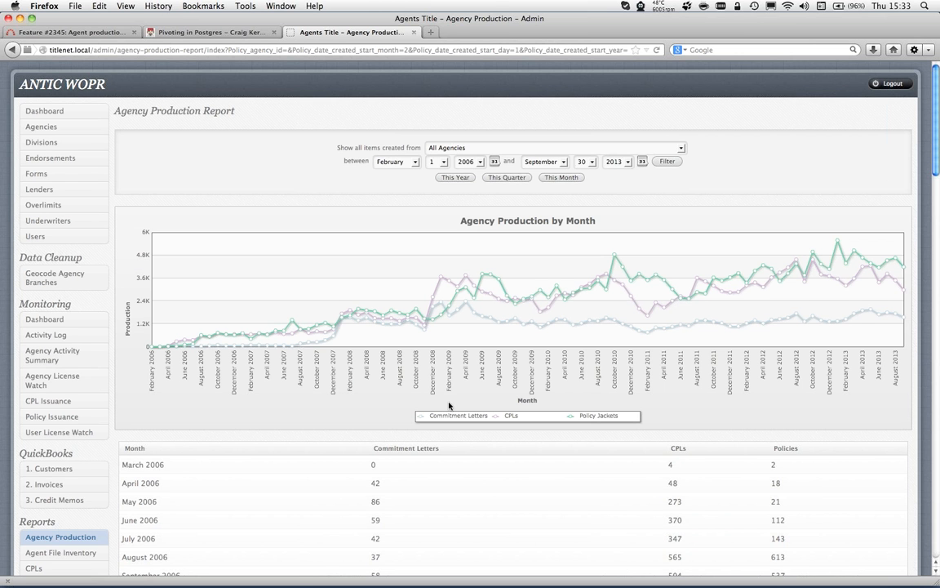
mouse_move(616, 376)
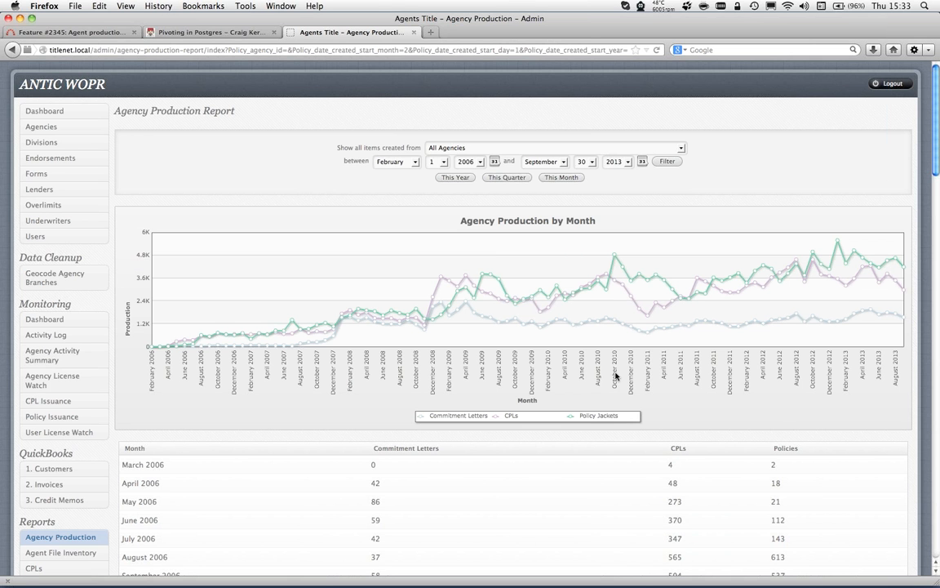
mouse_move(408, 385)
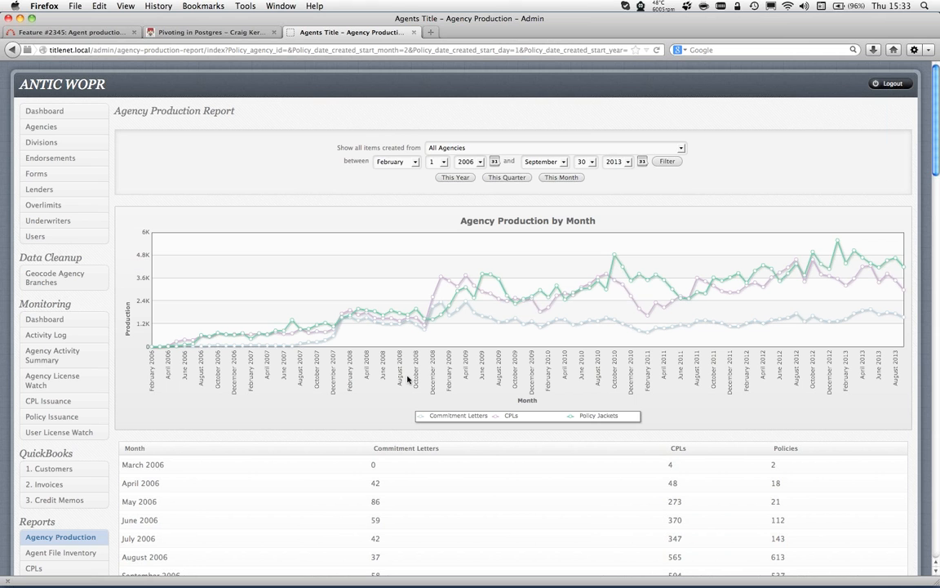
mouse_move(410, 378)
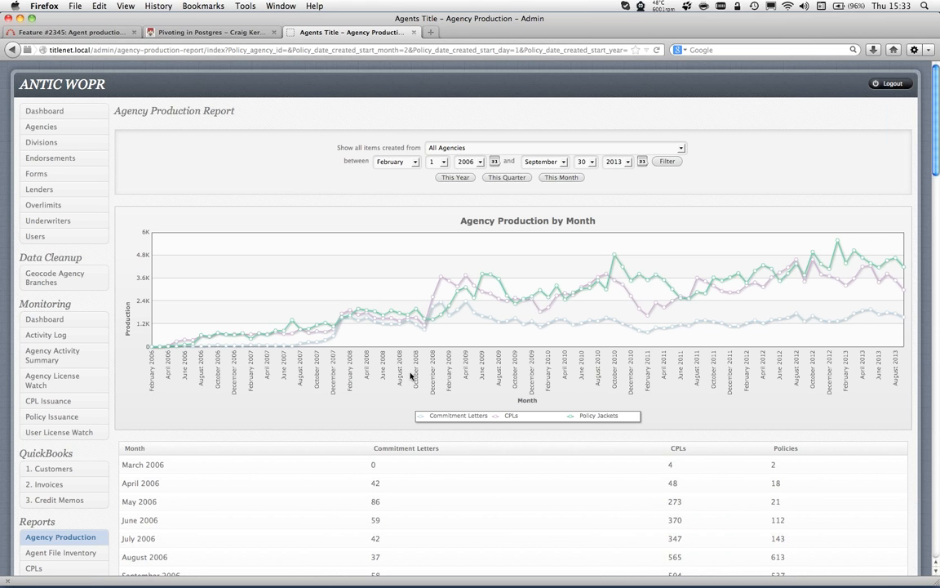
mouse_move(413, 404)
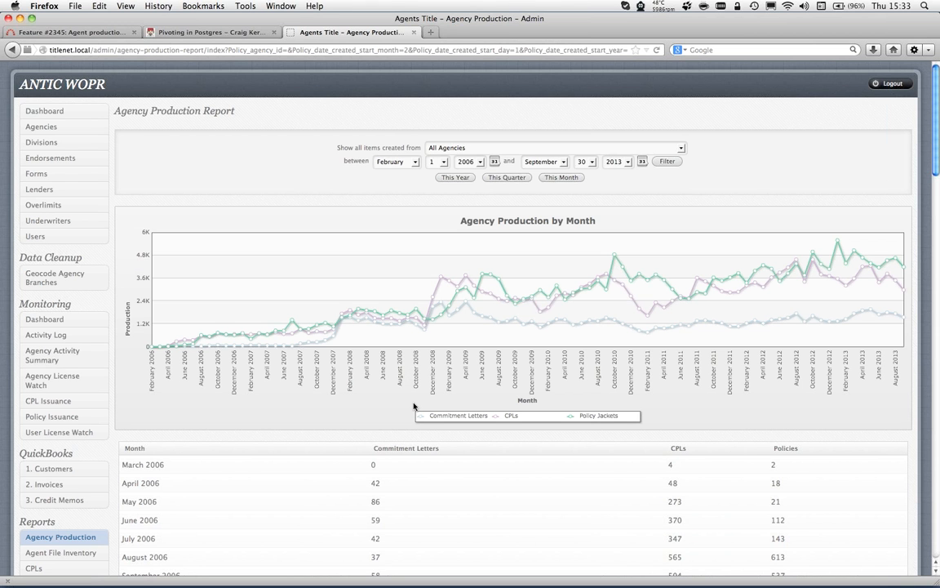
mouse_move(490, 453)
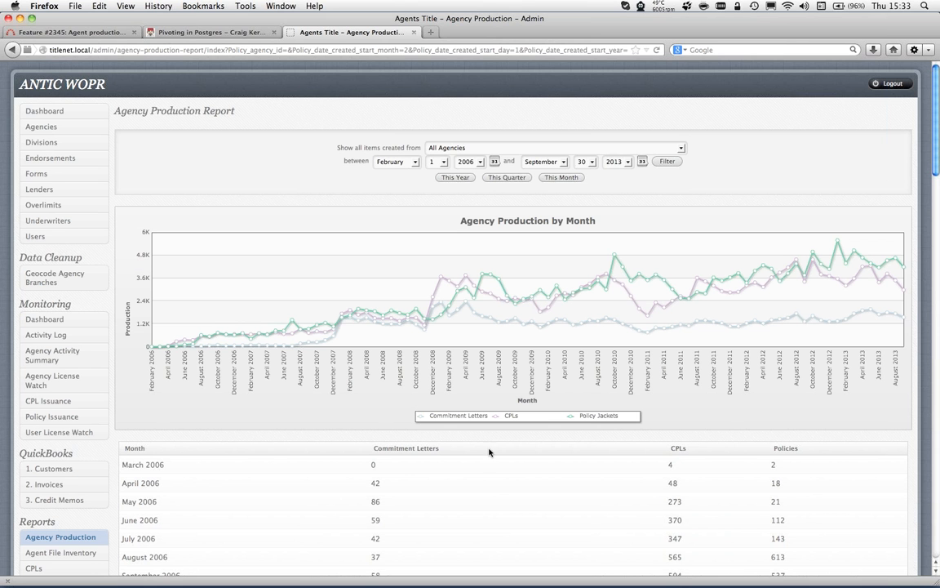
mouse_move(498, 448)
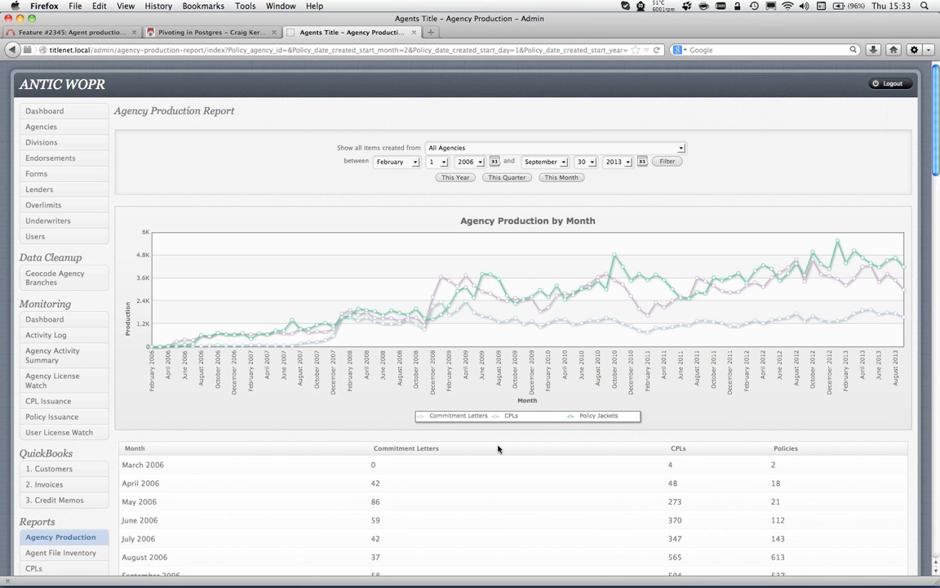
Step: Scroll the All Agencies monthly table to show rows from March 2006 to September 2007
scroll("down", 3)
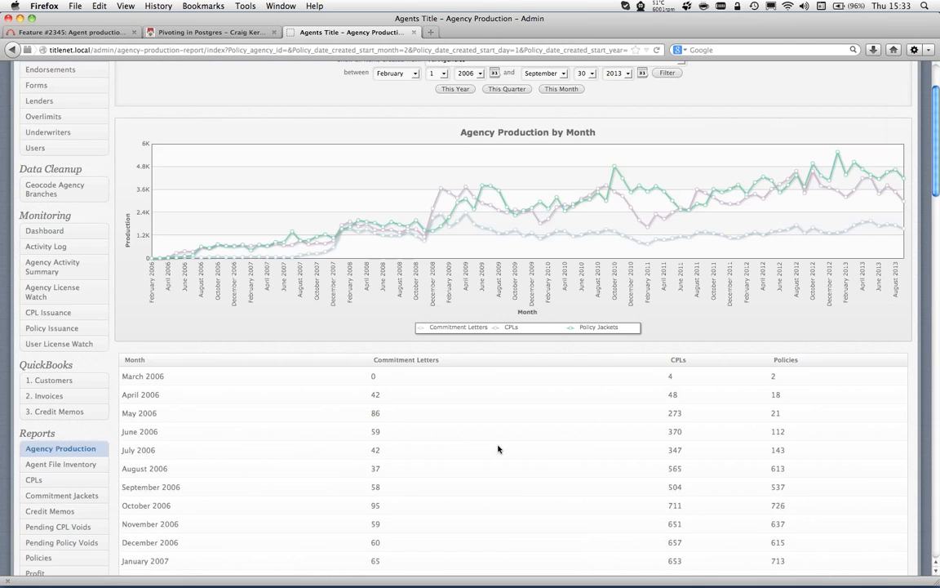
scroll("down", 3)
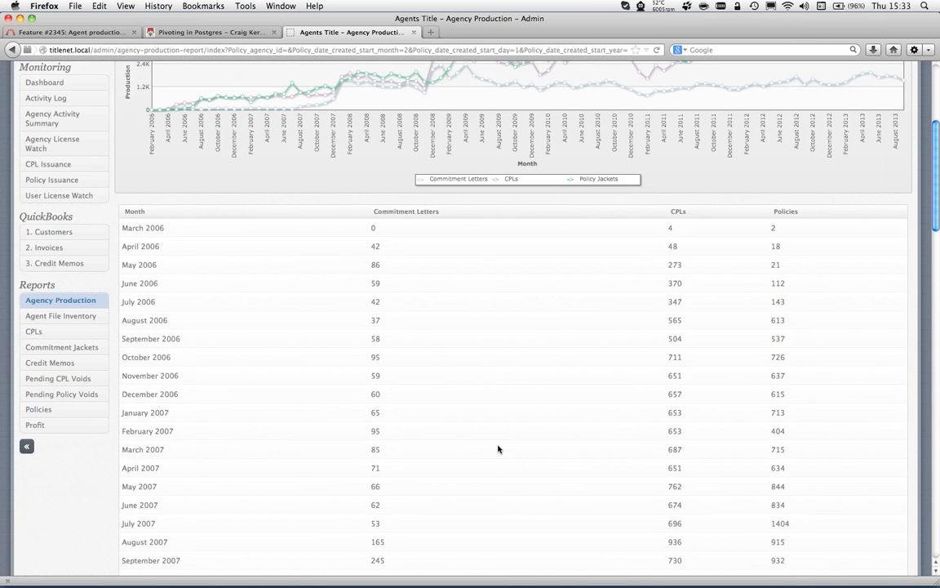
mouse_move(494, 455)
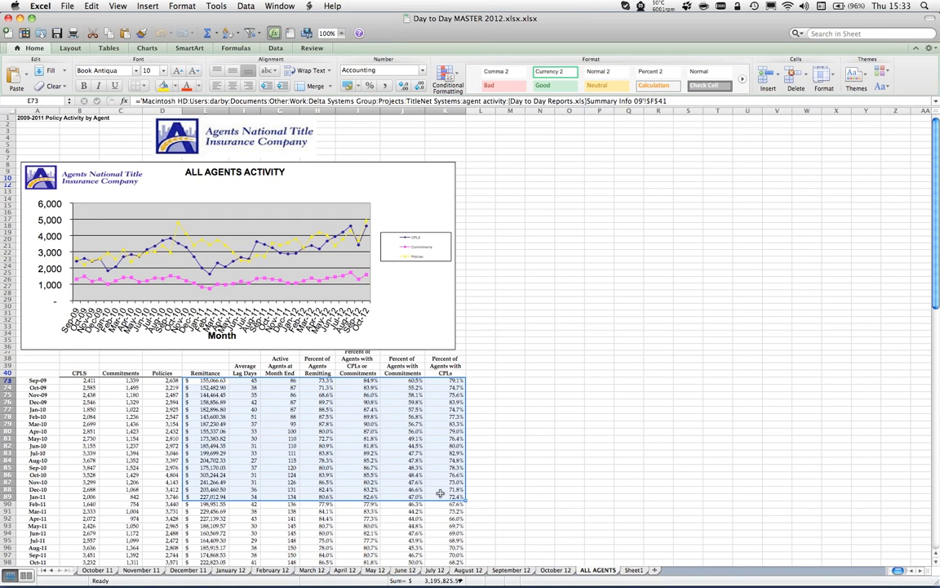
mouse_move(479, 385)
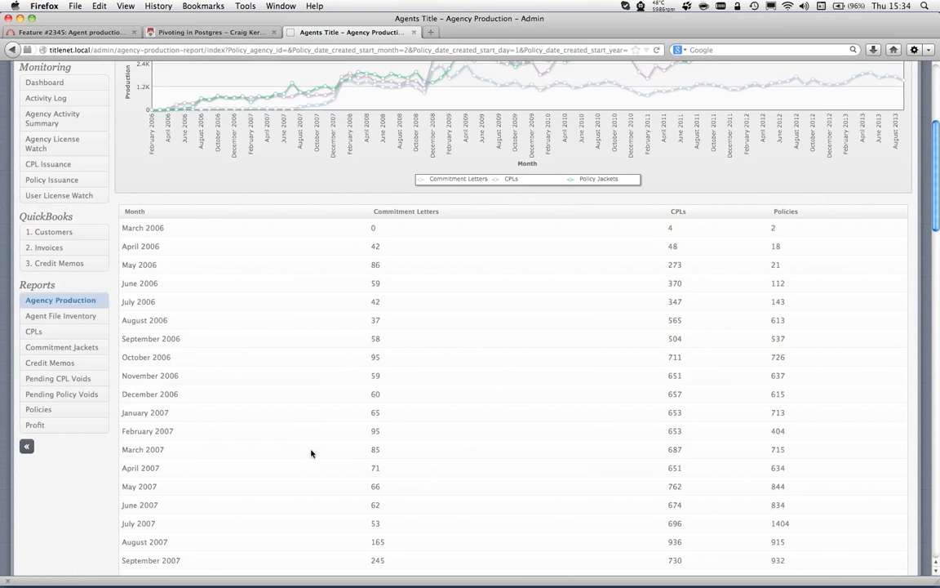
mouse_move(350, 436)
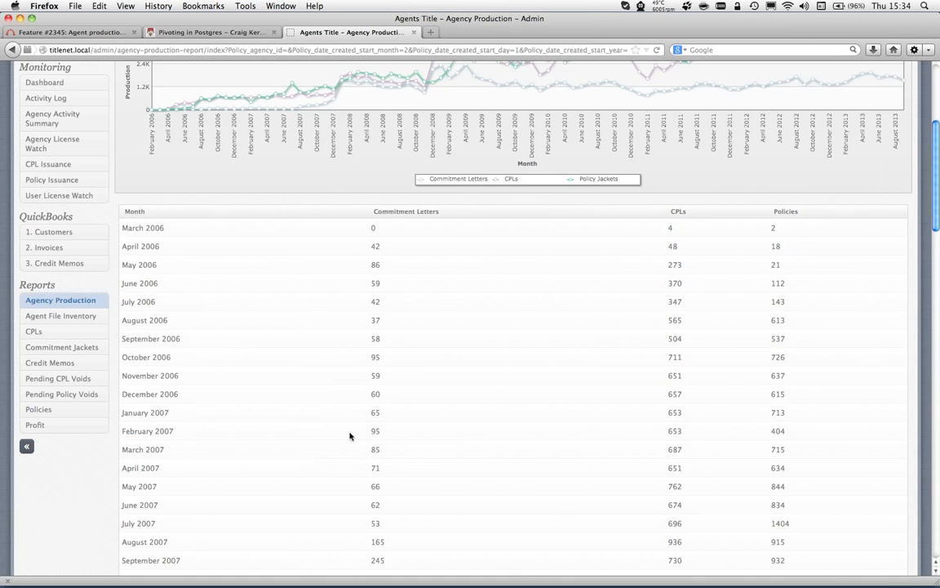
mouse_move(438, 402)
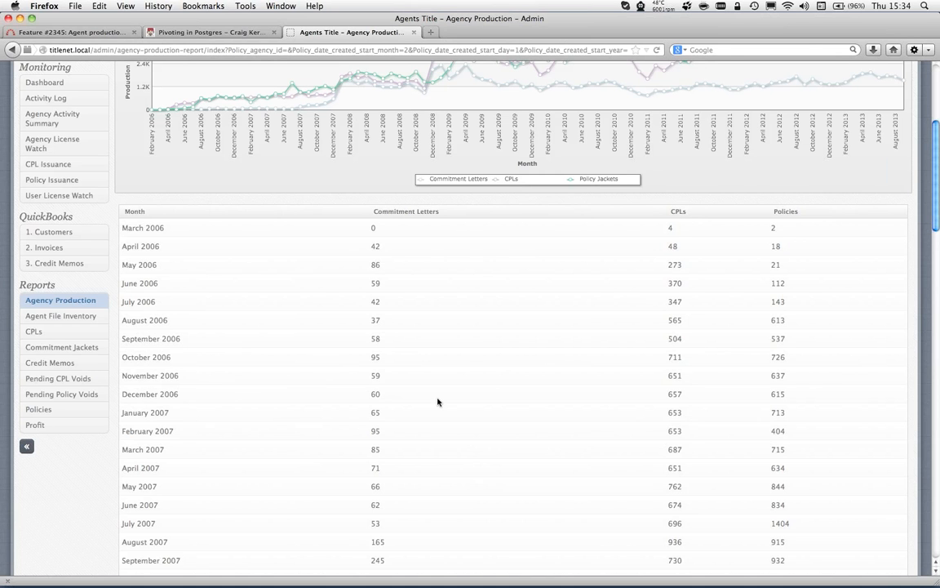
Step: Scroll back to the top and check the chart's Adobe Flash Player context menu, then dismiss it
scroll("up", 3)
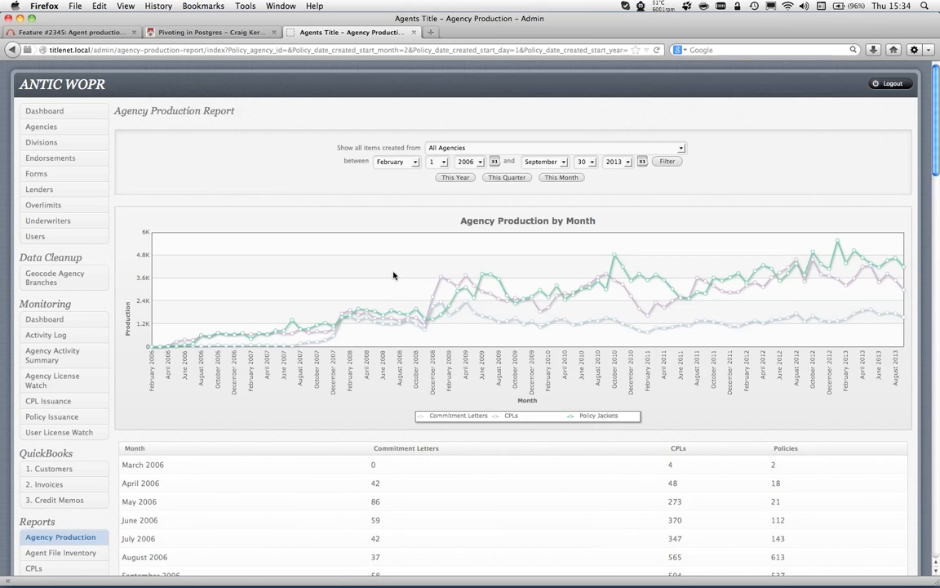
right_click(393, 291)
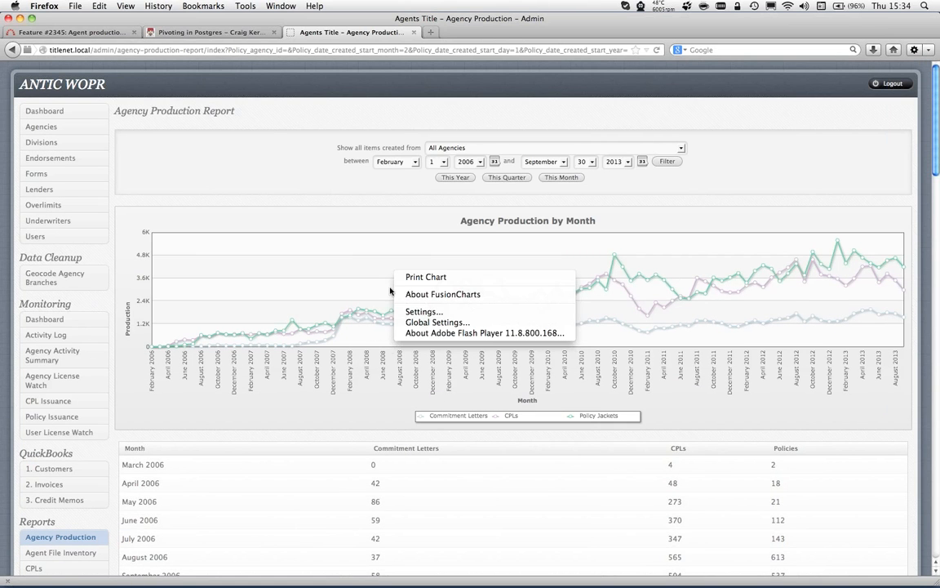
left_click(441, 283)
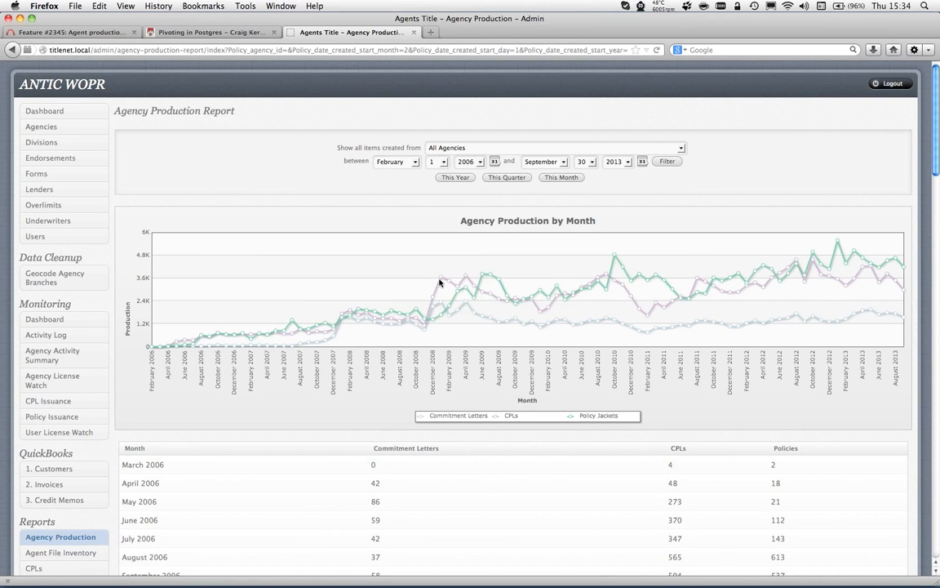
mouse_move(440, 280)
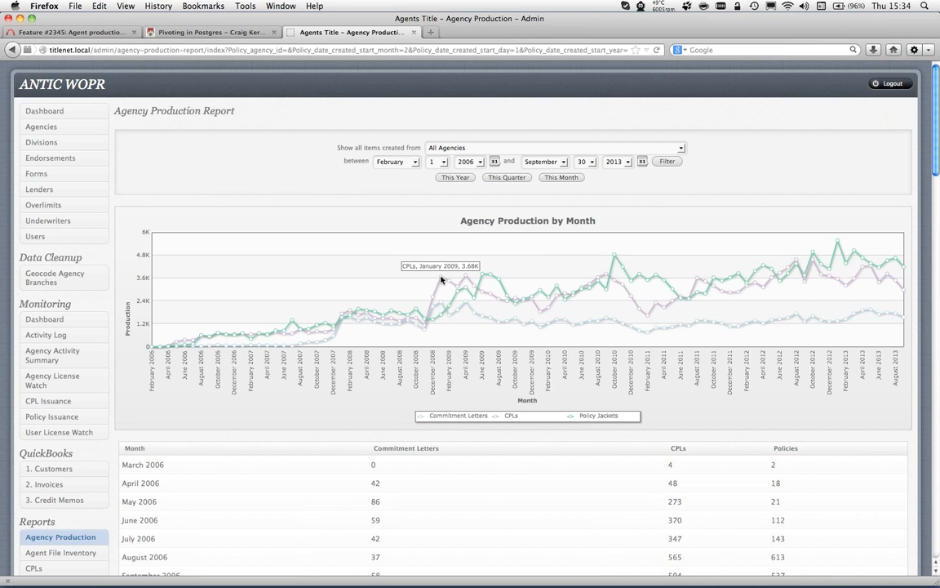
mouse_move(403, 210)
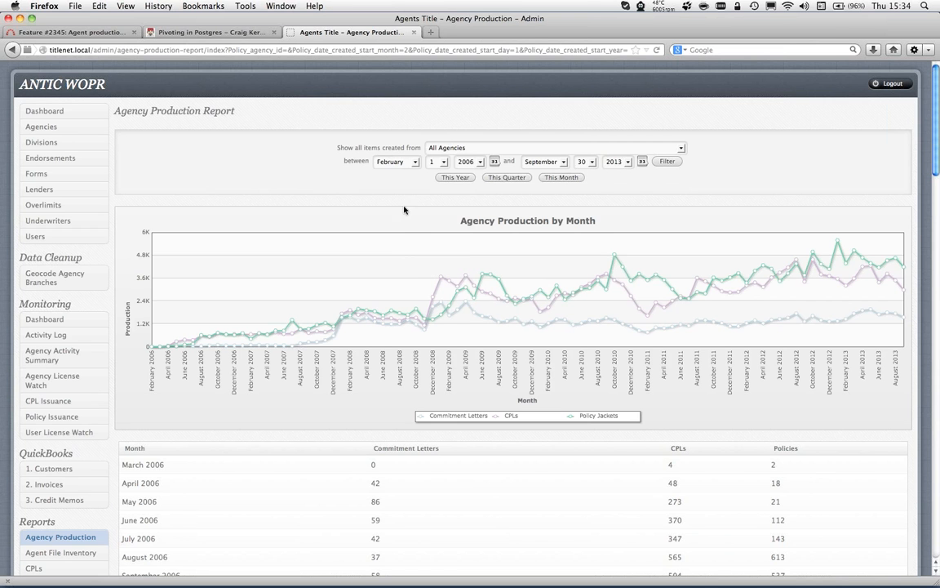
mouse_move(400, 204)
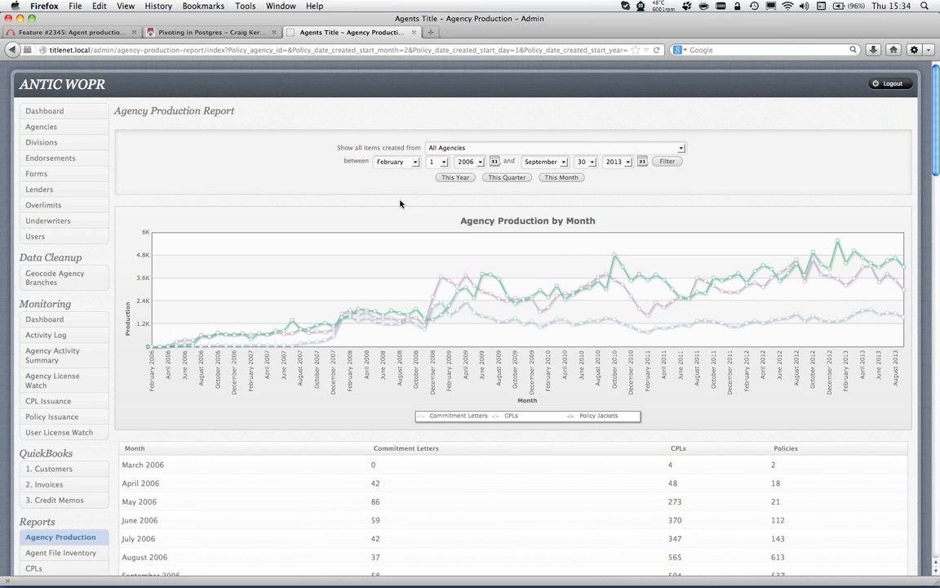
mouse_move(450, 186)
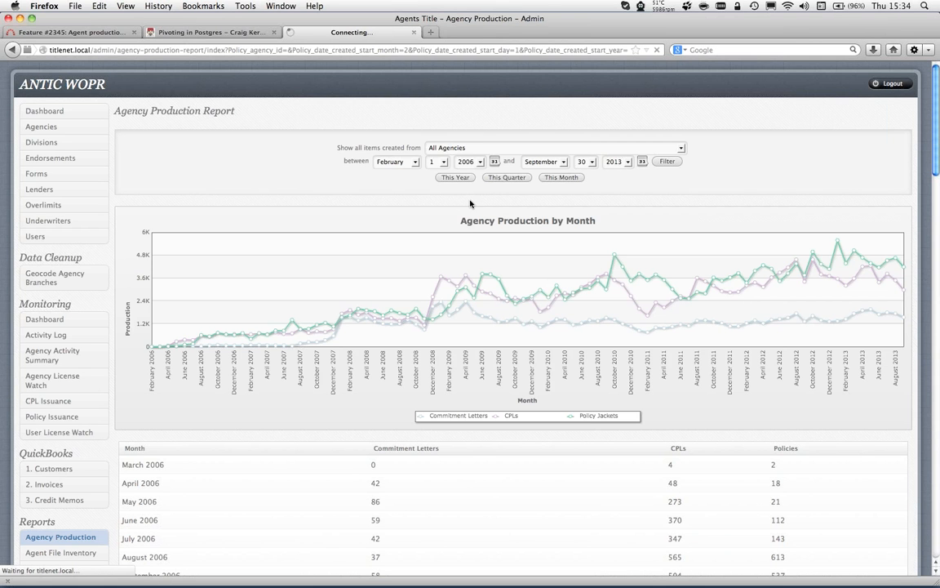
Step: Try the This Year, This Quarter and This Month presets, ending on January–October 2013
left_click(455, 178)
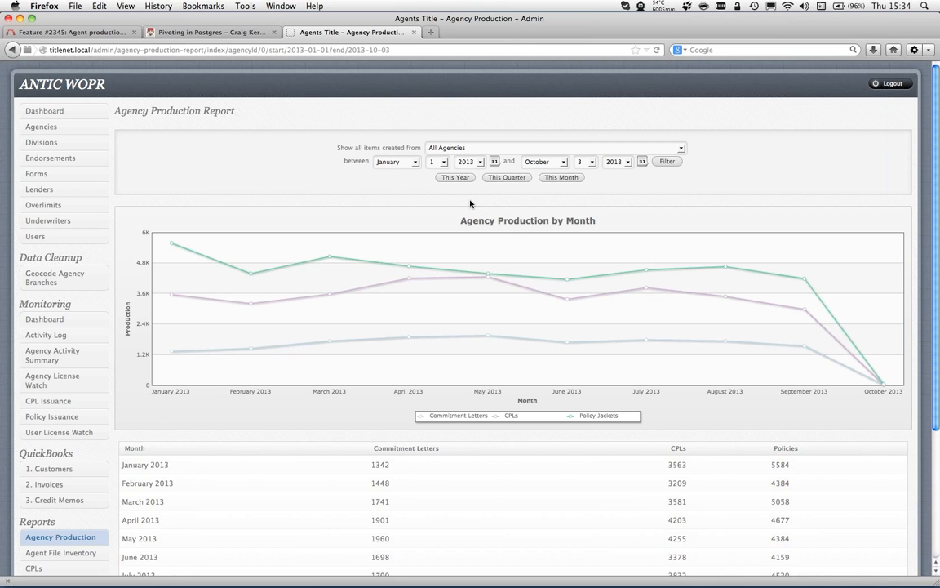
left_click(507, 178)
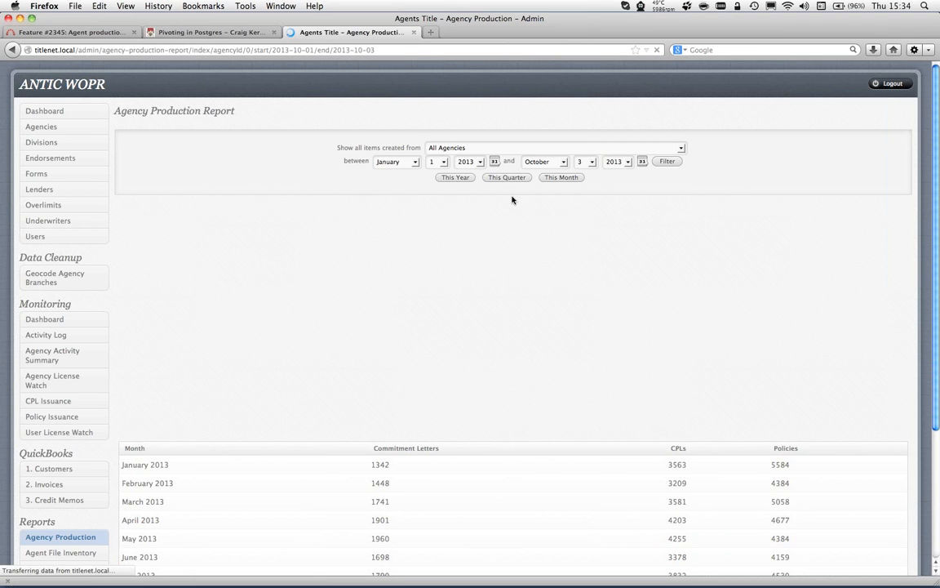
left_click(507, 177)
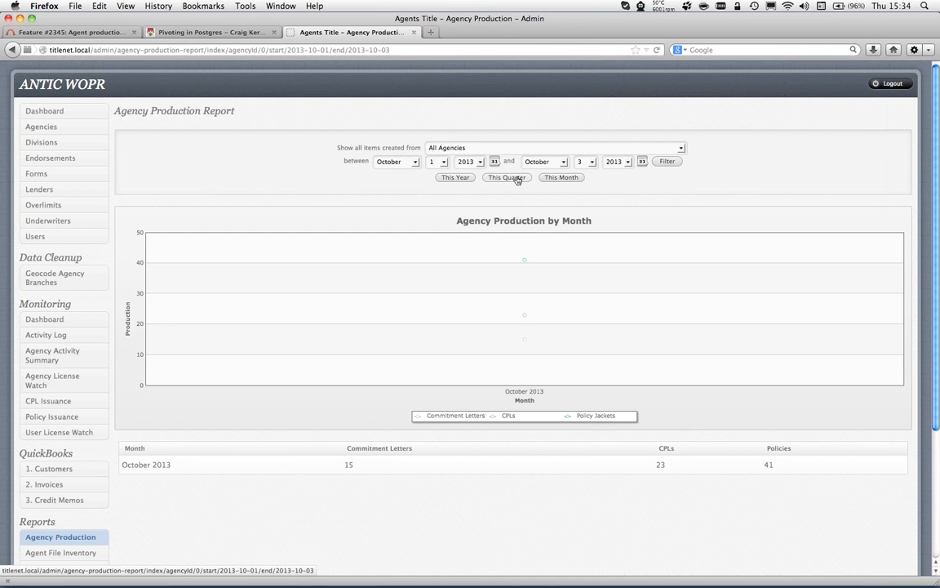
mouse_move(562, 177)
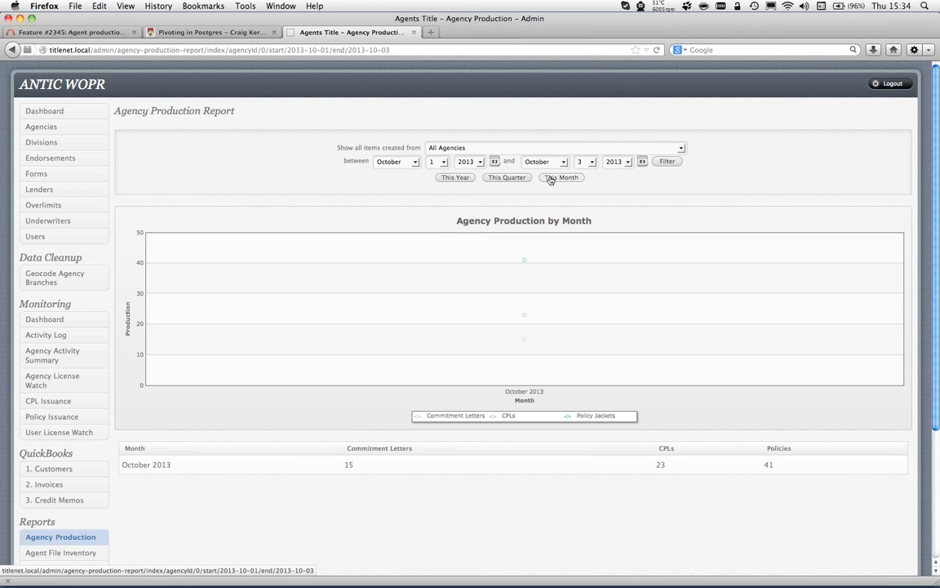
mouse_move(536, 181)
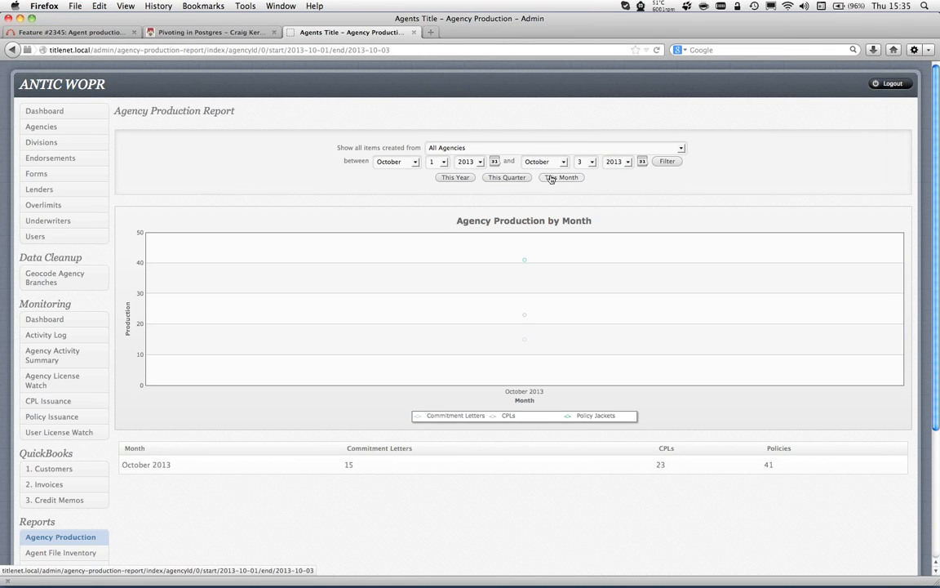
left_click(456, 177)
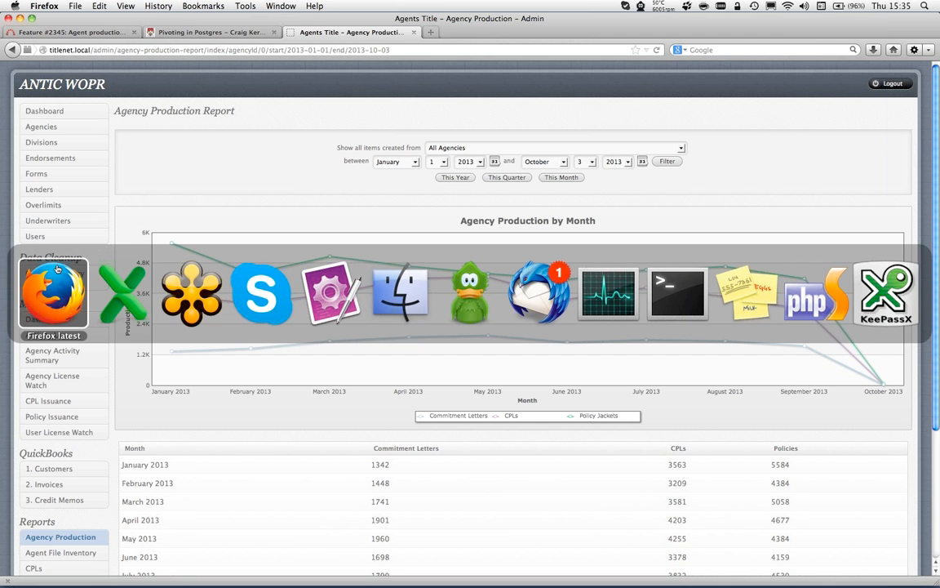
mouse_move(608, 294)
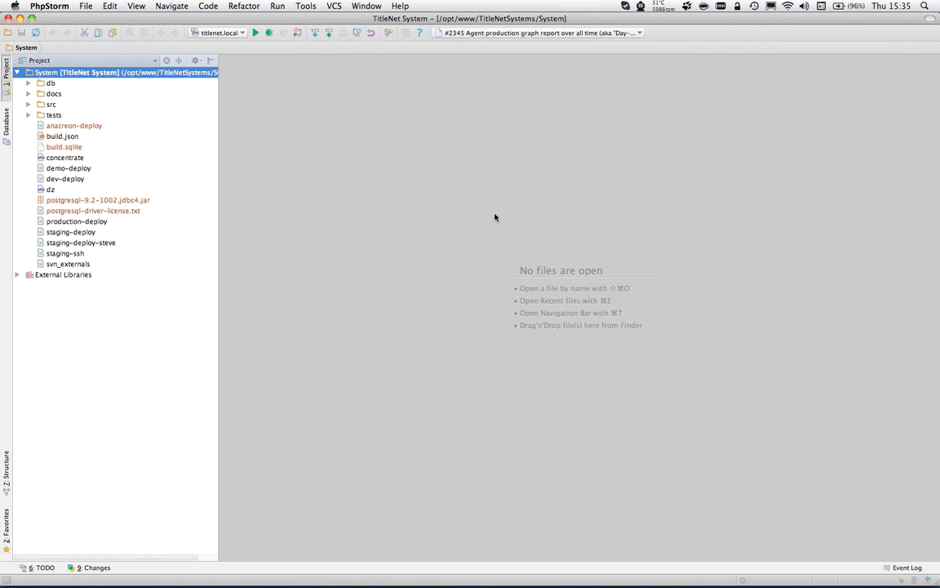
Step: Search classes for admin_agencyproduction to reach AgencyProductionReportController.php
type("agency")
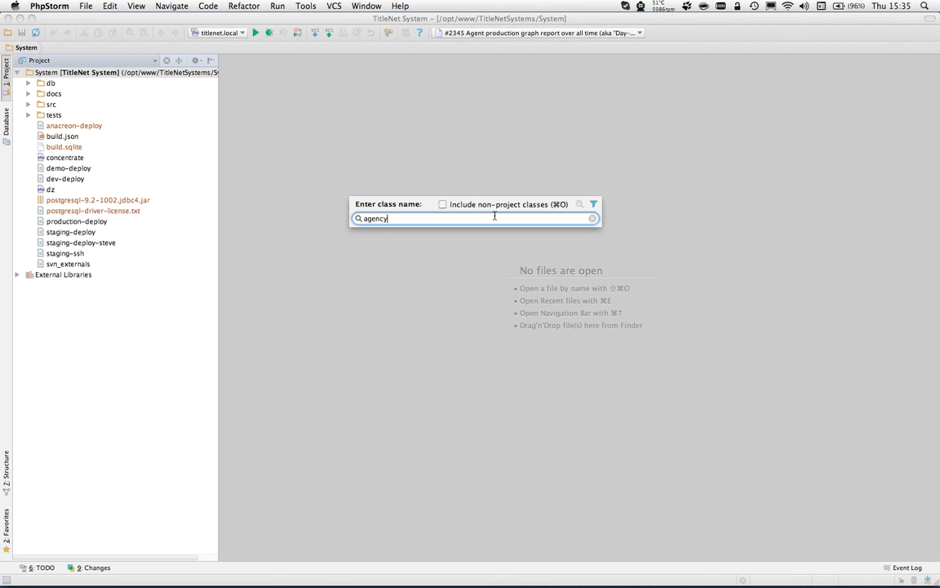
type("_")
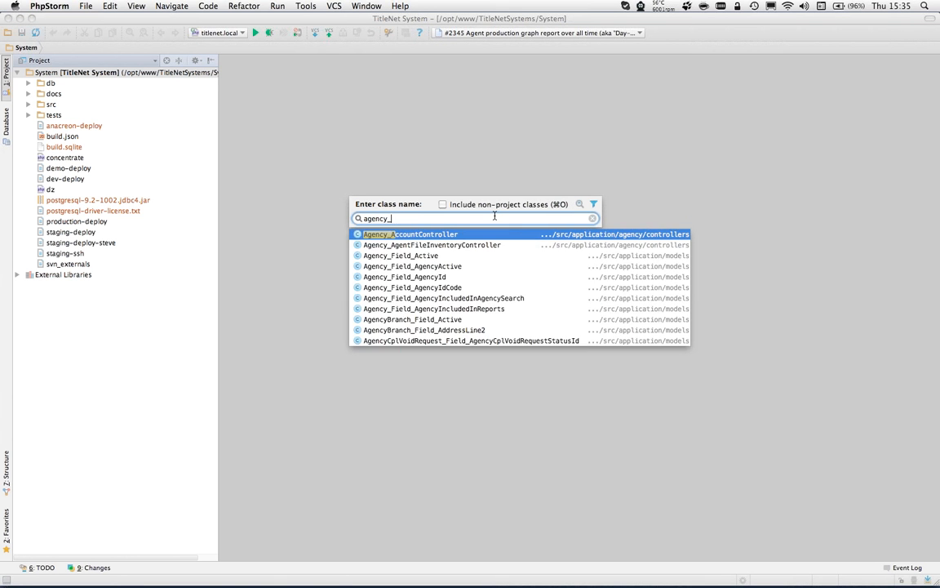
type("admin_agenc")
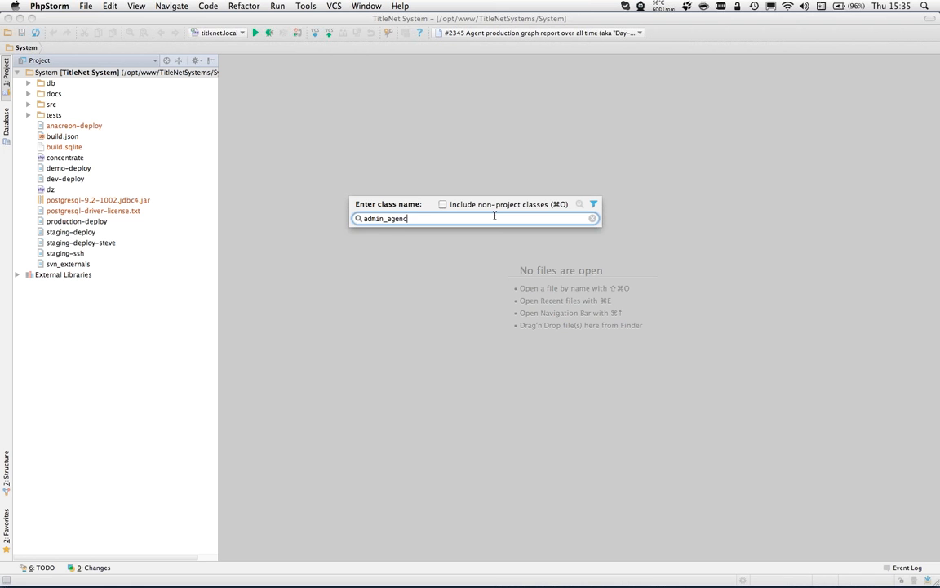
type("produ")
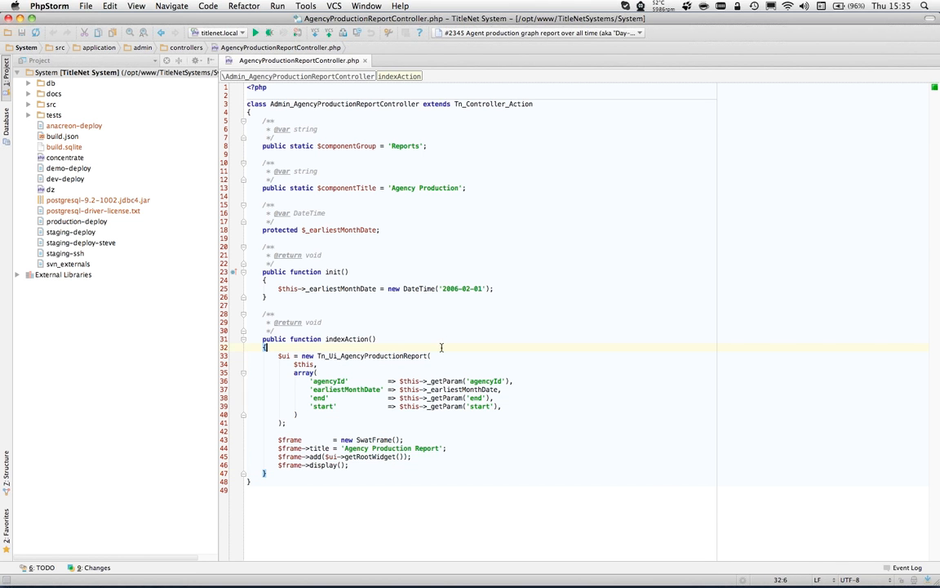
mouse_move(419, 343)
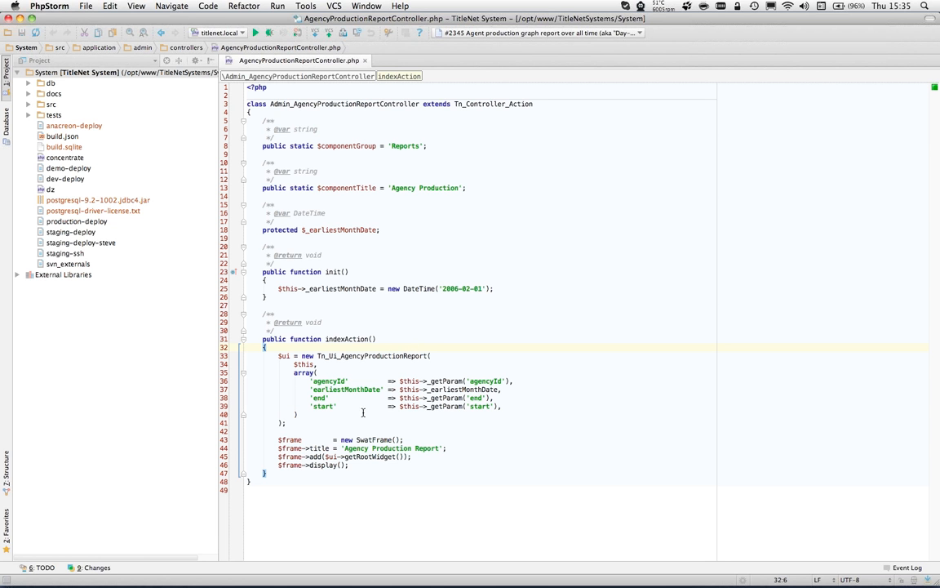
mouse_move(486, 341)
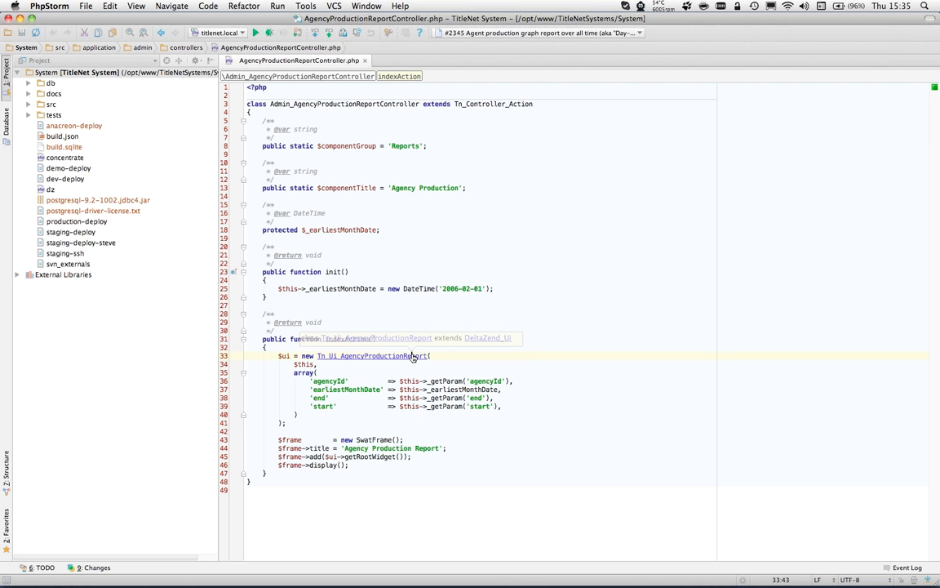
Step: Trace Tn_Ui_AgencyProductionReport's init() into Agency.php's getAgencyProductionReportSql crosstab query
left_click(372, 355)
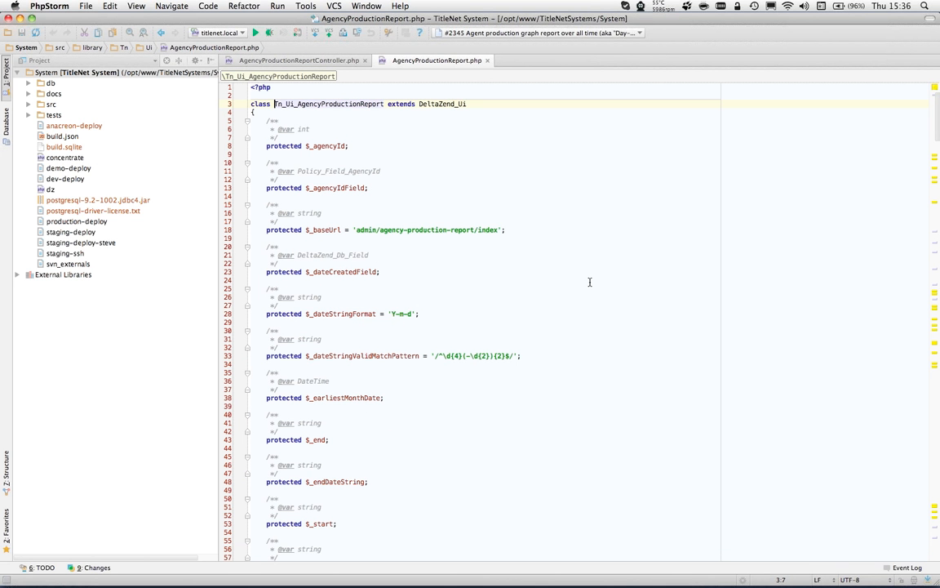
scroll("down", 3)
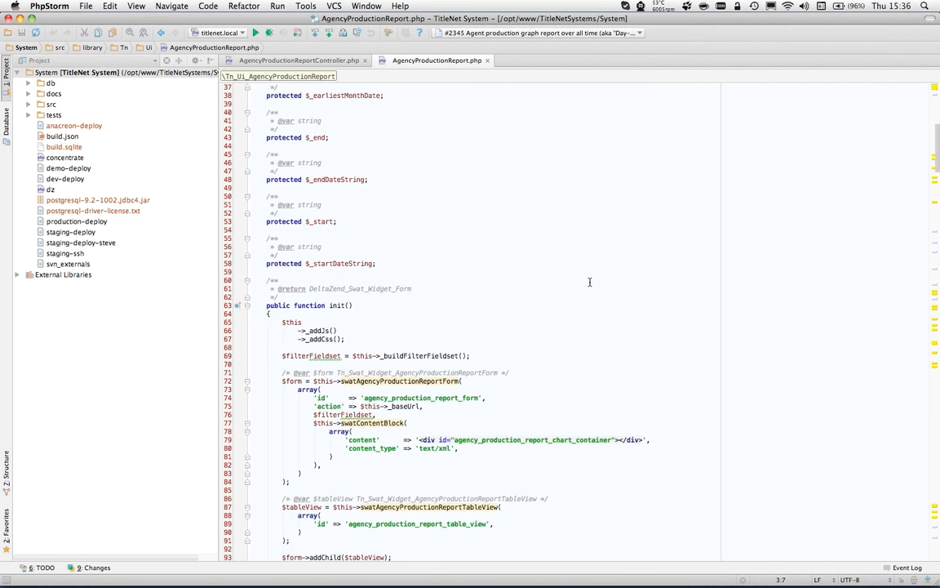
scroll("down", 3)
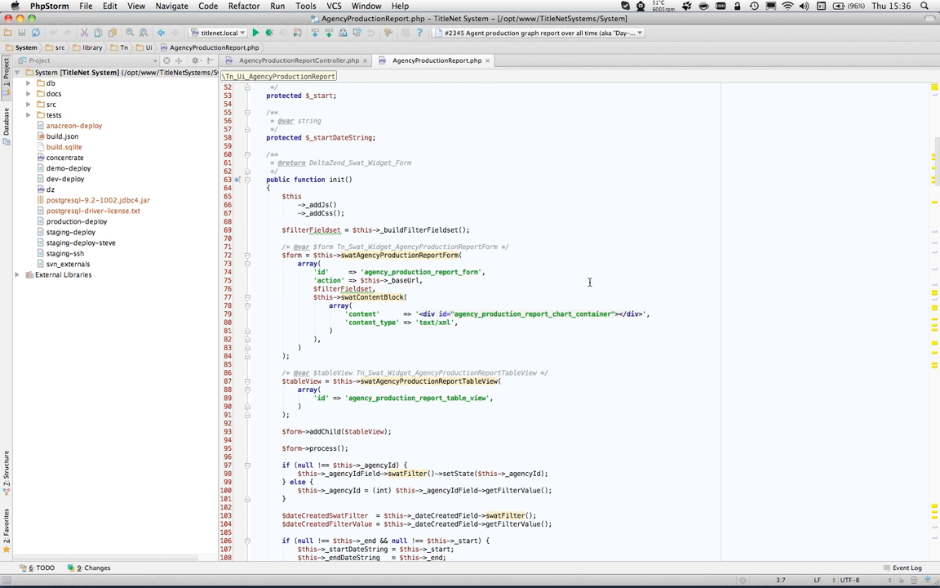
scroll("down", 3)
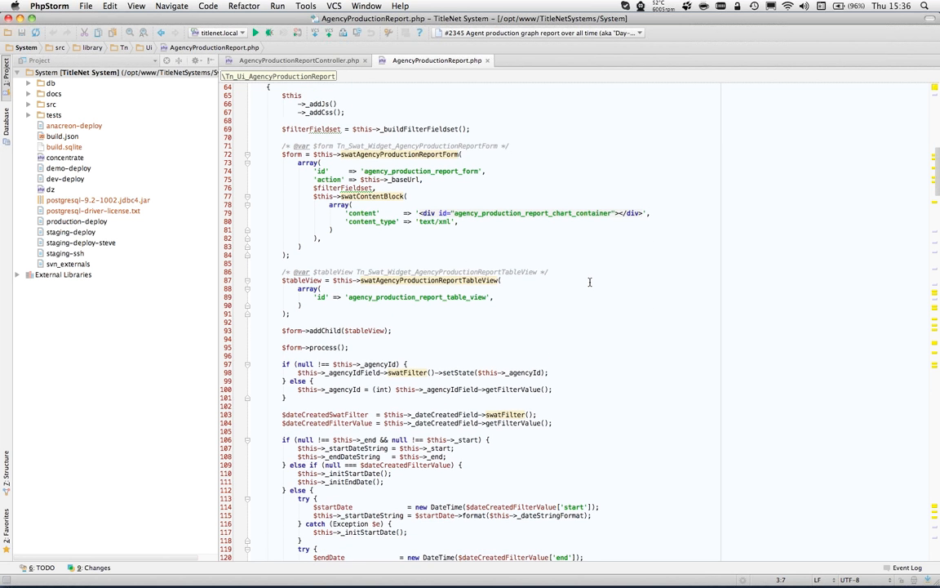
scroll("down", 3)
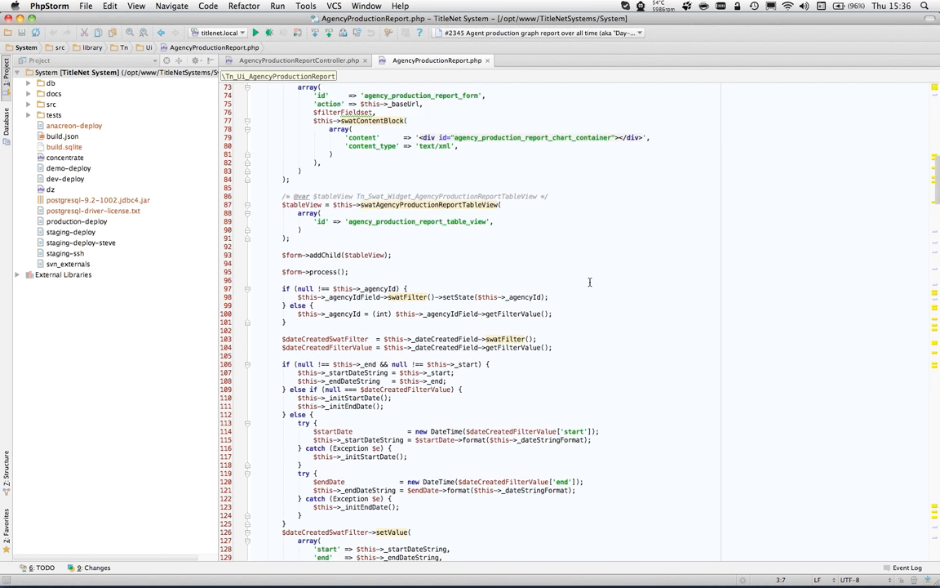
scroll("down", 3)
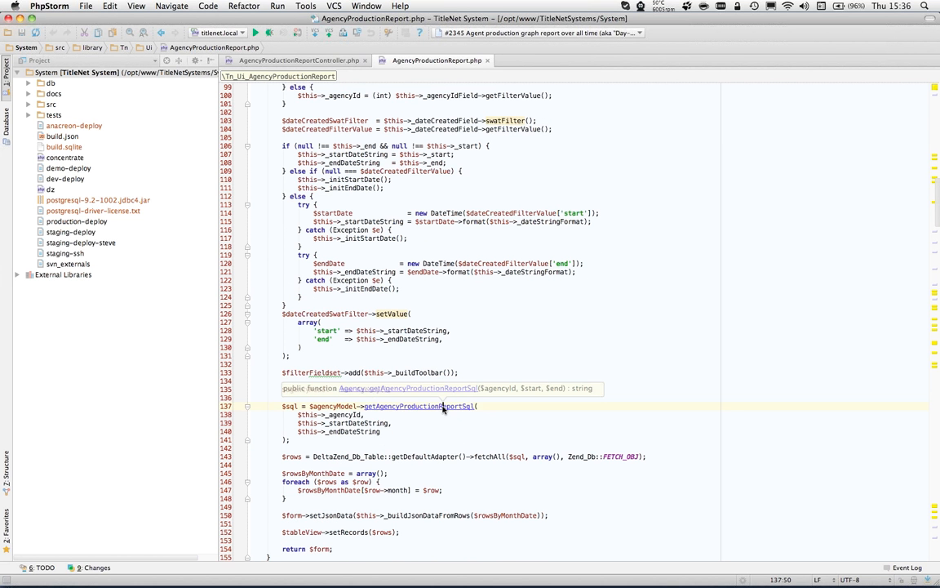
left_click(418, 405)
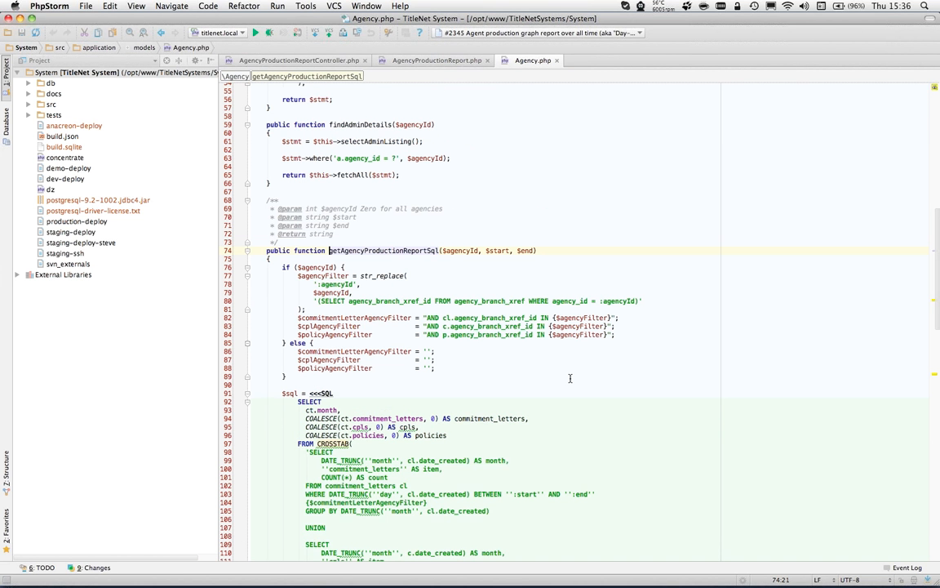
scroll("down", 3)
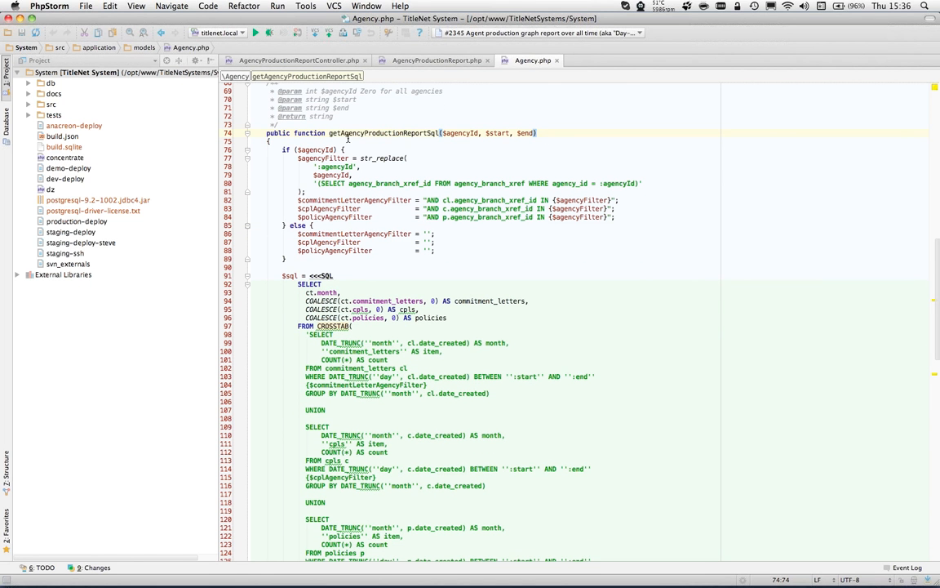
double_click(382, 132)
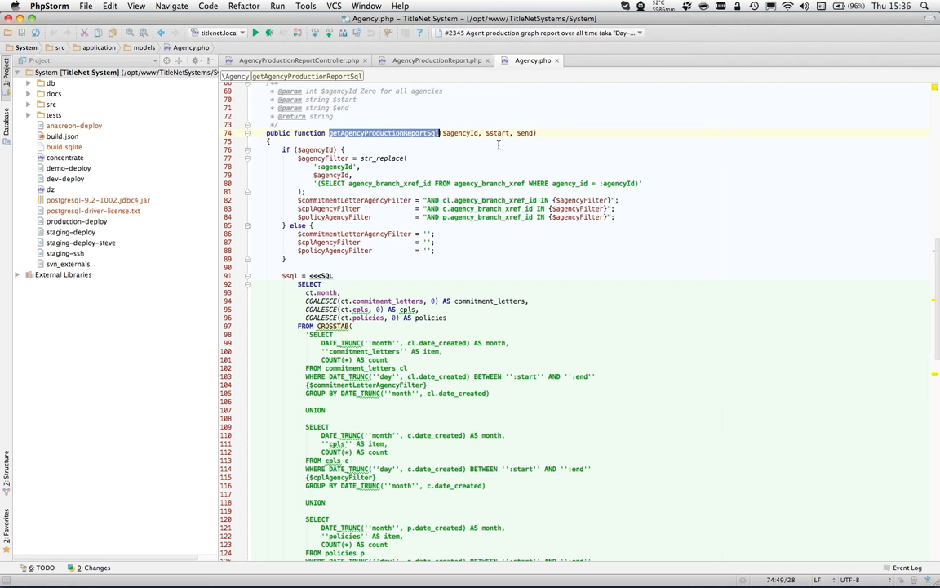
double_click(459, 132)
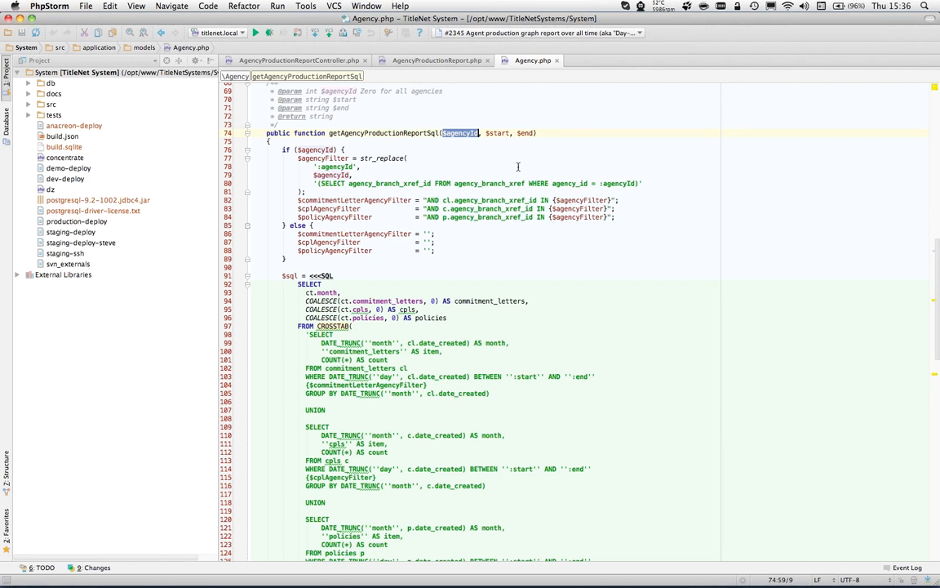
double_click(497, 134)
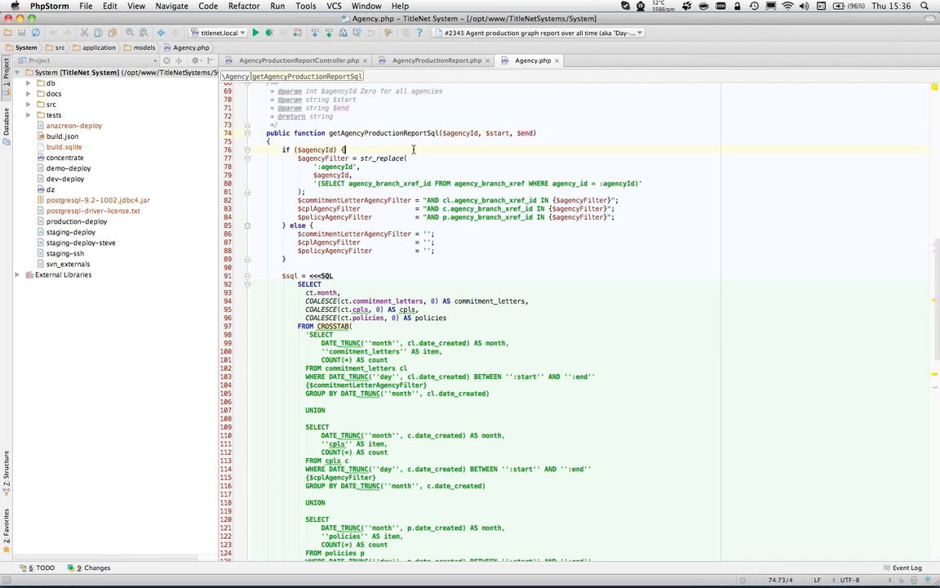
scroll("down", 3)
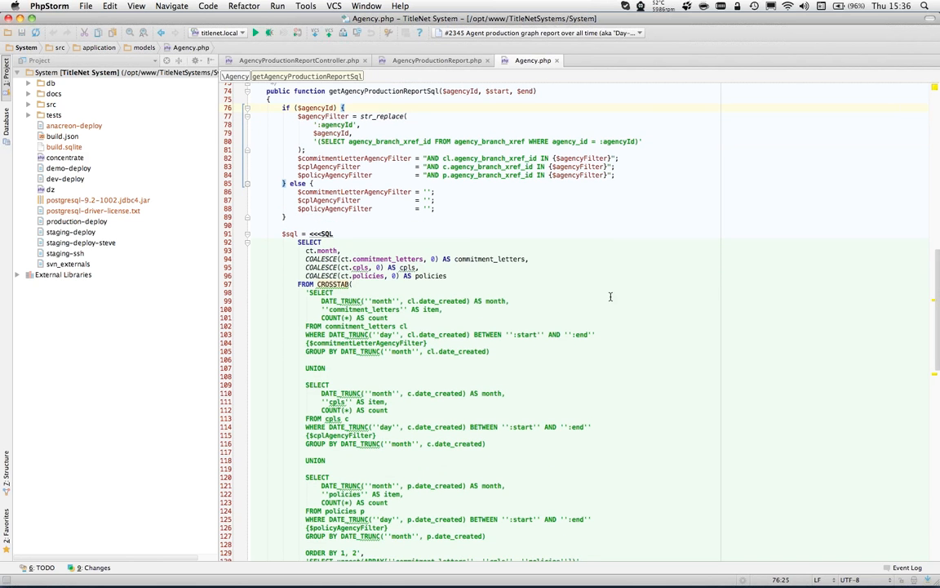
scroll("down", 3)
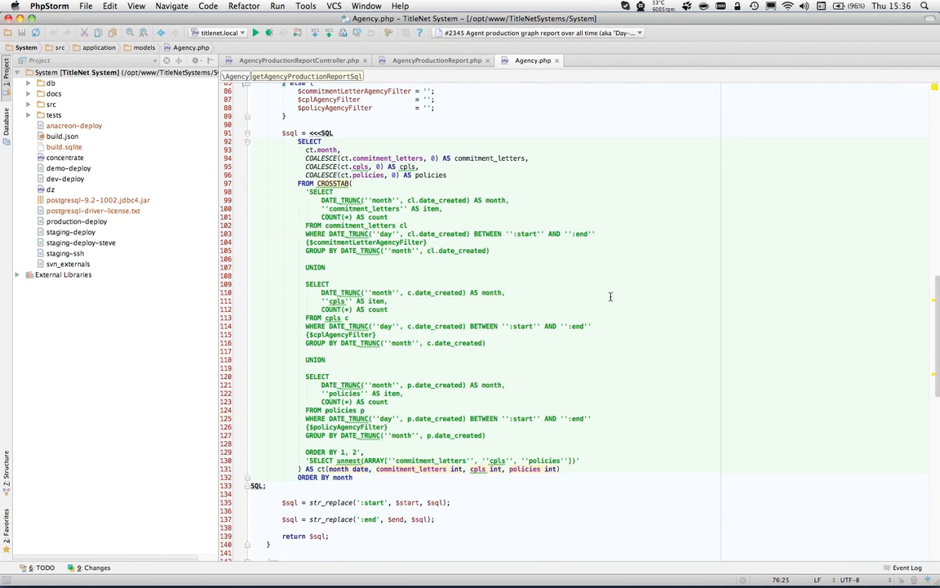
scroll("up", 3)
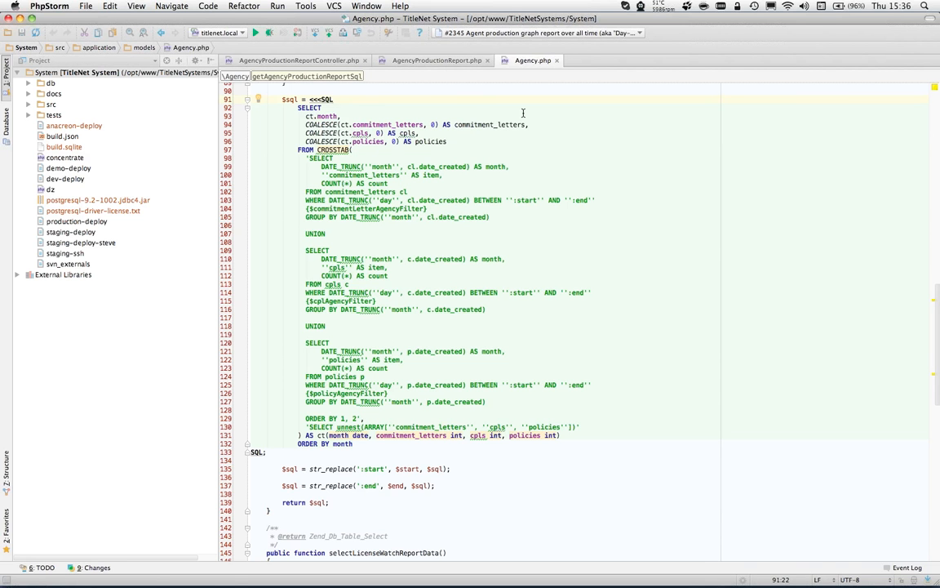
mouse_move(611, 172)
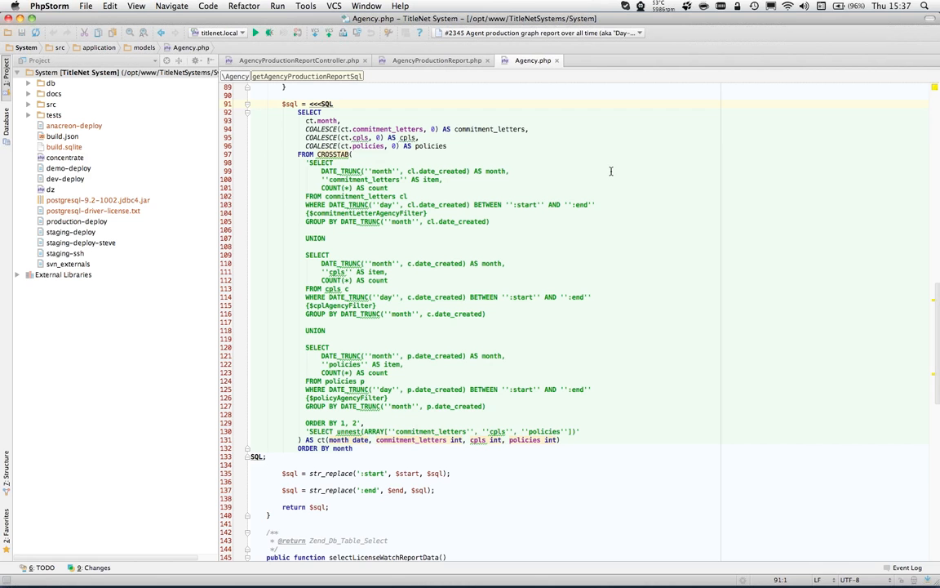
left_click(252, 104)
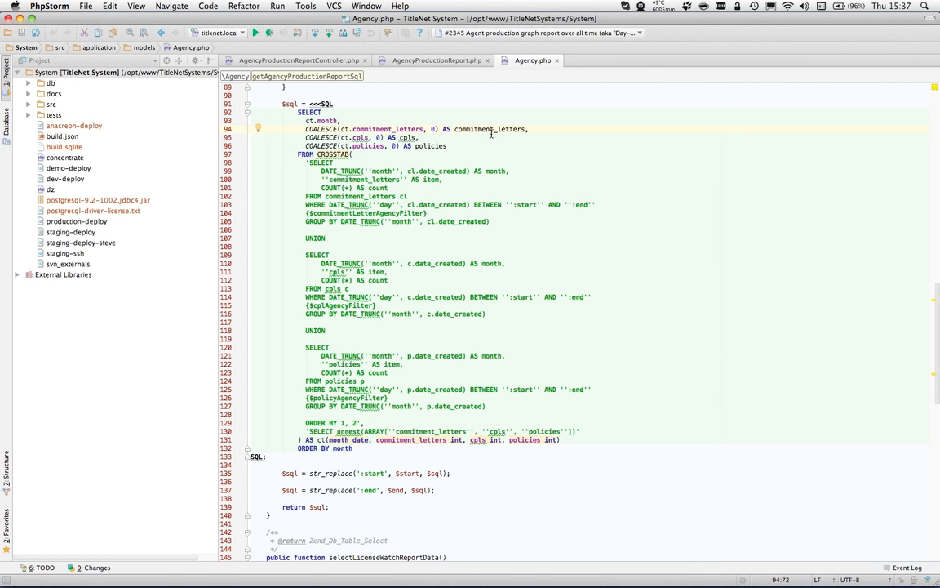
double_click(407, 137)
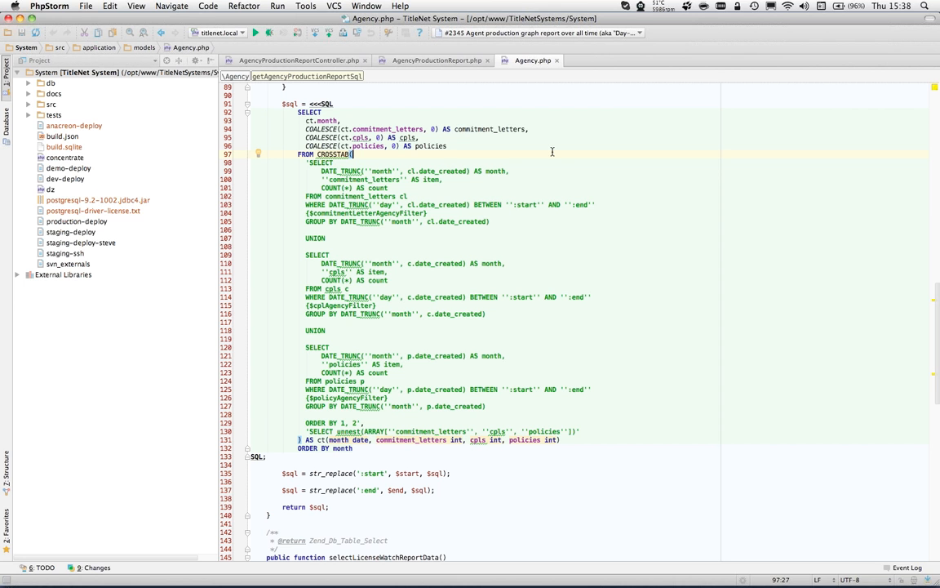
mouse_move(370, 419)
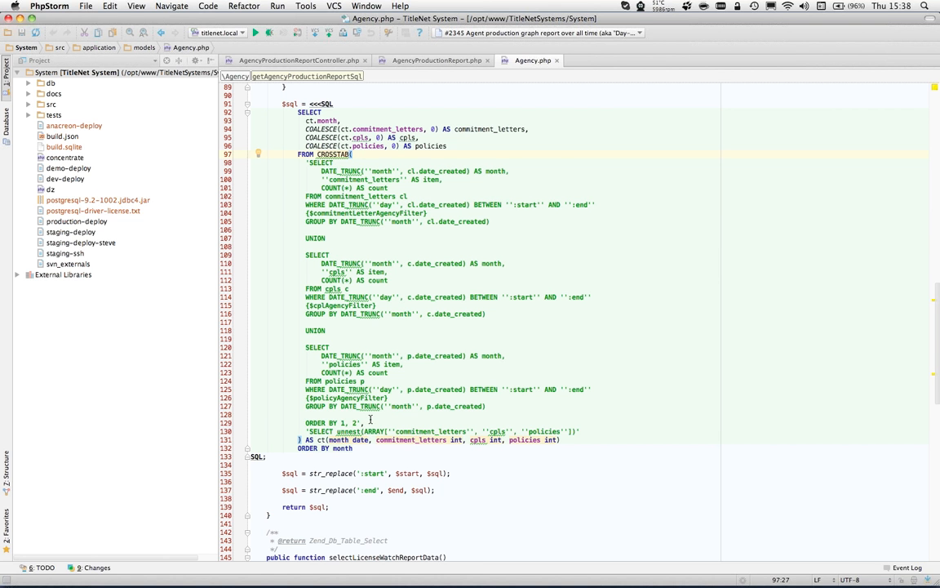
double_click(326, 423)
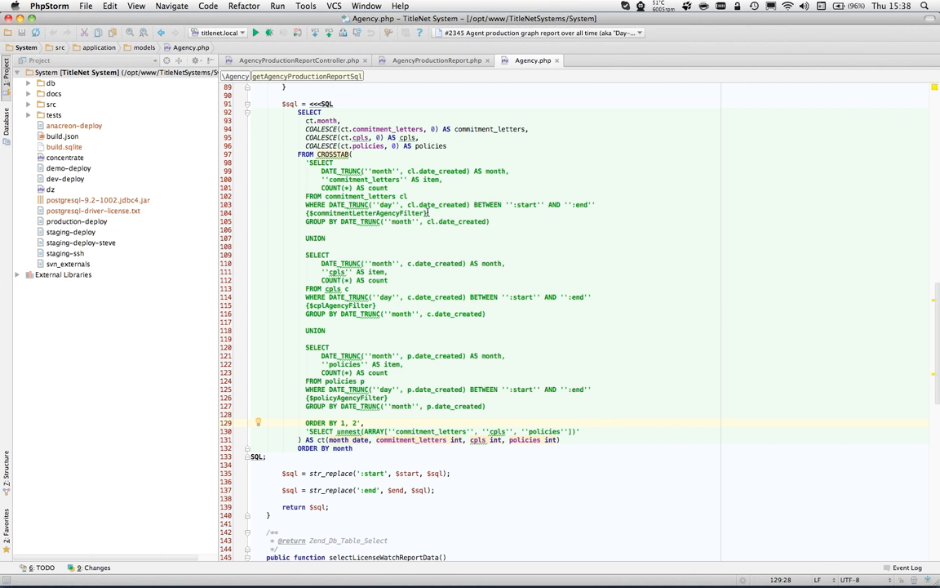
mouse_move(352, 179)
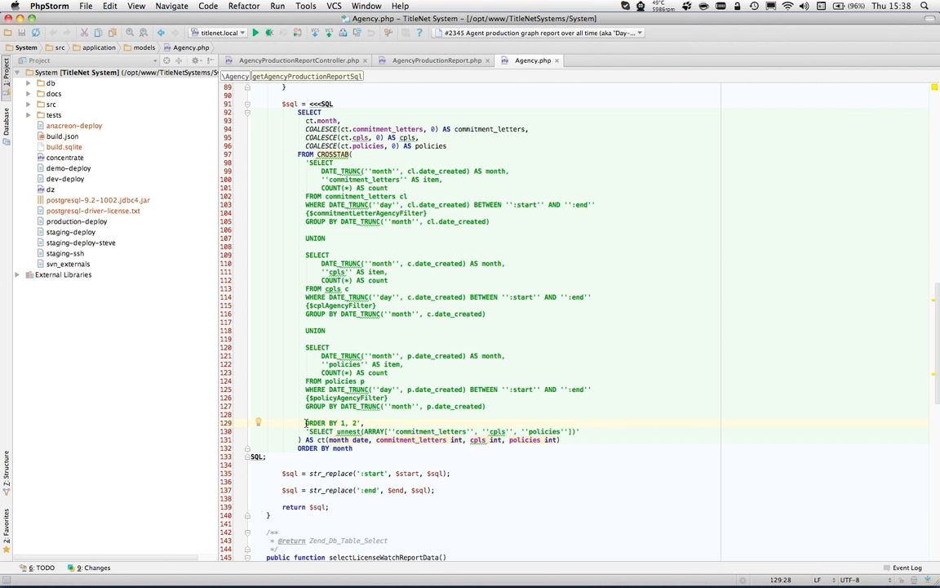
mouse_move(582, 251)
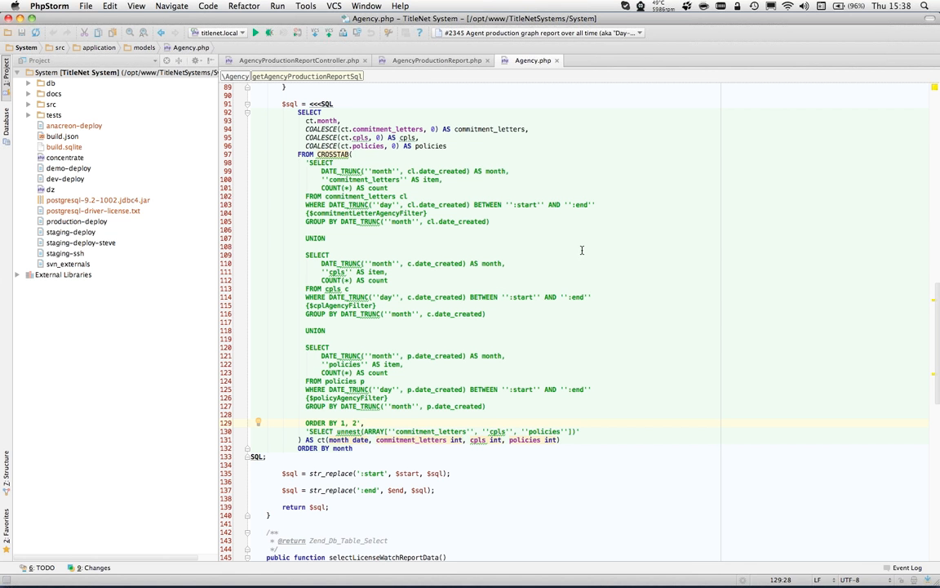
mouse_move(456, 110)
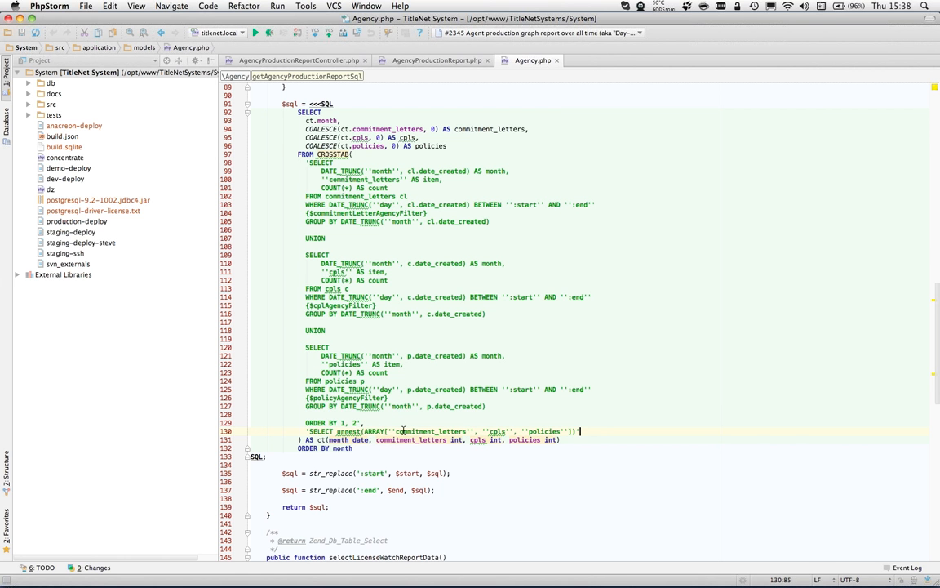
mouse_move(660, 330)
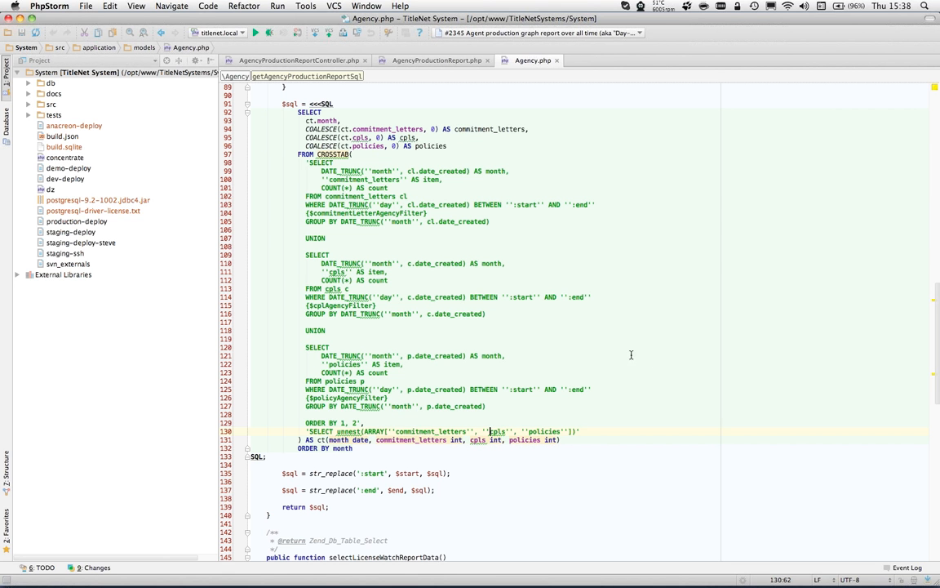
mouse_move(617, 238)
type("darby")
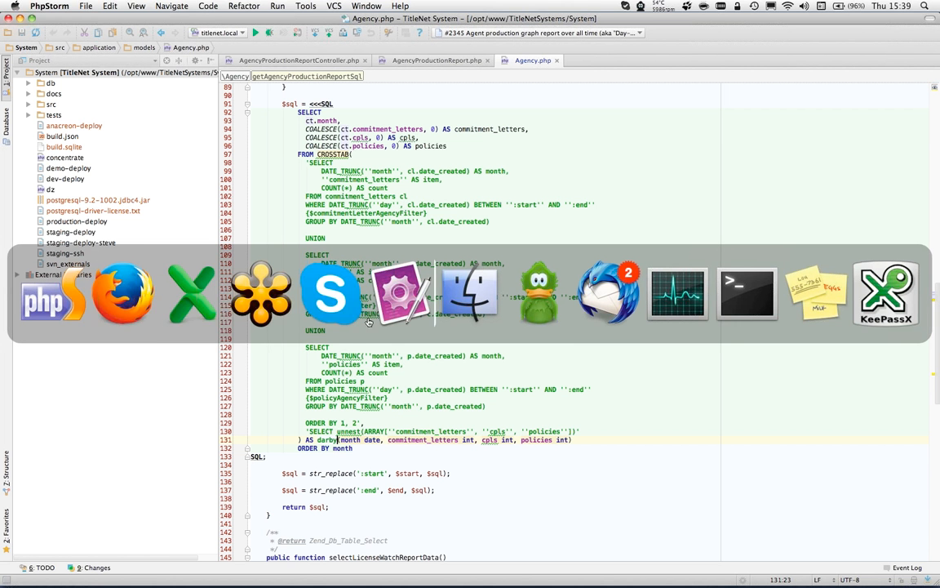
mouse_move(122, 294)
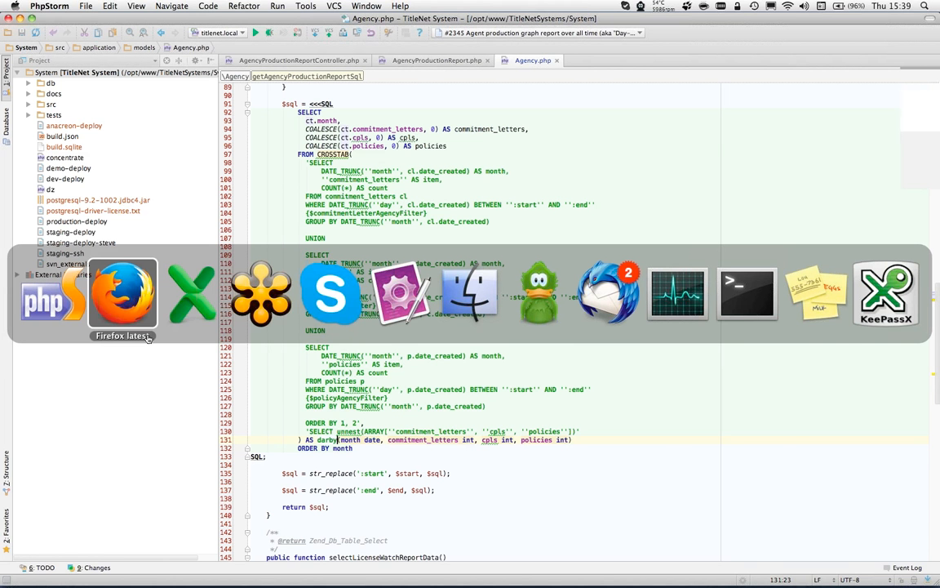
left_click(123, 294)
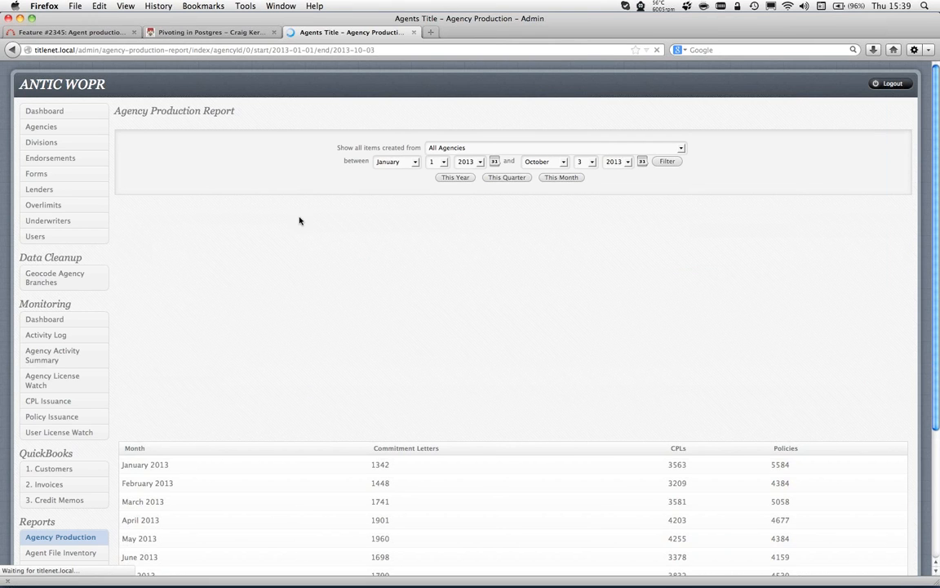
left_click(667, 161)
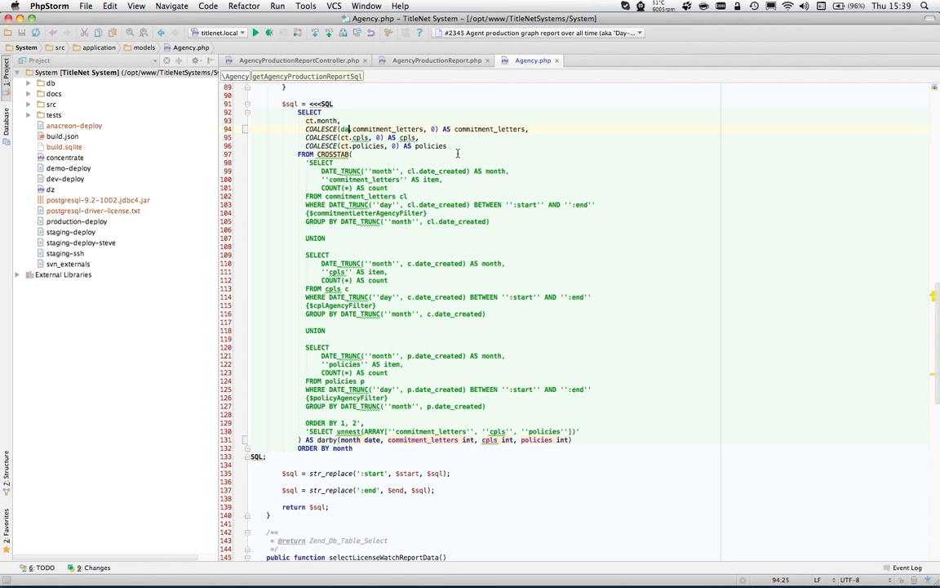
double_click(348, 129)
type("rby.")
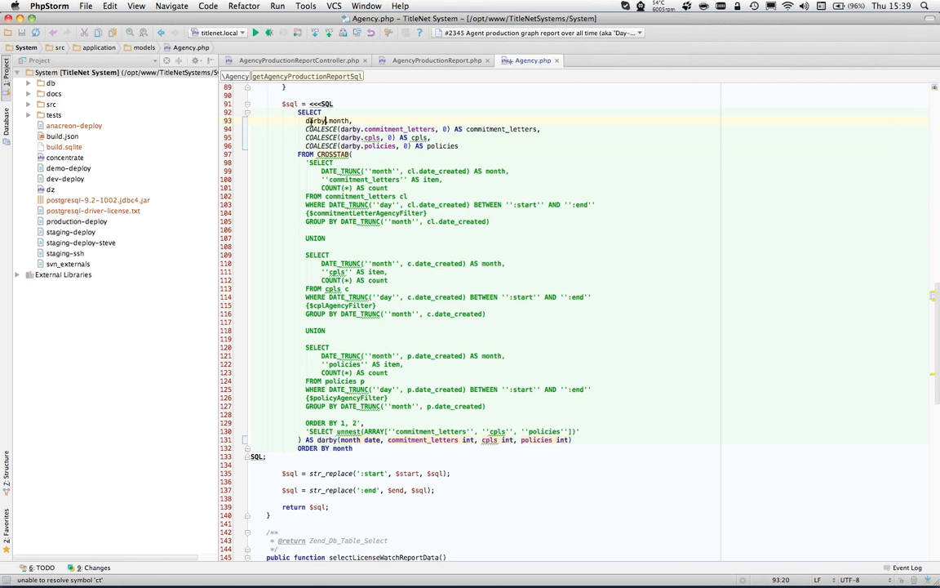
mouse_move(572, 256)
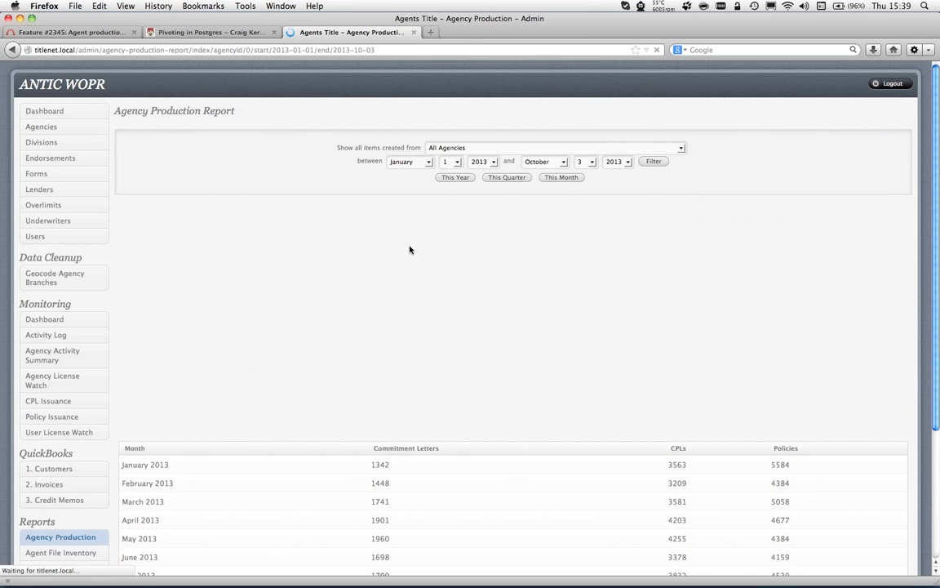
left_click(654, 161)
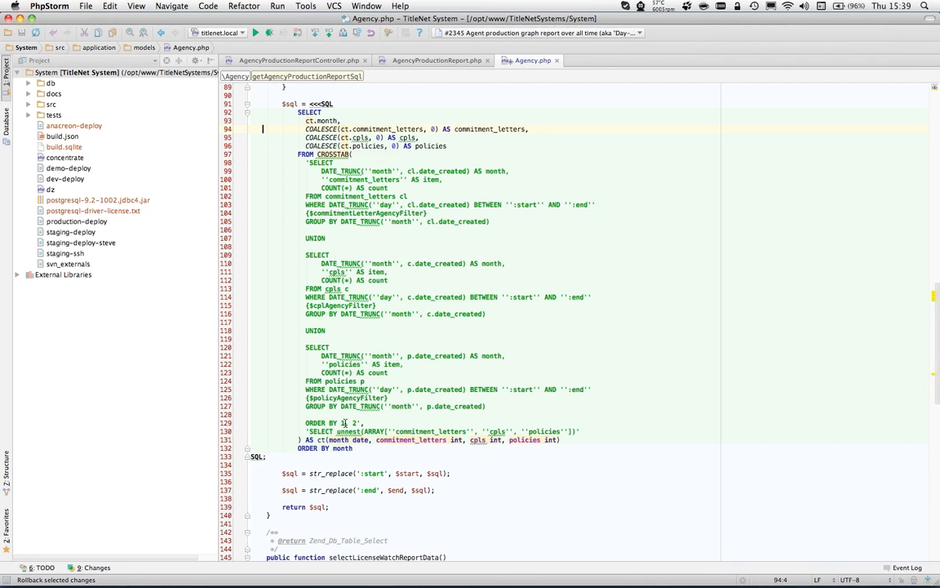
Step: Scroll through the Agency model's SQL query, clearing the str_replace line selection
scroll("up", 3)
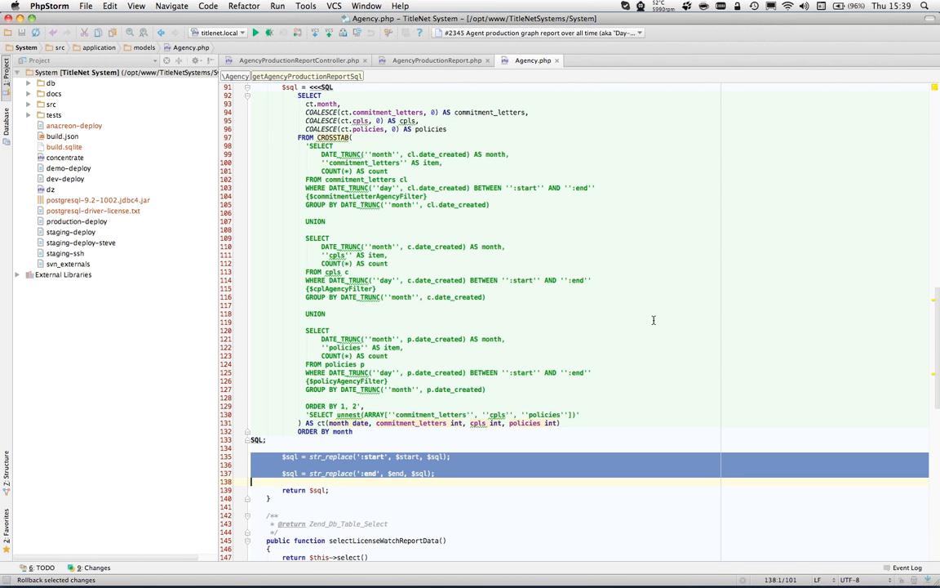
scroll("up", 3)
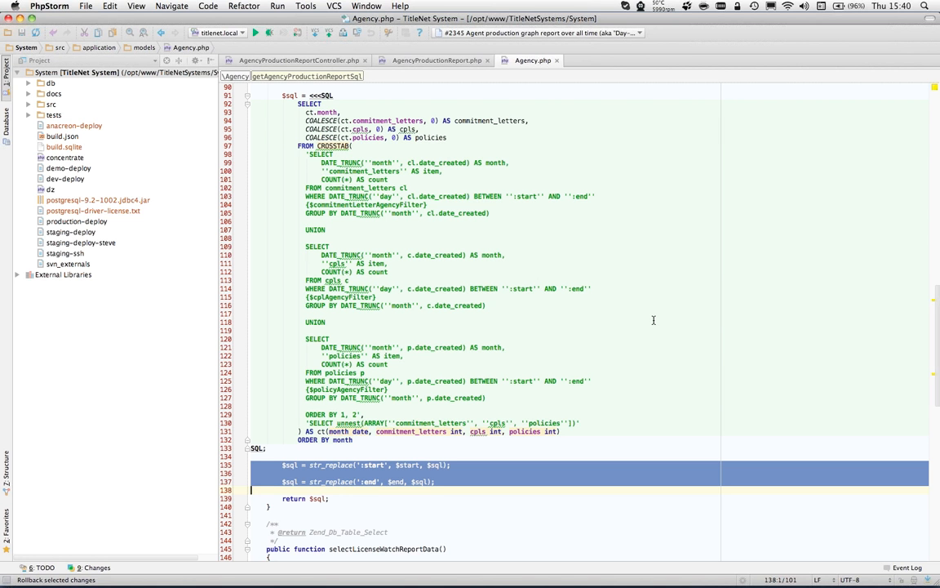
mouse_move(597, 188)
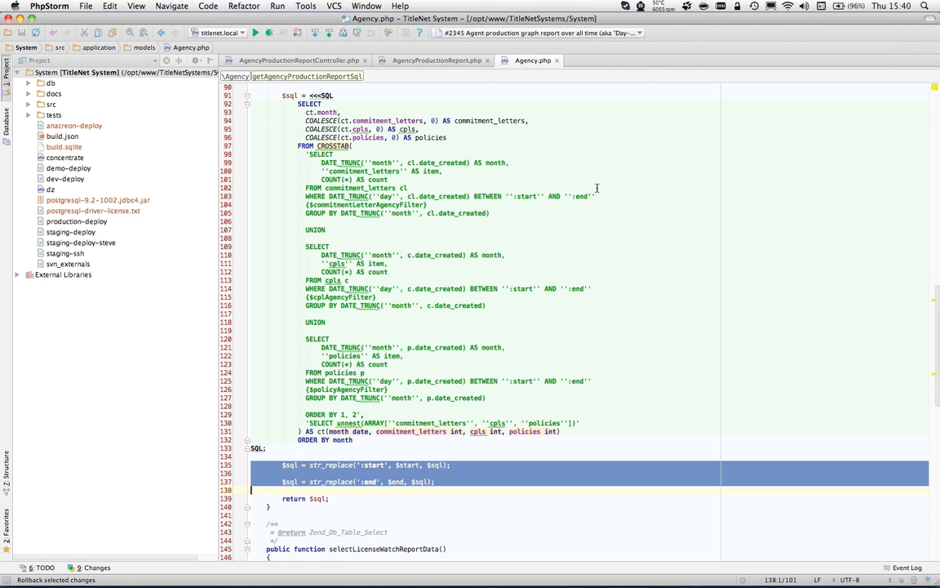
left_click(596, 196)
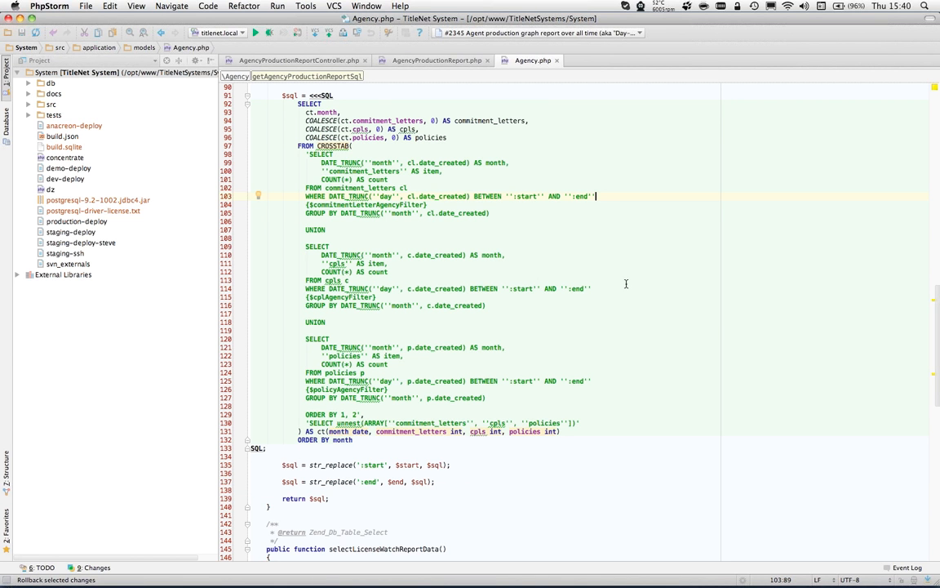
mouse_move(613, 222)
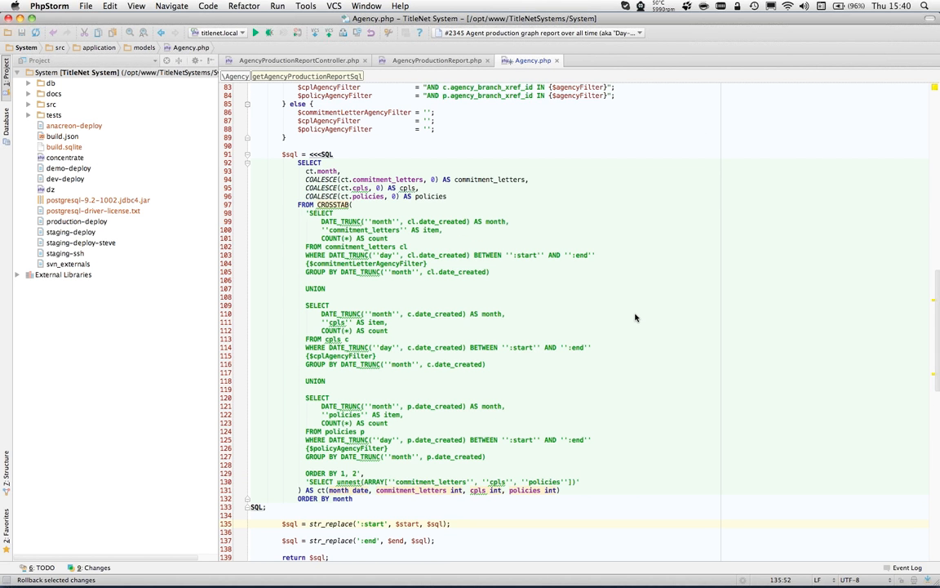
scroll("up", 3)
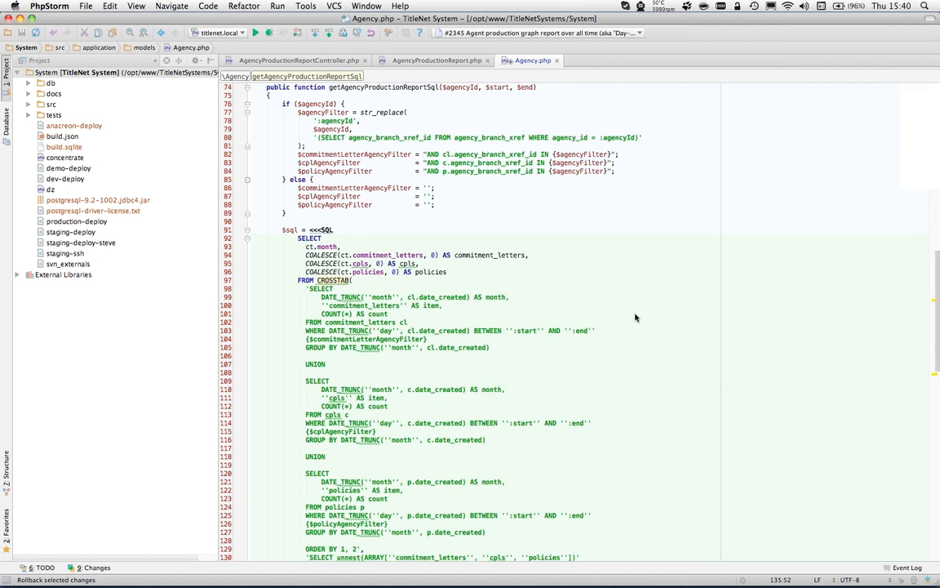
scroll("up", 3)
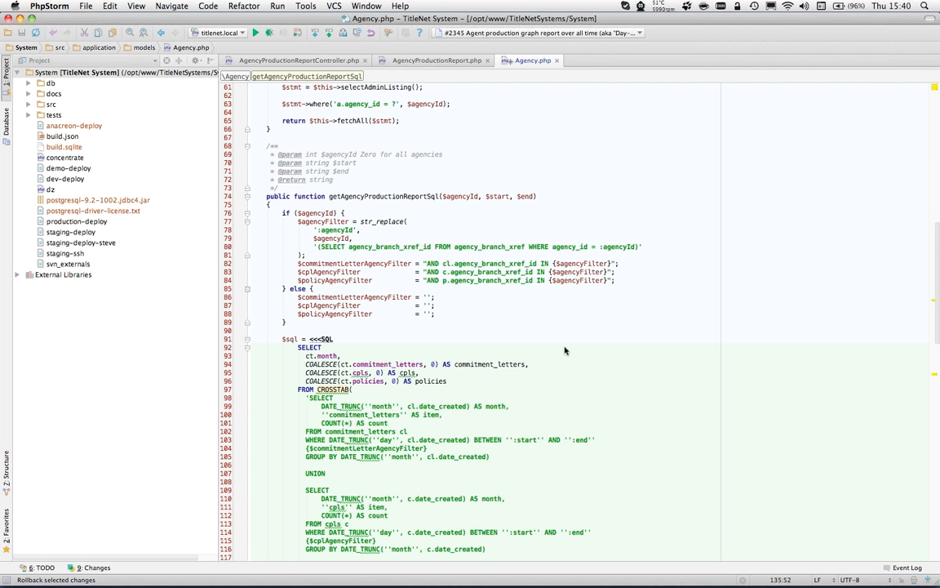
scroll("down", 3)
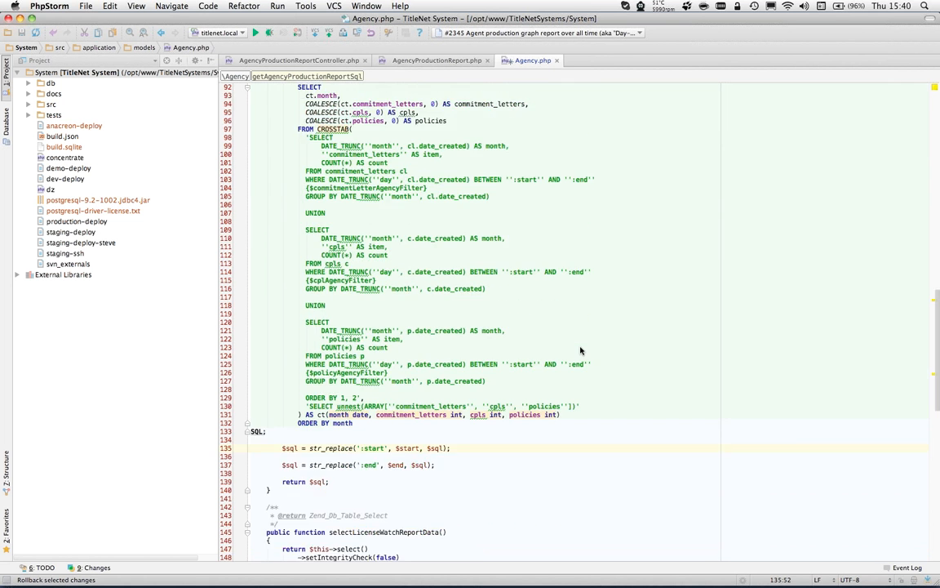
scroll("up", 3)
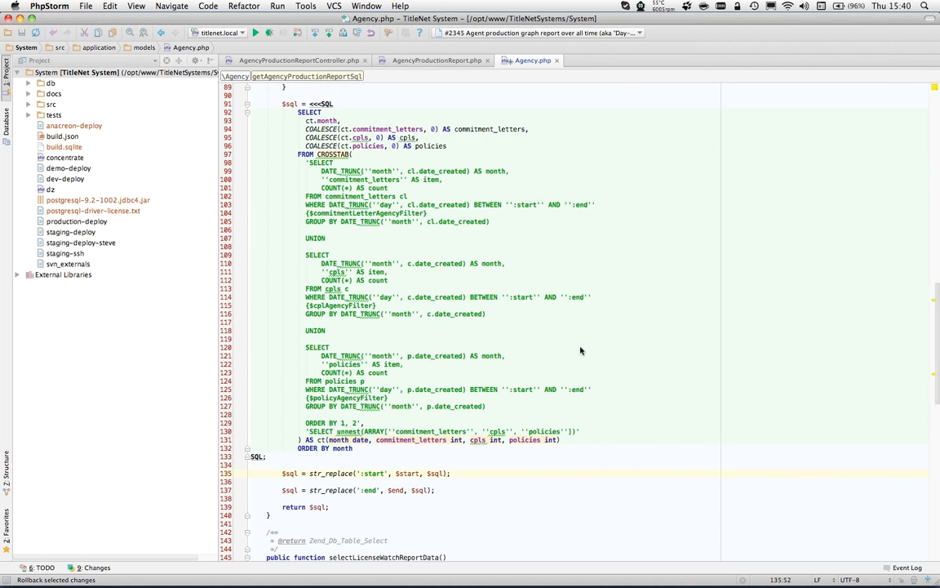
scroll("down", 3)
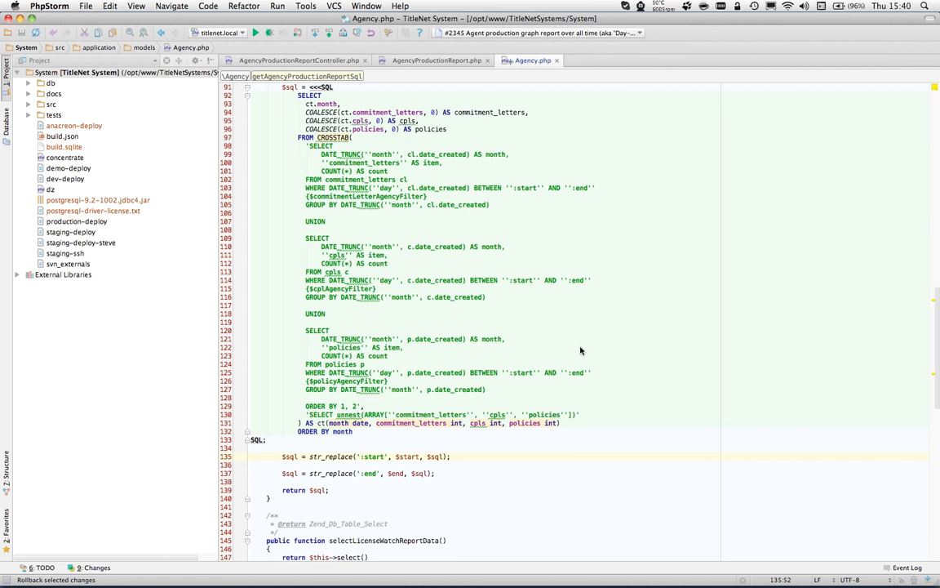
mouse_move(537, 260)
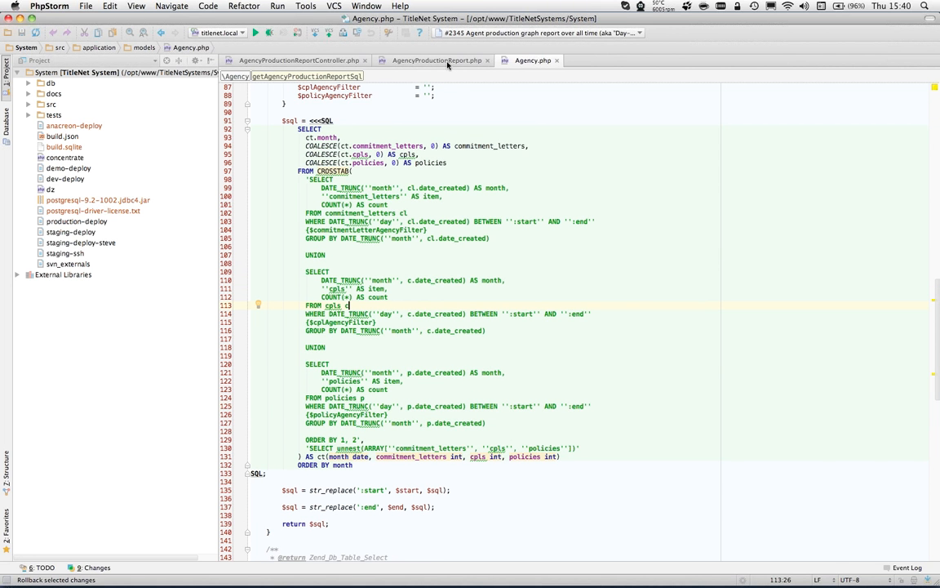
Step: Open AgencyProductionReportTableView from the init() method in AgencyProductionReport.php
left_click(436, 59)
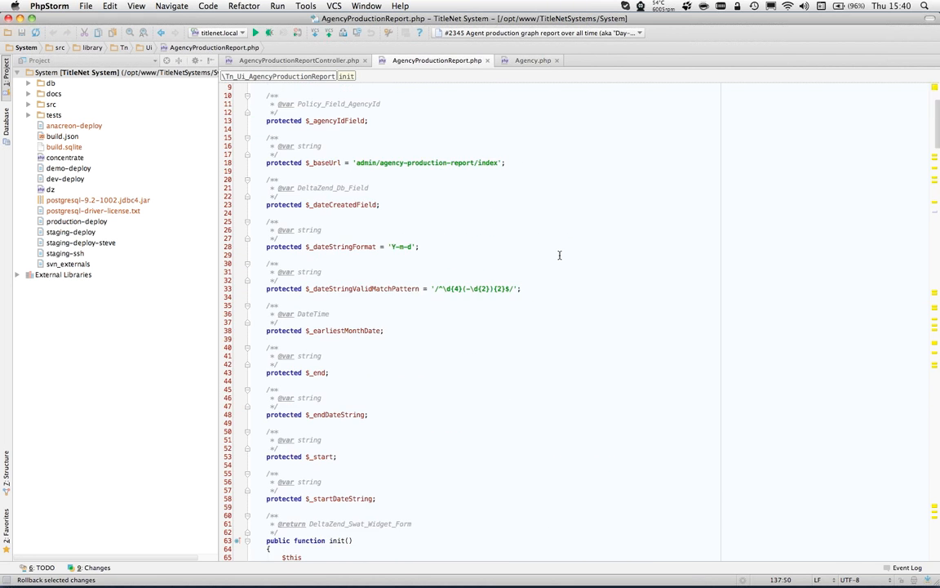
scroll("down", 3)
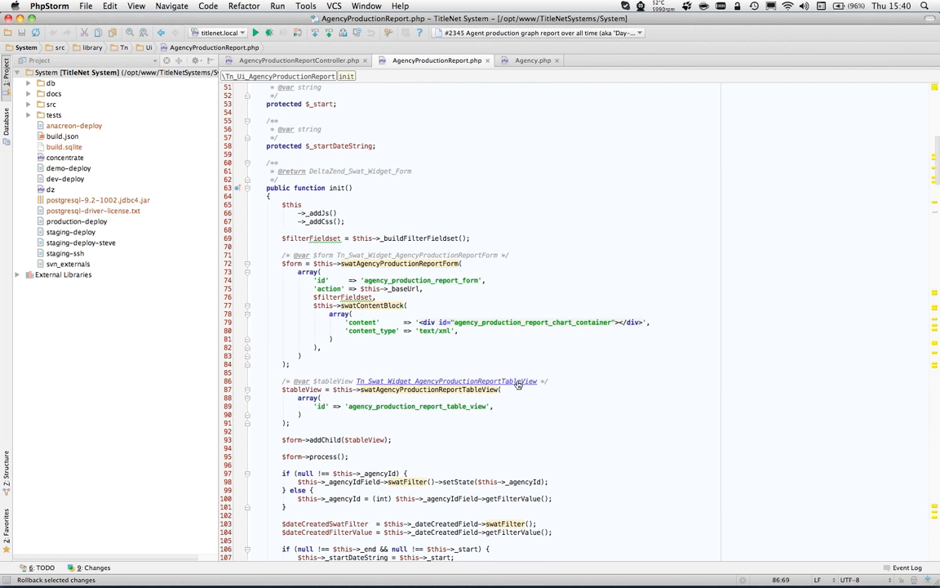
left_click(446, 380)
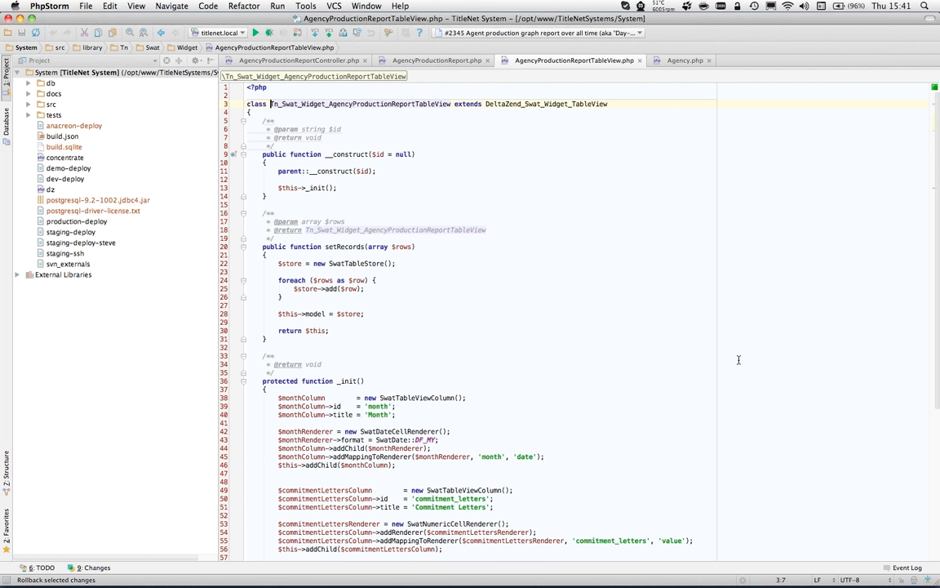
Step: Look over AgencyProductionReportTableView's CPLs and policies columns, then return to init()
scroll("down", 3)
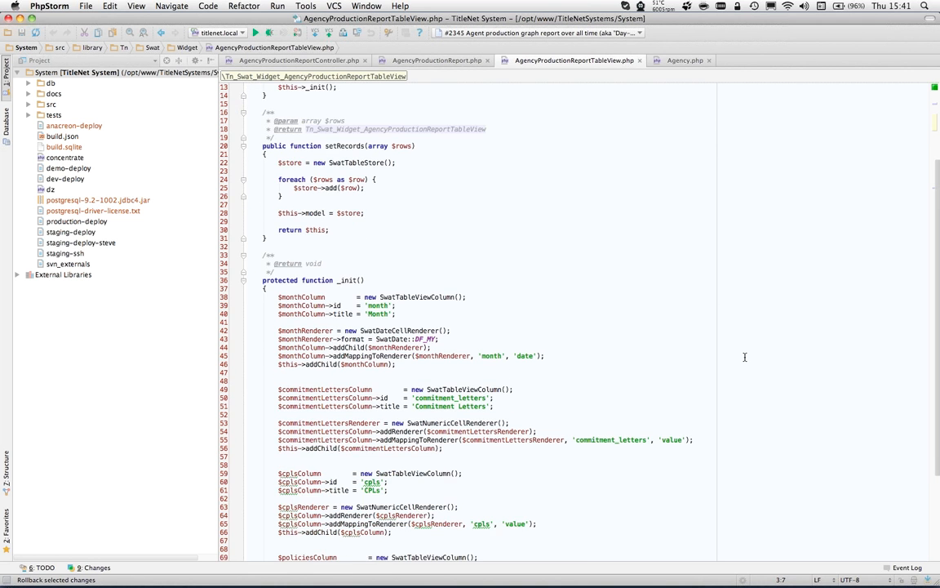
scroll("up", 3)
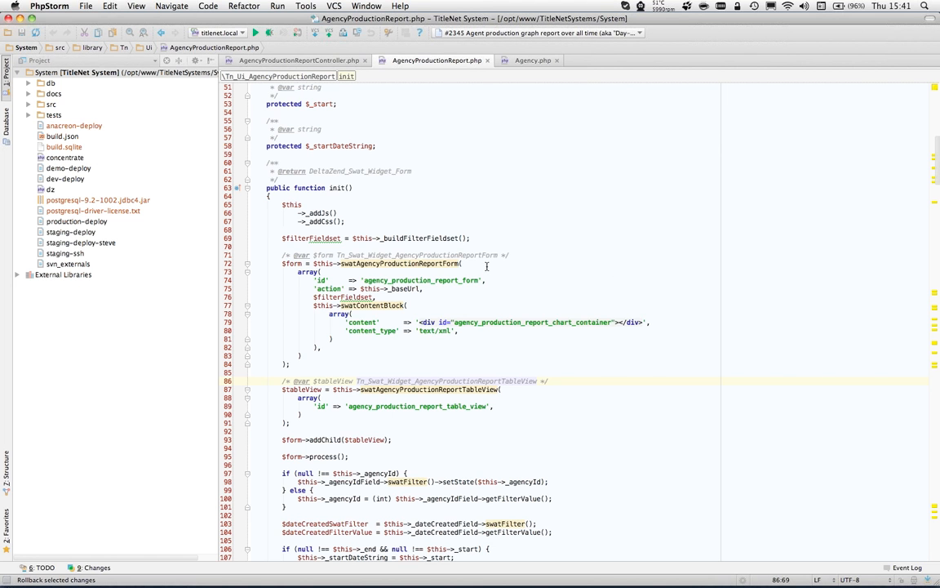
scroll("down", 3)
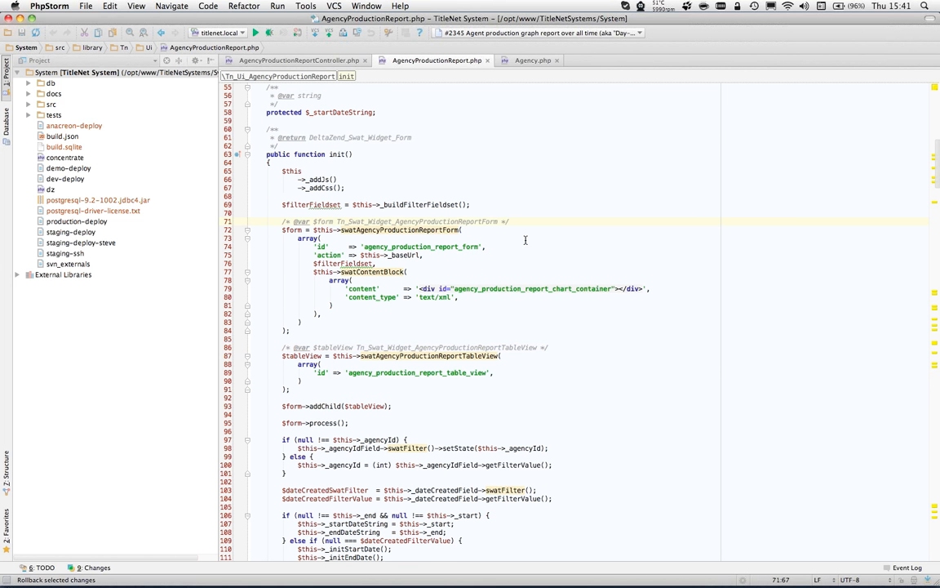
left_click(577, 246)
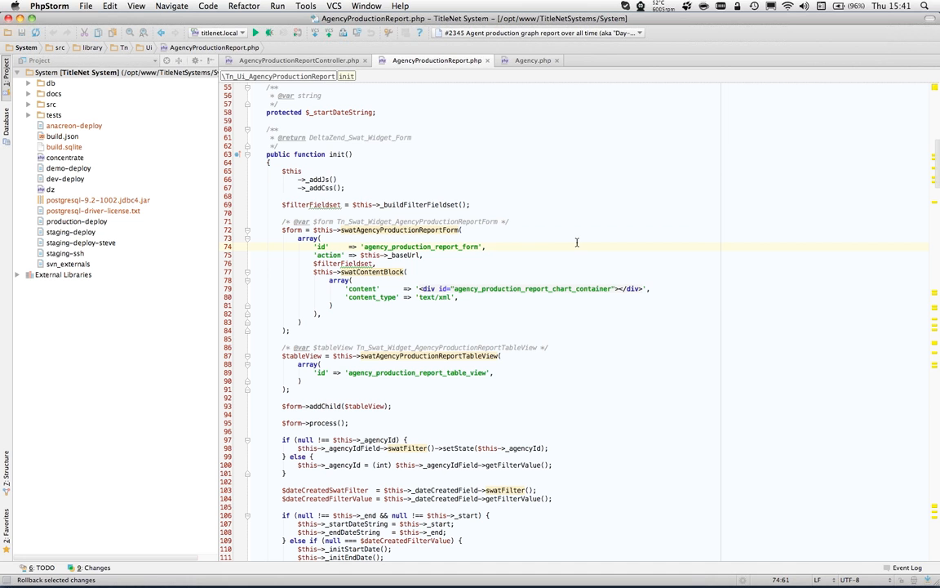
mouse_move(420, 289)
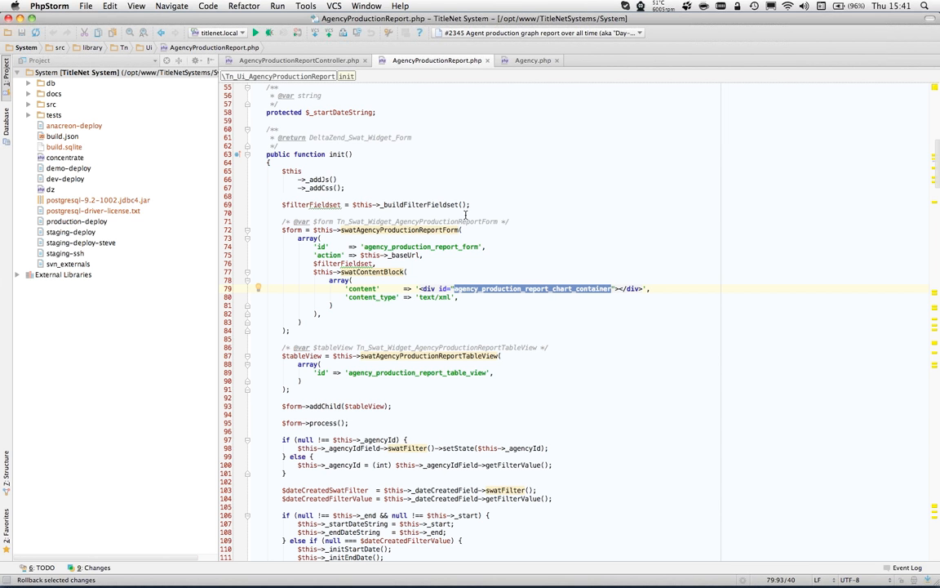
mouse_move(483, 219)
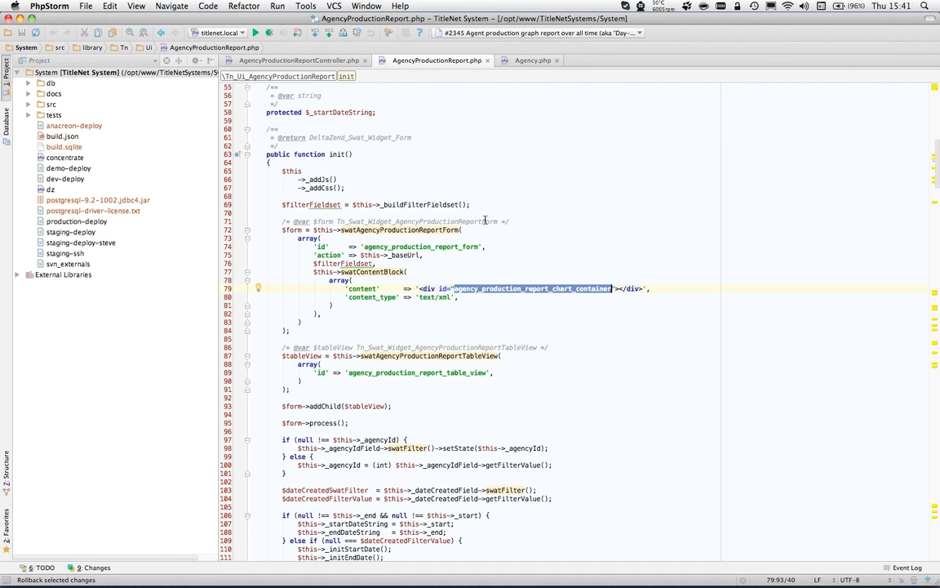
mouse_move(486, 221)
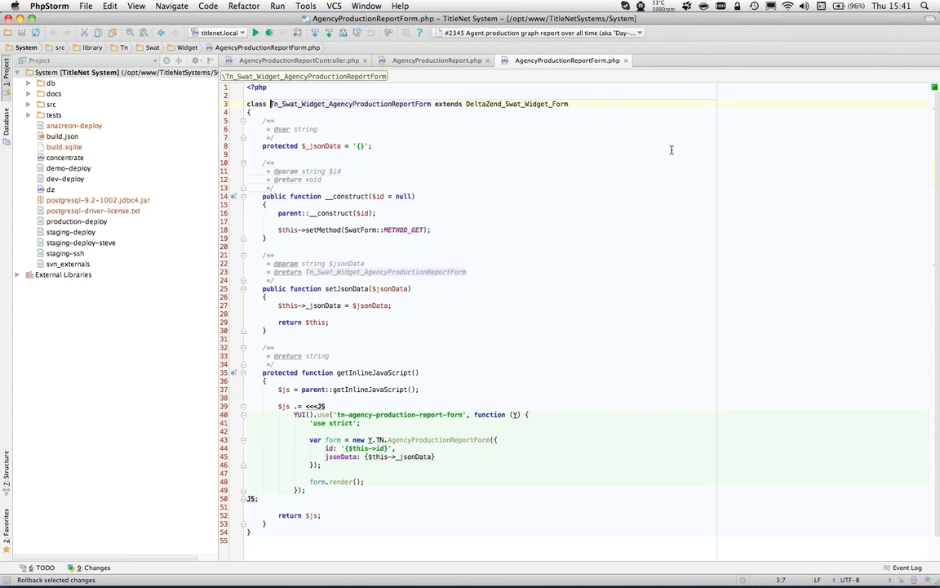
left_click(374, 146)
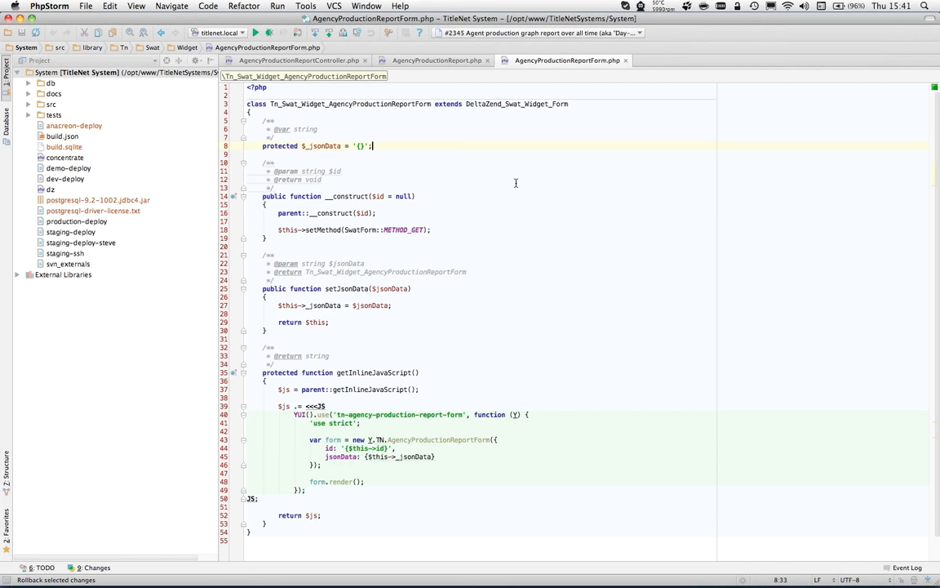
mouse_move(323, 289)
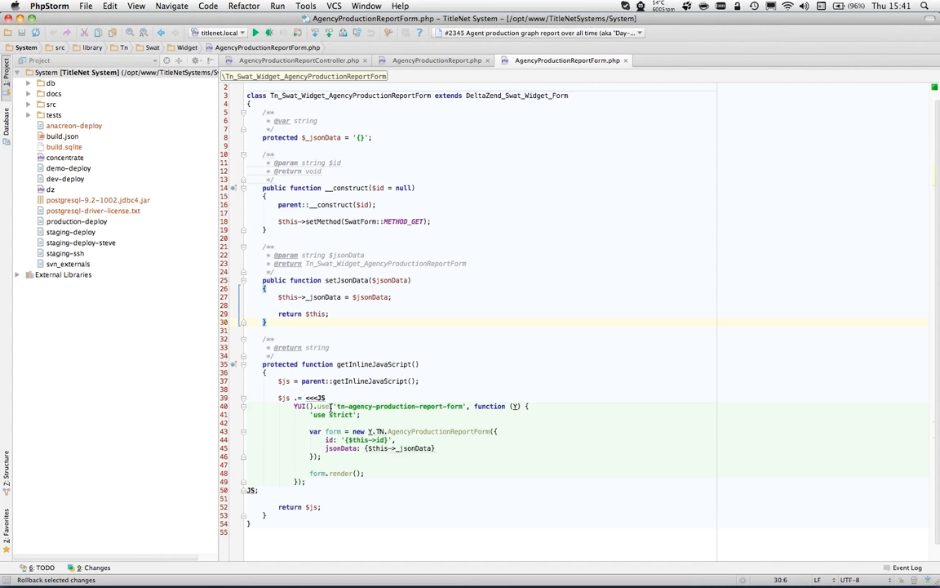
left_click(335, 406)
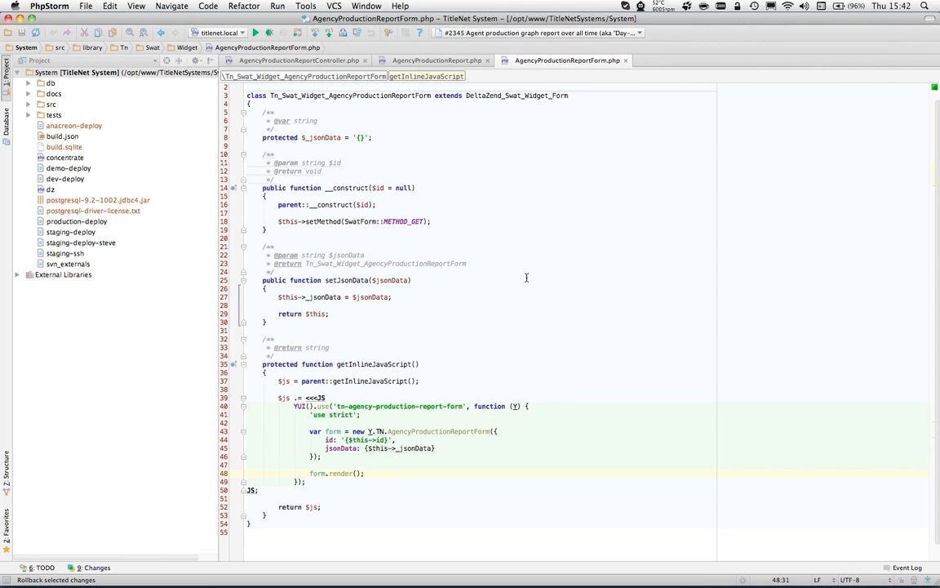
left_click(364, 473)
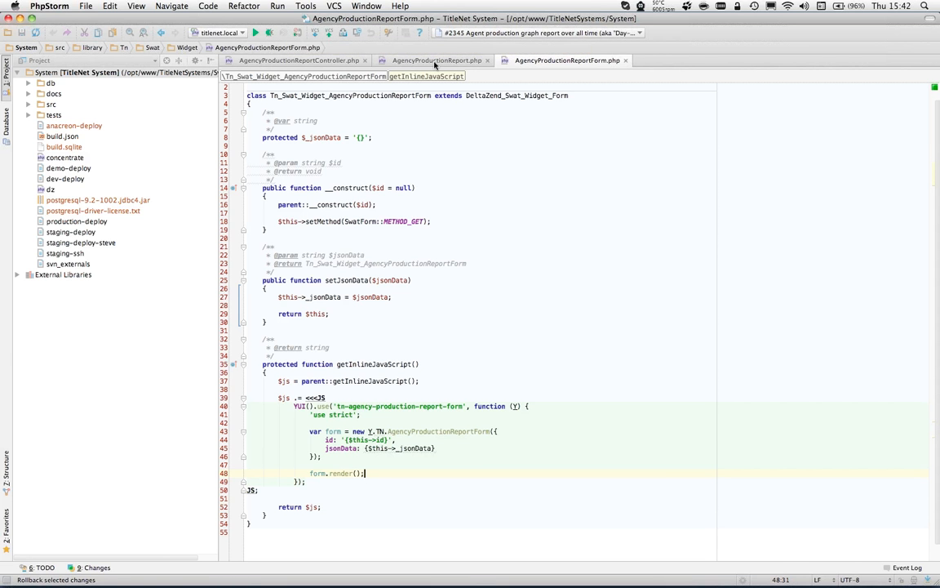
Step: Scroll AgencyProductionReport.php to where setJsonData receives the crosstab monthly rows
left_click(437, 60)
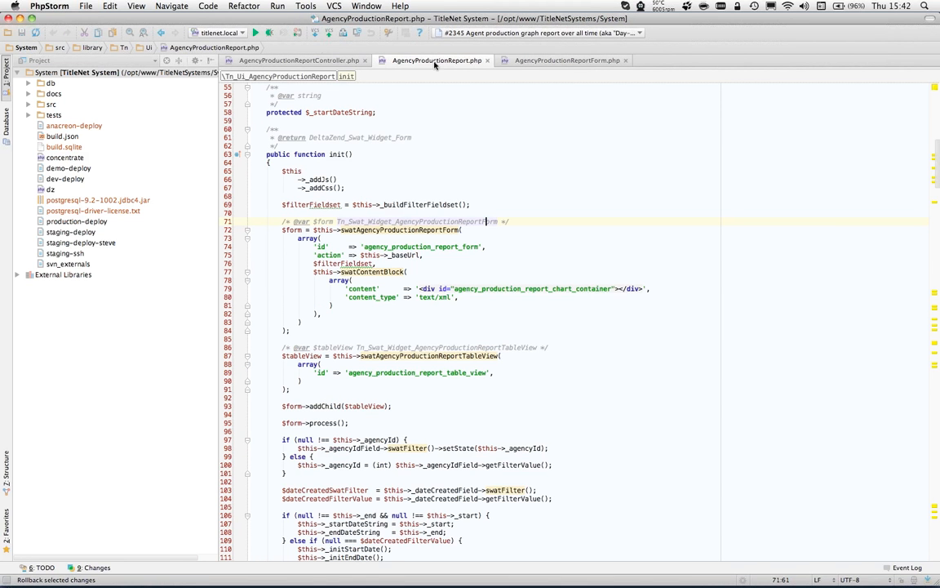
mouse_move(501, 196)
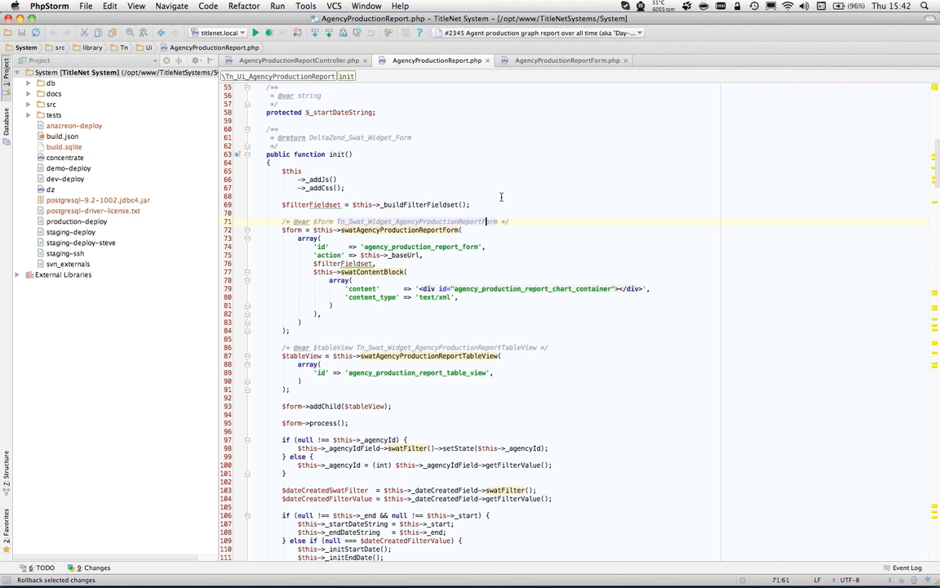
scroll("down", 3)
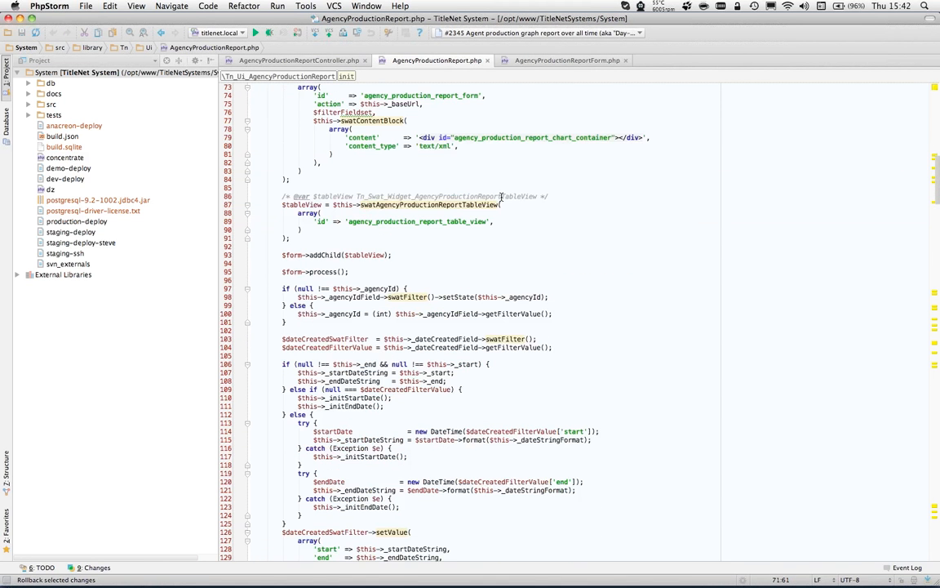
scroll("down", 3)
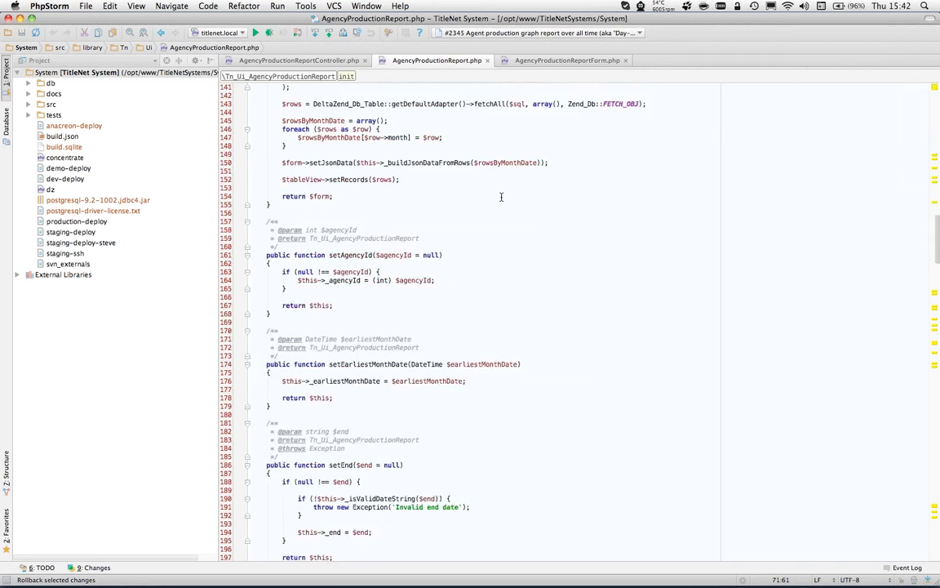
scroll("down", 3)
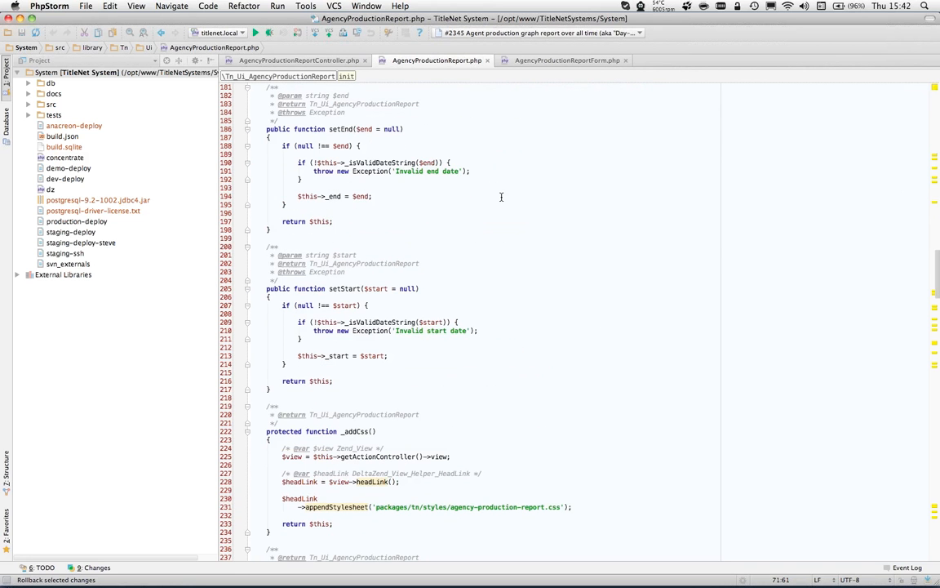
scroll("up", 3)
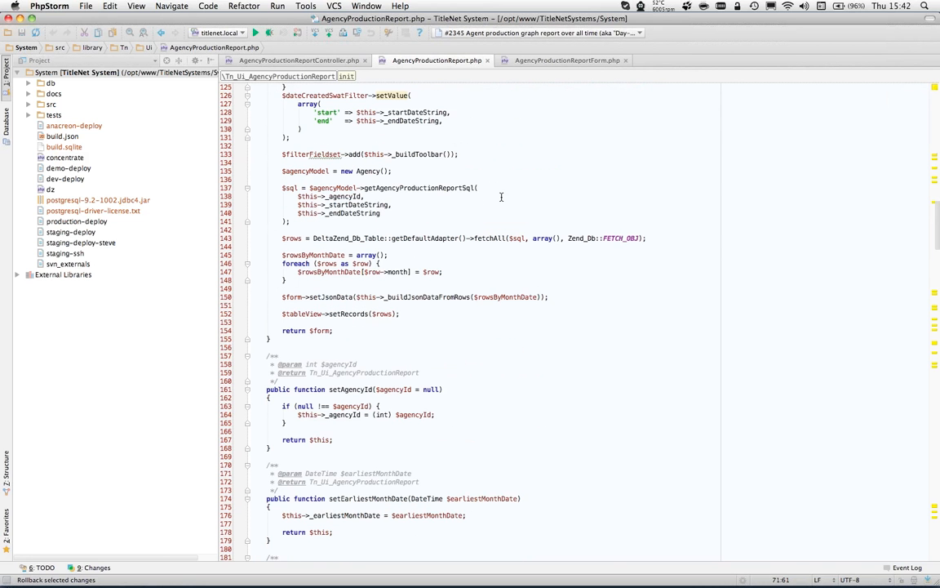
mouse_move(407, 263)
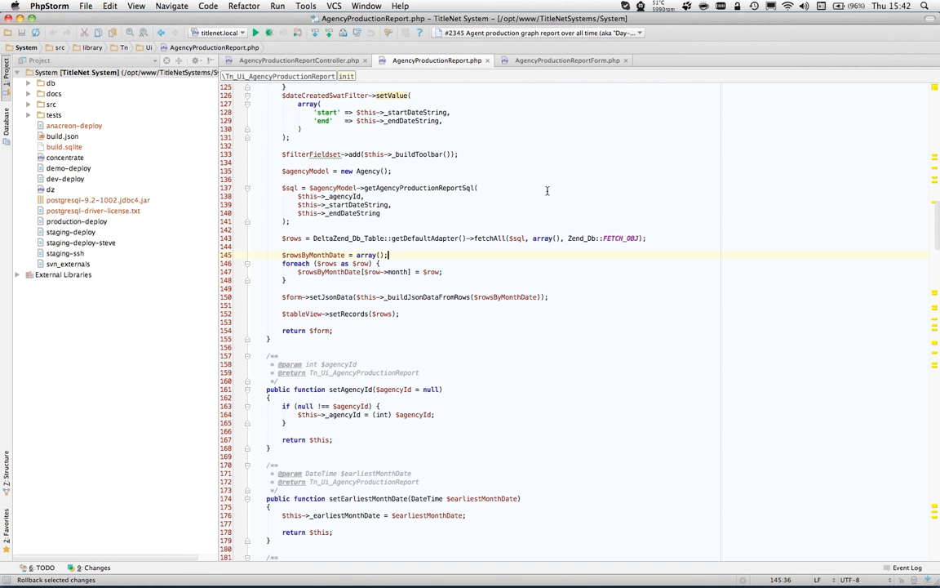
mouse_move(358, 280)
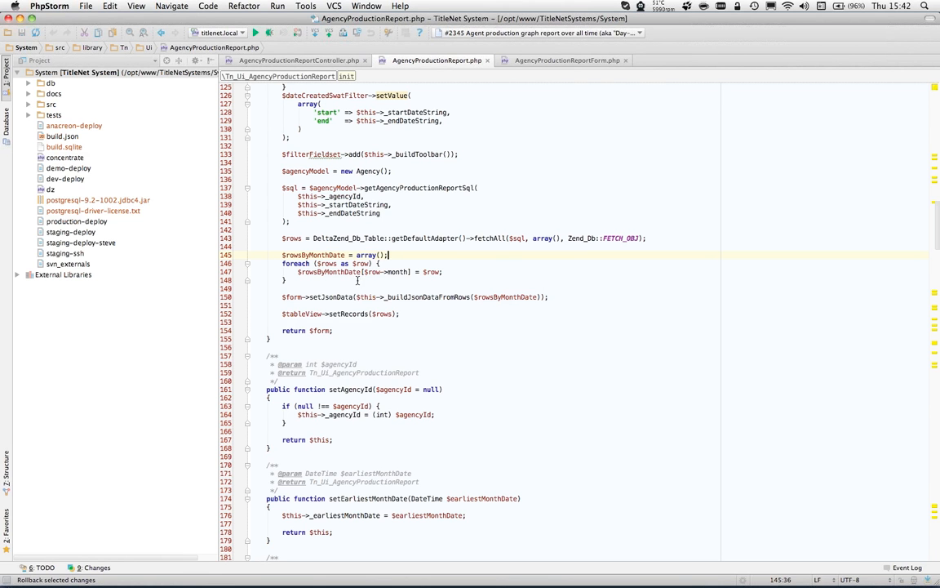
mouse_move(427, 296)
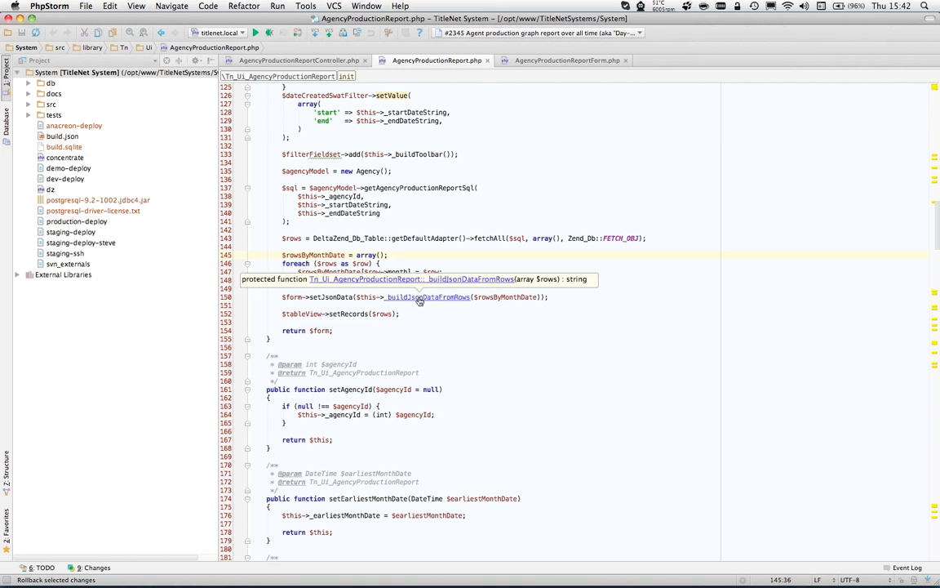
left_click(428, 296)
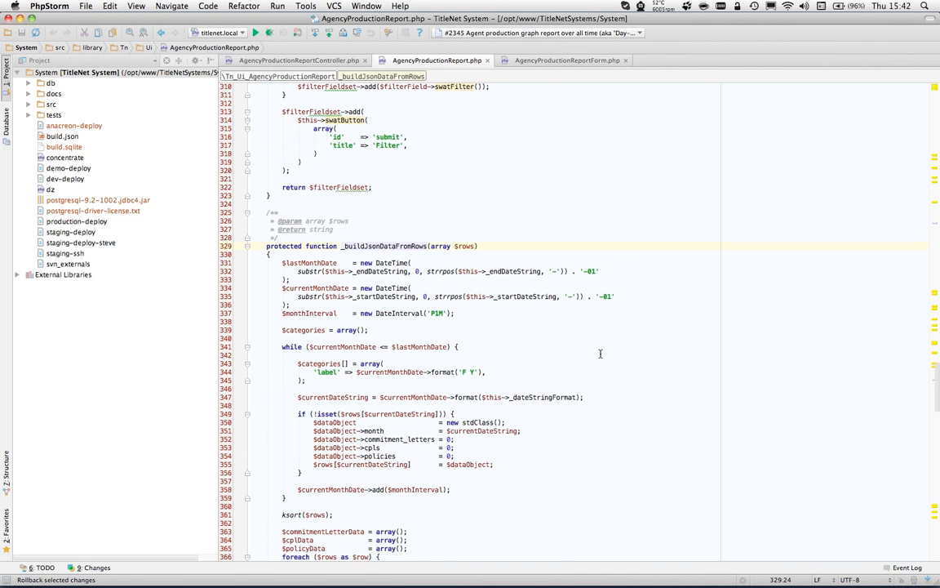
scroll("down", 3)
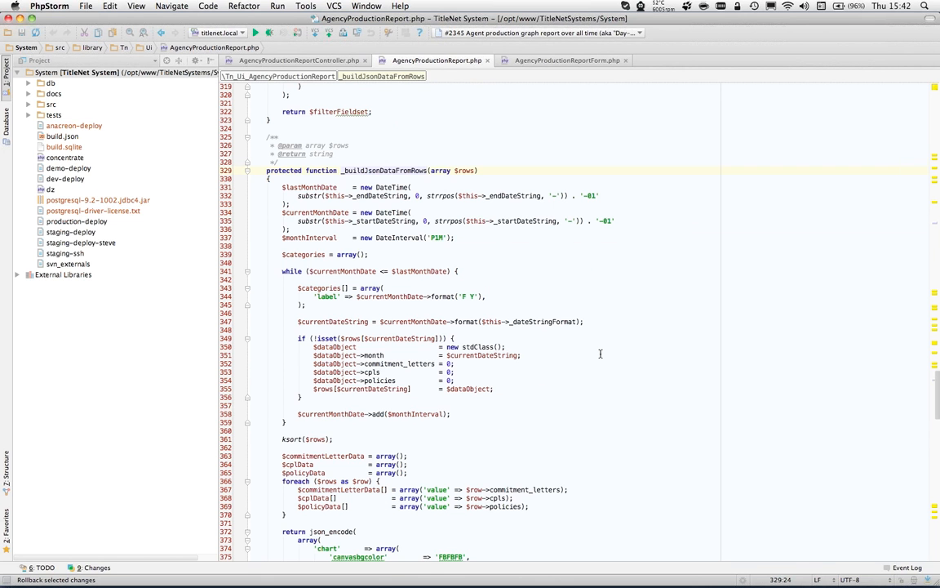
scroll("down", 3)
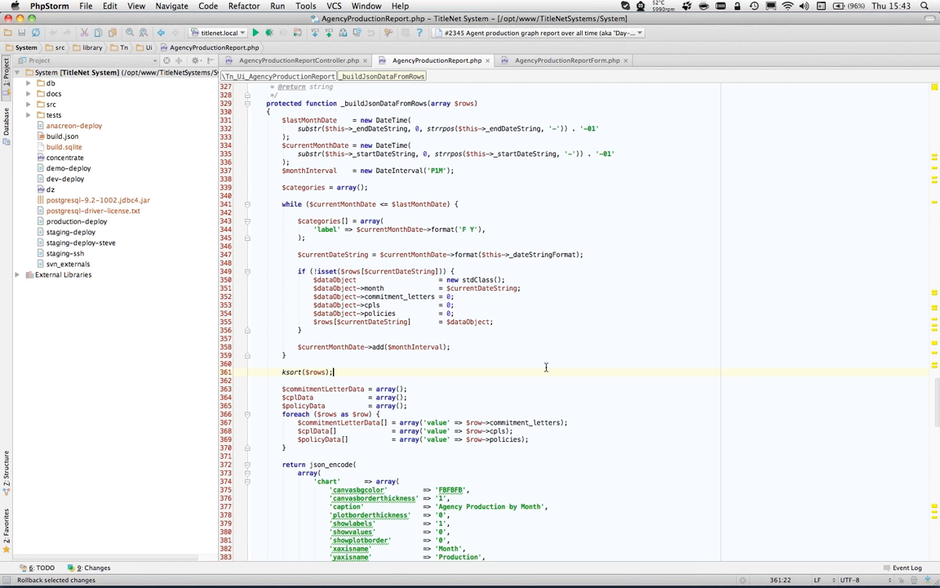
scroll("down", 3)
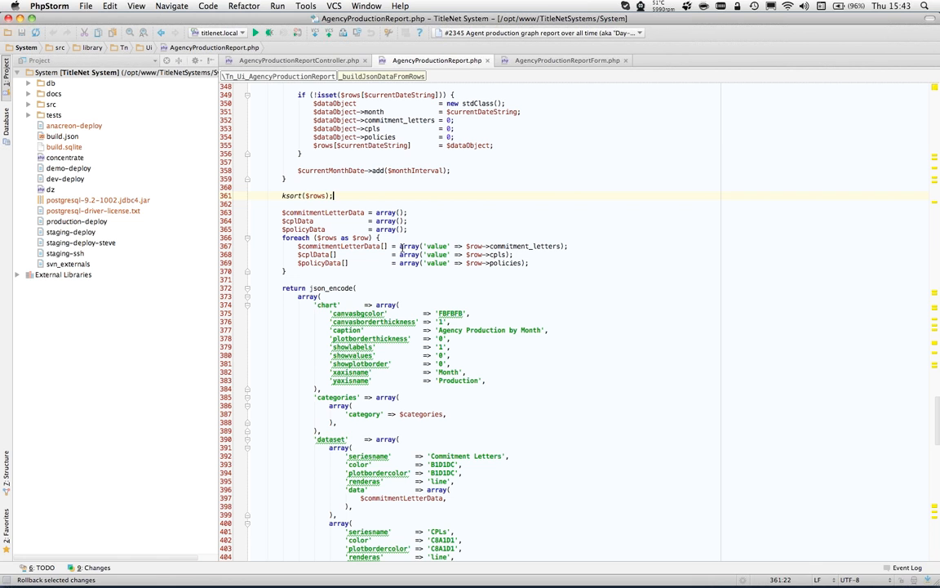
left_click(400, 246)
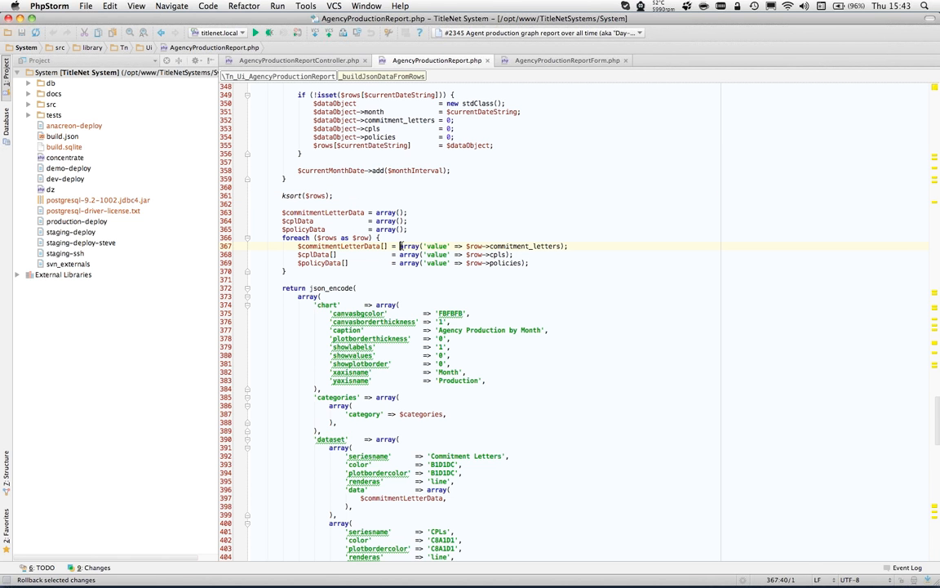
double_click(408, 245)
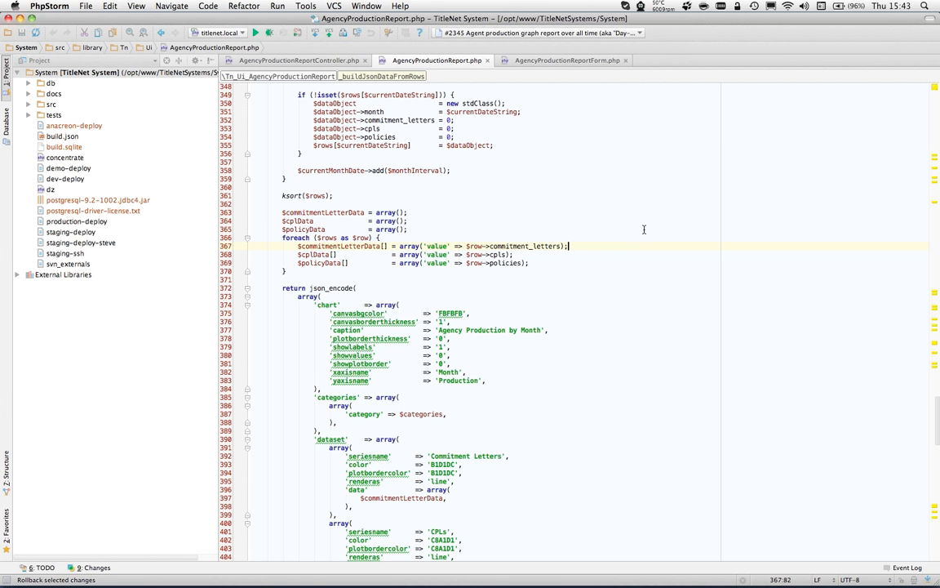
mouse_move(625, 308)
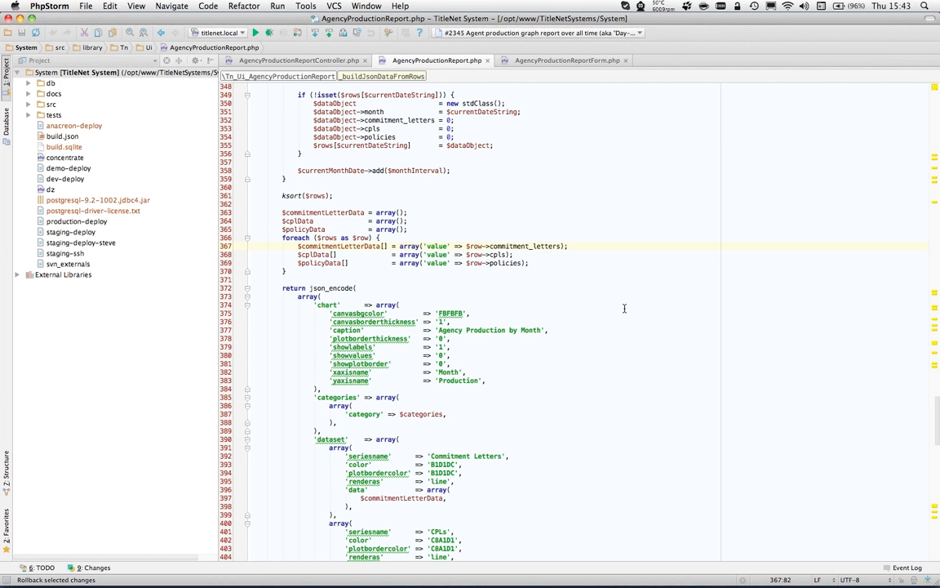
scroll("down", 3)
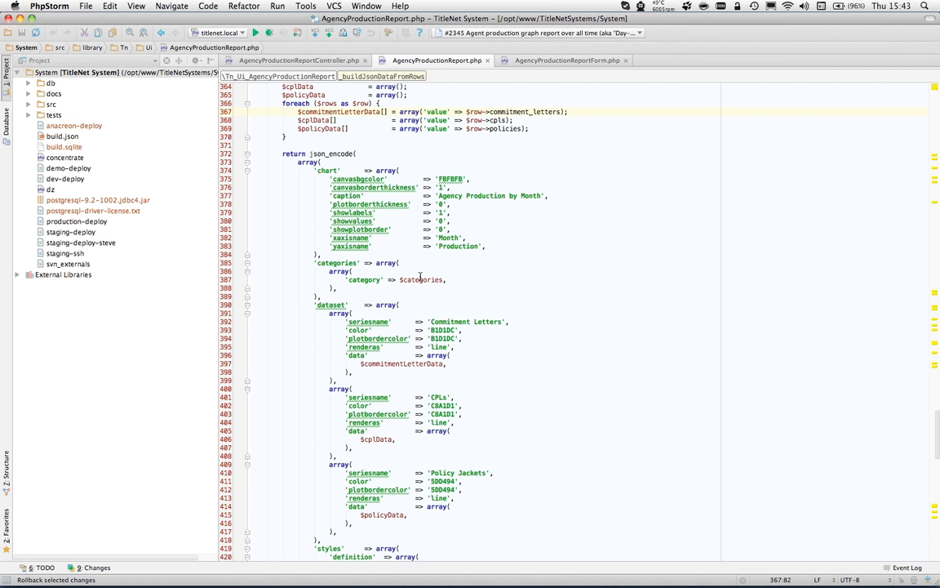
left_click(423, 364)
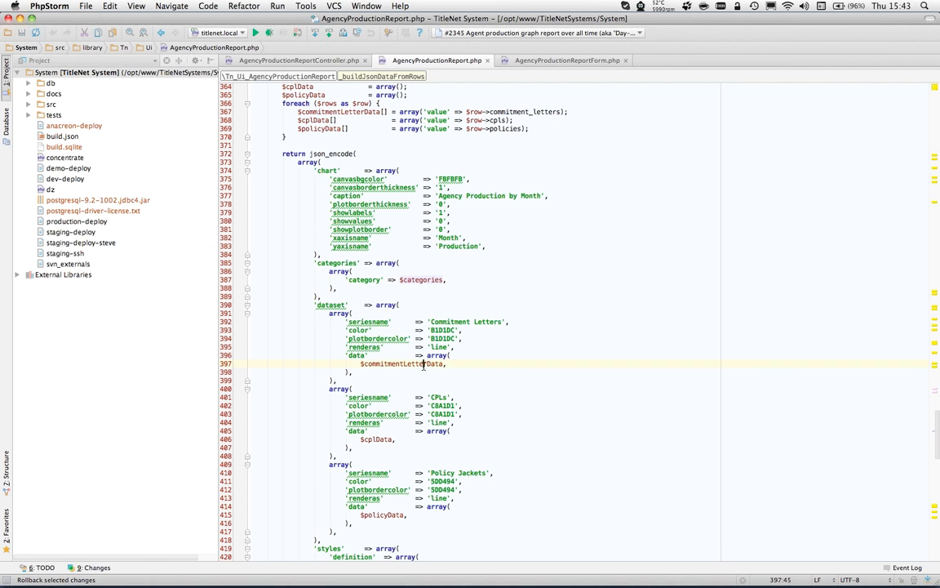
double_click(375, 439)
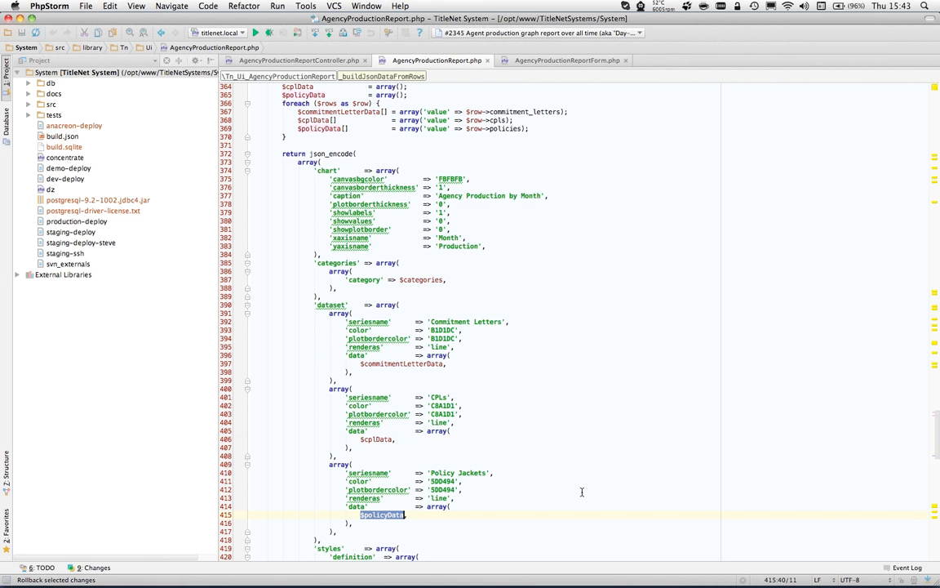
scroll("down", 3)
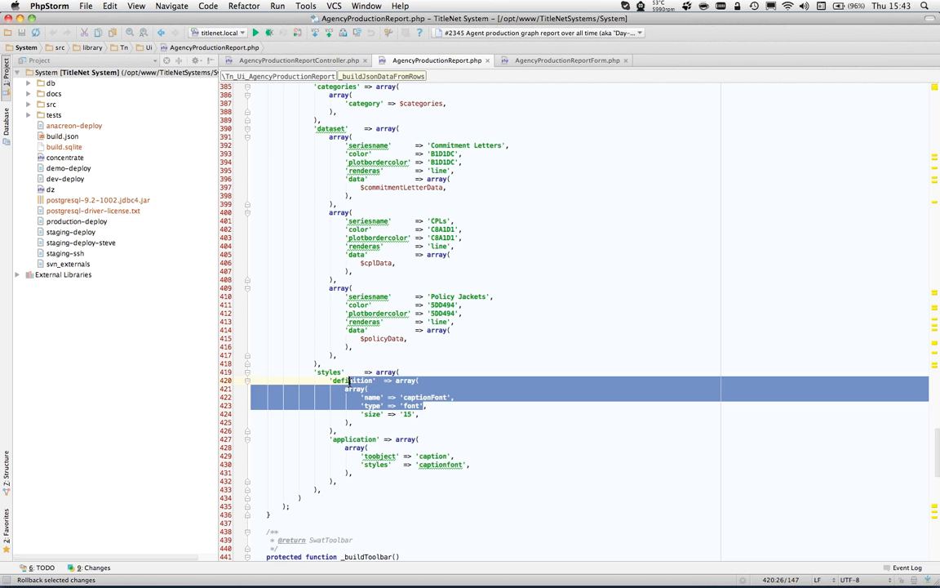
left_click(542, 456)
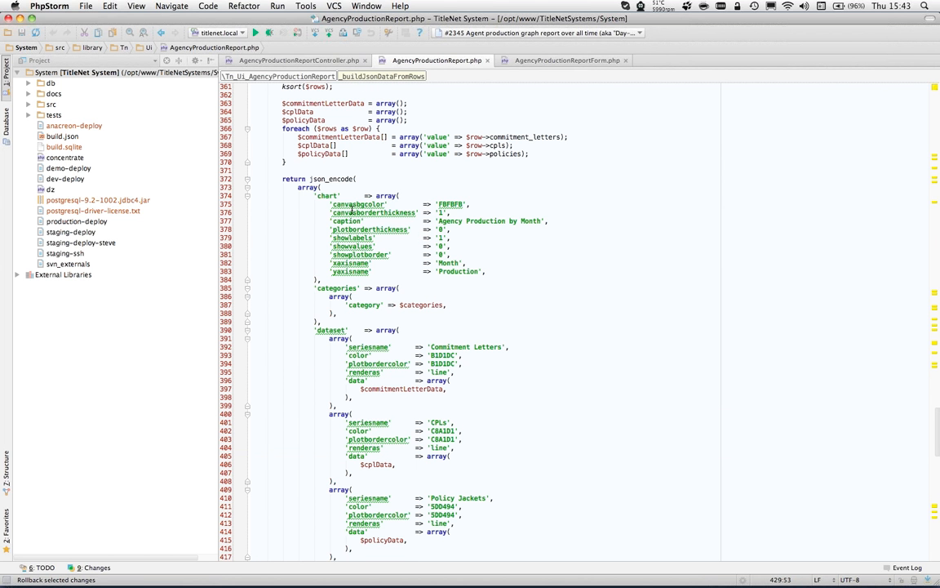
double_click(331, 178)
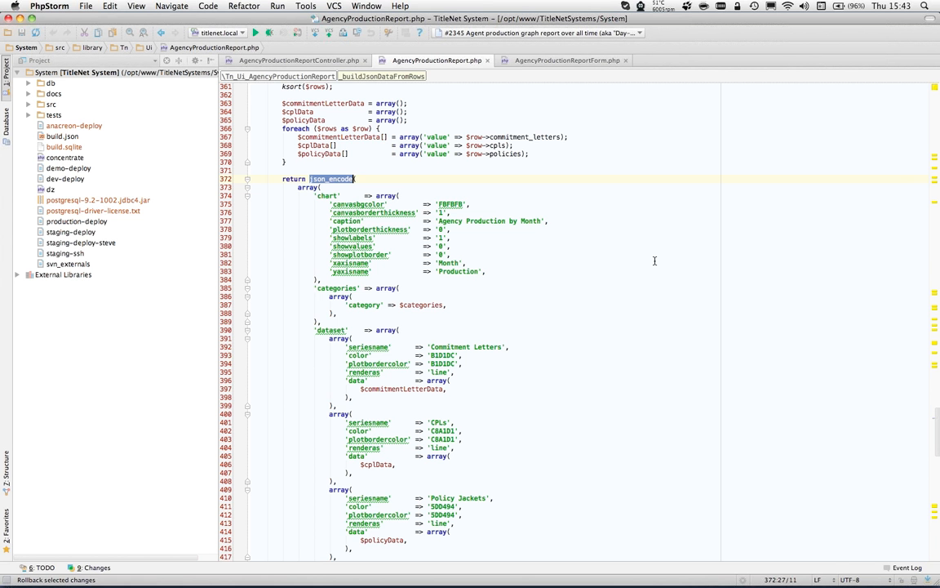
scroll("up", 3)
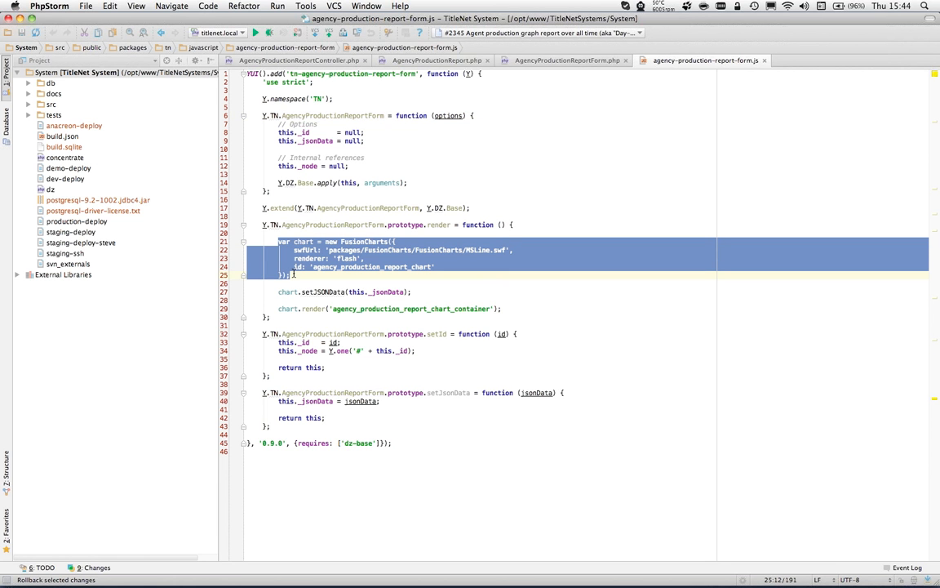
Step: Review the render call targeting agency_production_report_chart_container, then return to Firefox
left_click(343, 282)
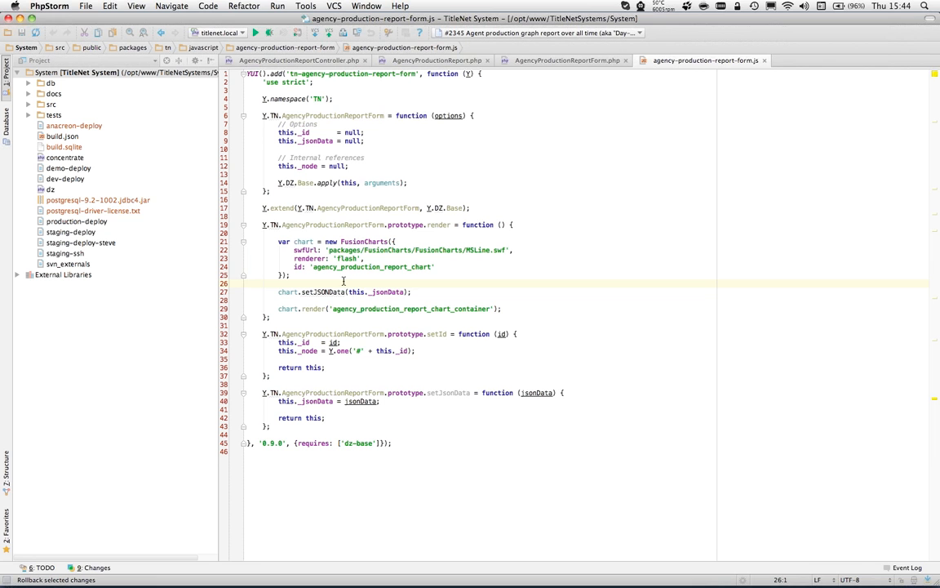
left_click(443, 291)
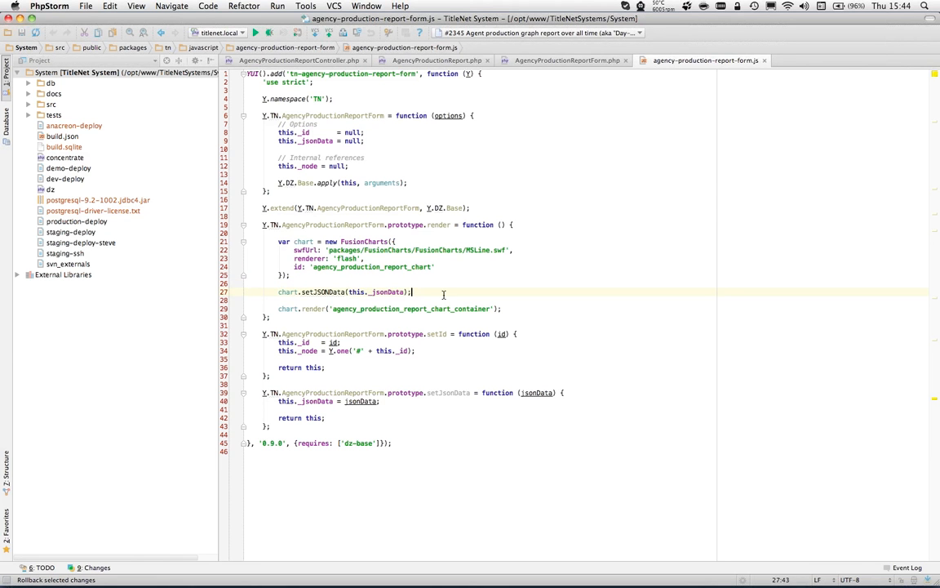
double_click(408, 309)
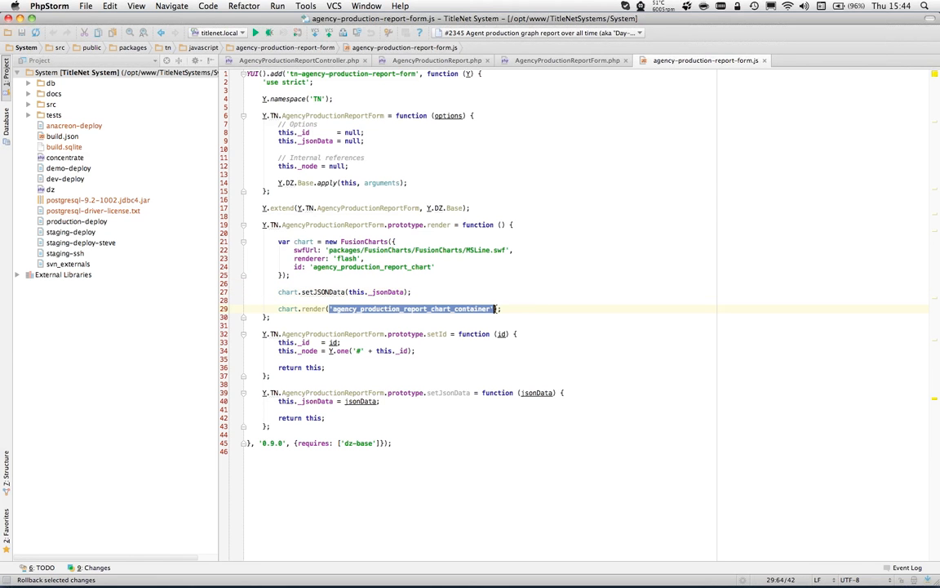
mouse_move(617, 284)
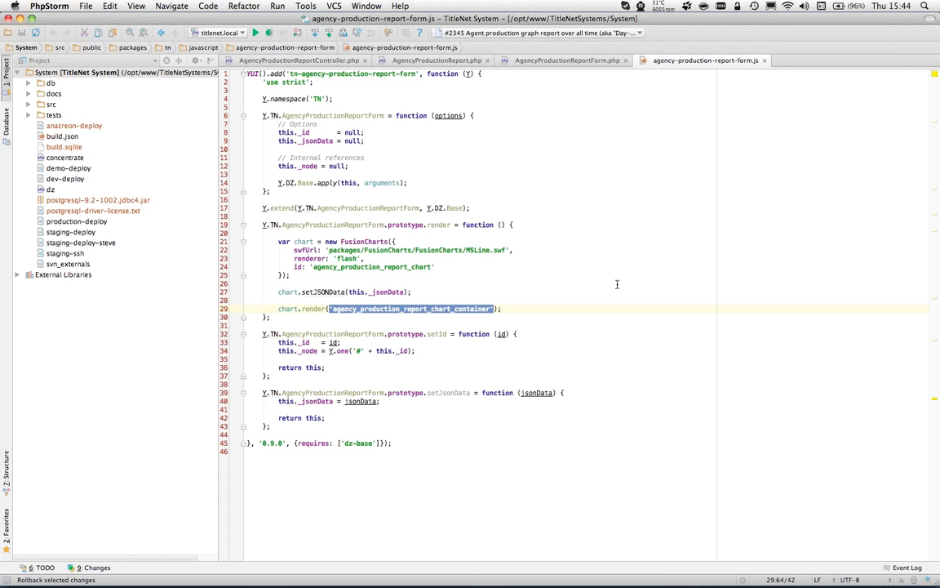
mouse_move(524, 249)
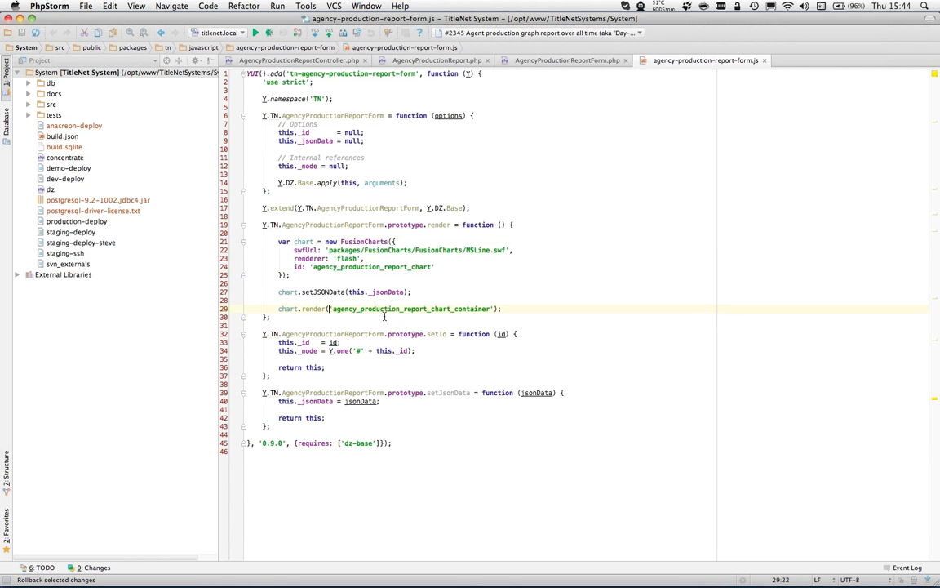
double_click(412, 309)
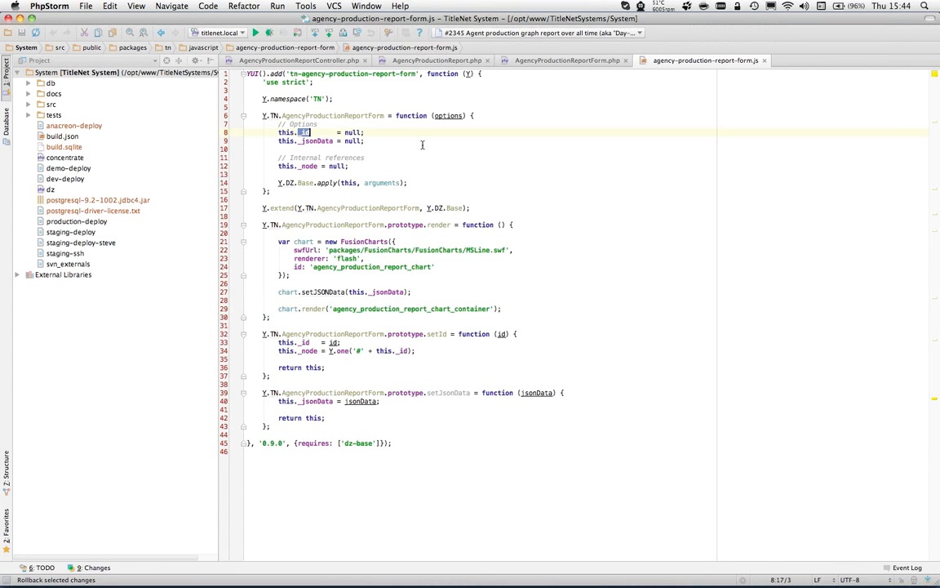
left_click(336, 308)
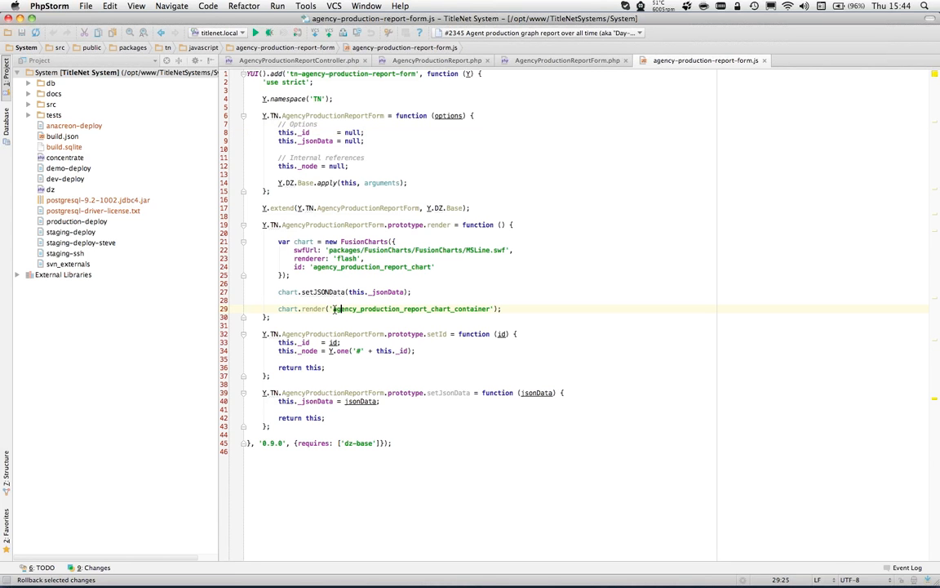
double_click(404, 308)
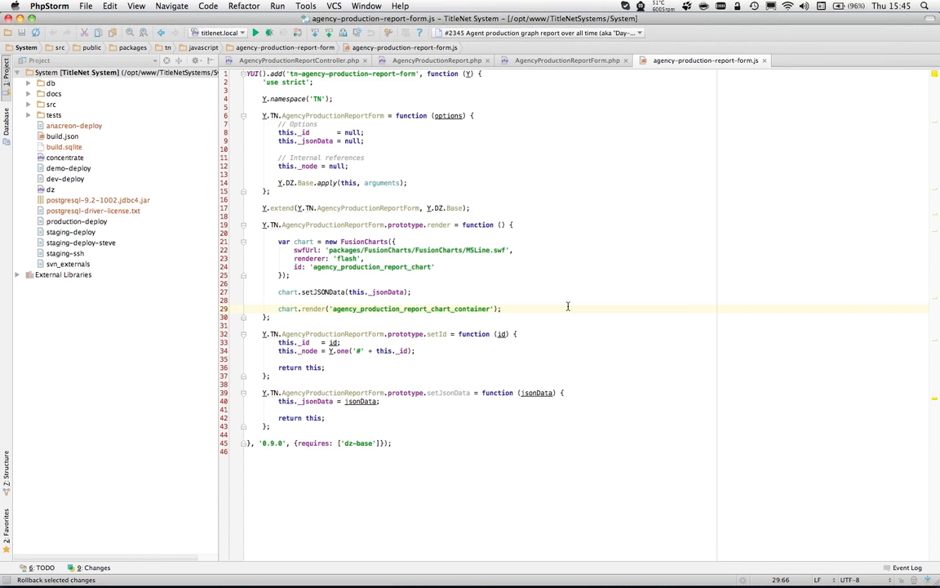
left_click(501, 308)
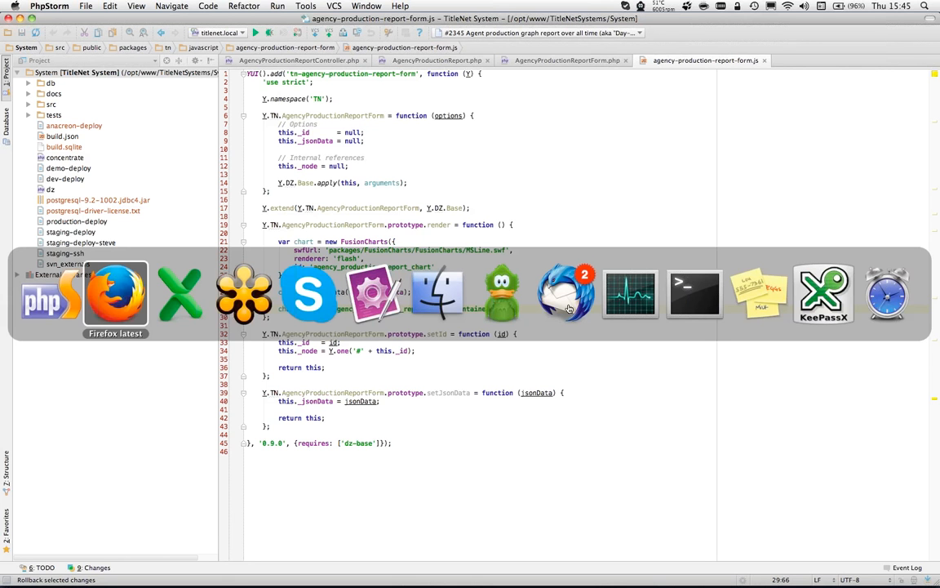
left_click(115, 294)
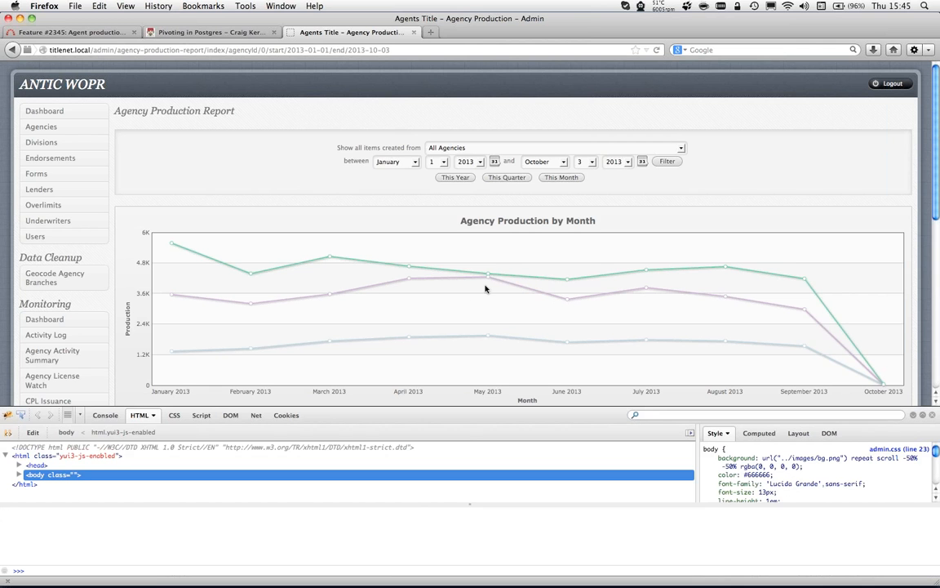
mouse_move(398, 281)
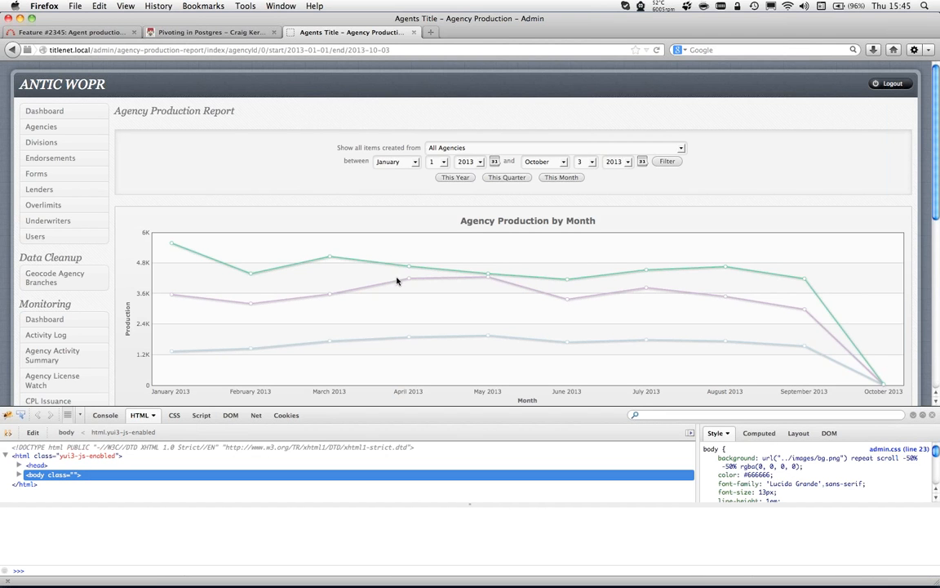
mouse_move(467, 264)
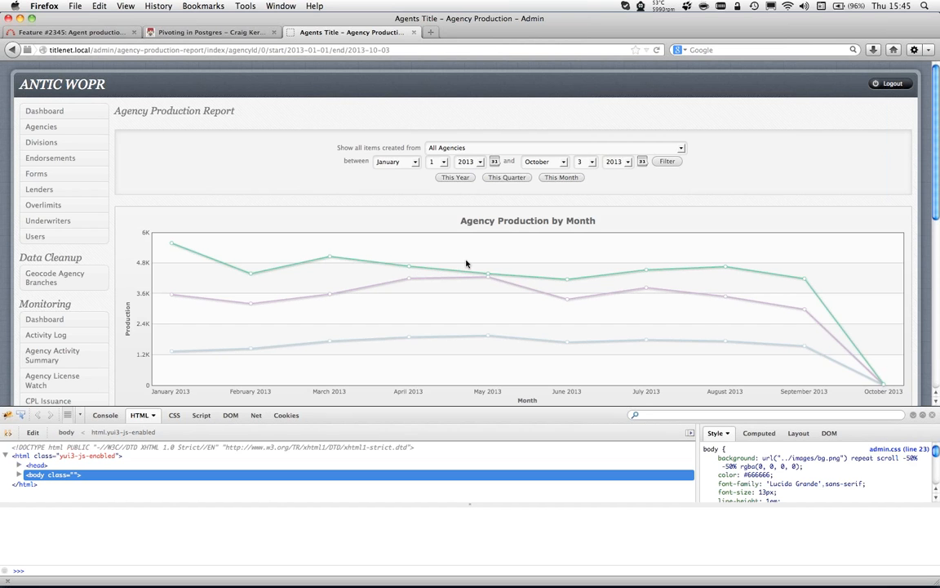
right_click(467, 263)
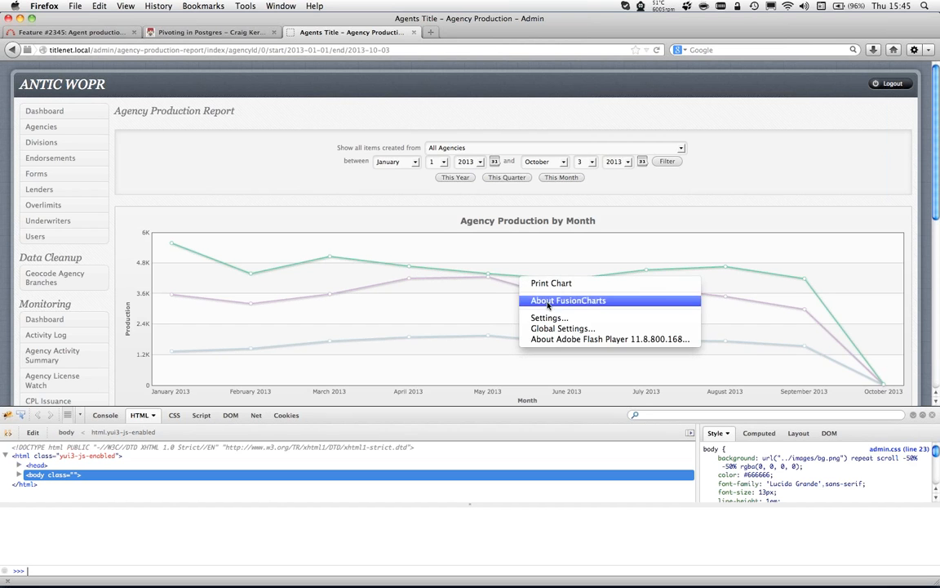
left_click(424, 202)
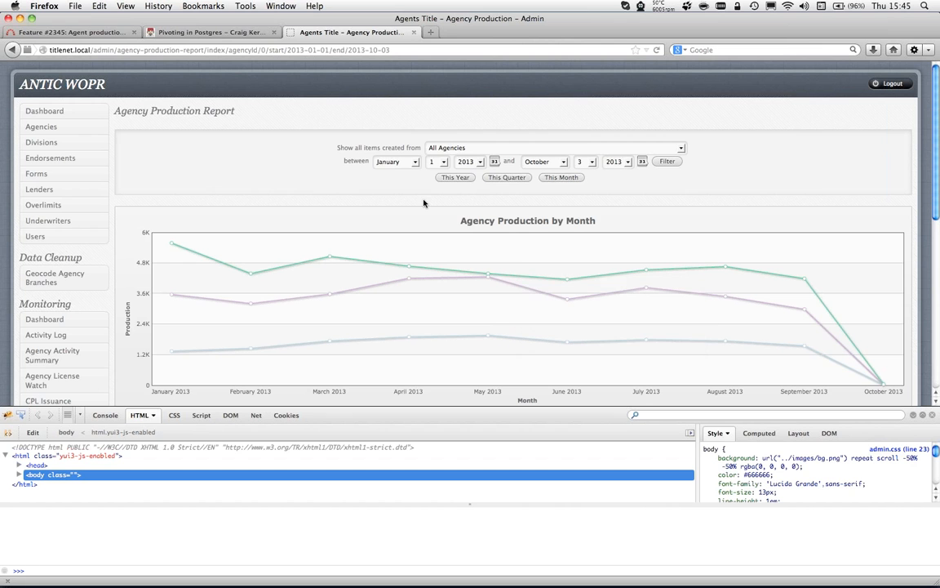
mouse_move(26, 50)
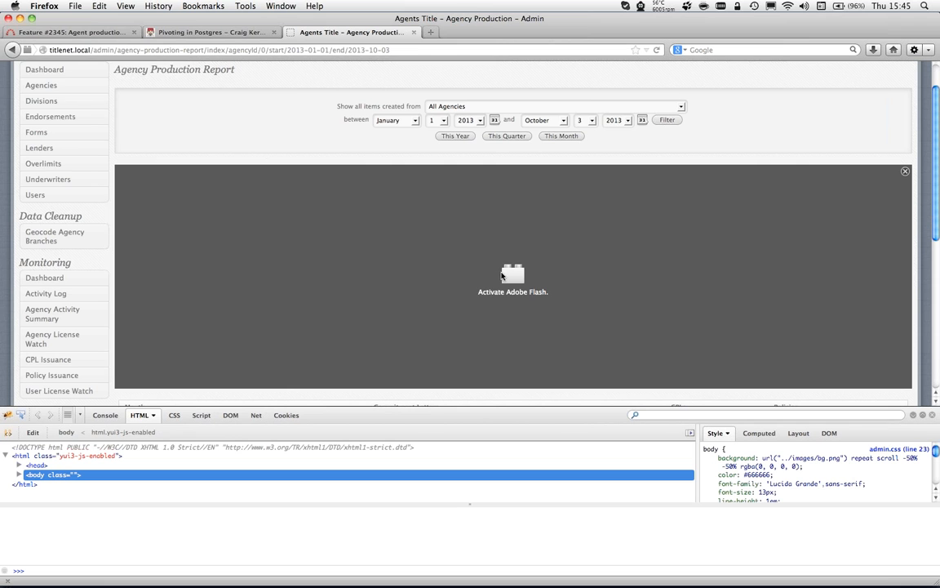
Step: Allow Adobe Flash for titlenet.local and keep it allowed so the chart renders
left_click(512, 274)
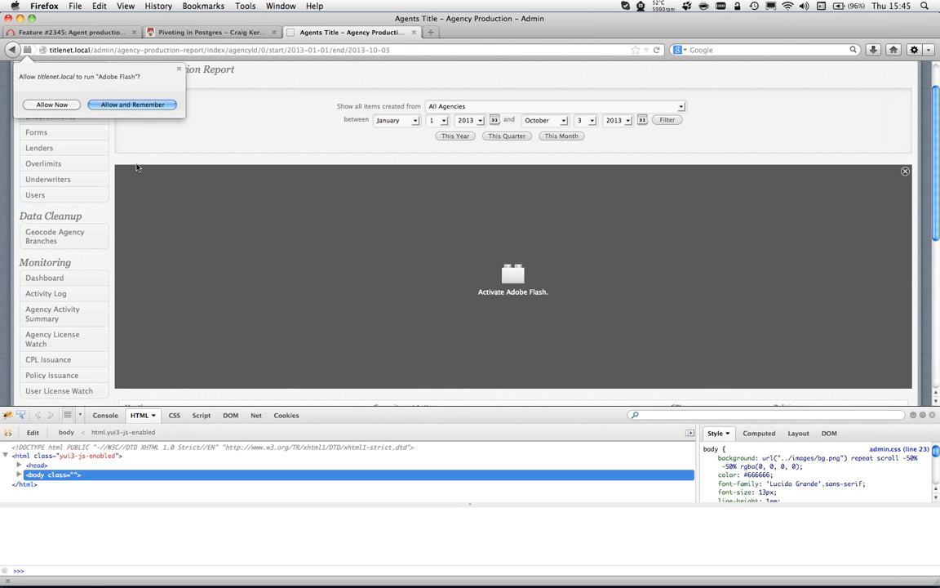
mouse_move(132, 105)
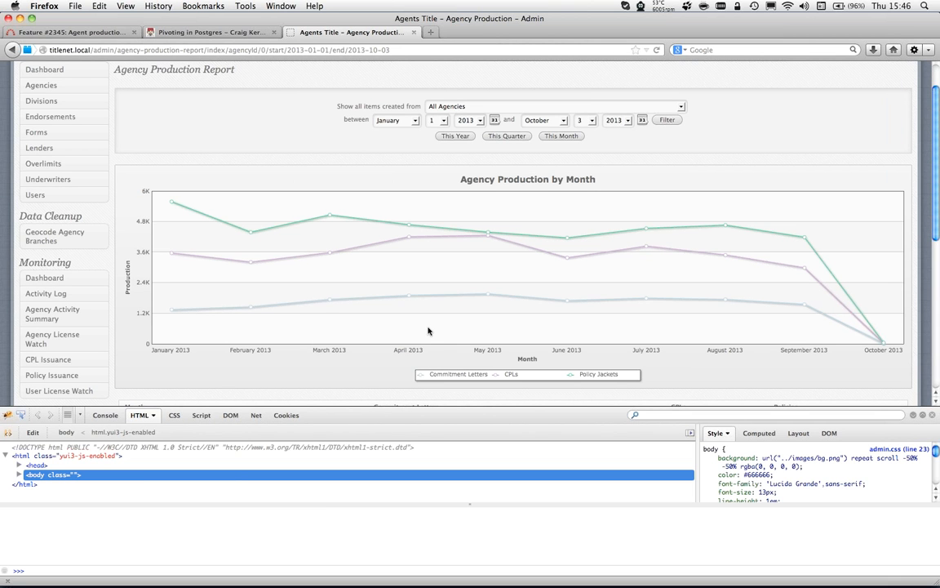
mouse_move(486, 503)
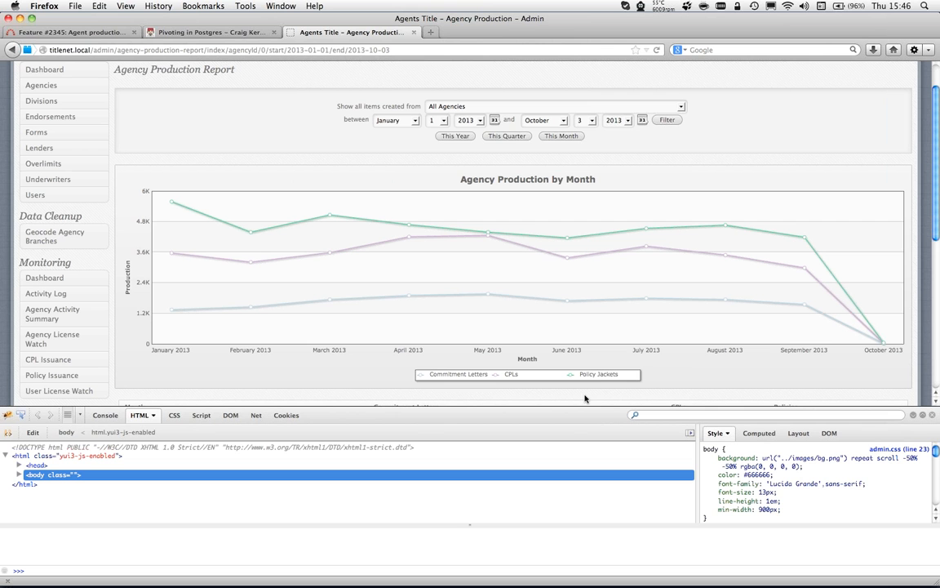
mouse_move(195, 157)
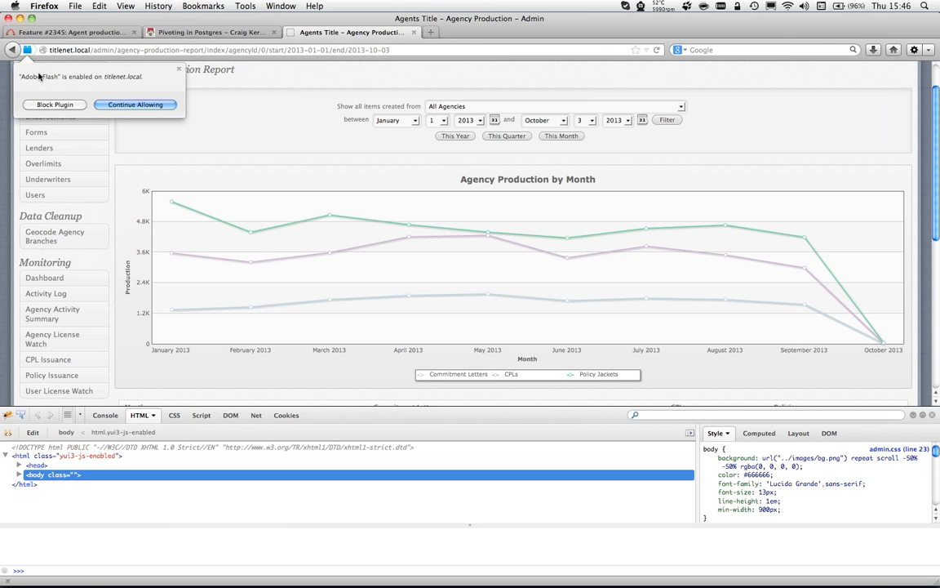
left_click(134, 105)
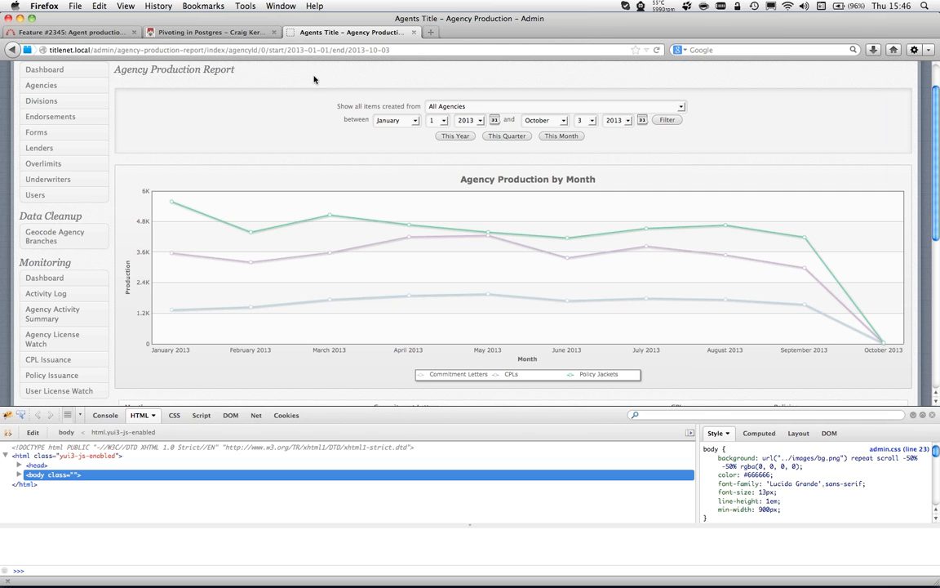
mouse_move(388, 104)
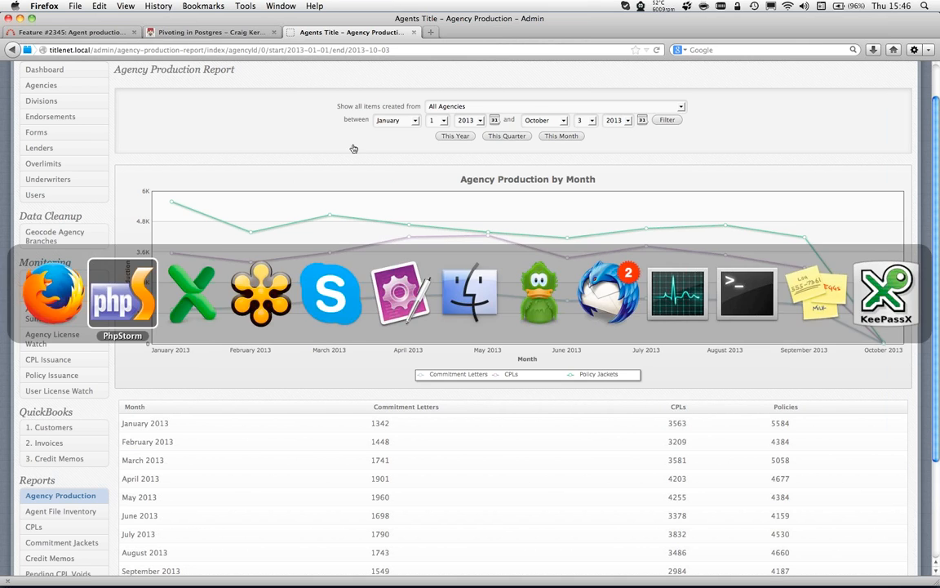
Step: Change the FusionCharts renderer value on line 23 from 'flash' to 'javascript'
left_click(121, 292)
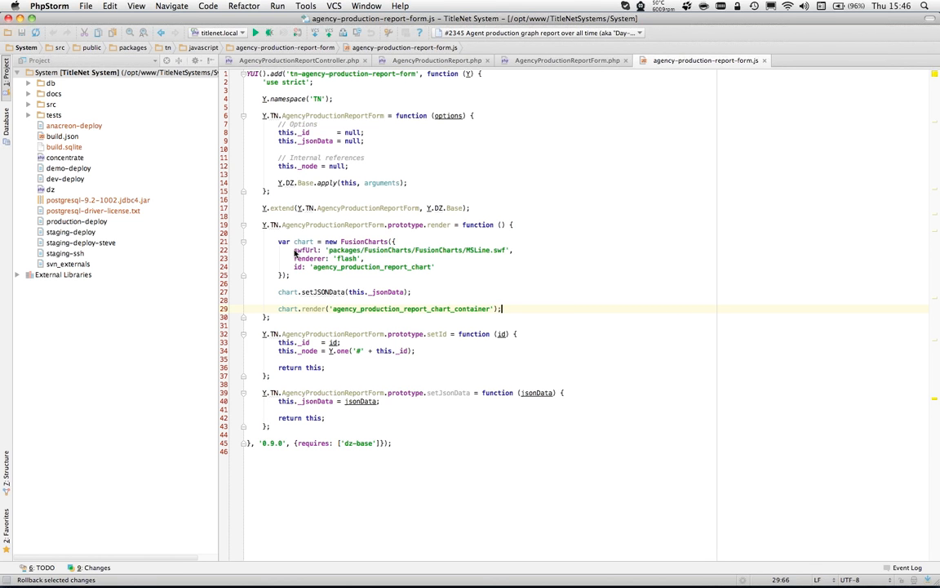
double_click(346, 258)
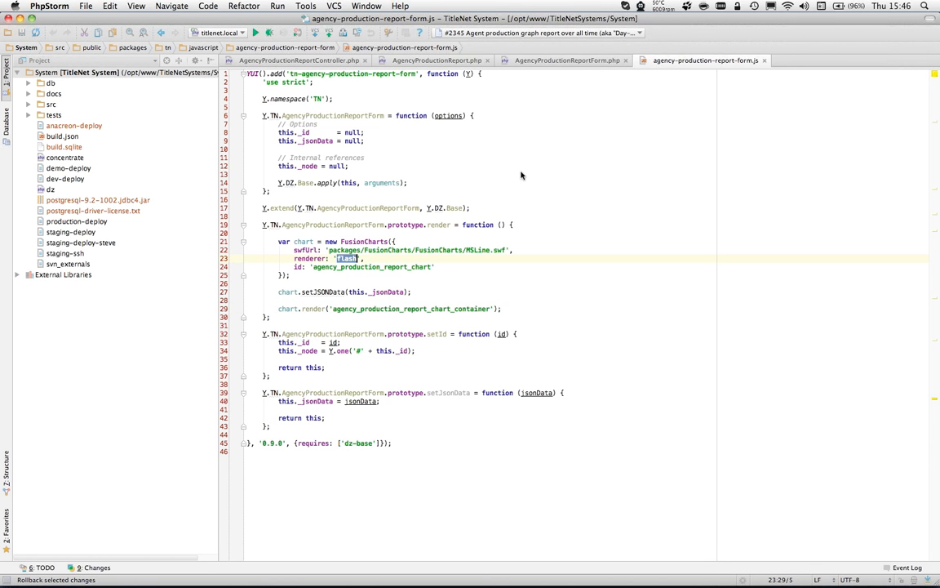
type("javascript")
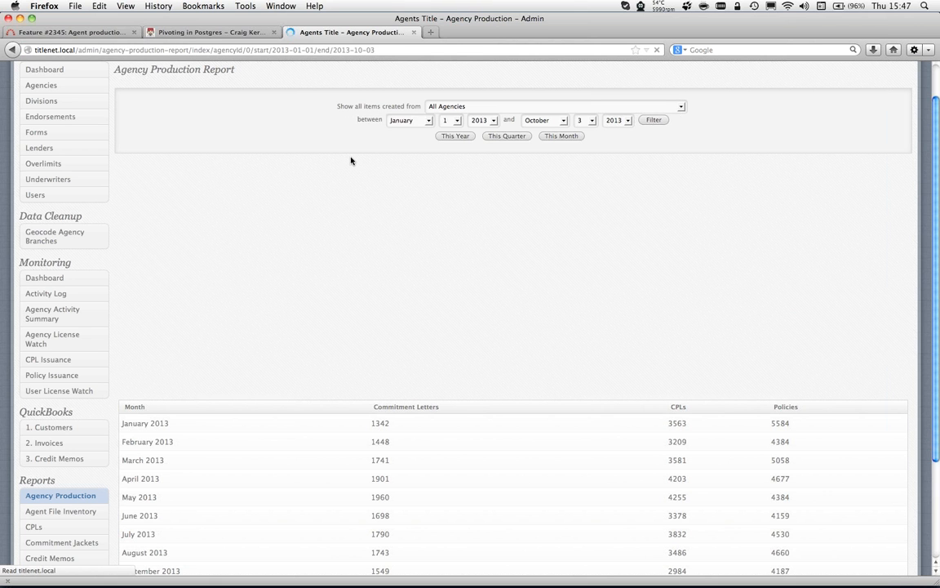
left_click(653, 120)
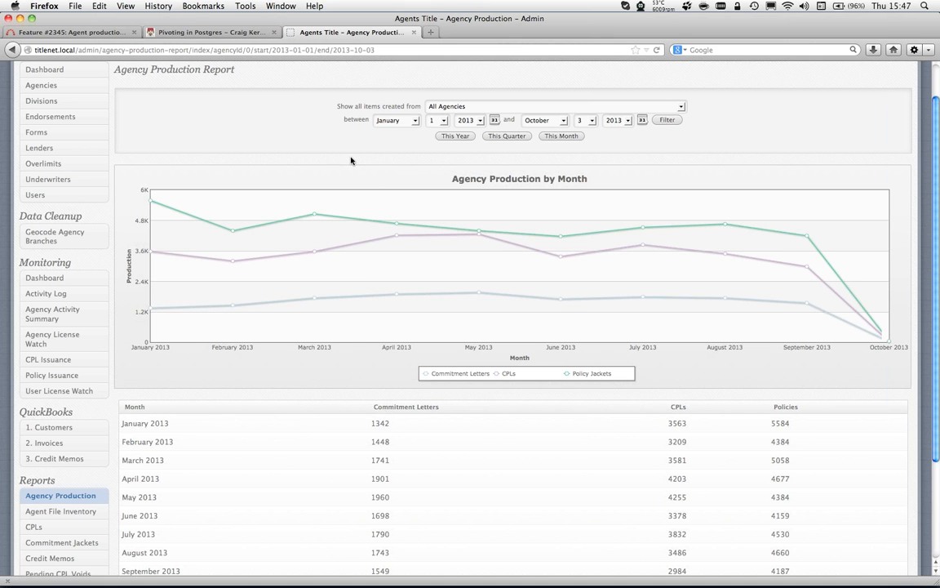
right_click(466, 257)
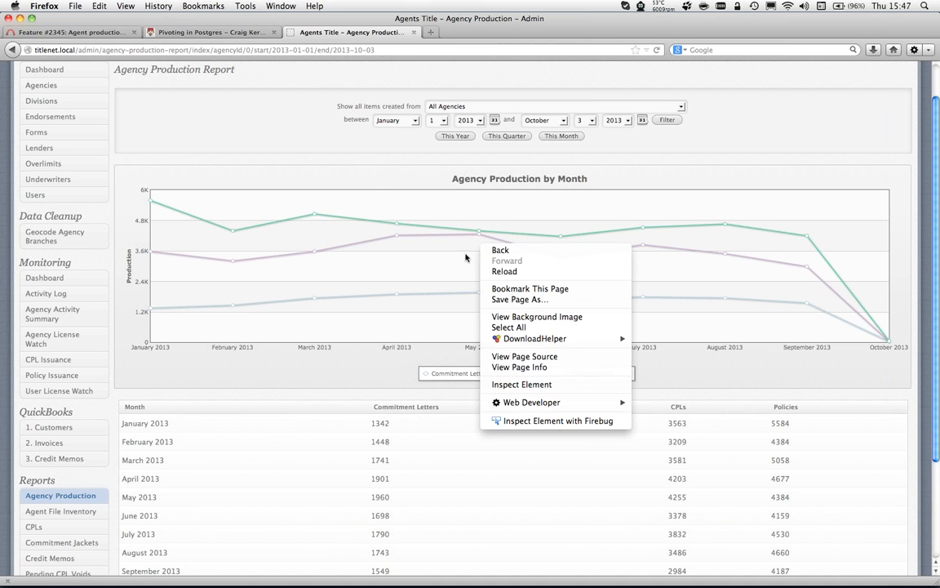
left_click(439, 284)
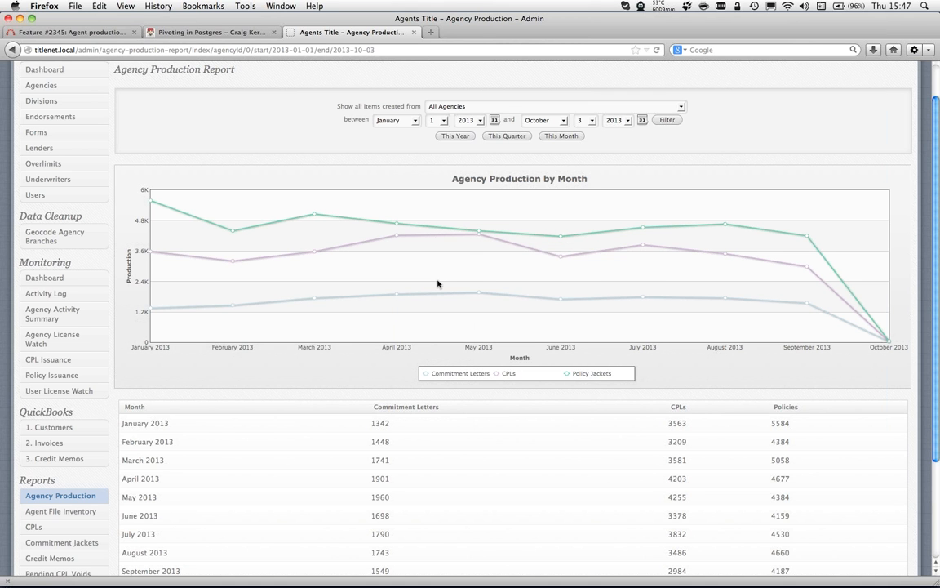
mouse_move(480, 296)
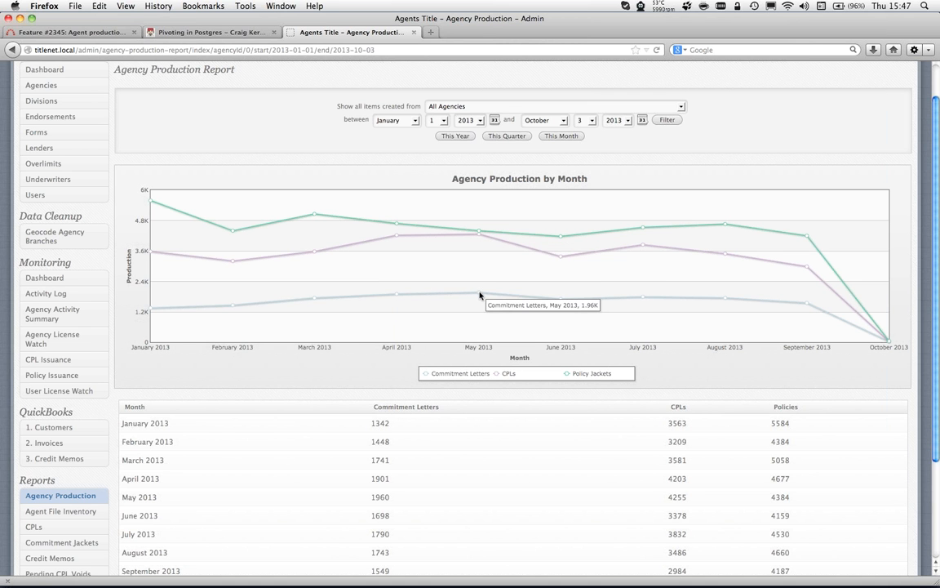
mouse_move(507, 320)
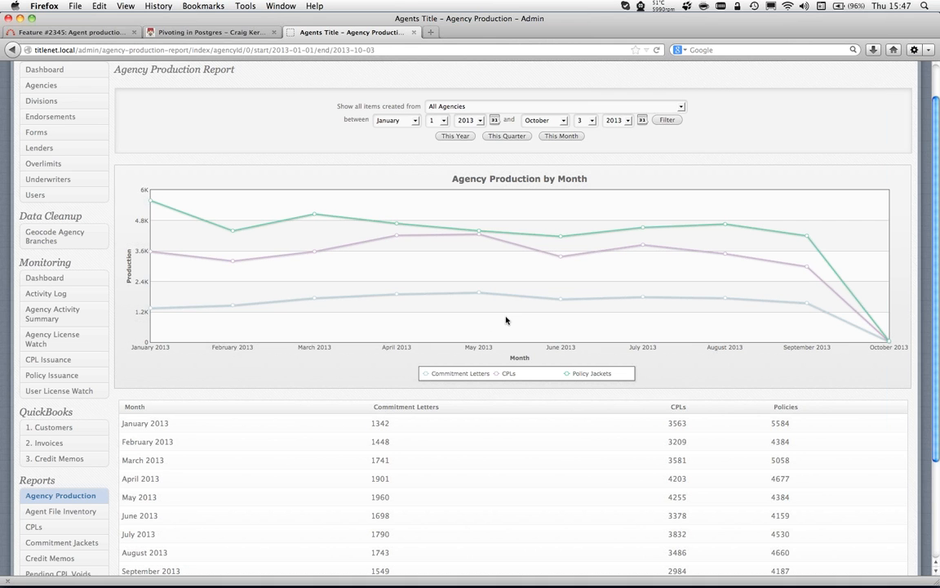
mouse_move(476, 234)
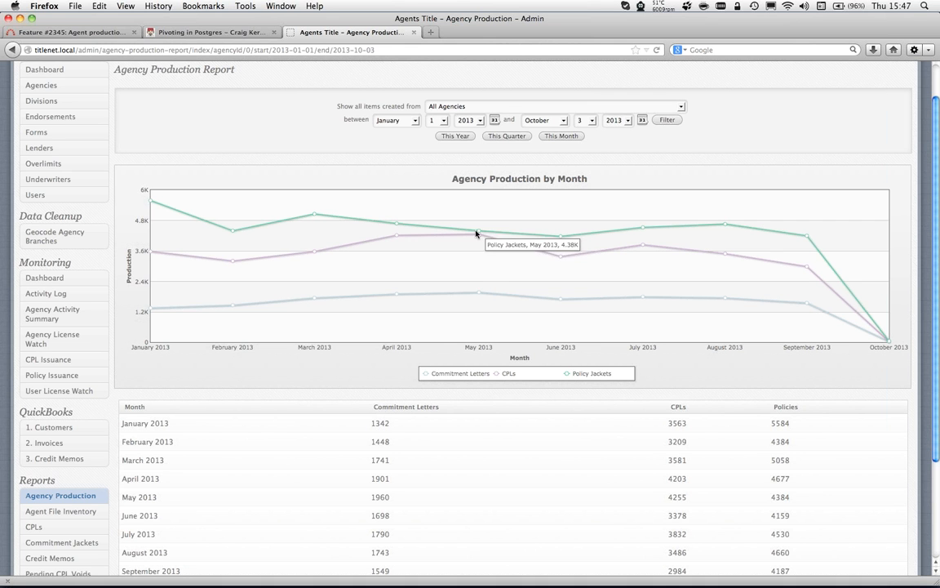
mouse_move(477, 375)
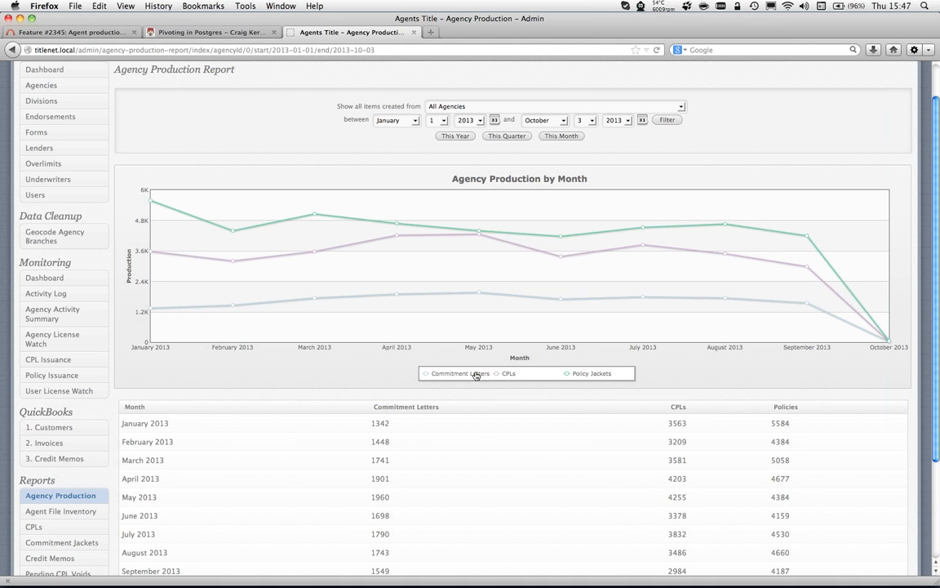
left_click(459, 373)
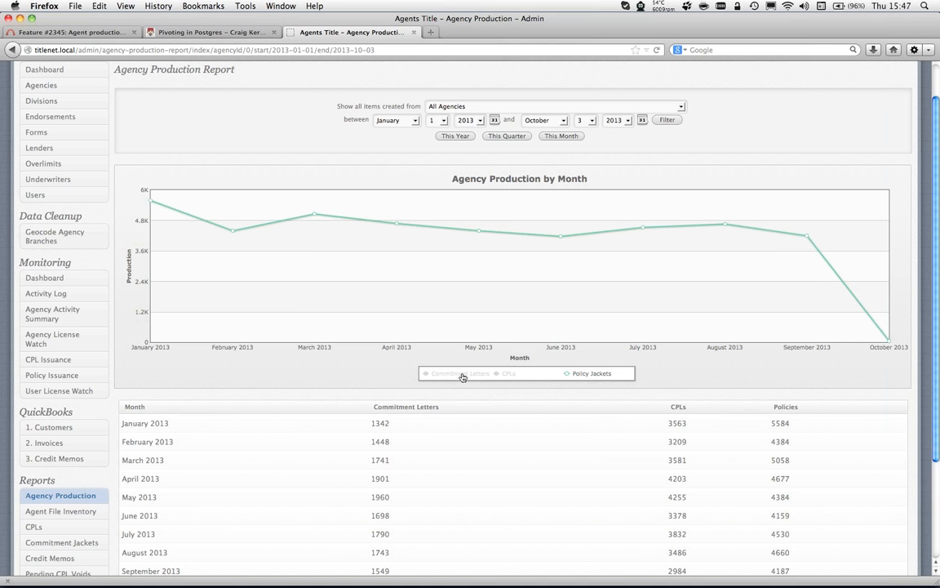
left_click(460, 373)
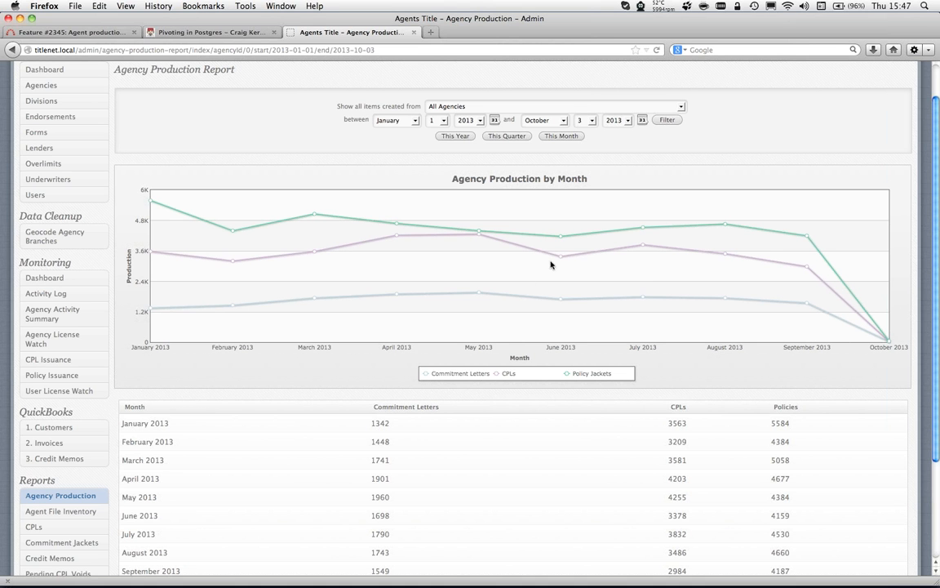
mouse_move(562, 239)
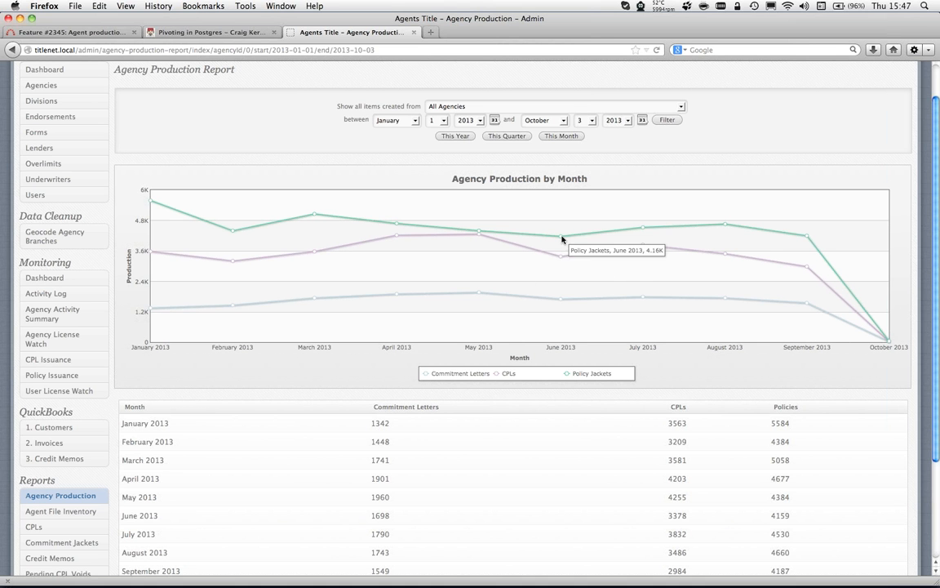
mouse_move(644, 228)
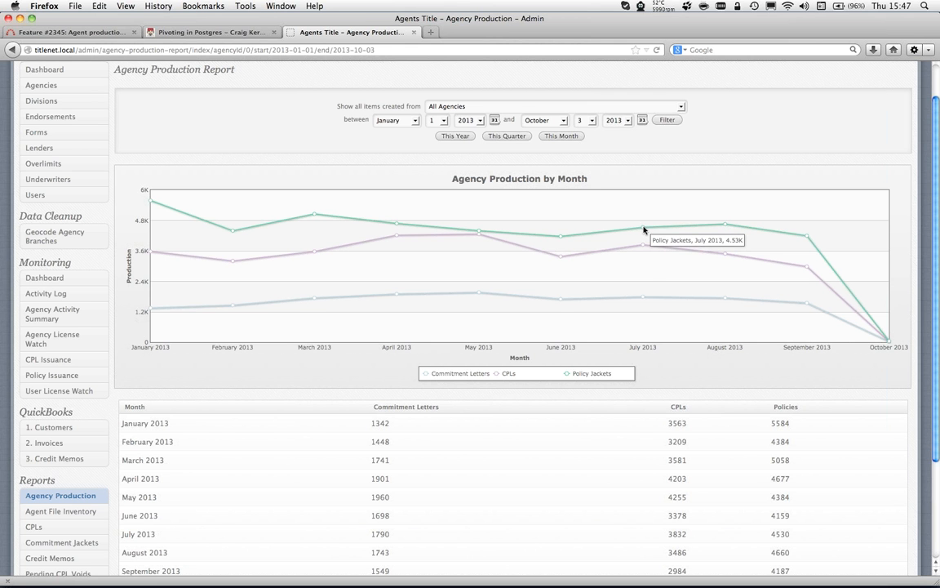
mouse_move(645, 248)
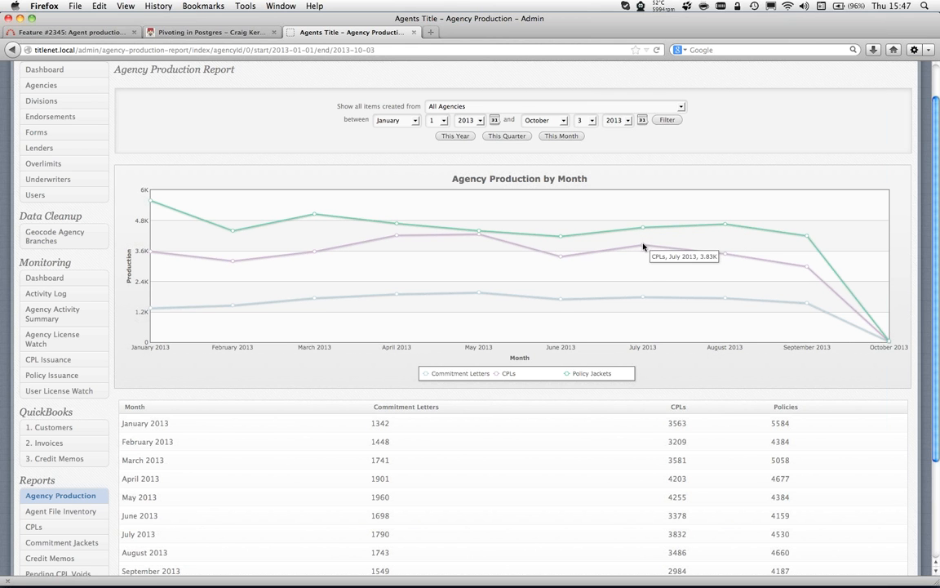
mouse_move(642, 303)
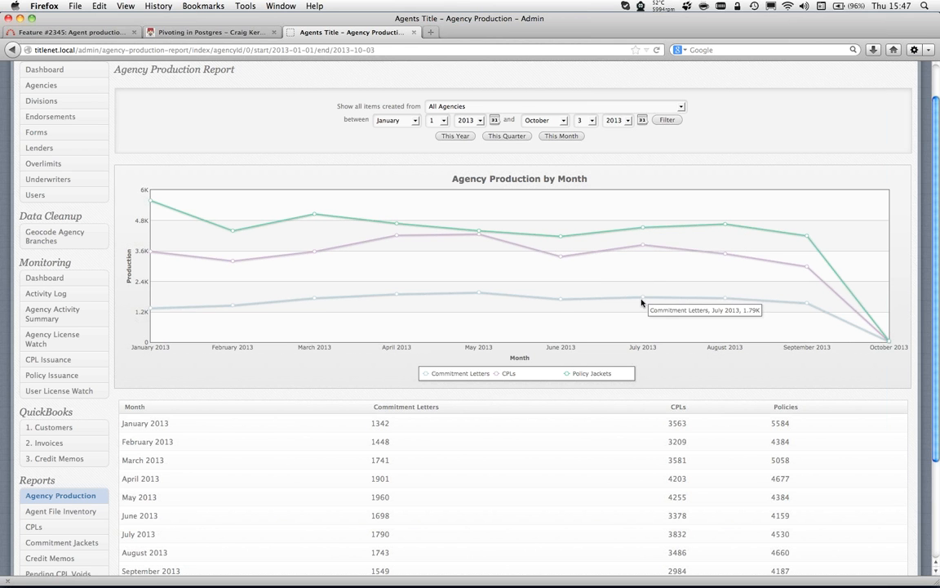
mouse_move(644, 295)
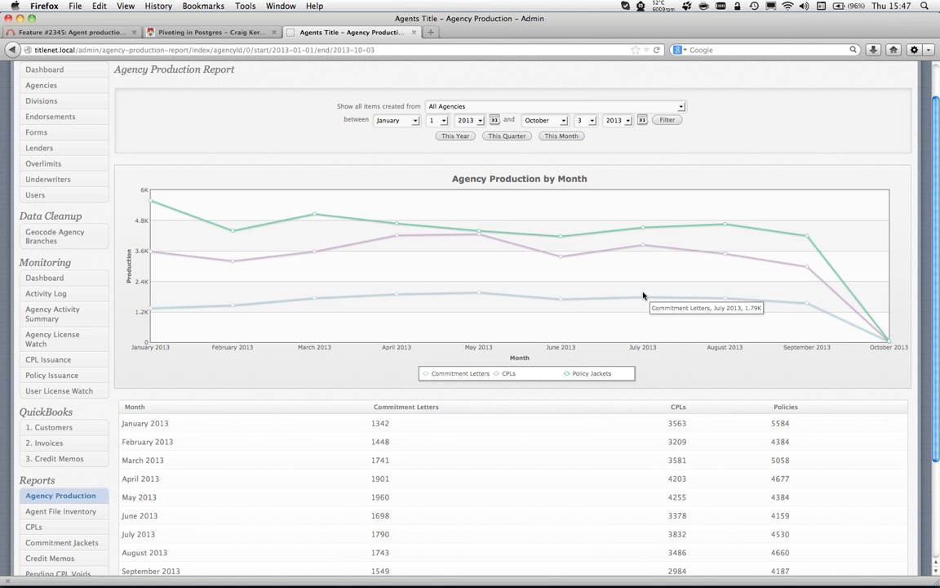
mouse_move(643, 296)
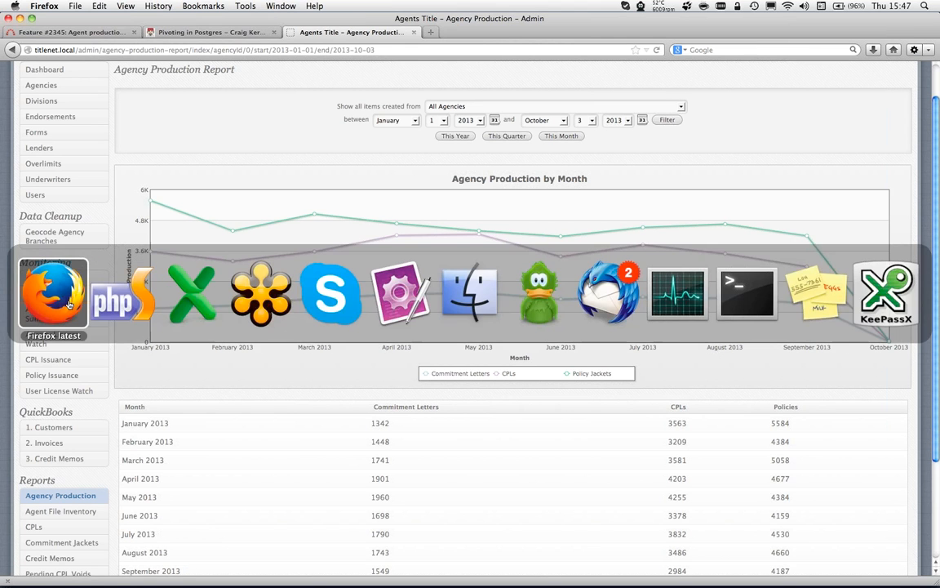
mouse_move(123, 294)
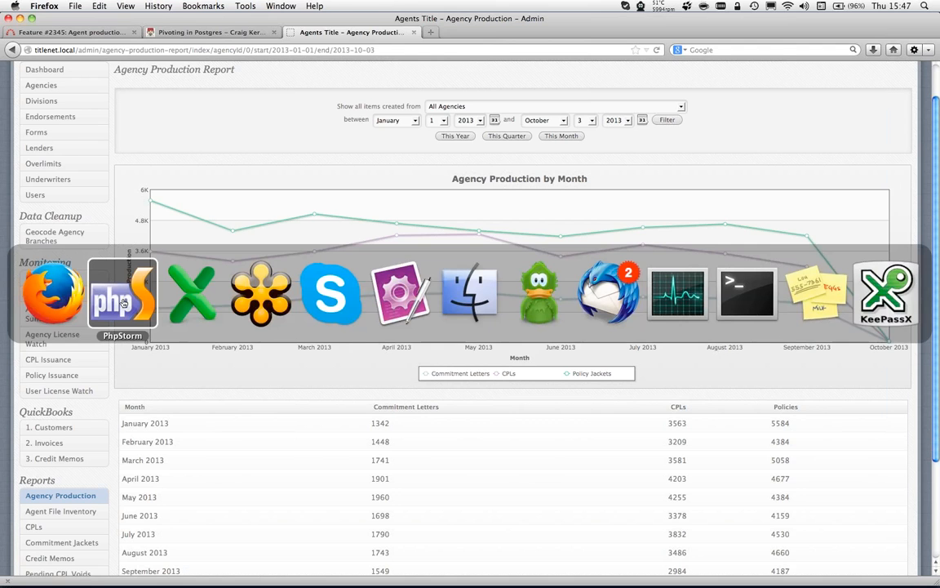
Step: Bring agency-production-report-form.js with renderer 'javascript' back to the front in PhpStorm
left_click(123, 294)
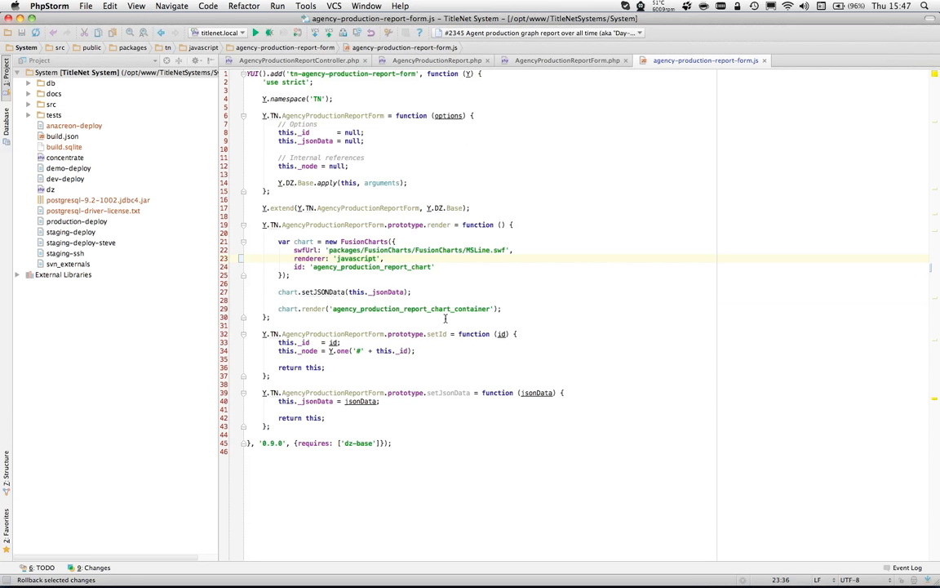
mouse_move(484, 275)
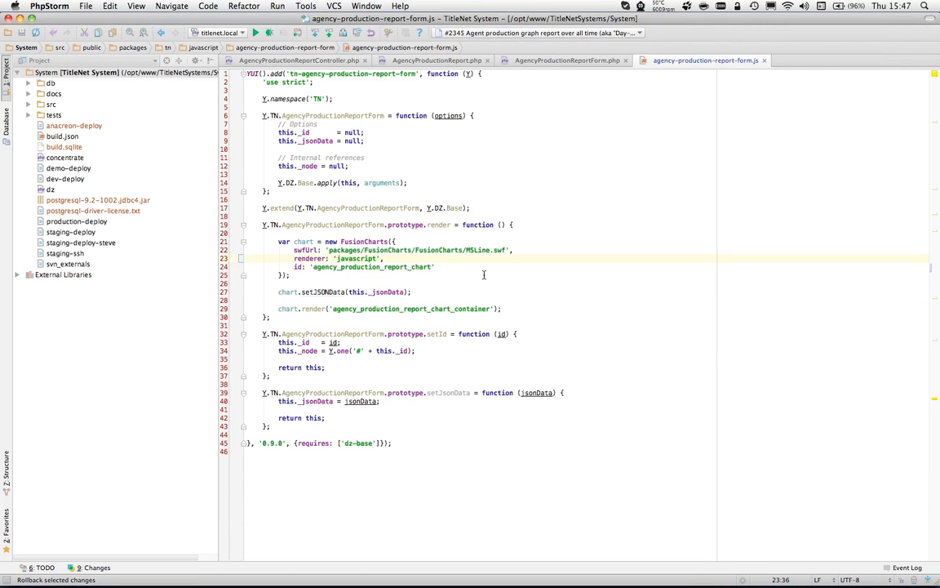
mouse_move(506, 270)
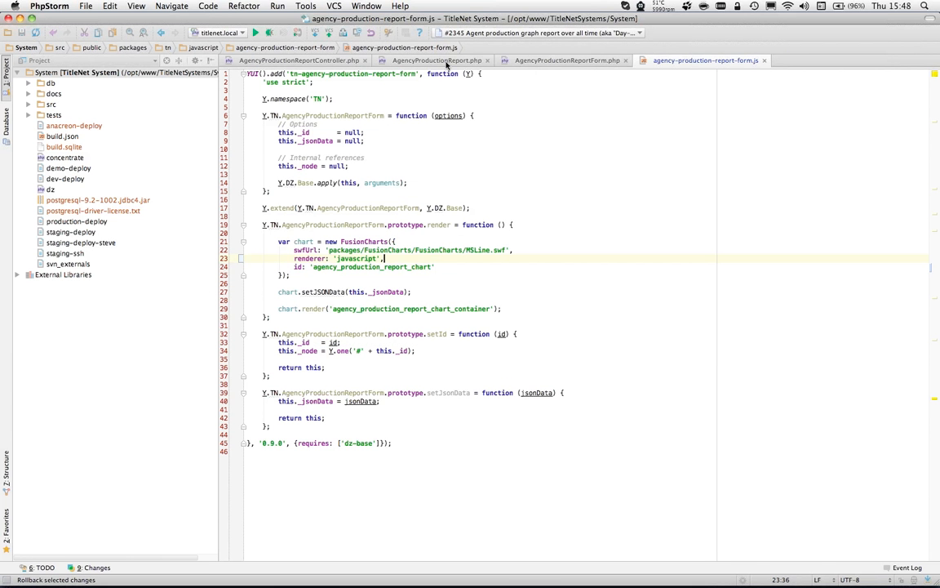
Step: Jump from AgencyProductionReport.php to the AgencyProductionReportTableView class definition
left_click(437, 60)
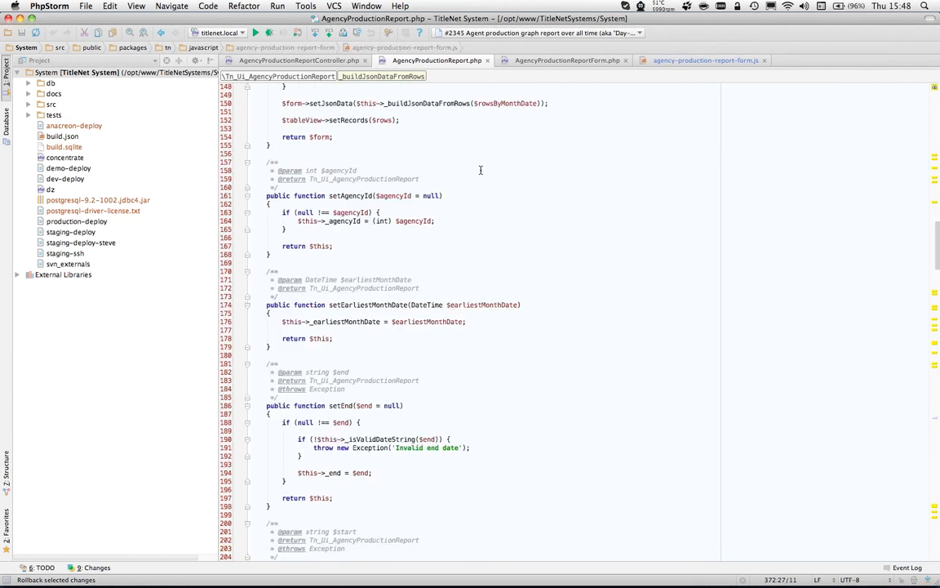
scroll("up", 3)
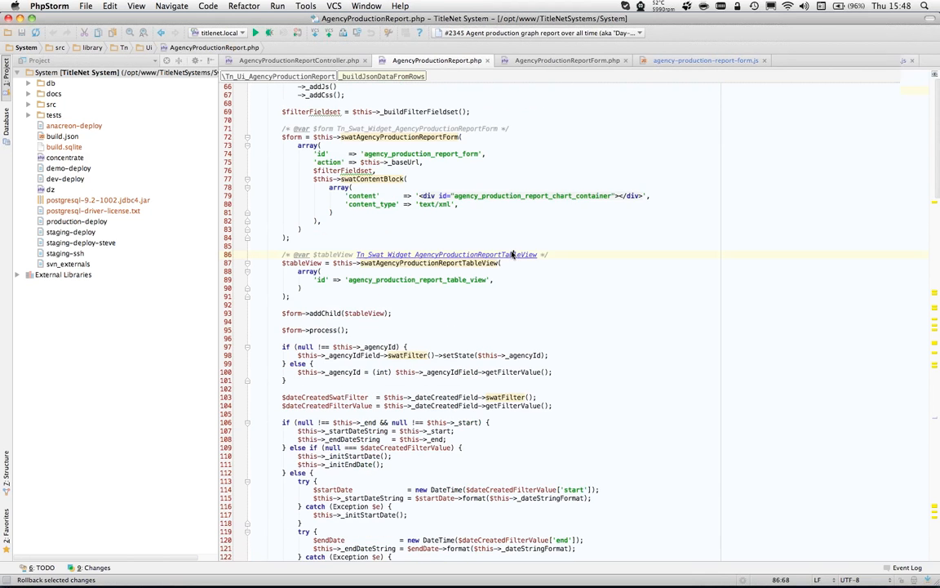
left_click(445, 254)
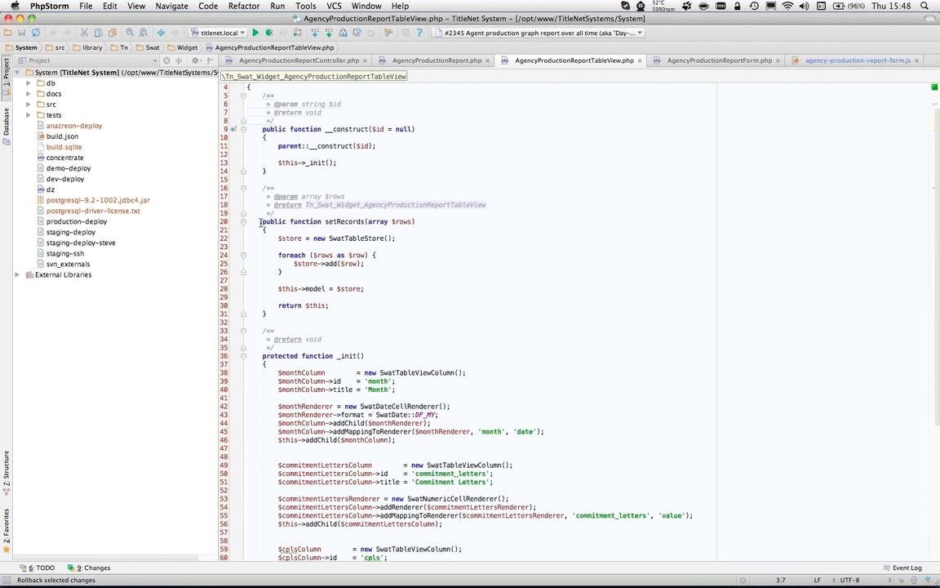
Step: Review the setRecords method signature and body in AgencyProductionReportTableView.php
left_click(401, 314)
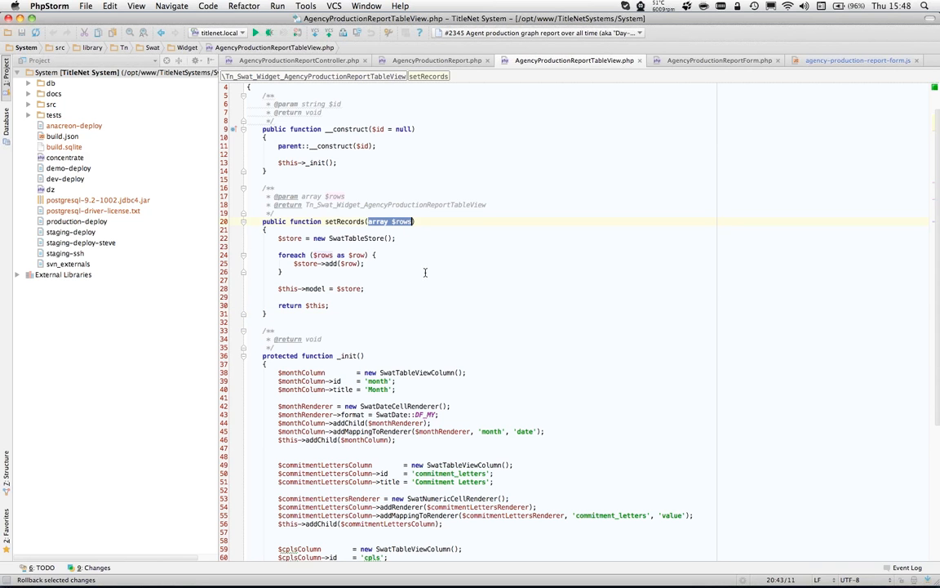
left_click(367, 288)
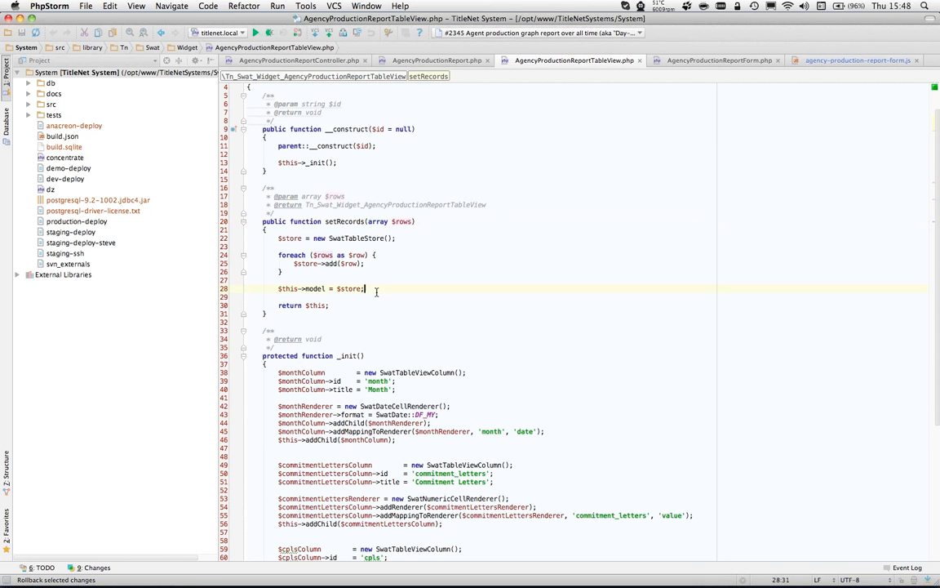
scroll("up", 3)
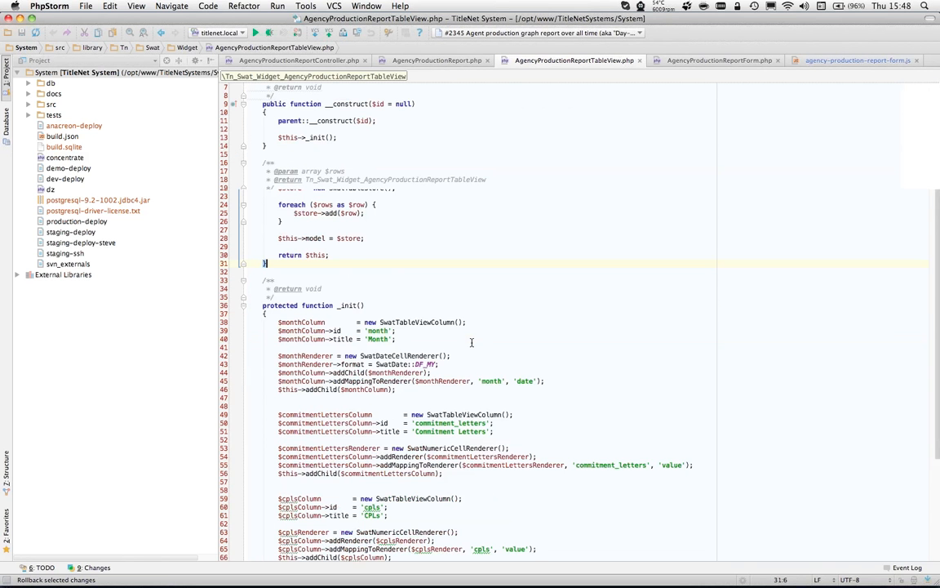
scroll("up", 3)
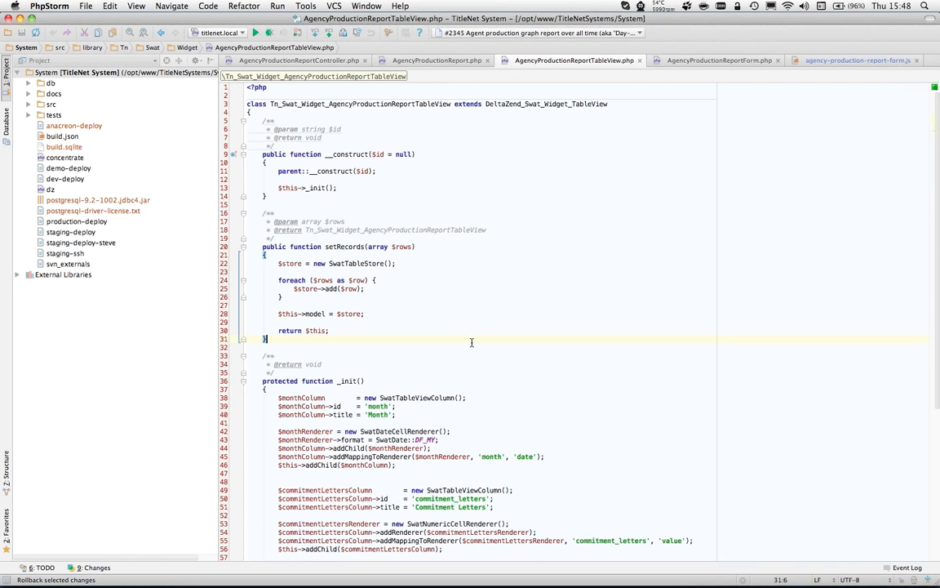
mouse_move(557, 274)
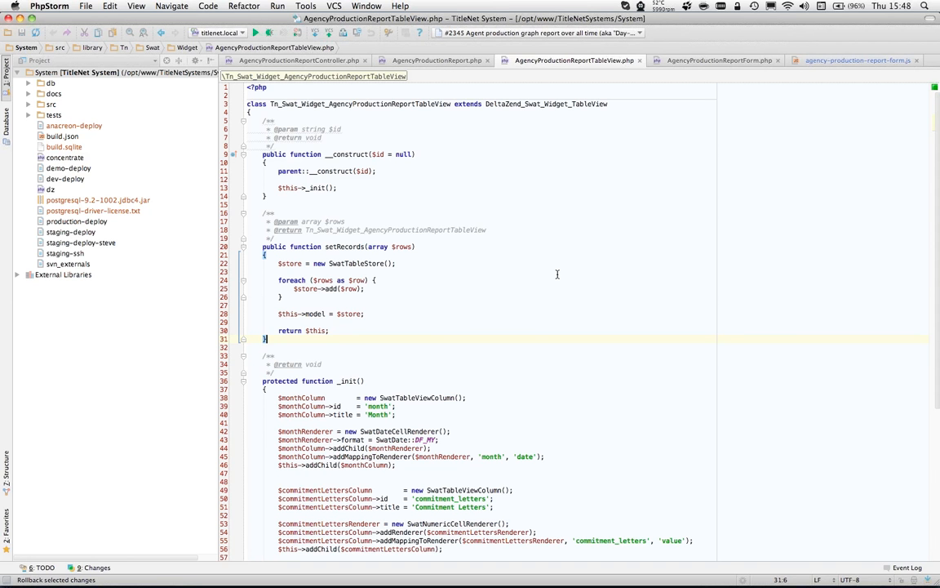
mouse_move(576, 255)
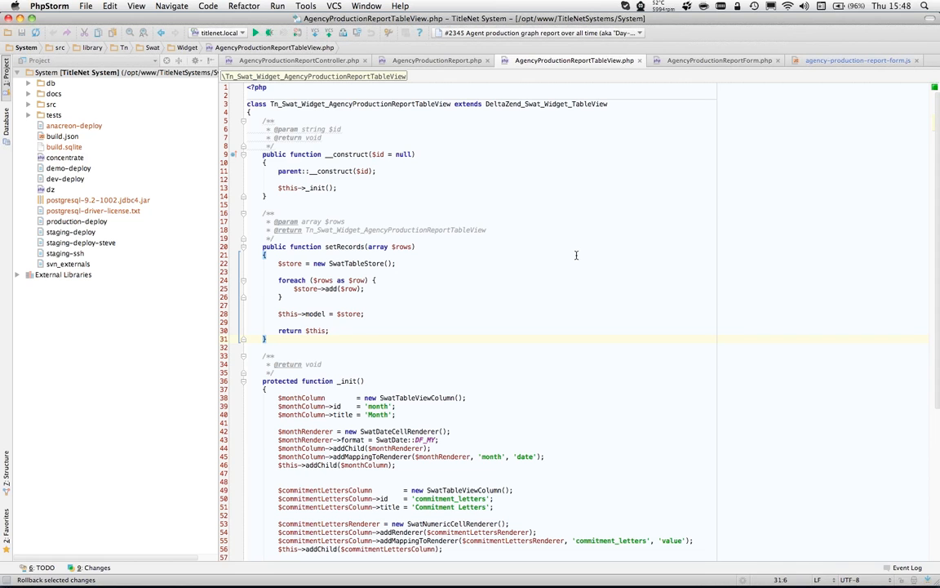